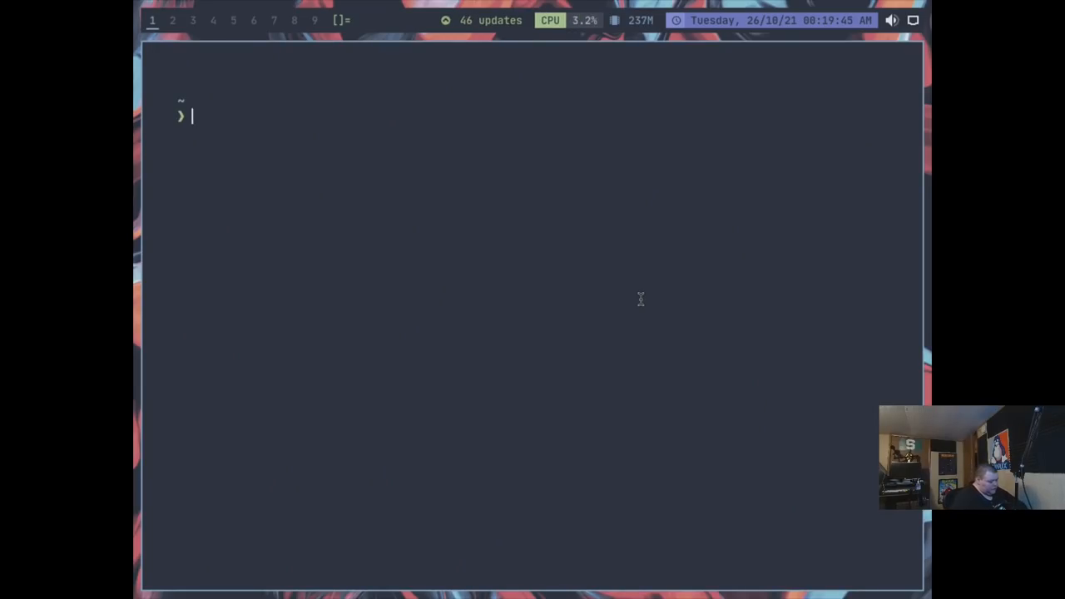
# Step: Run xrandr -s 1920x1080 to set the display resolution, then clear the terminal
pyautogui.write('xrandr -s')
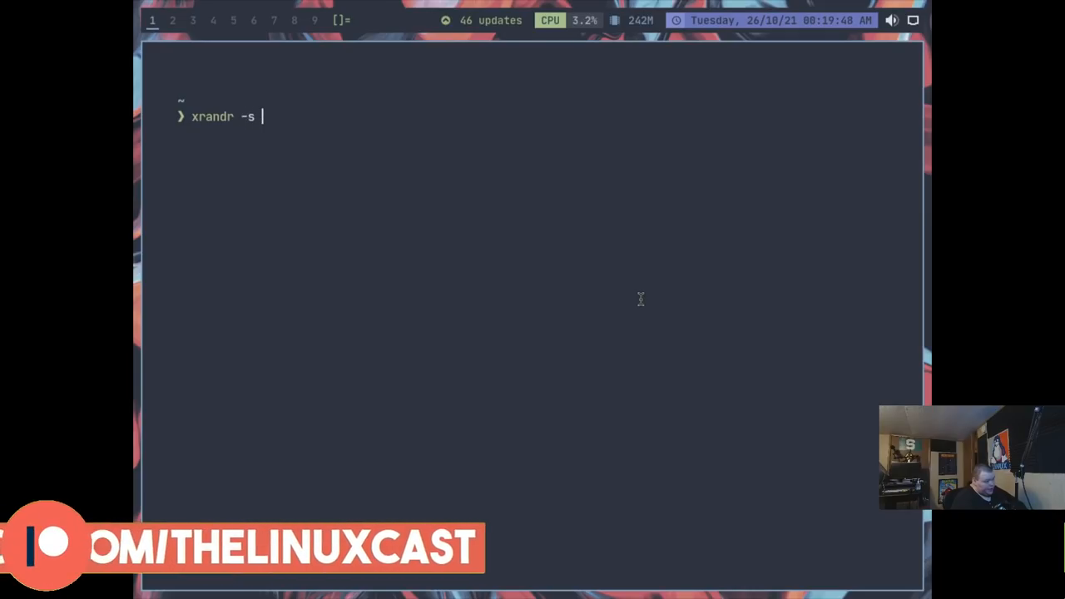
pyautogui.write('1932')
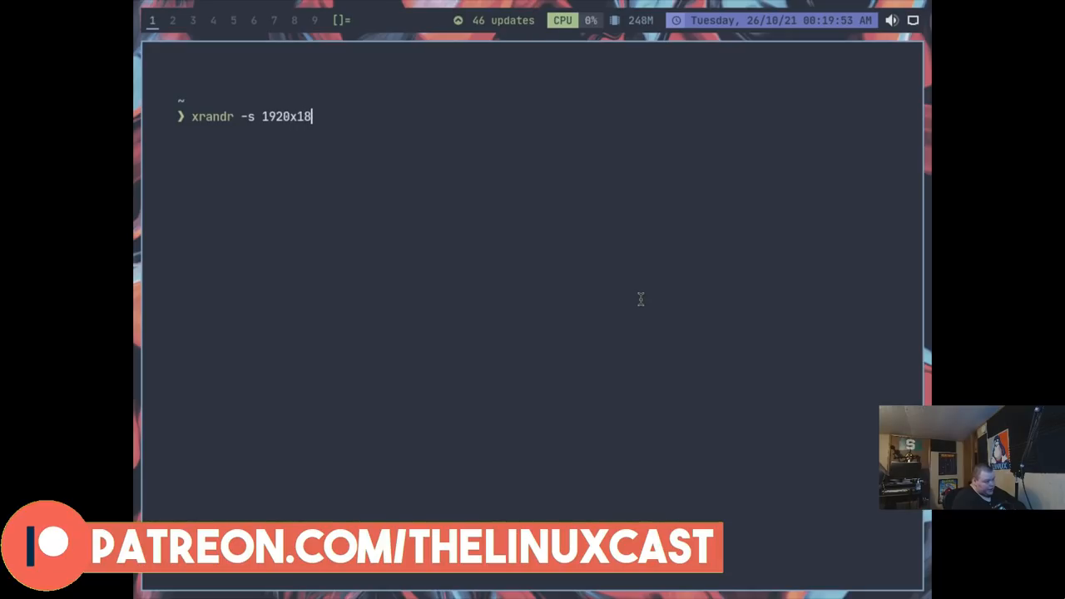
pyautogui.write('80')
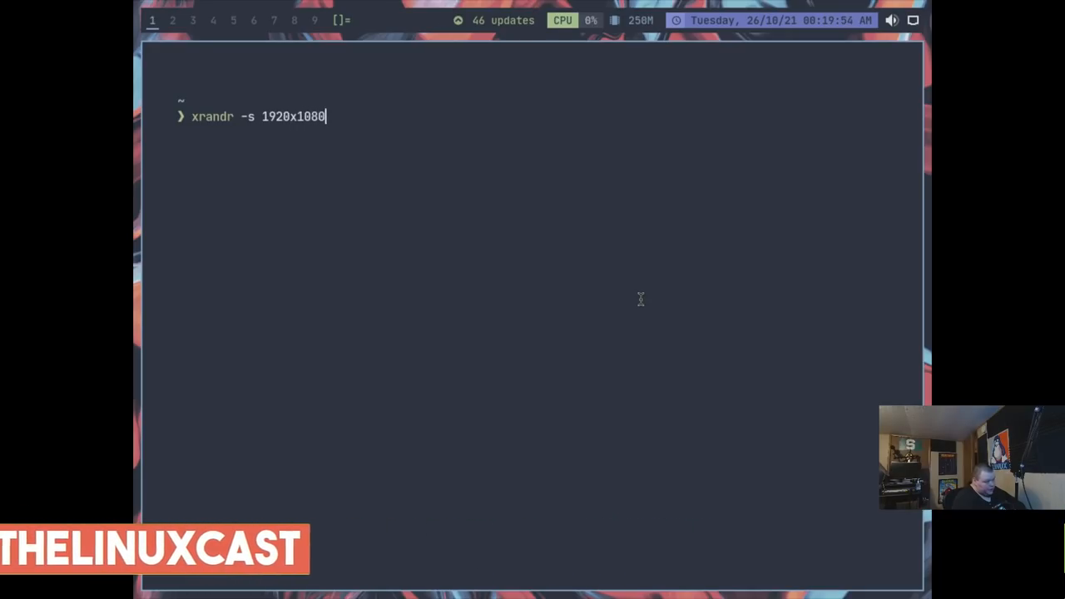
pyautogui.press('Return')
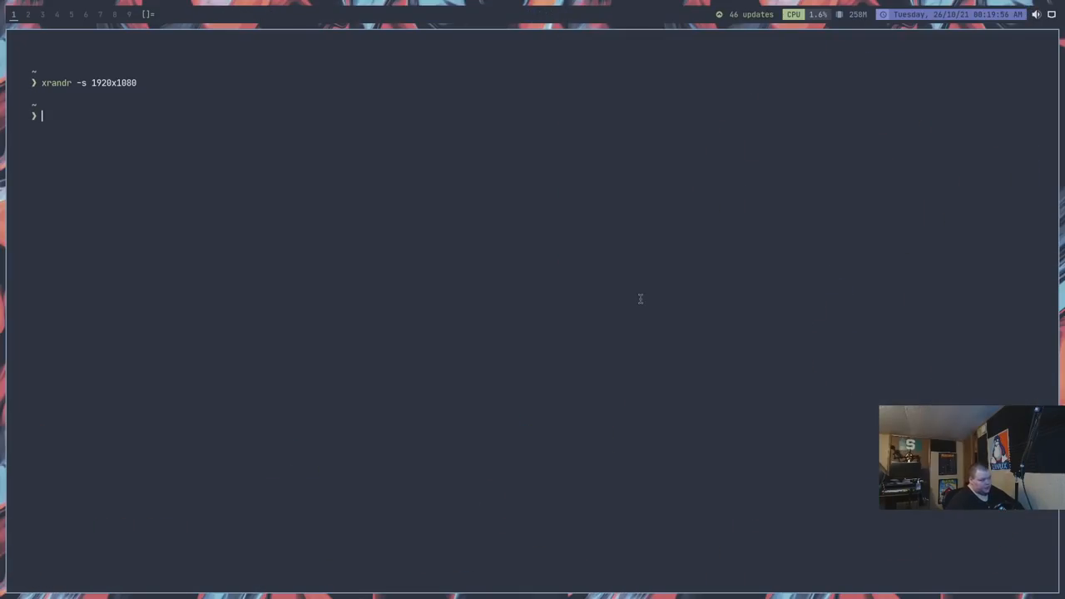
pyautogui.press('ctrl+l')
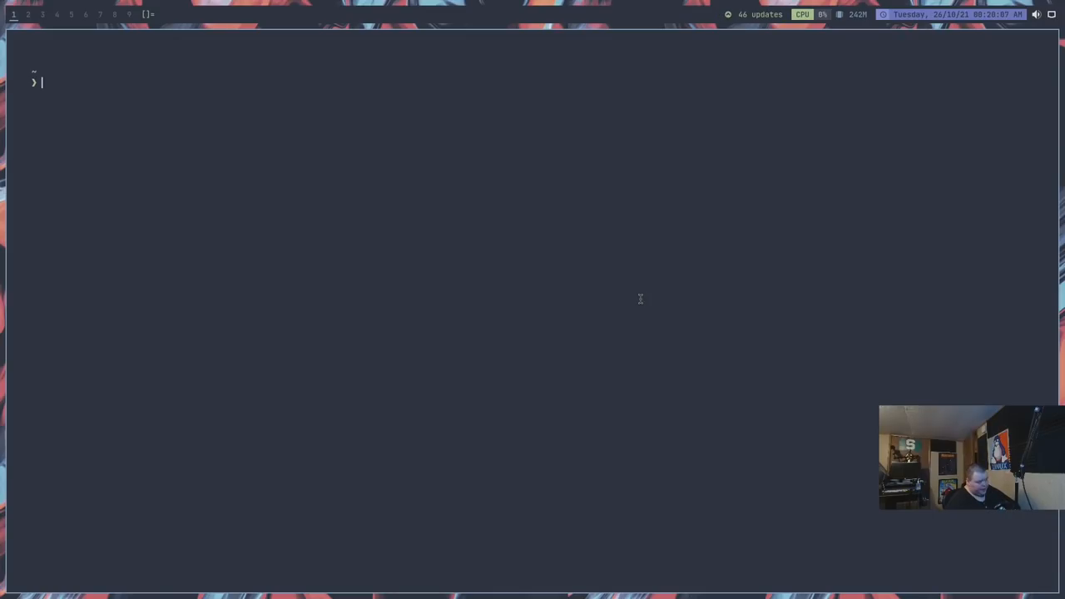
pyautogui.moveTo(361, 302)
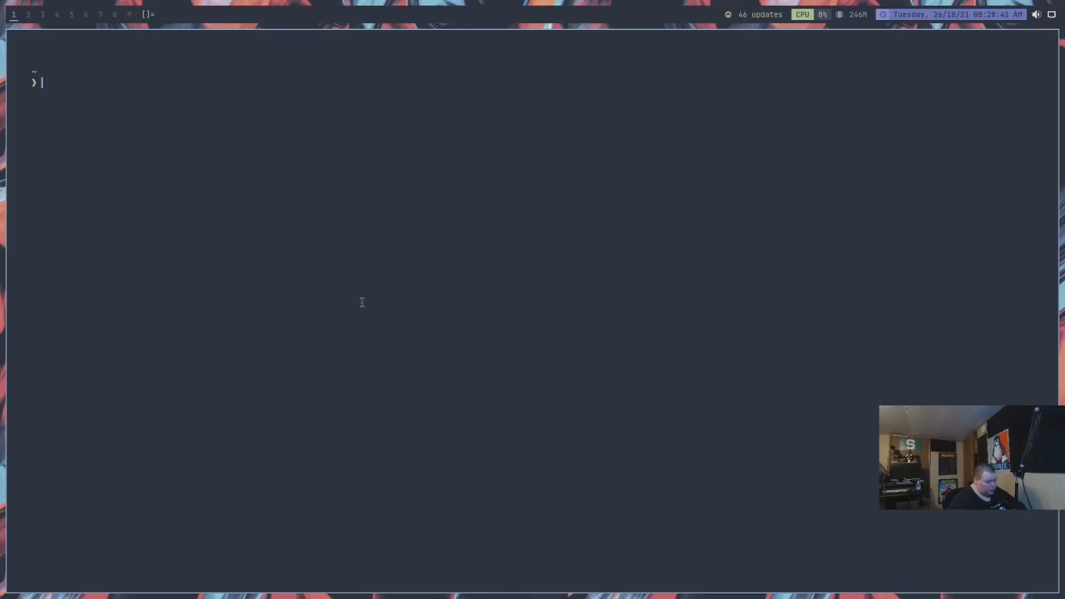
# Step: Start Calamares from the launcher by entering 'install'
pyautogui.press('Tab')
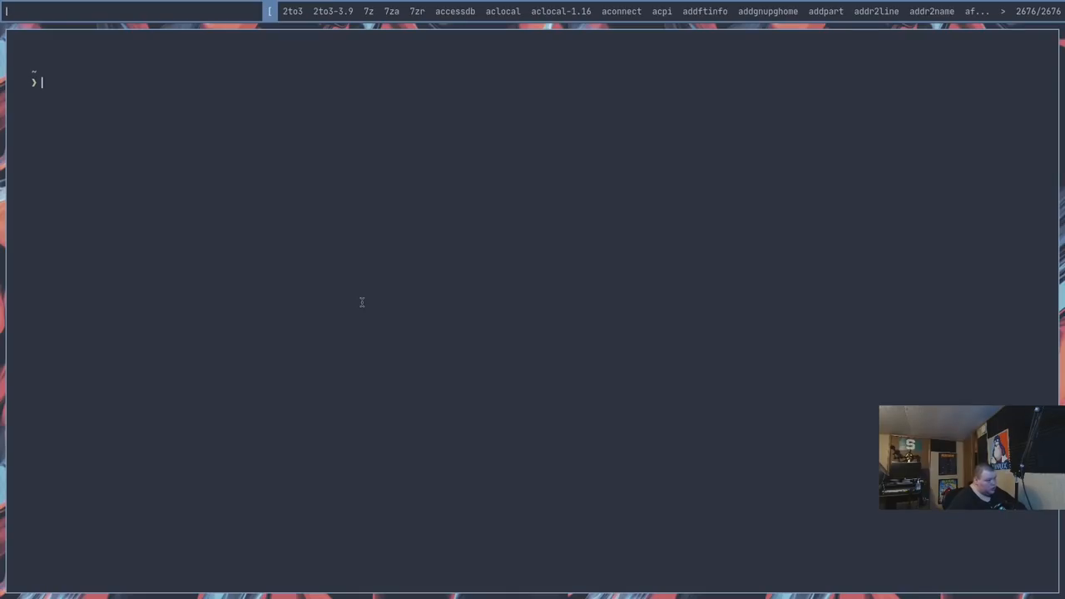
pyautogui.write('install')
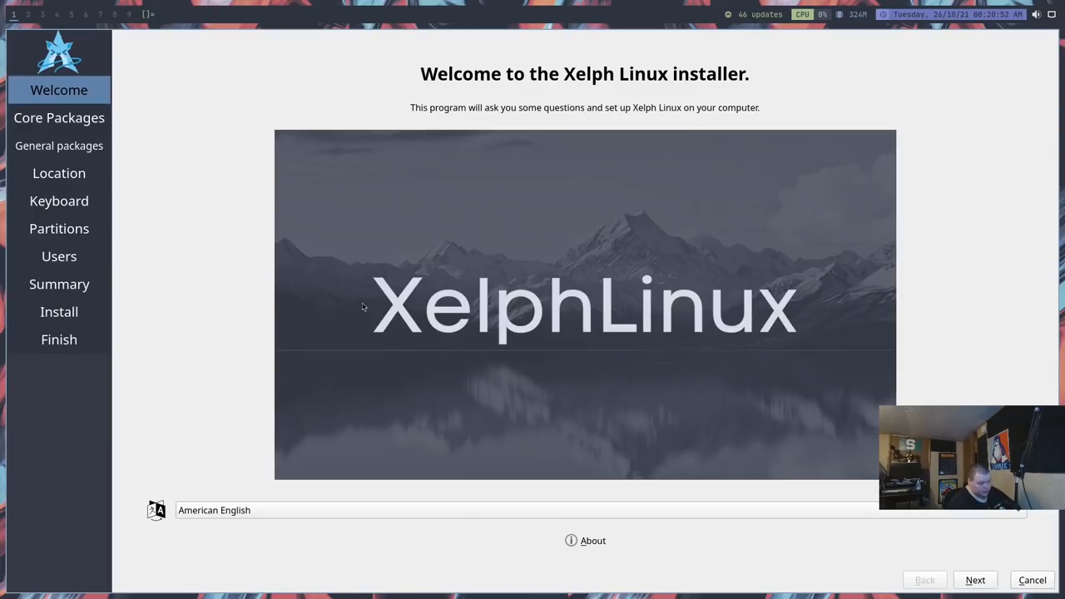
pyautogui.moveTo(322, 326)
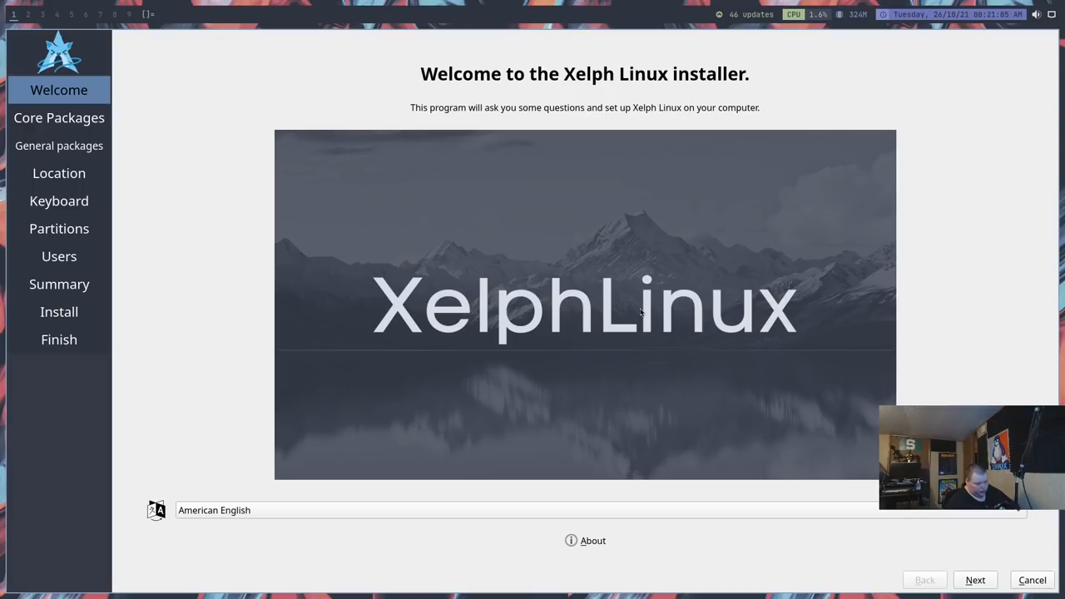
pyautogui.moveTo(873, 447)
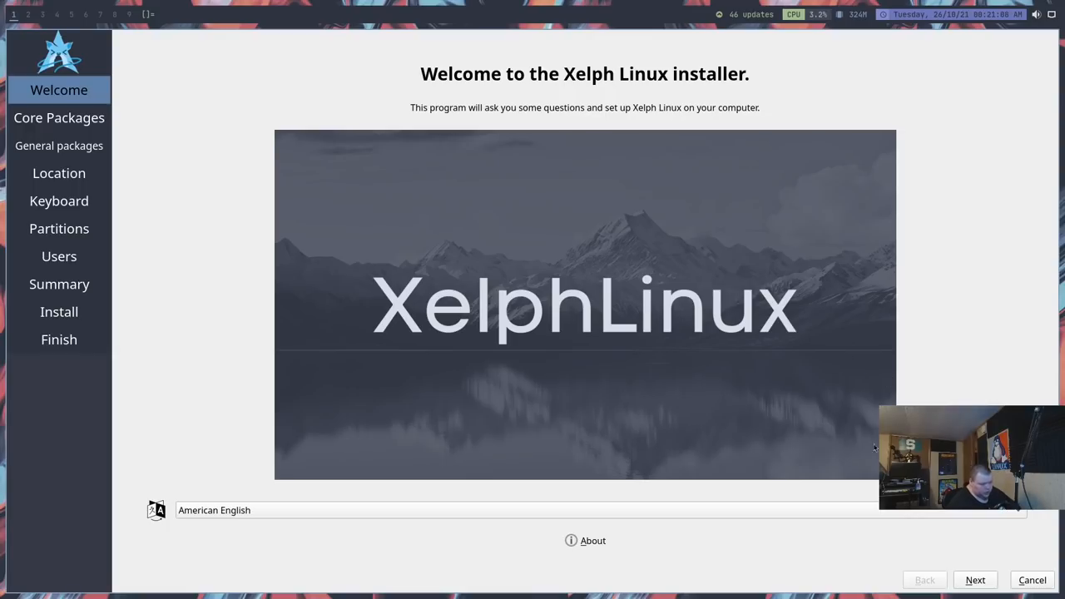
# Step: On Core Packages, select paru under Package managers
pyautogui.click(975, 580)
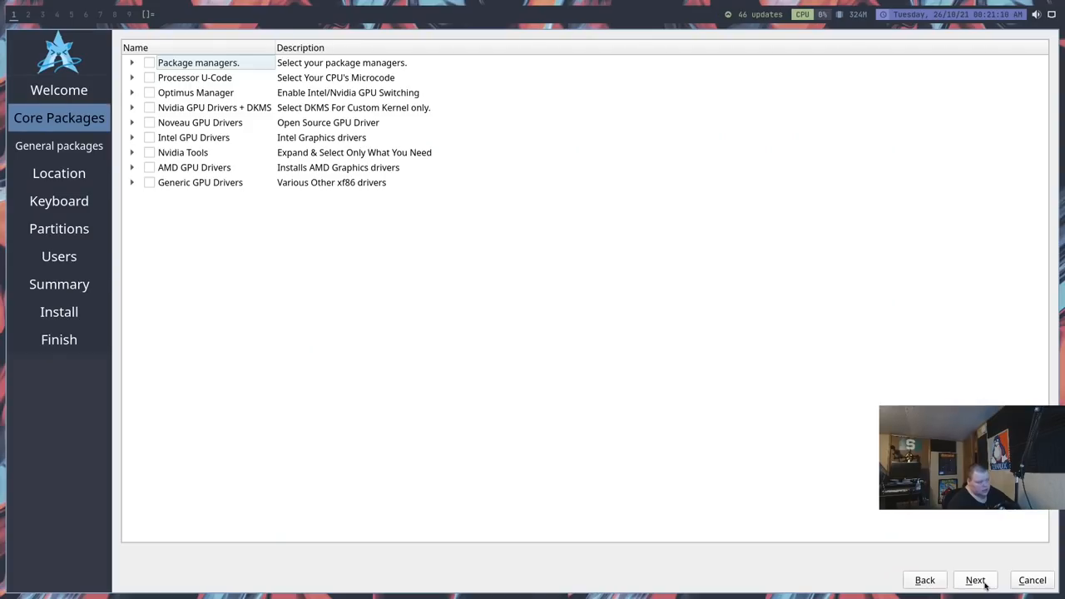
pyautogui.moveTo(343, 232)
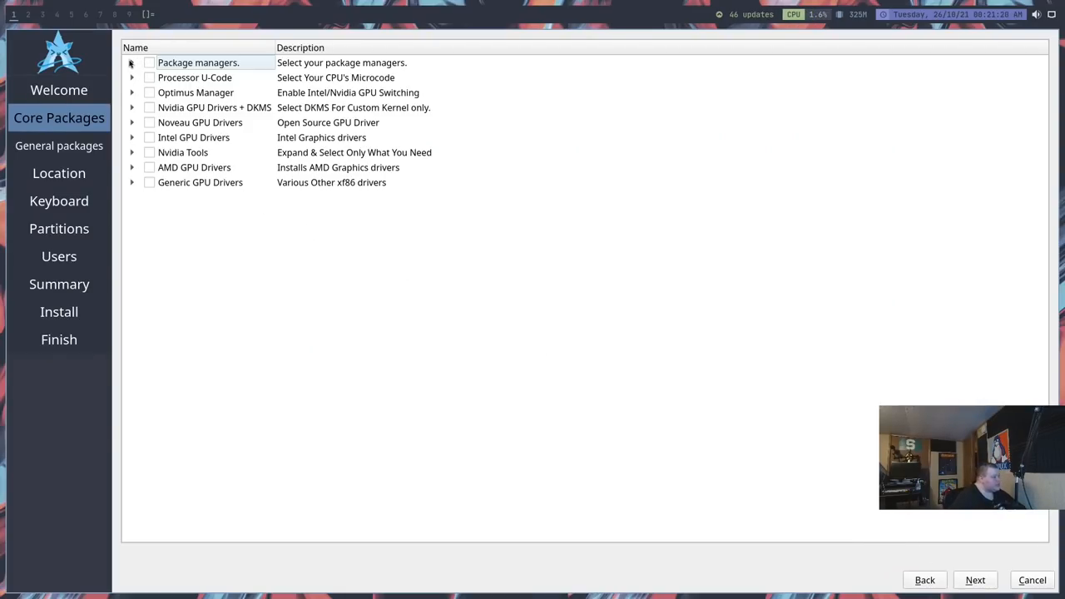
pyautogui.click(131, 62)
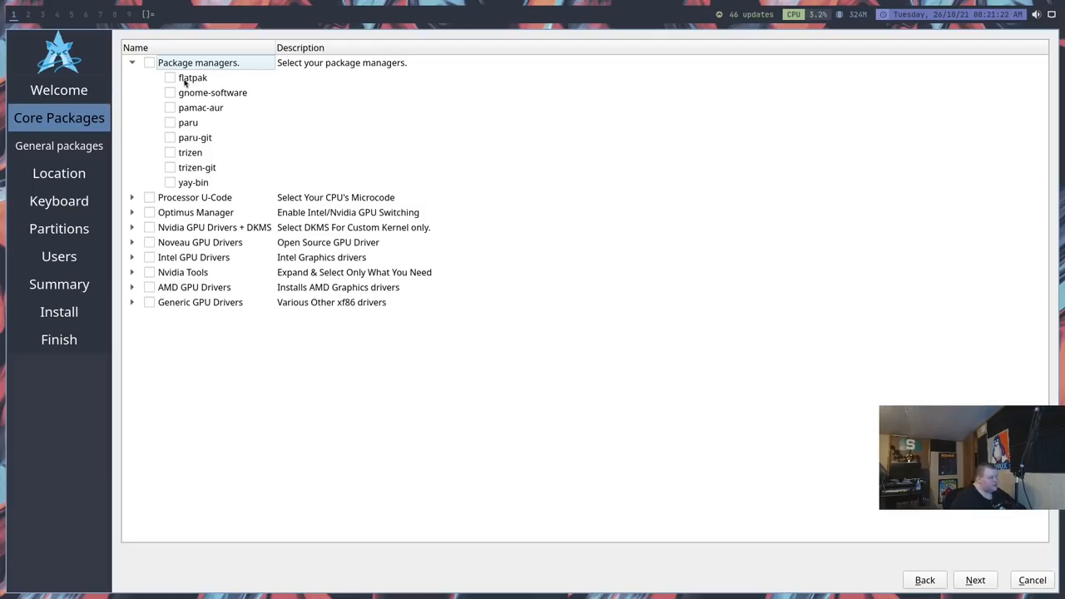
pyautogui.moveTo(197, 142)
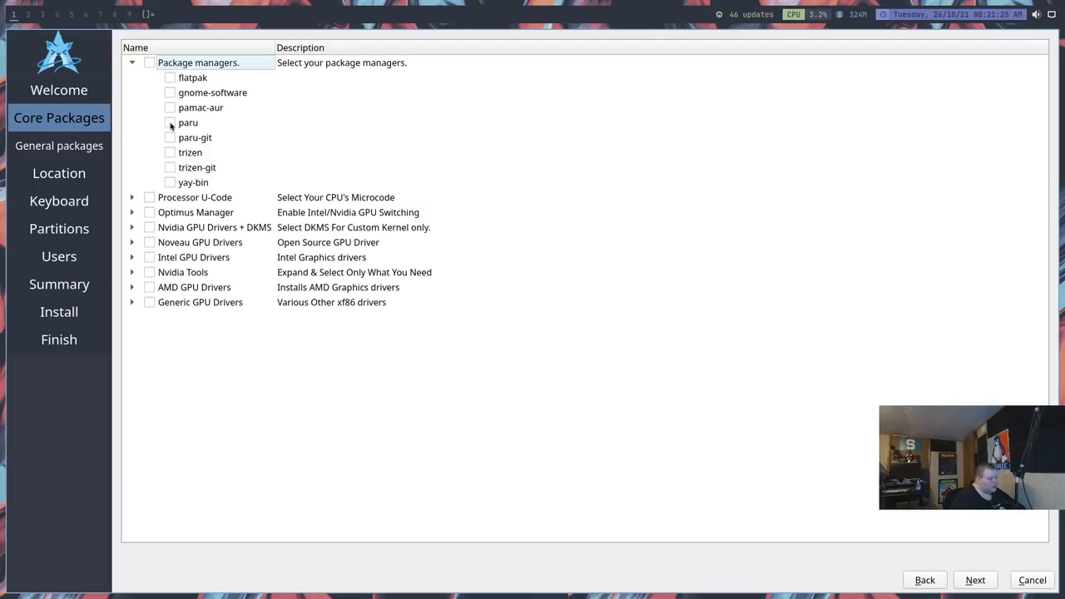
pyautogui.click(170, 123)
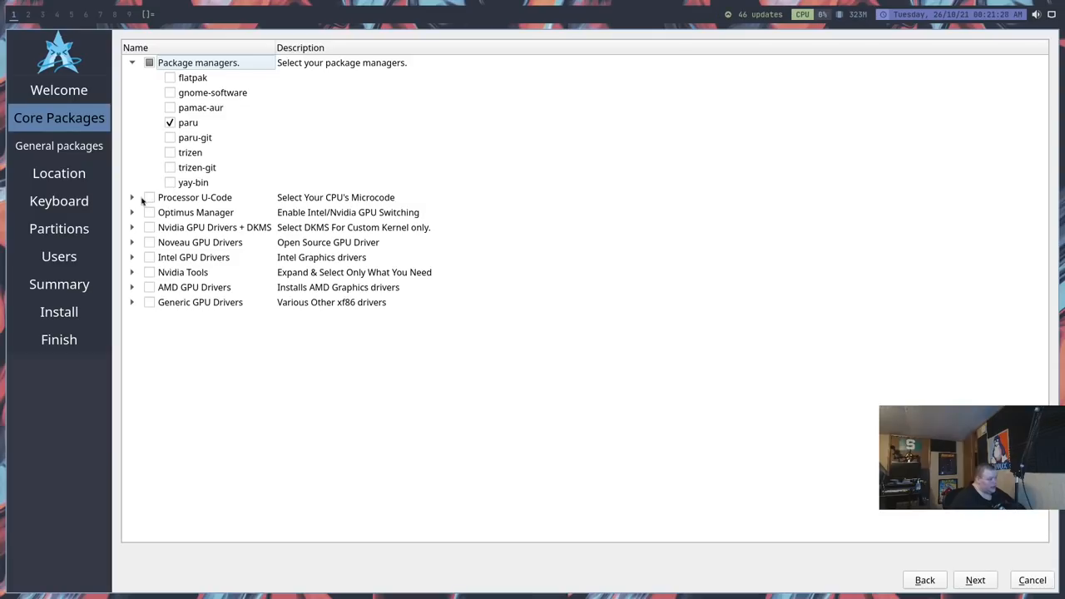
pyautogui.click(131, 197)
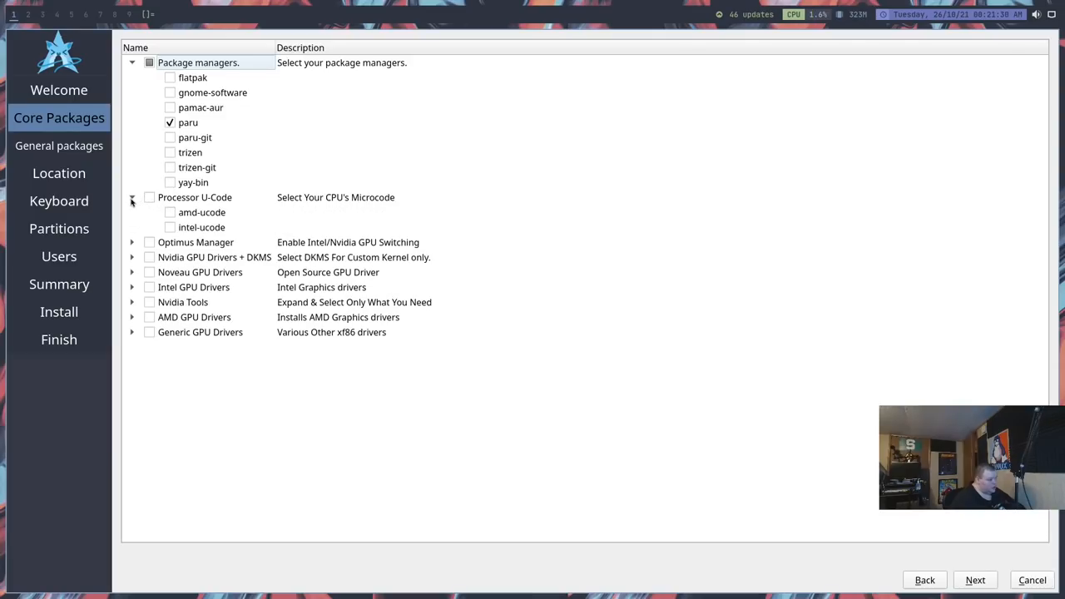
pyautogui.click(131, 197)
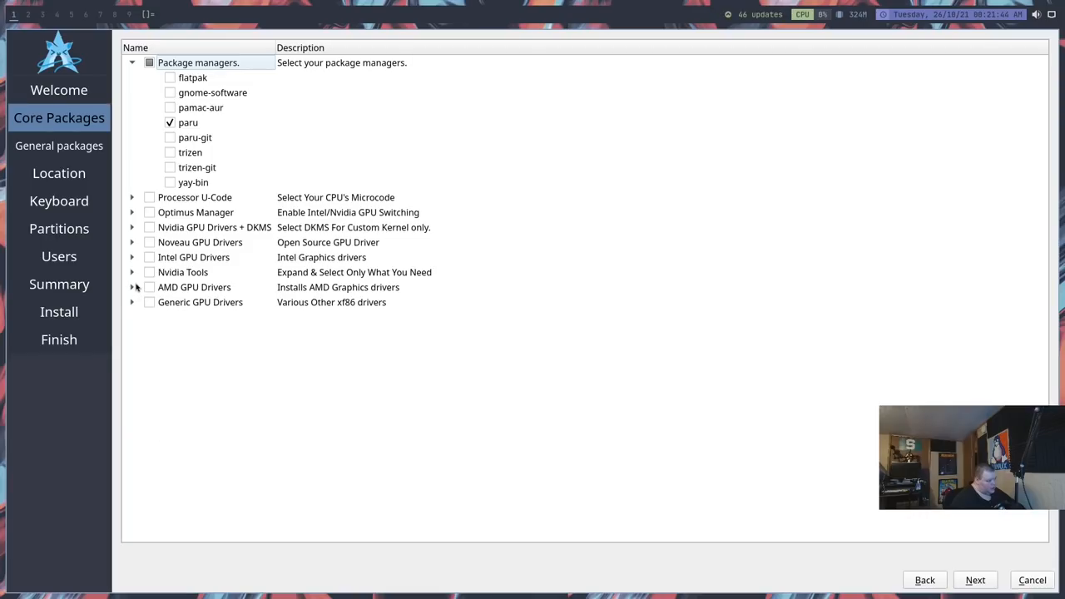
# Step: Select the xf86-video-nouveau GPU driver and advance to General packages
pyautogui.click(131, 242)
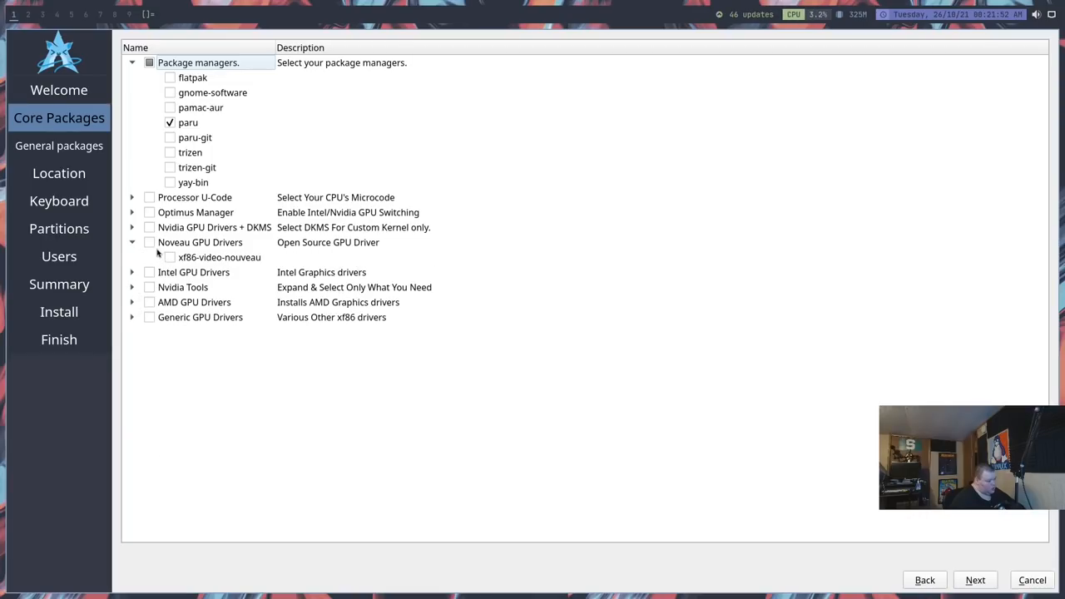
pyautogui.click(149, 242)
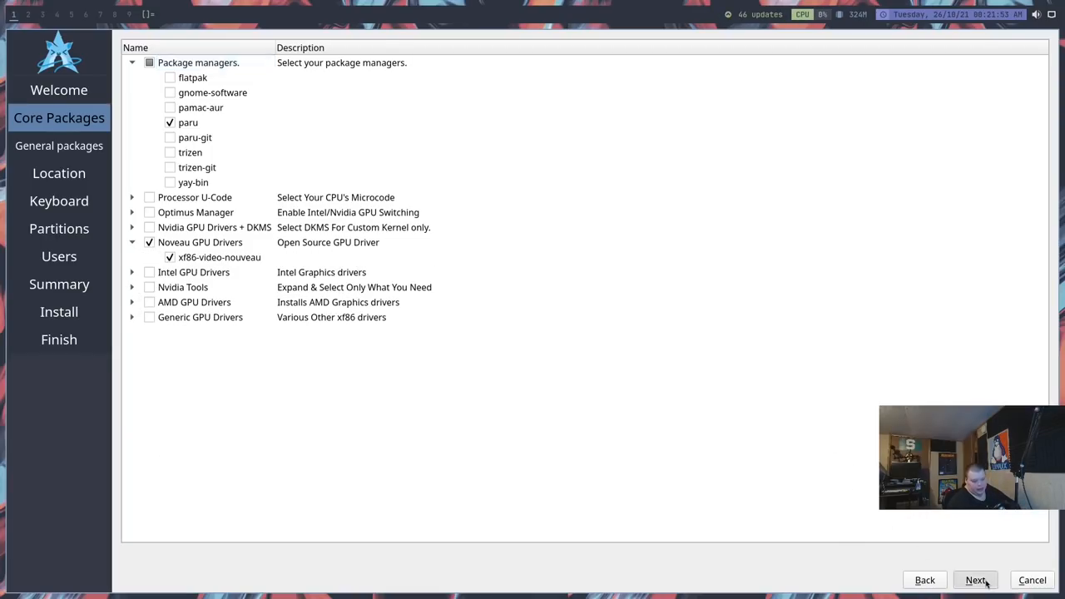
pyautogui.click(976, 579)
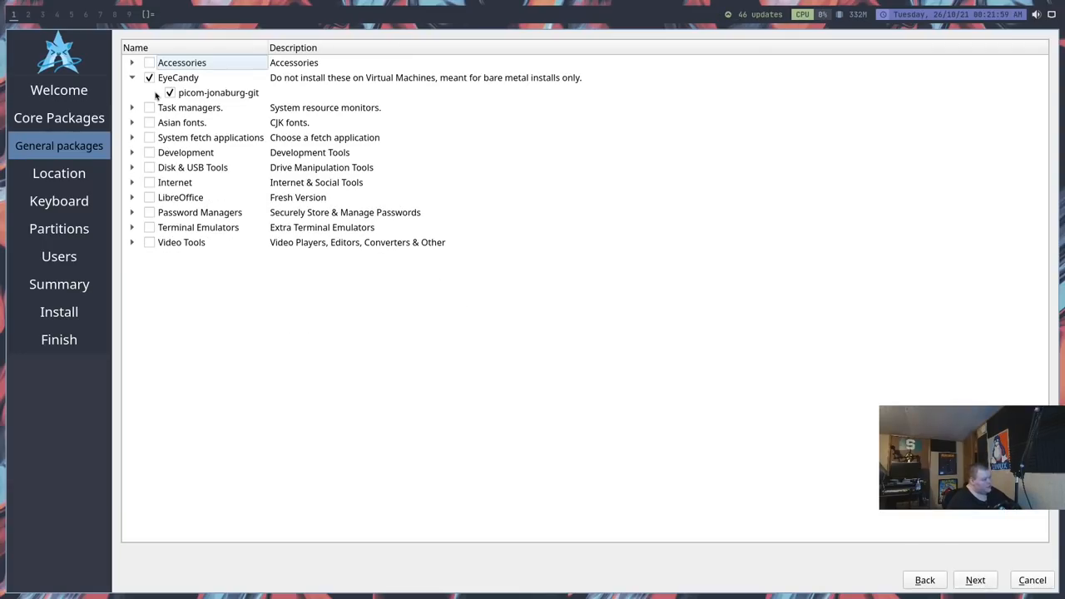
# Step: Select picom-jonaburg-git under Accessories and htop under Task managers
pyautogui.click(131, 63)
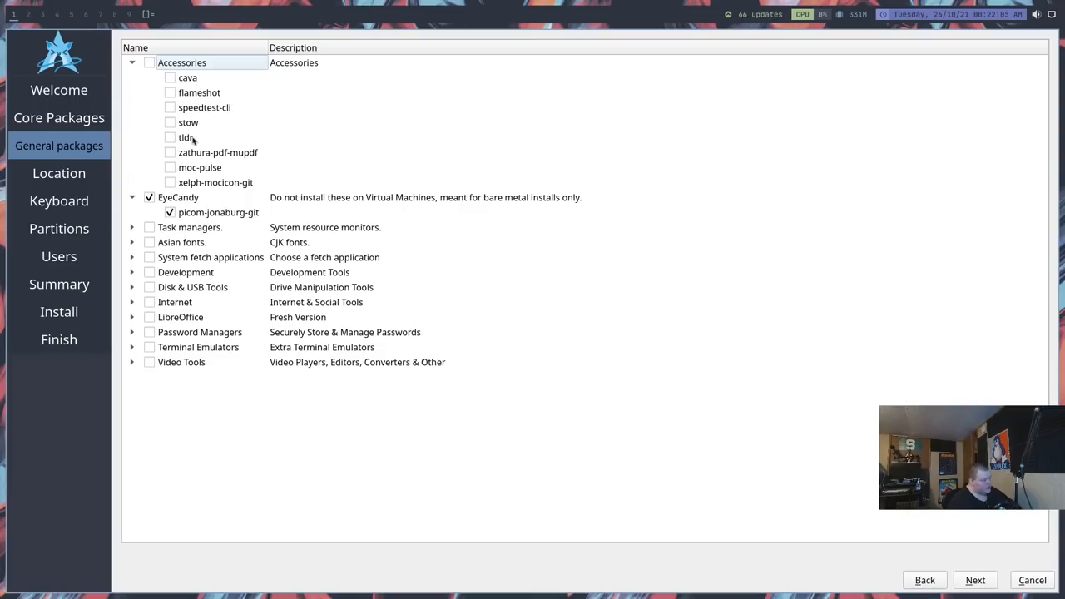
pyautogui.moveTo(197, 164)
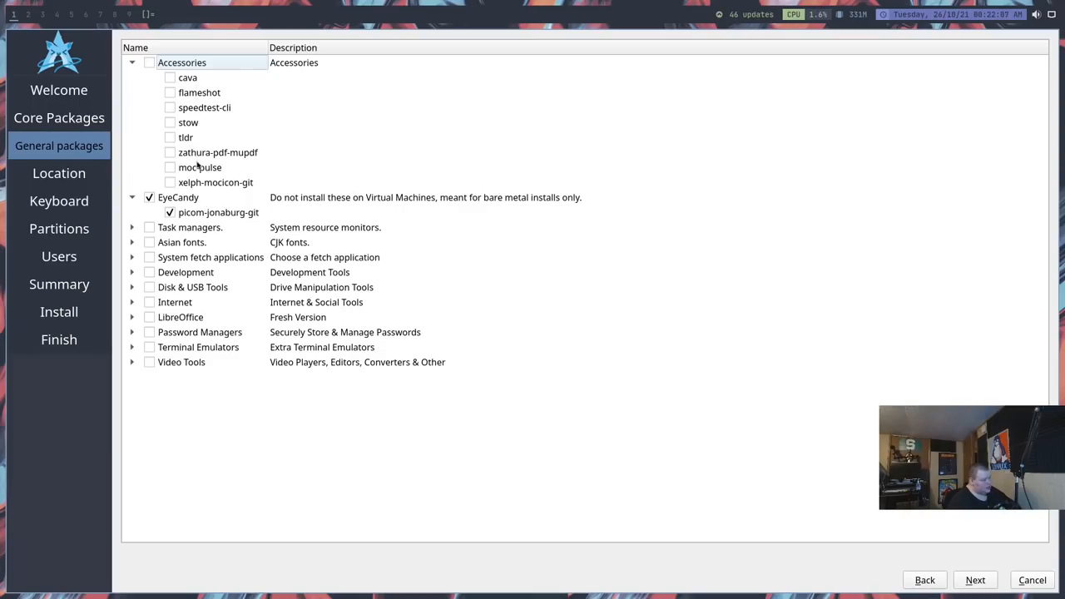
pyautogui.moveTo(198, 182)
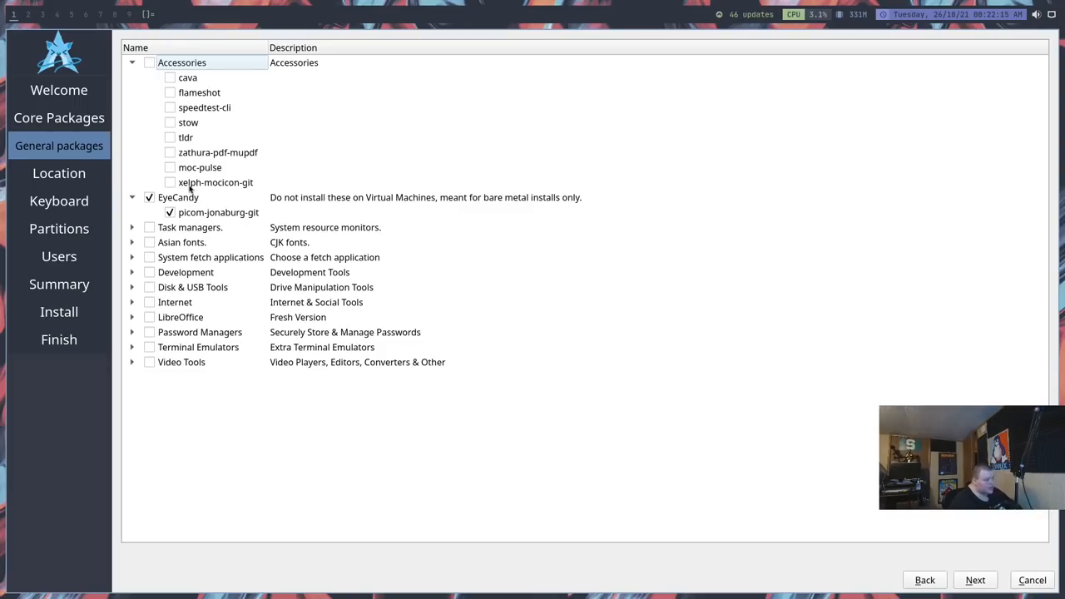
pyautogui.click(169, 212)
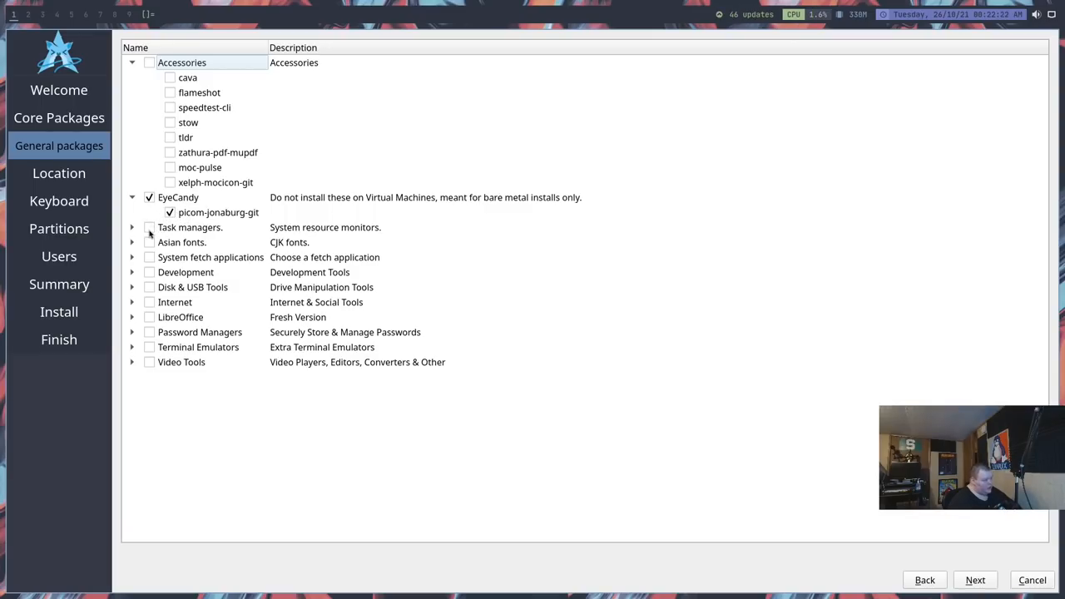
pyautogui.click(131, 227)
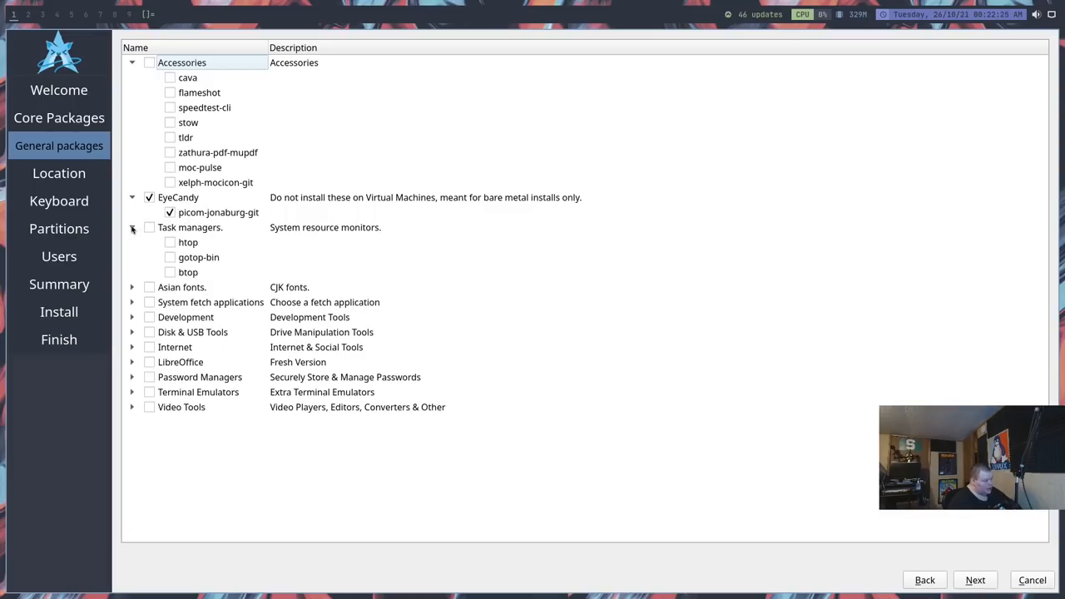
pyautogui.click(170, 243)
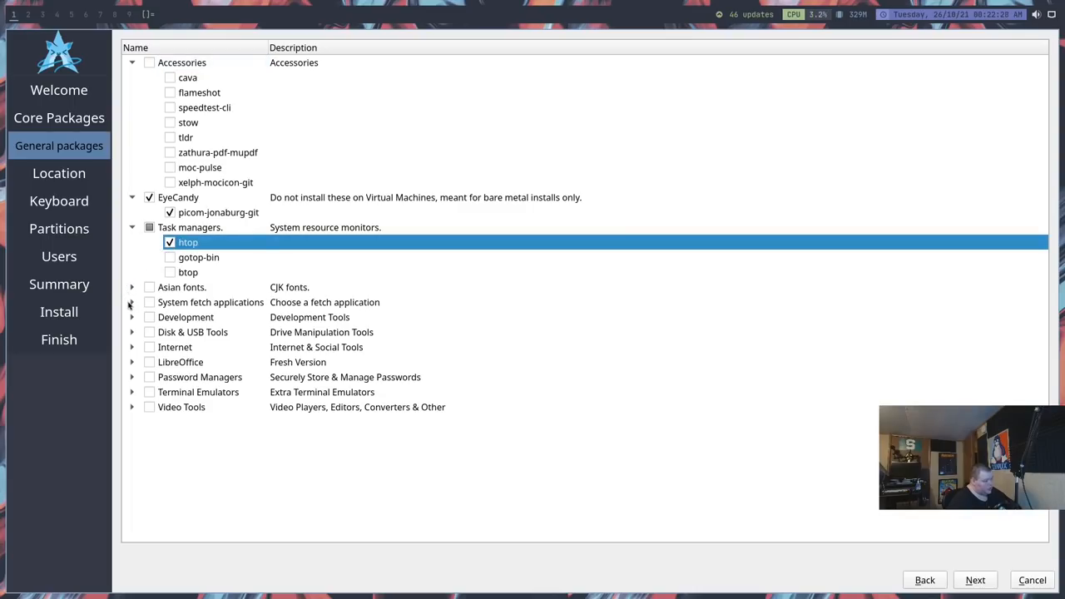
# Step: Choose neofetch as the fetch application and add python3 from Development
pyautogui.click(131, 302)
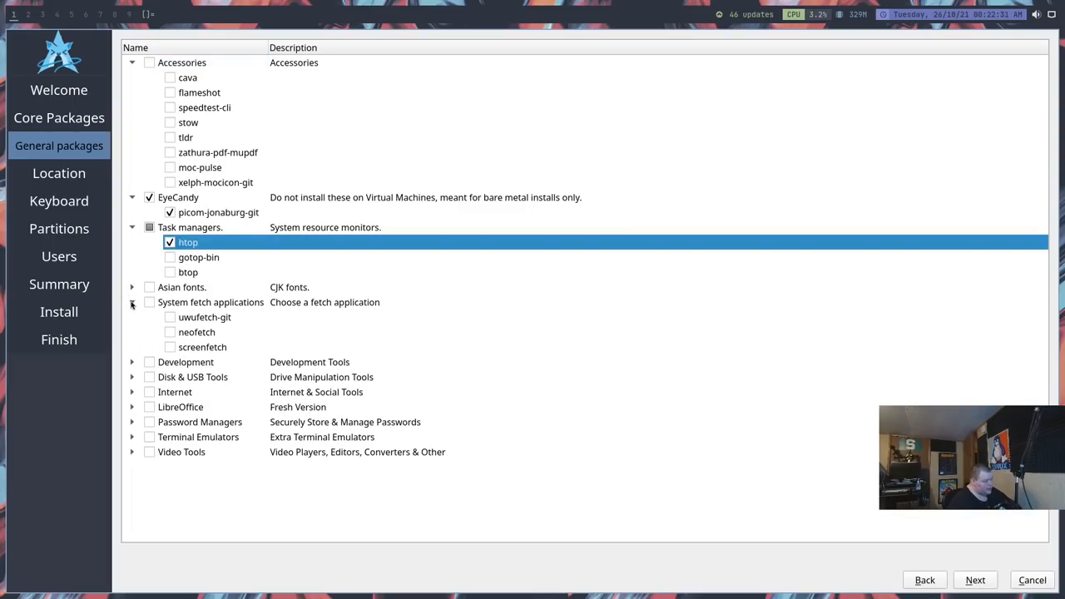
pyautogui.click(169, 332)
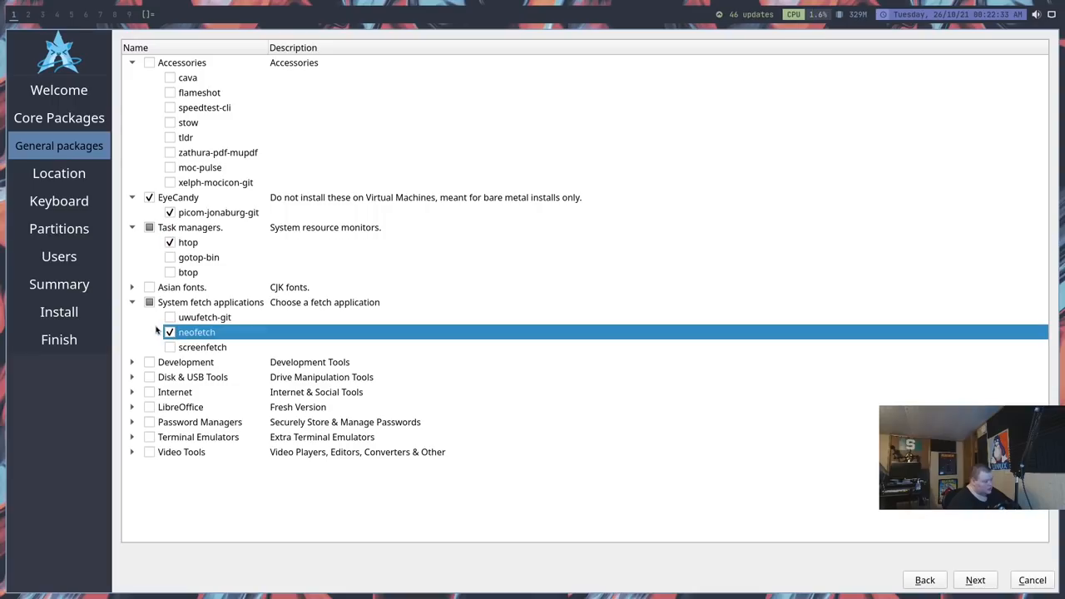
pyautogui.moveTo(134, 366)
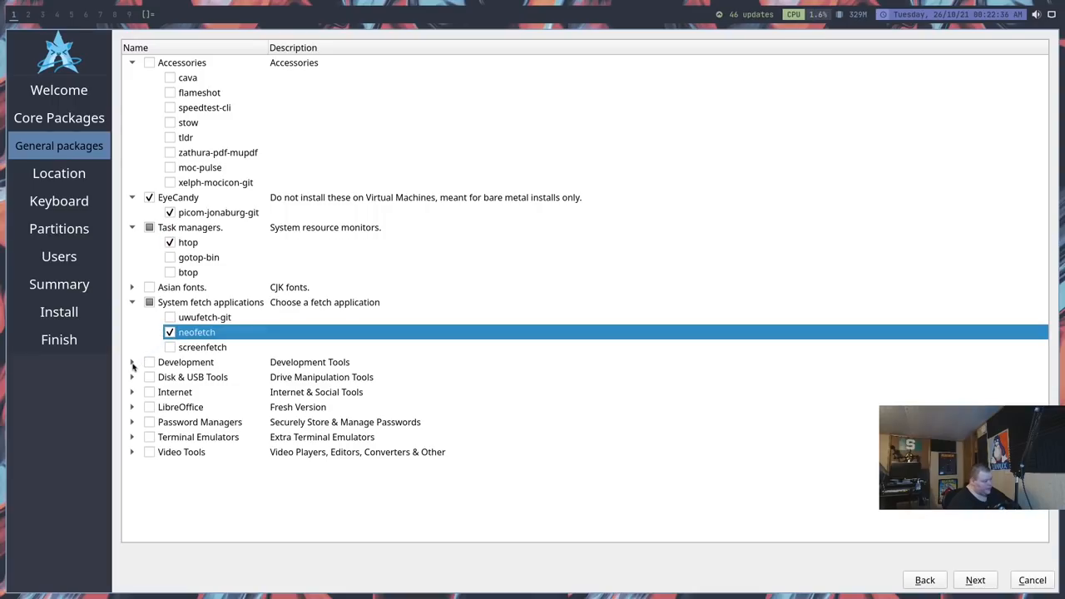
pyautogui.click(131, 361)
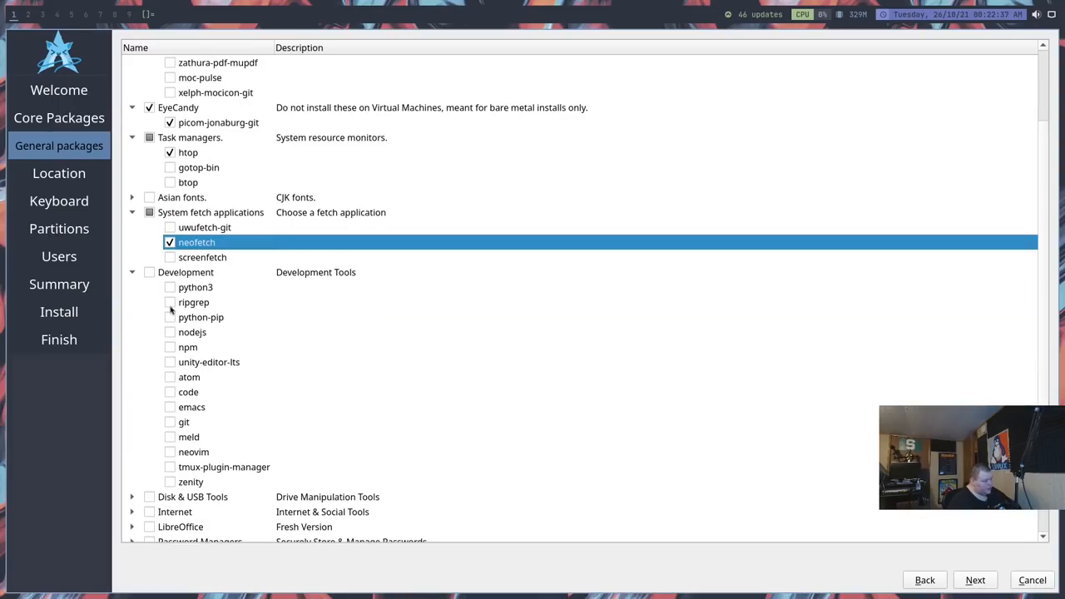
pyautogui.click(169, 287)
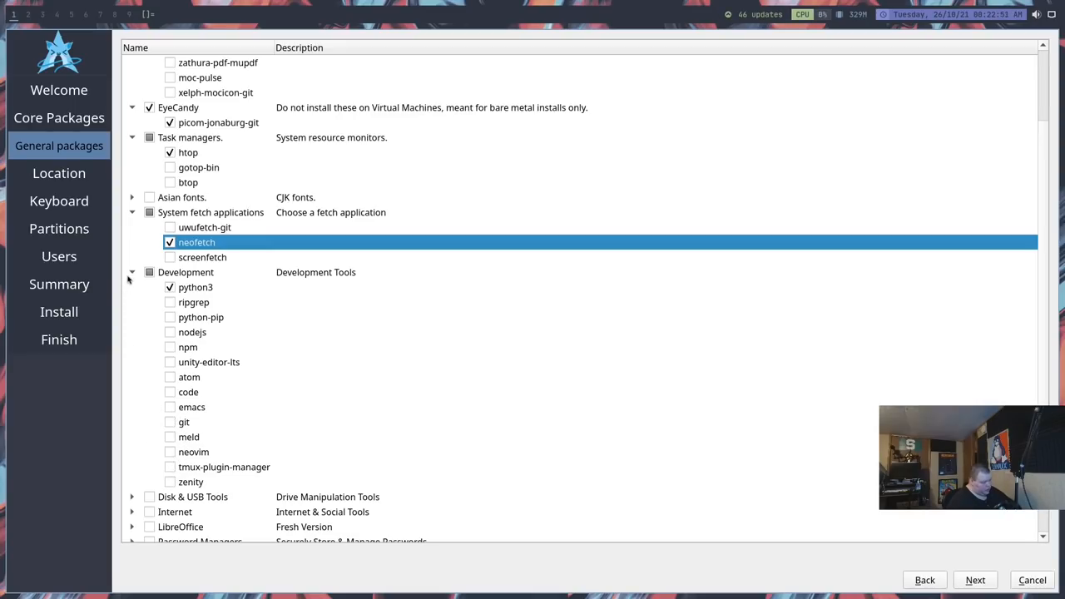
pyautogui.click(132, 272)
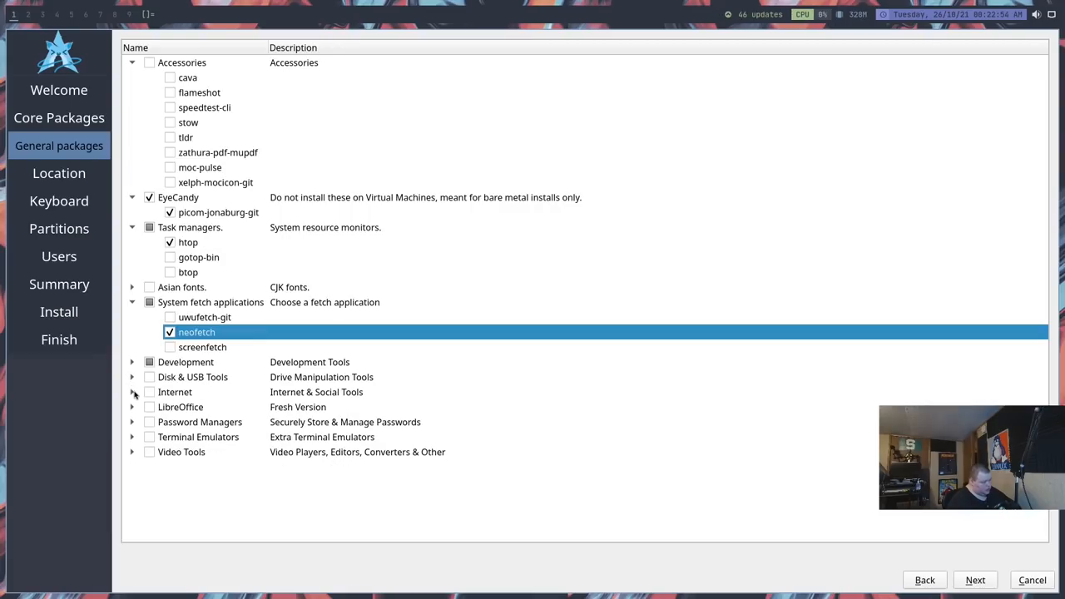
# Step: Add firefox-i18n under Internet > Browsers
pyautogui.click(131, 391)
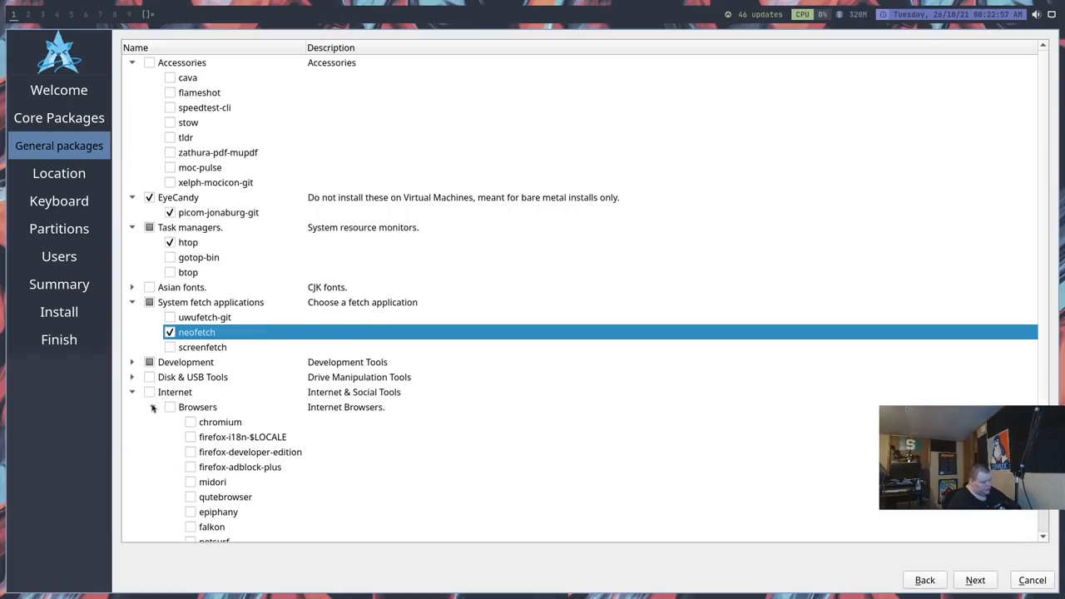
pyautogui.scroll(-3)
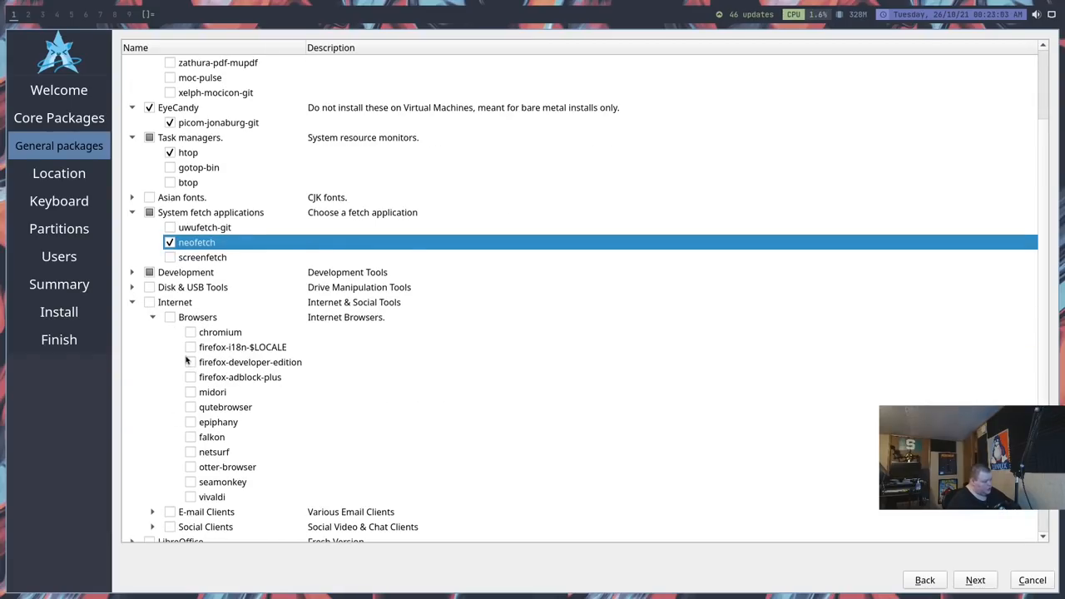
pyautogui.click(190, 347)
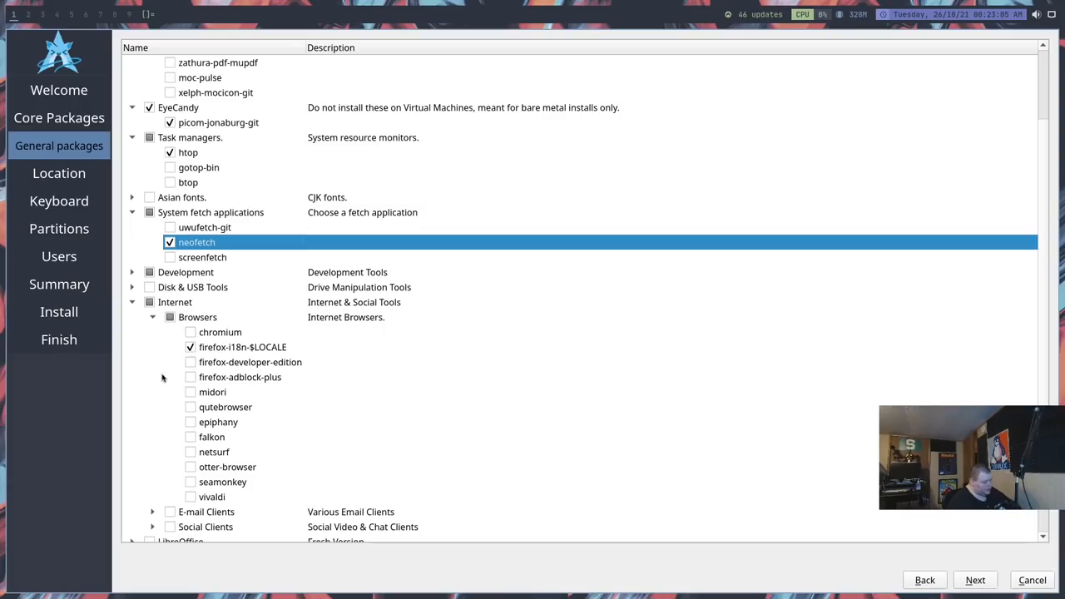
pyautogui.scroll(-3)
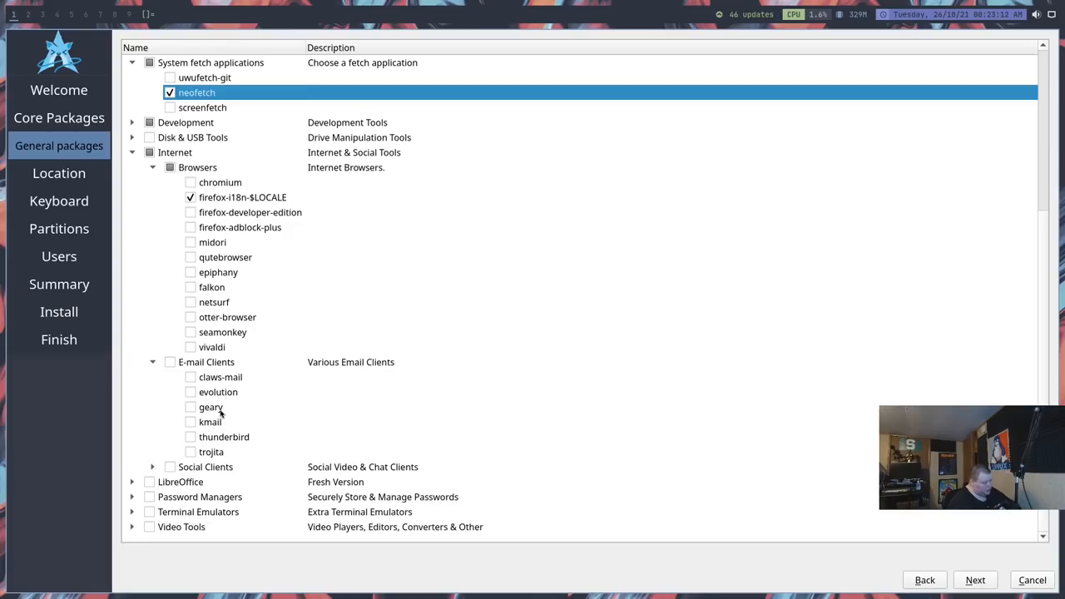
pyautogui.moveTo(171, 468)
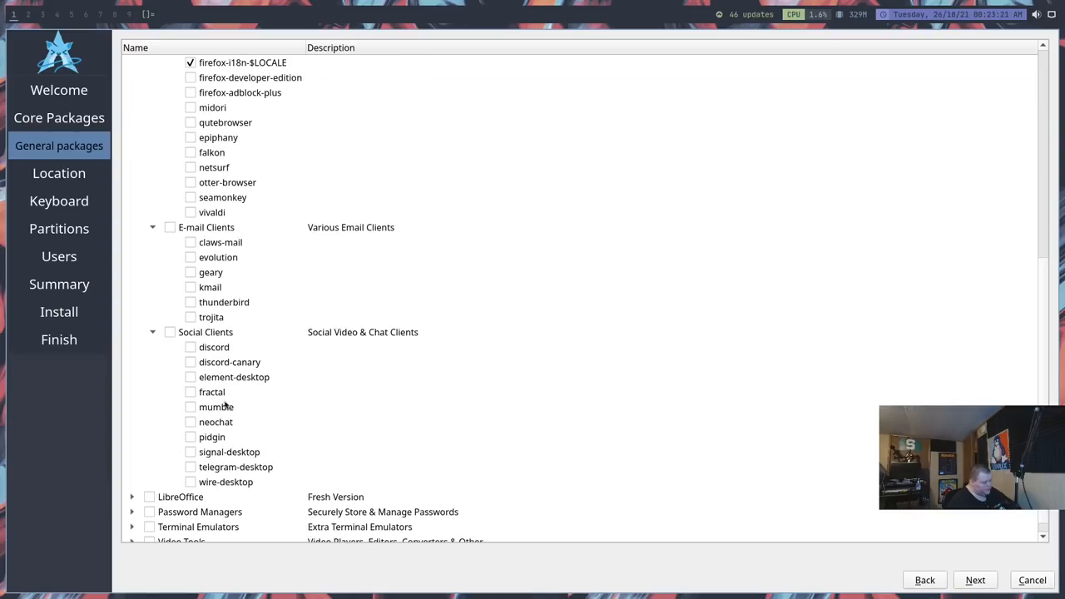
pyautogui.moveTo(222, 448)
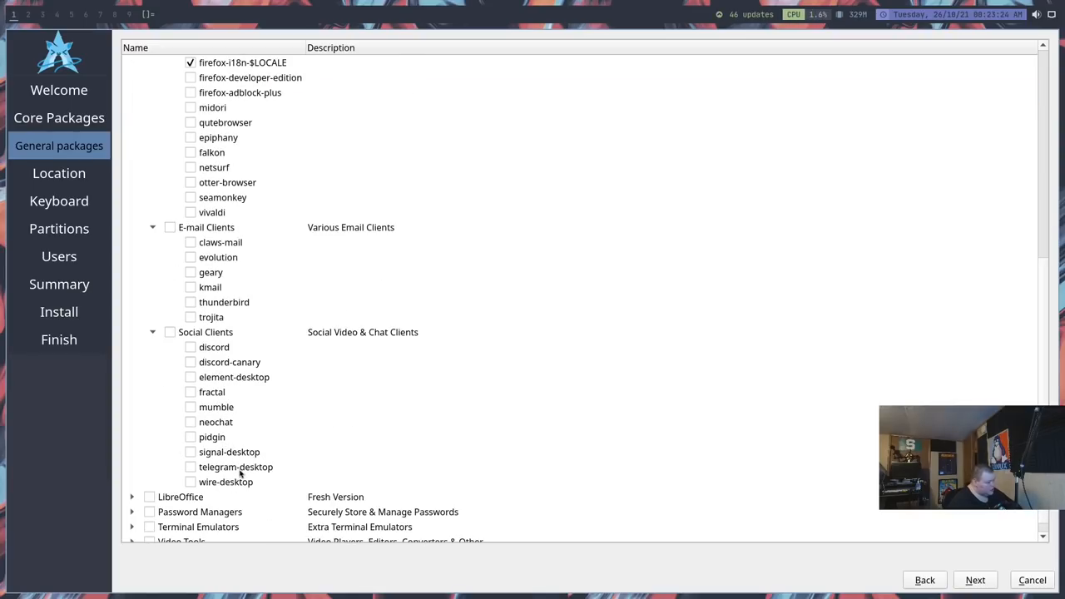
# Step: Add Alacritty under Terminal Emulators and finish package selection
pyautogui.scroll(-3)
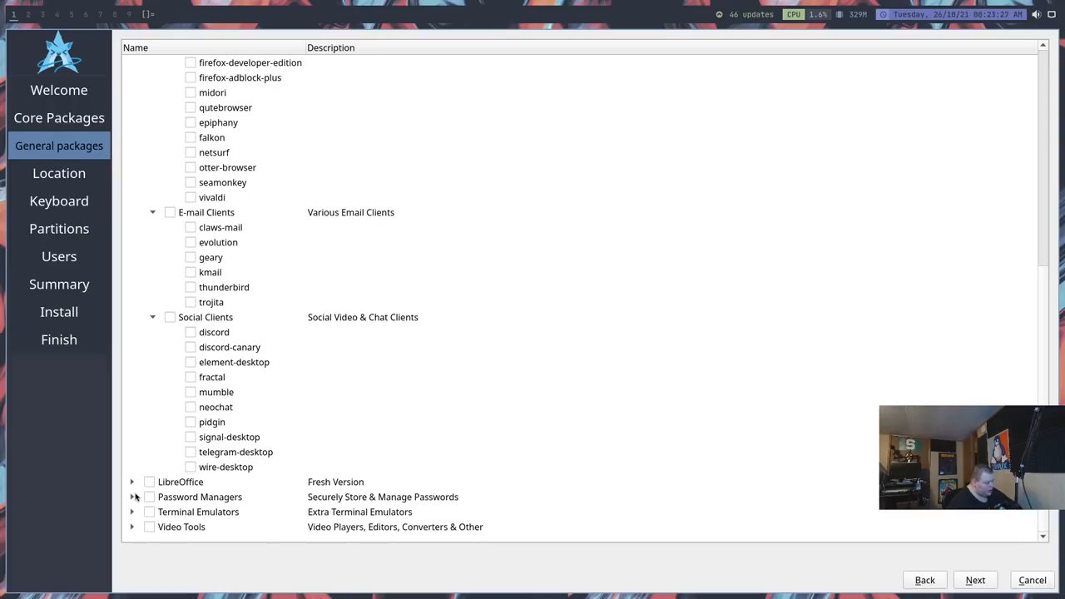
pyautogui.click(132, 496)
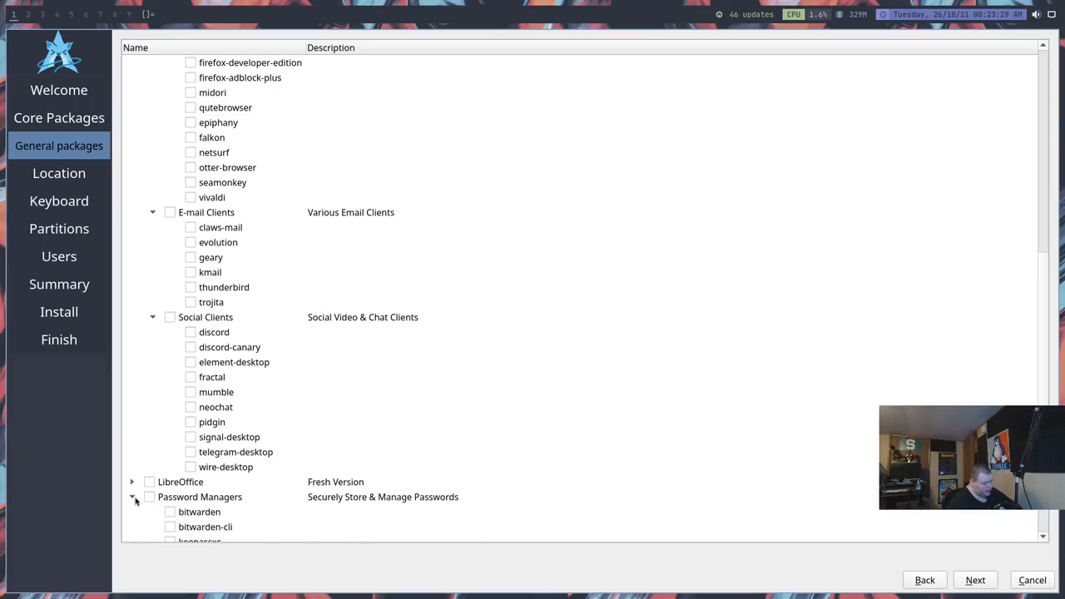
pyautogui.scroll(-3)
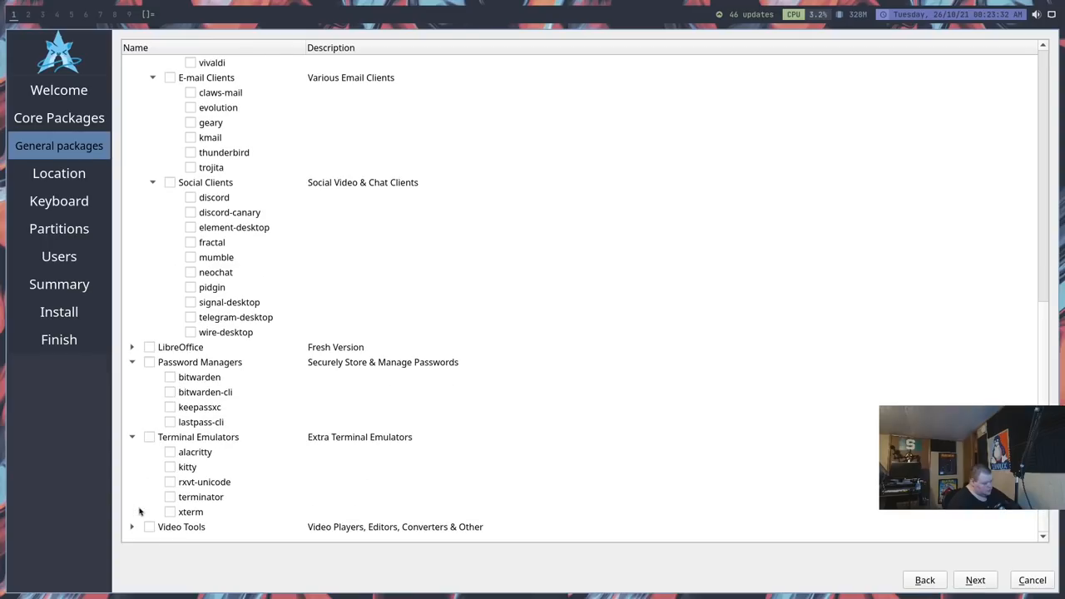
pyautogui.click(170, 451)
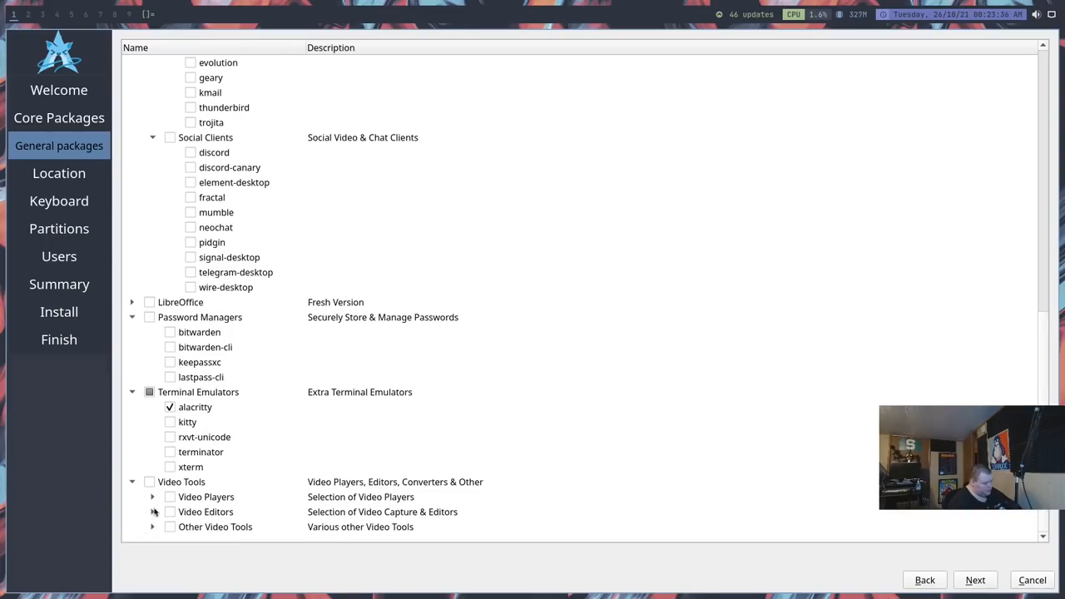
pyautogui.click(152, 497)
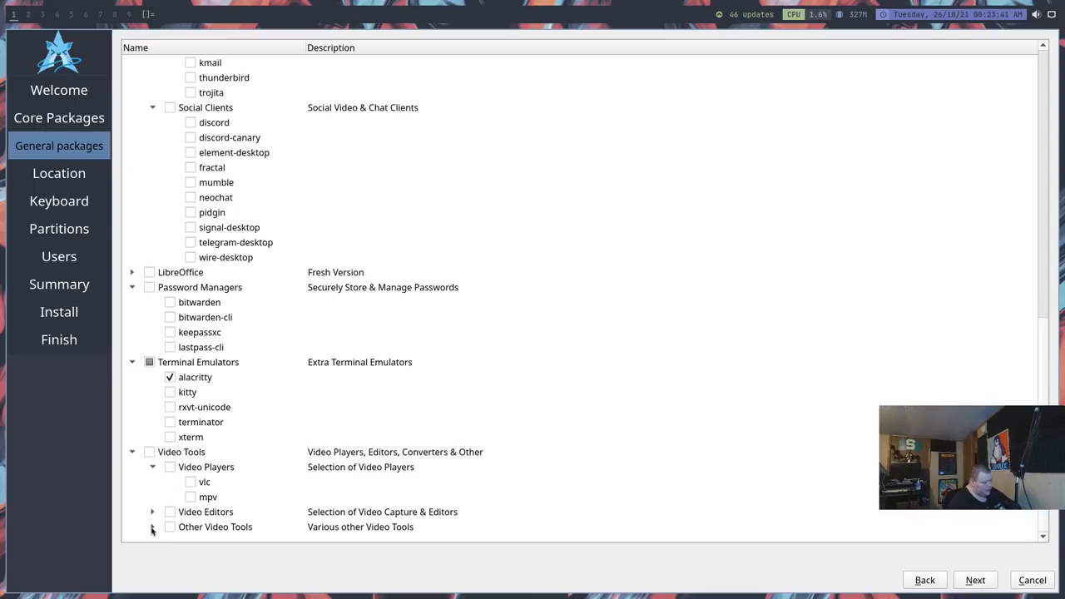
pyautogui.click(152, 512)
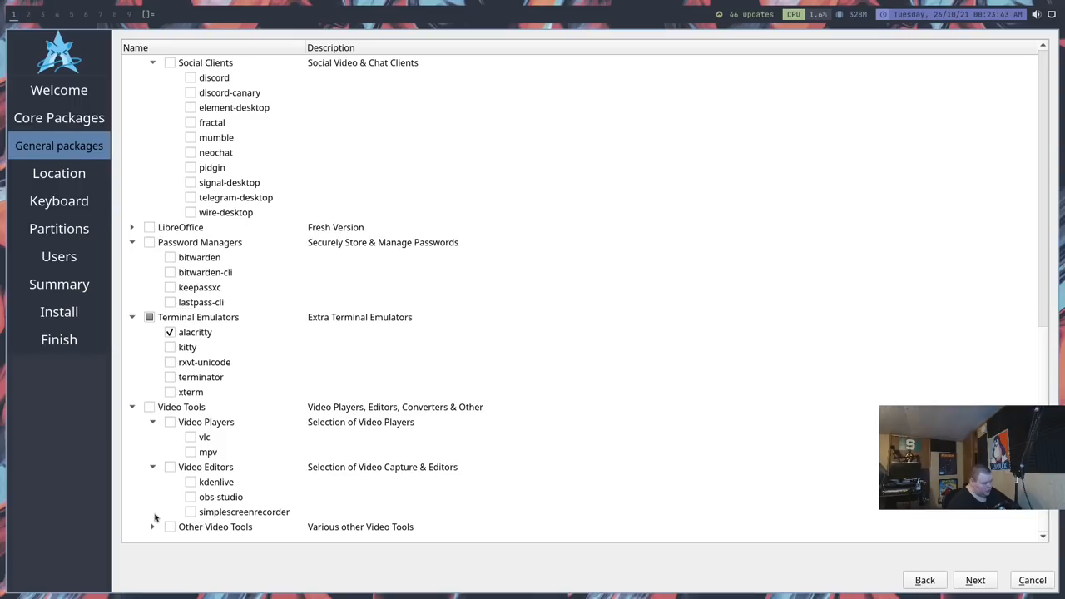
pyautogui.click(152, 526)
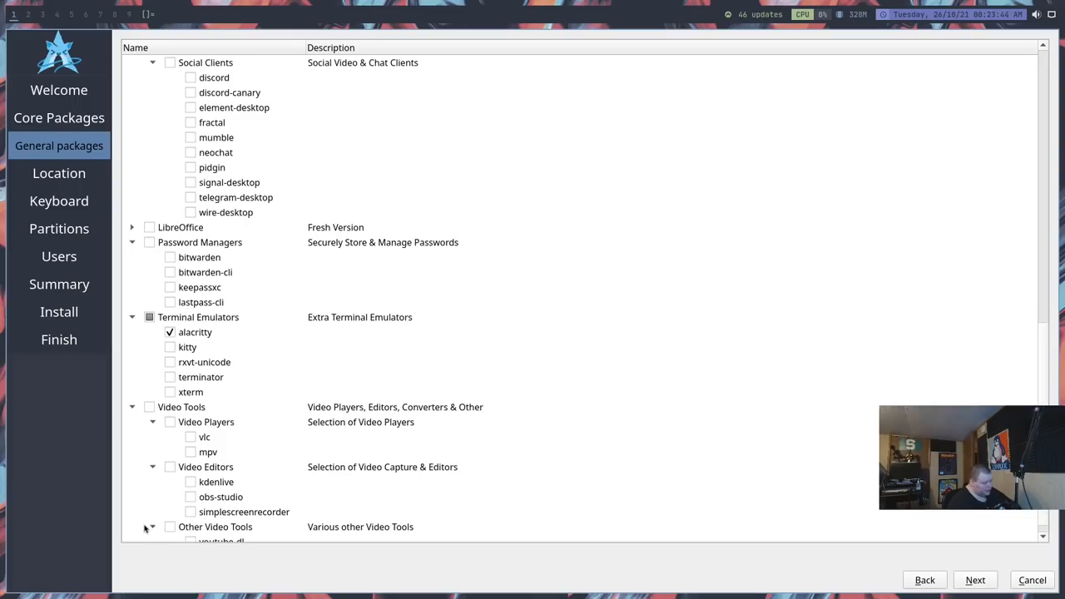
pyautogui.scroll(-3)
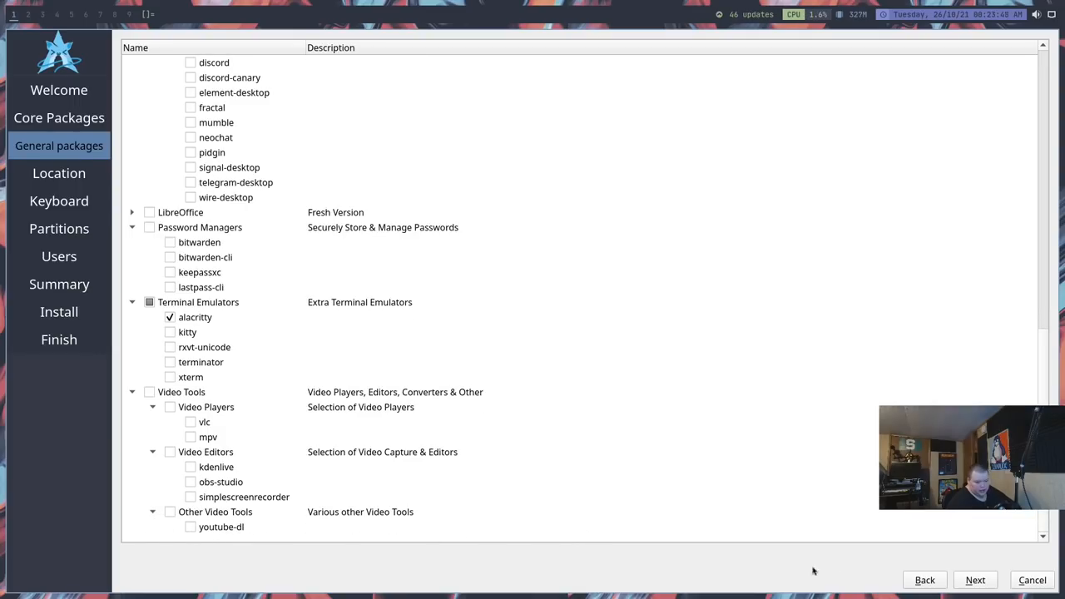
pyautogui.click(974, 580)
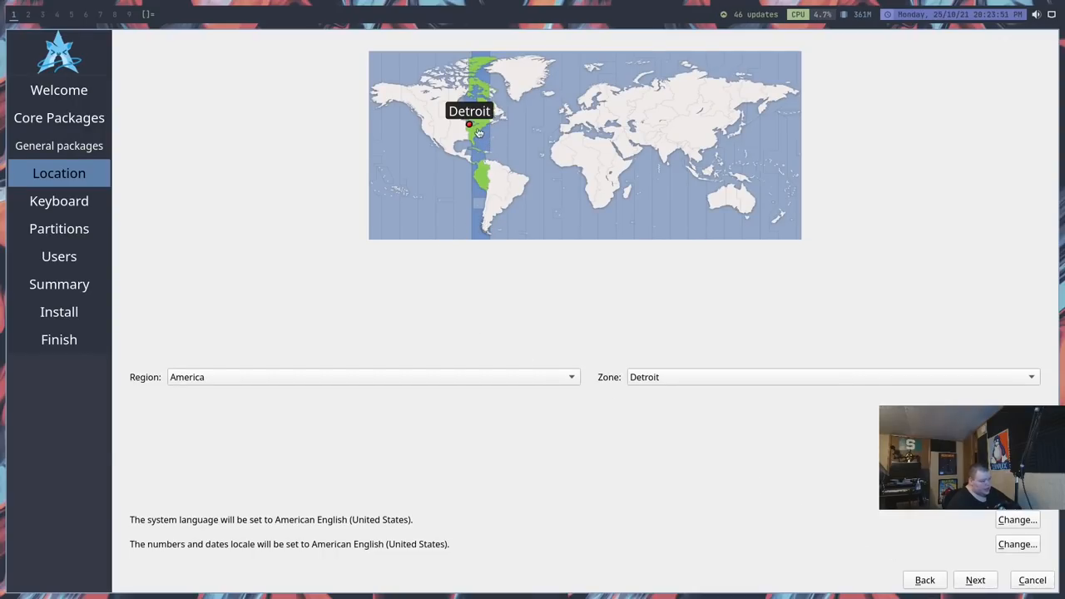
# Step: Set the time zone on the map and choose Erase disk with btrfs, no swap
pyautogui.click(479, 125)
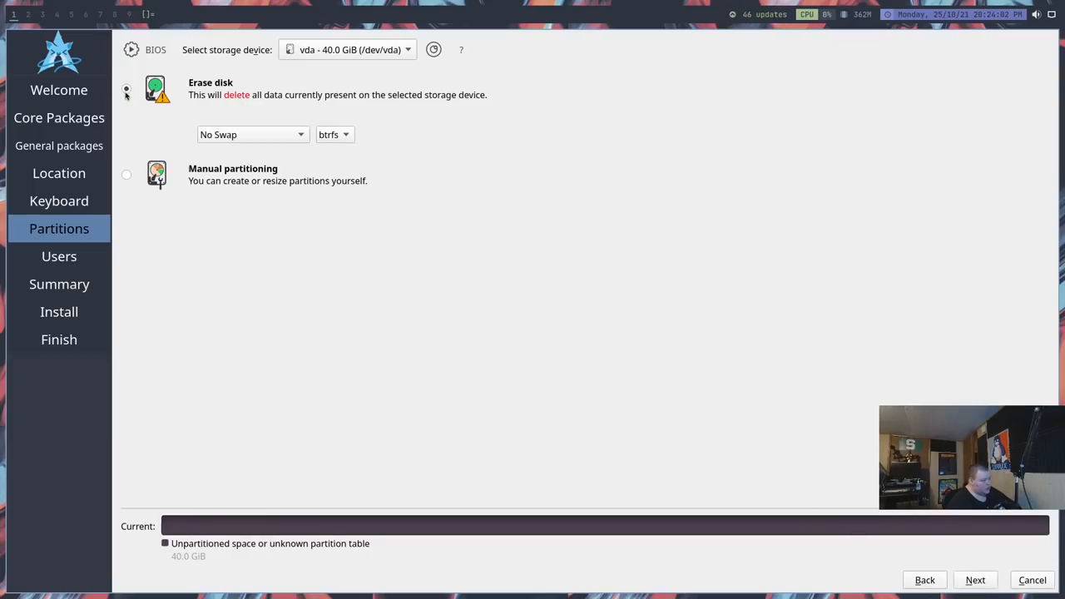
pyautogui.click(126, 89)
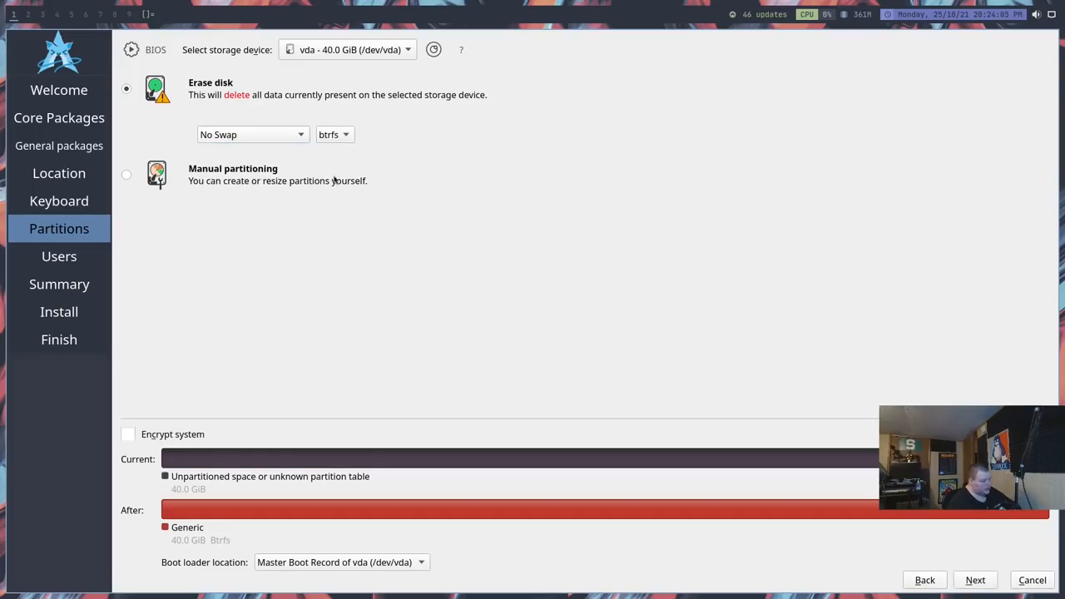
pyautogui.click(975, 580)
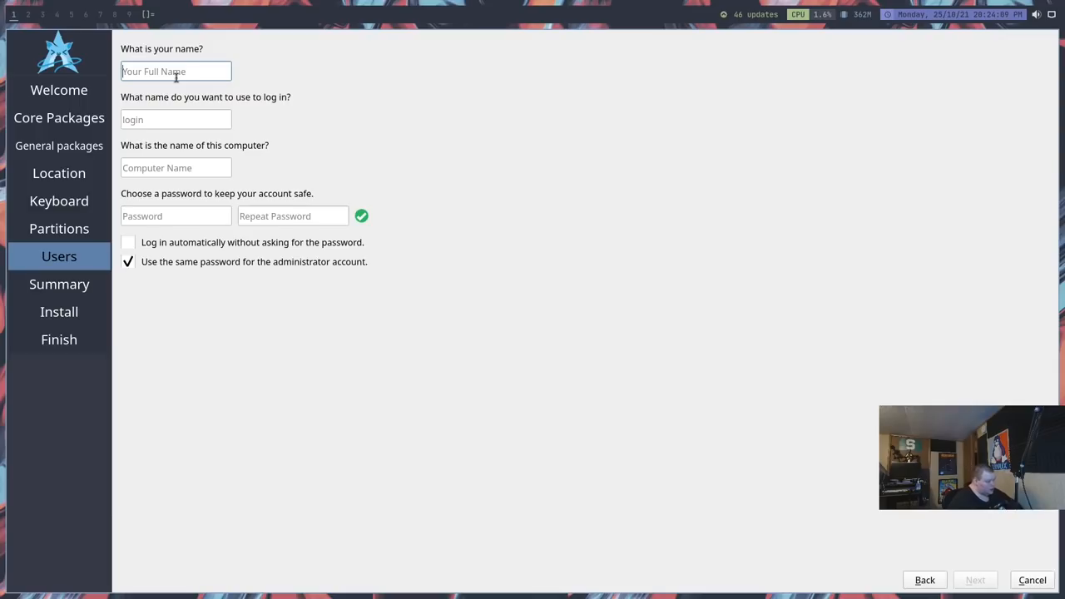
# Step: Enter name and login 'matt', computer name 'xelphosvm', and a matching password
pyautogui.write('mat')
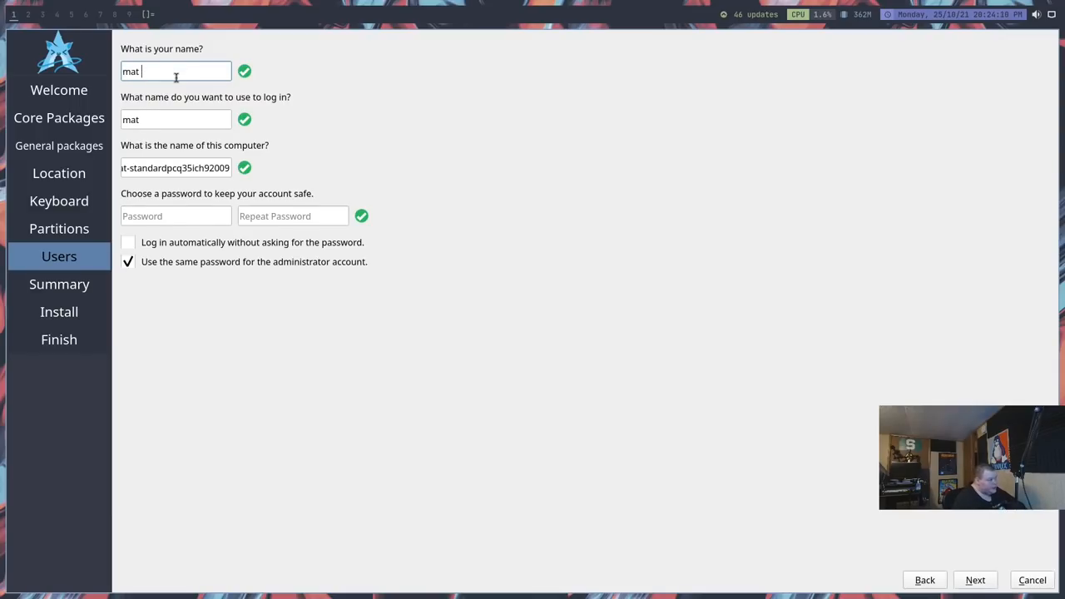
pyautogui.write('t')
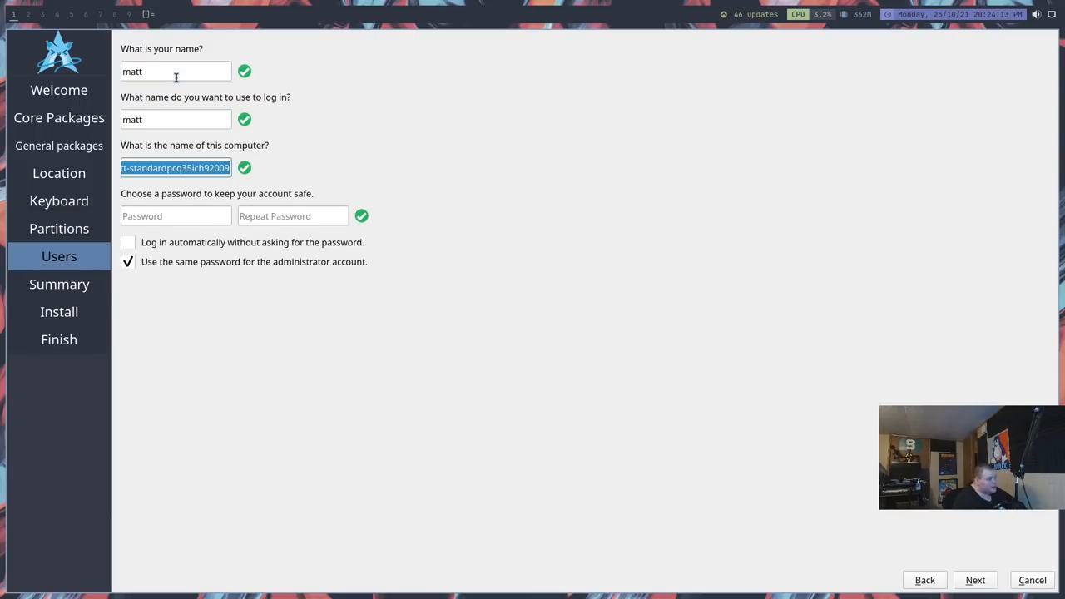
pyautogui.write('xelphos')
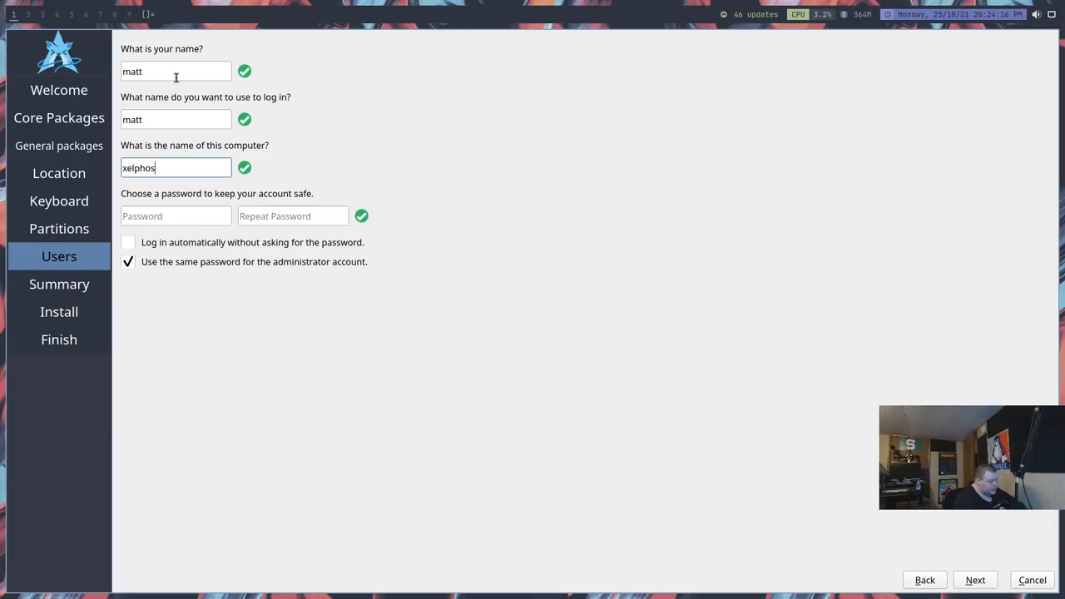
pyautogui.write('vm')
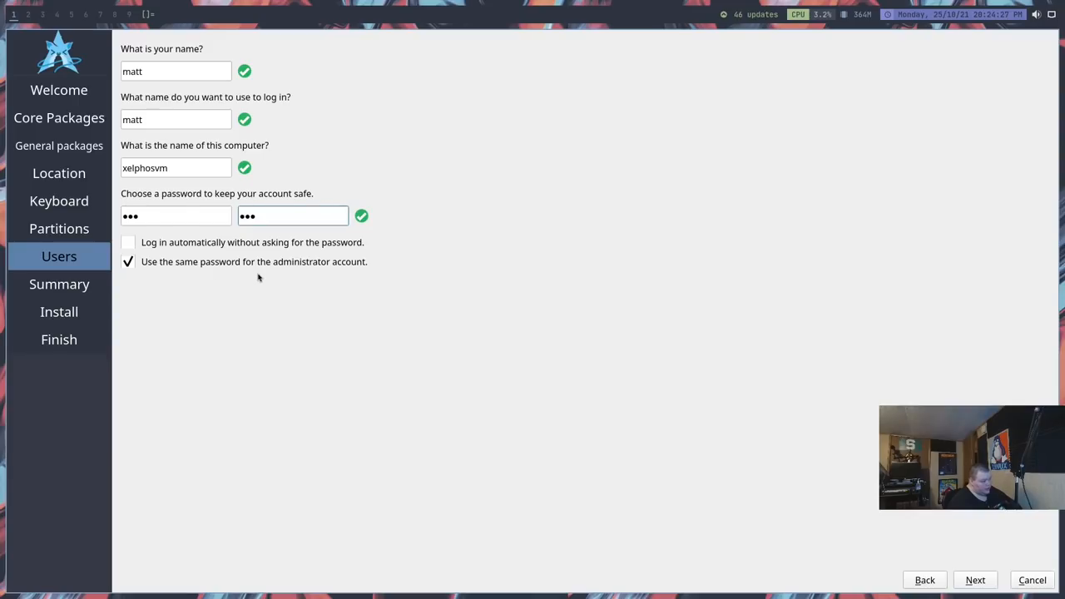
pyautogui.moveTo(457, 312)
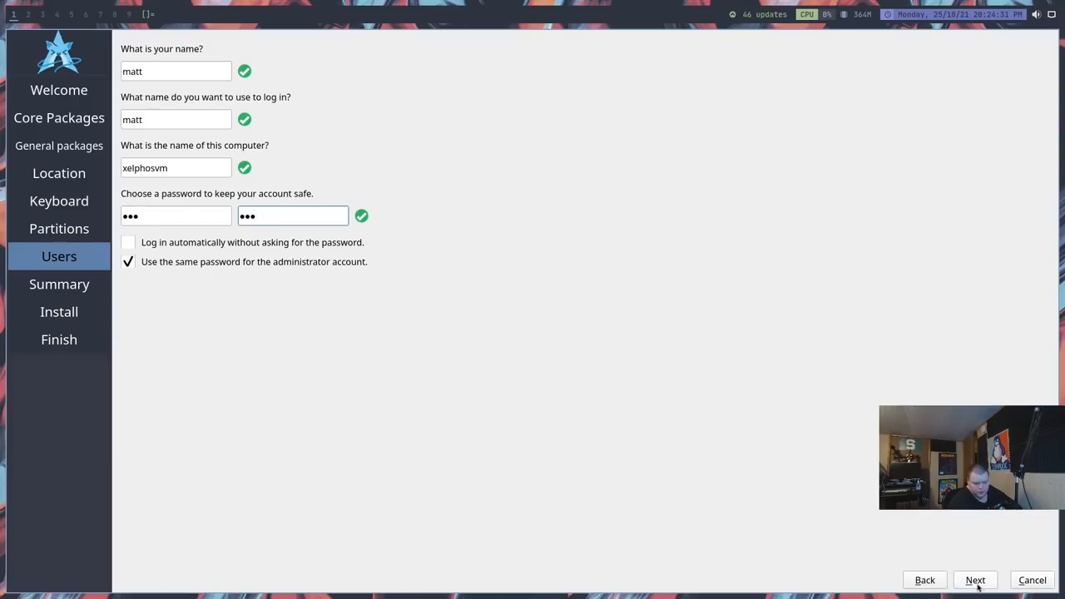
# Step: Review the Summary page and confirm Install now to write Xelph Linux to disk
pyautogui.click(974, 580)
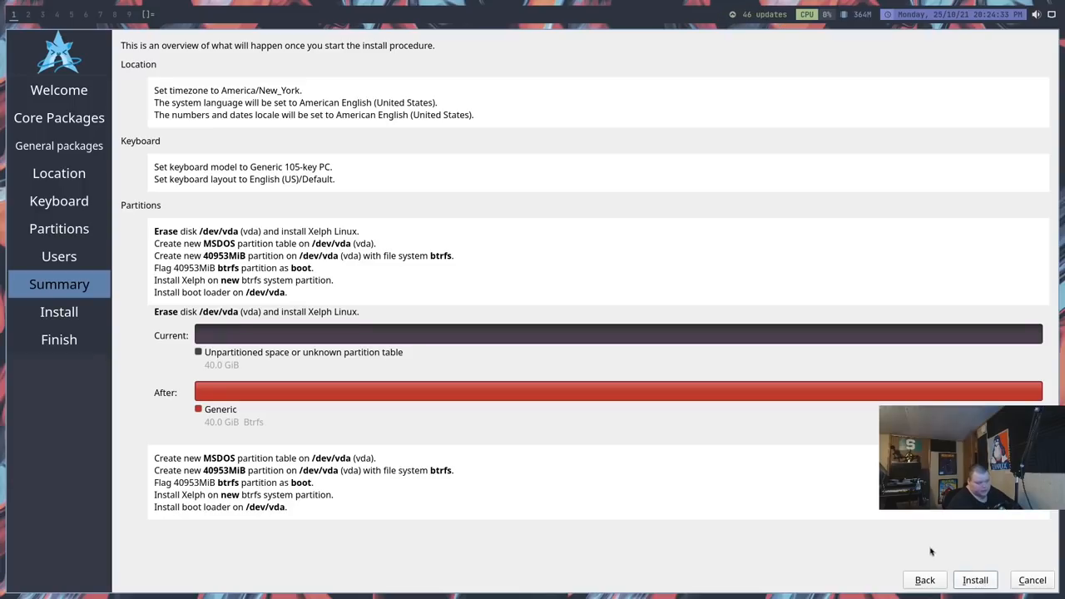
pyautogui.click(975, 580)
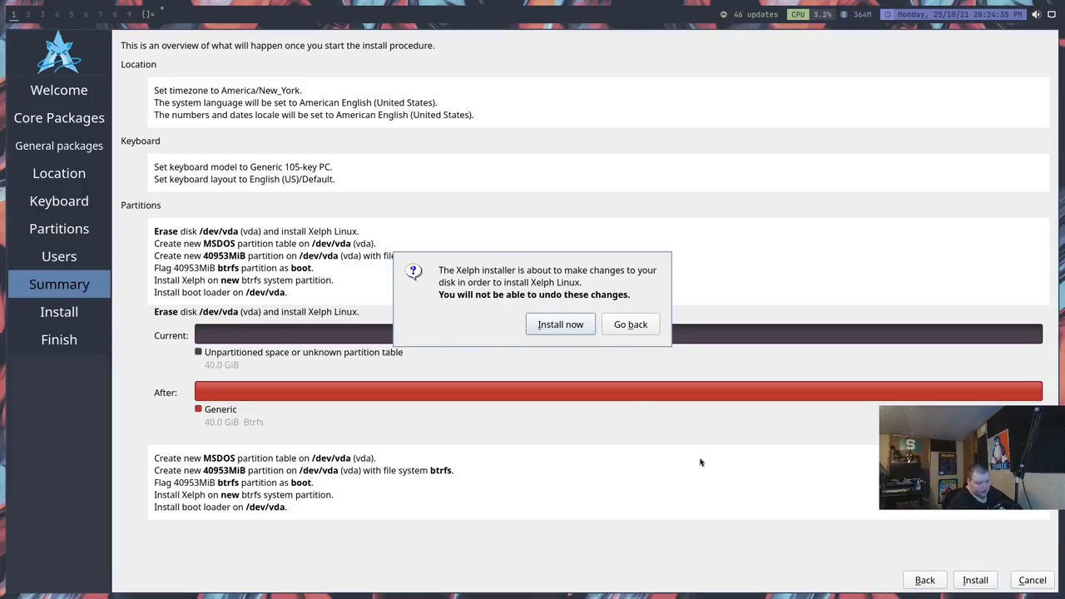
pyautogui.click(560, 323)
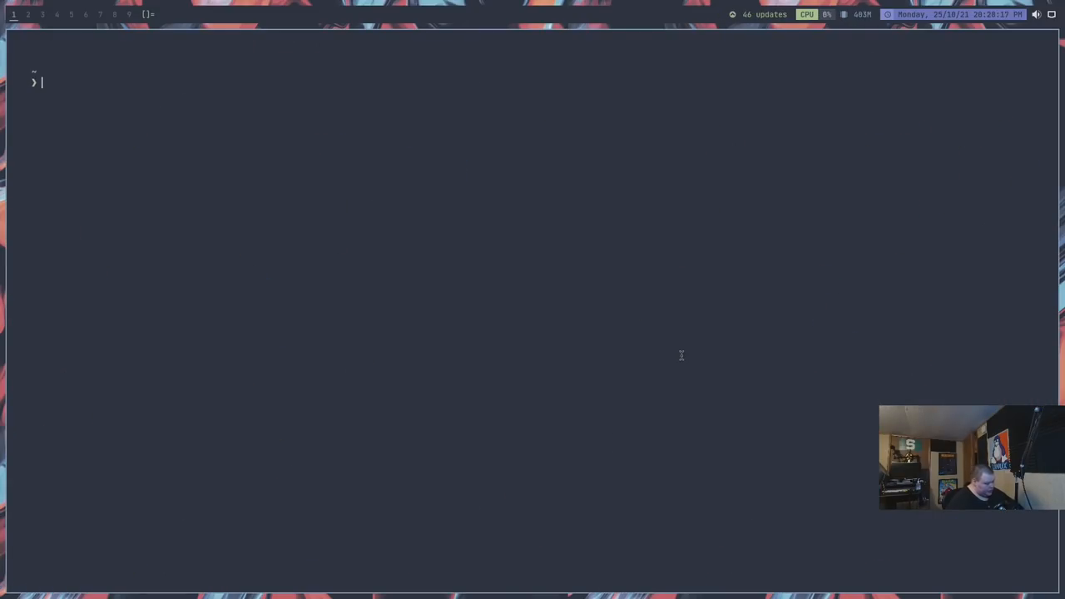
# Step: Relaunch the installer from dmenu by typing its name
pyautogui.press('Tab')
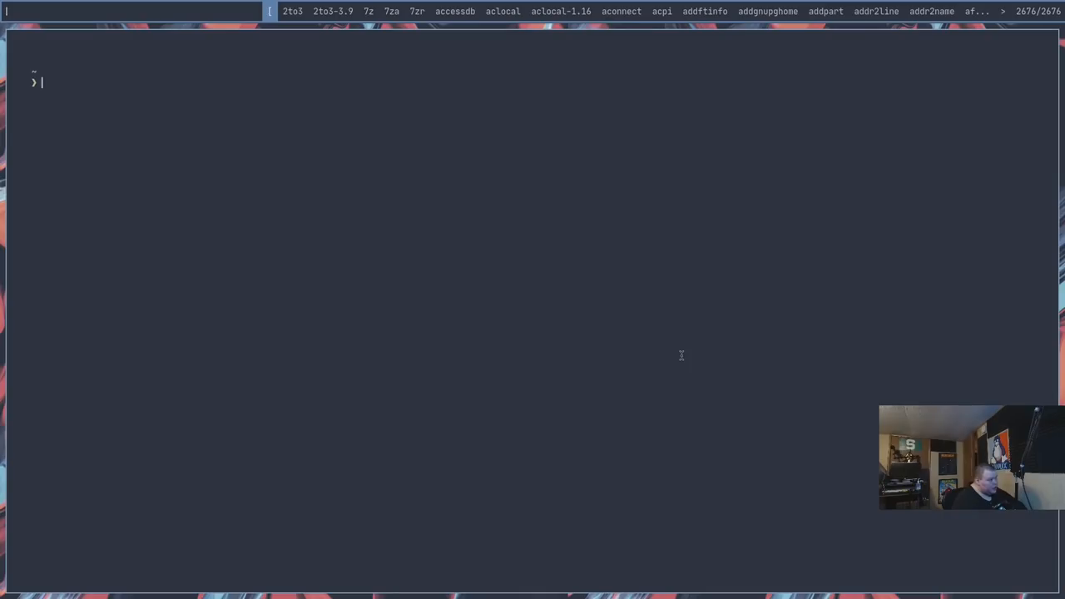
pyautogui.write('system')
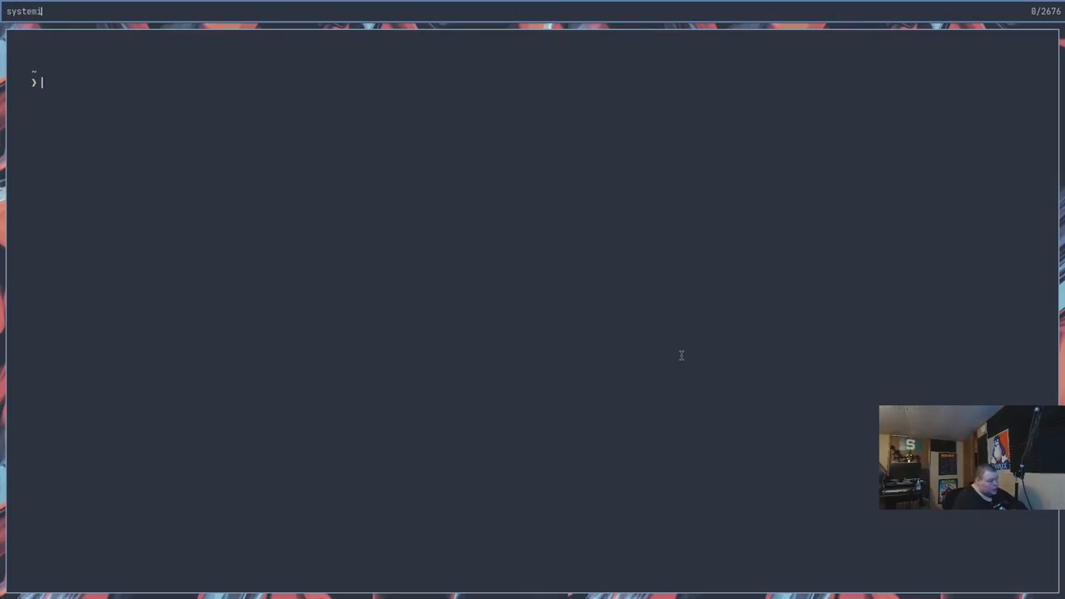
pyautogui.write('instalsys')
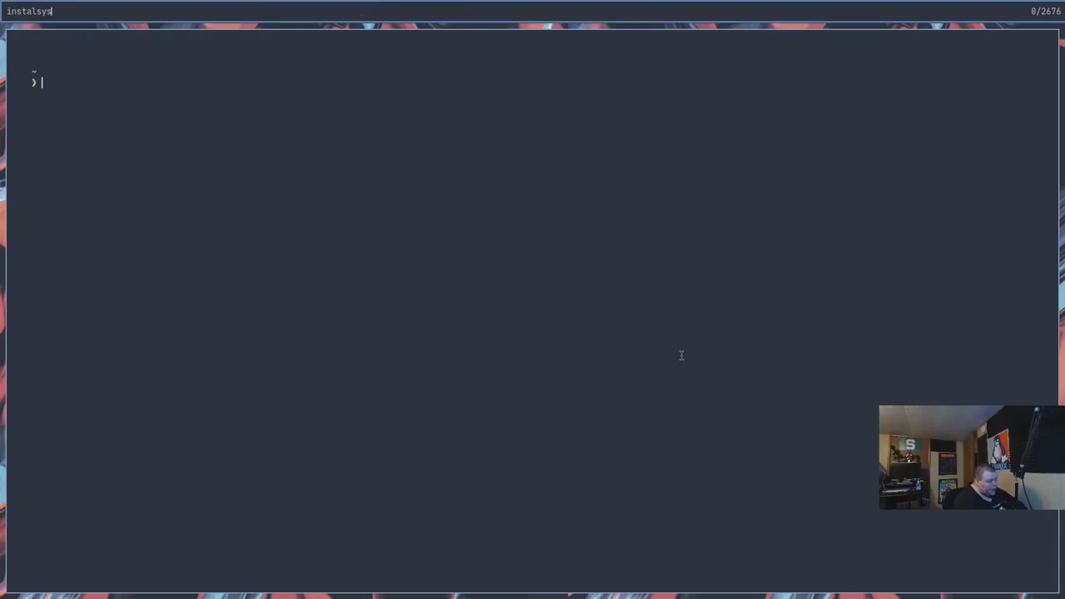
pyautogui.press('Tab')
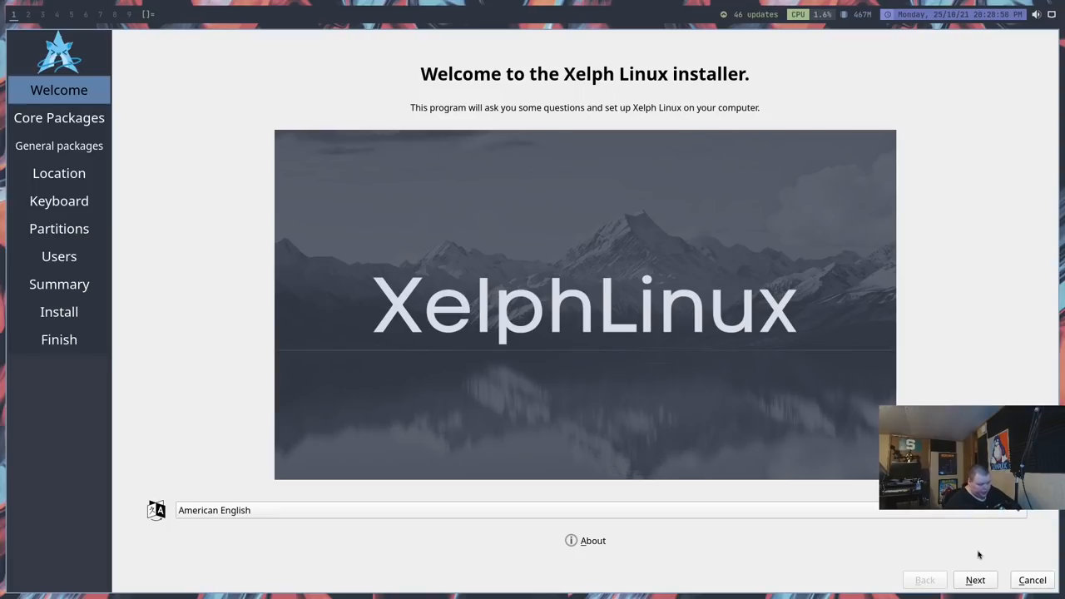
# Step: Advance through Welcome, package pages and Location (America/Detroit) to Partitions
pyautogui.click(975, 580)
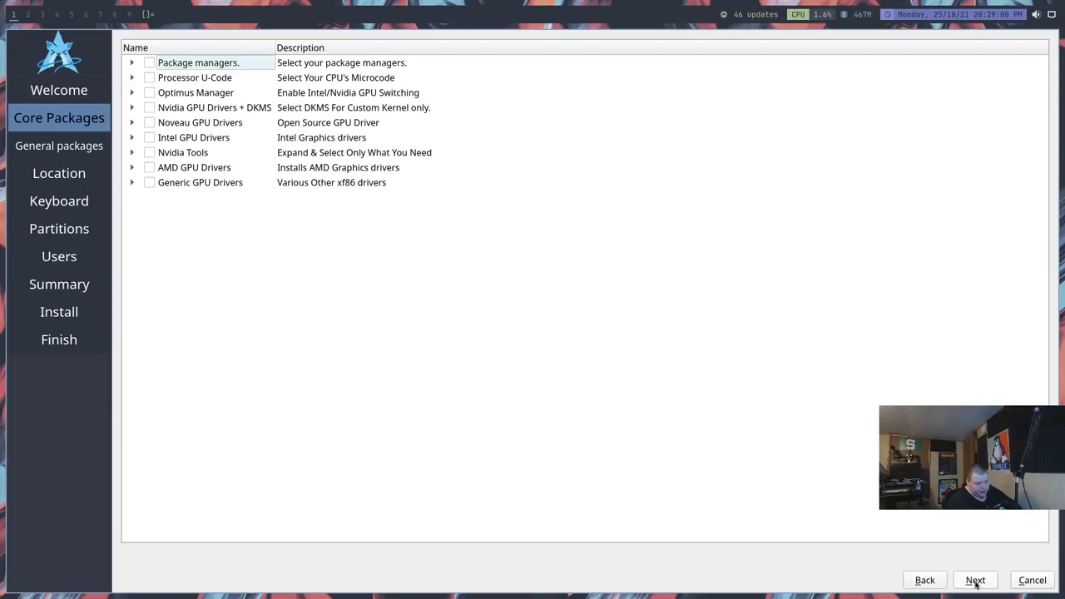
pyautogui.moveTo(158, 187)
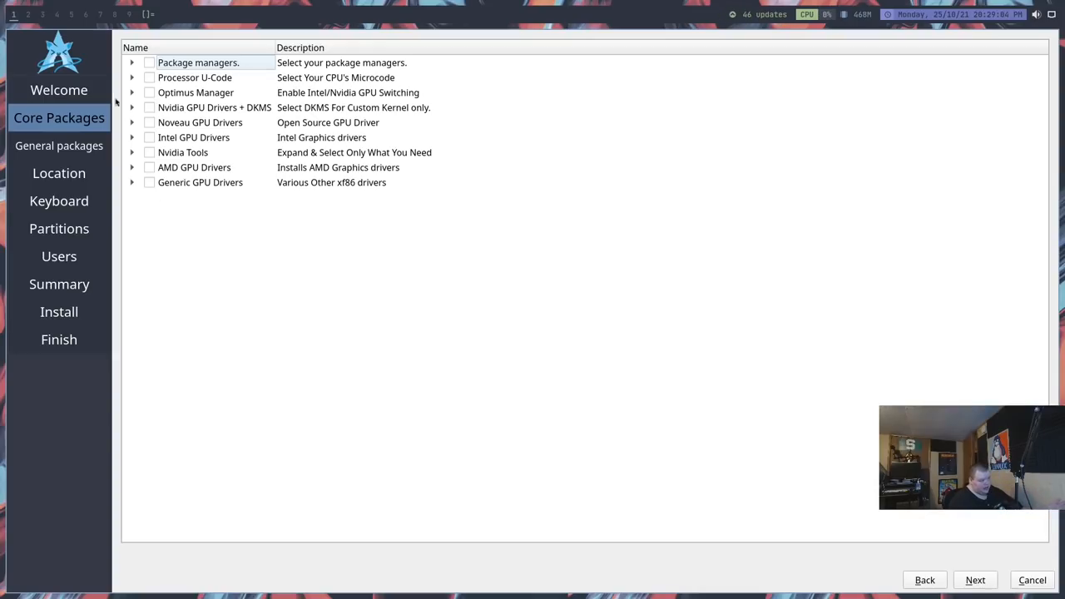
pyautogui.moveTo(846, 425)
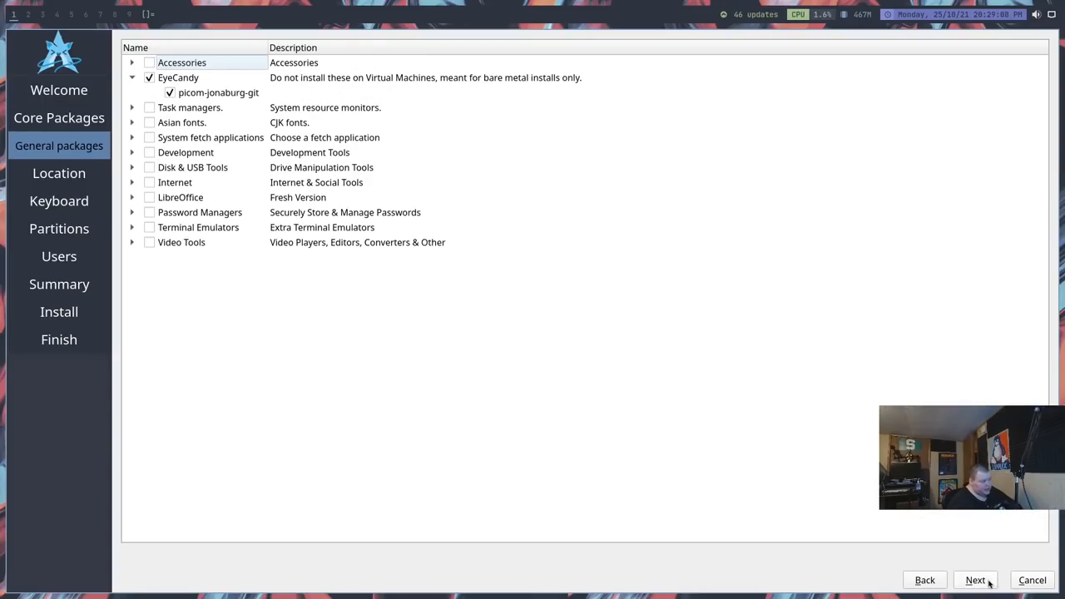
pyautogui.click(975, 580)
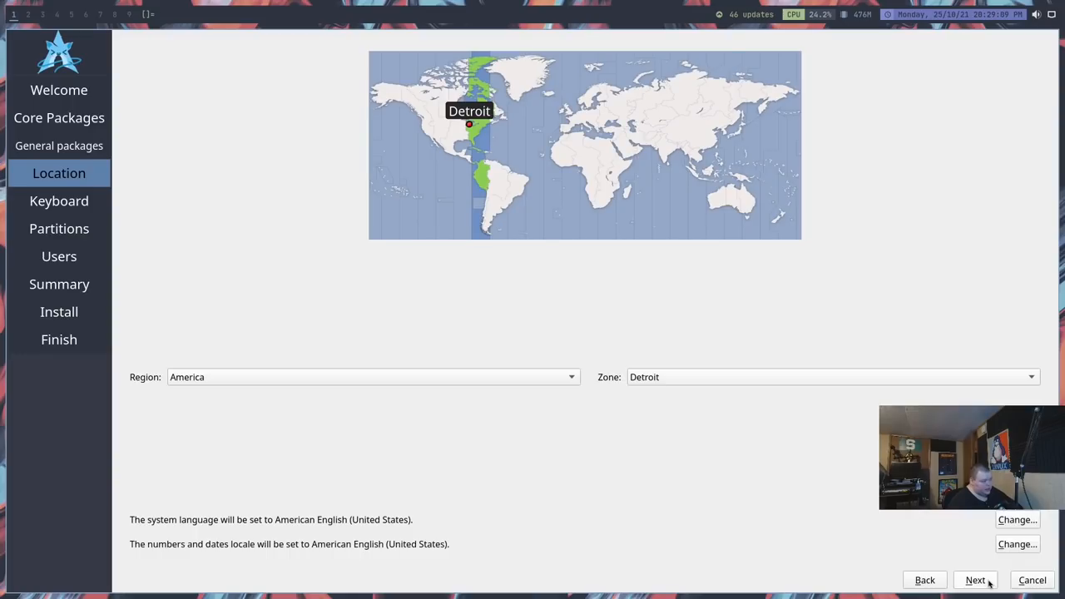
pyautogui.click(975, 580)
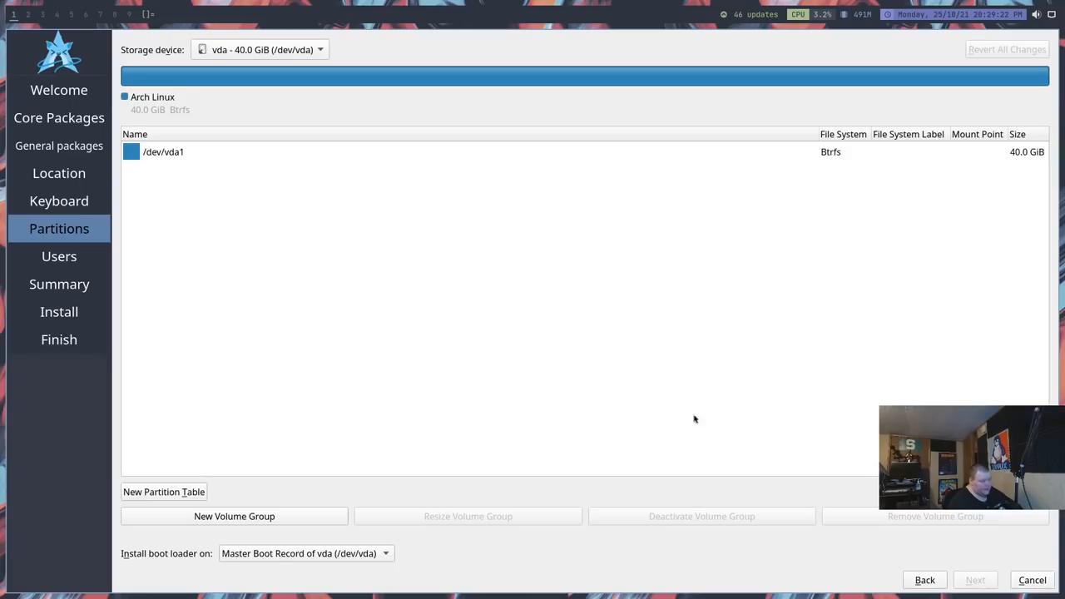
# Step: Delete the Arch partition /dev/vda1 and create a 40 GiB Btrfs root partition at /
pyautogui.click(163, 152)
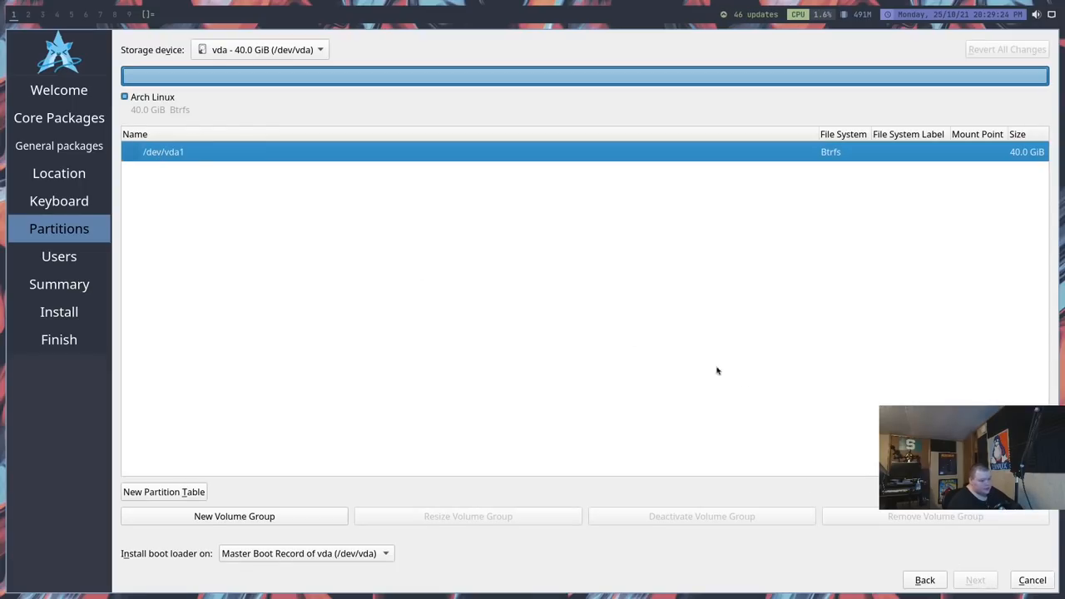
pyautogui.click(164, 491)
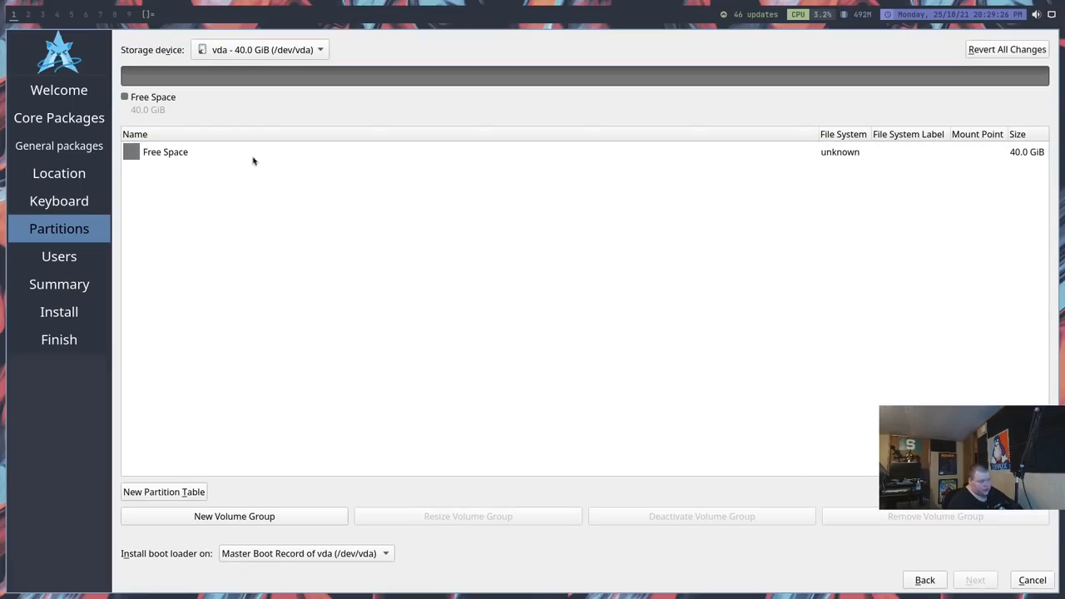
pyautogui.click(165, 151)
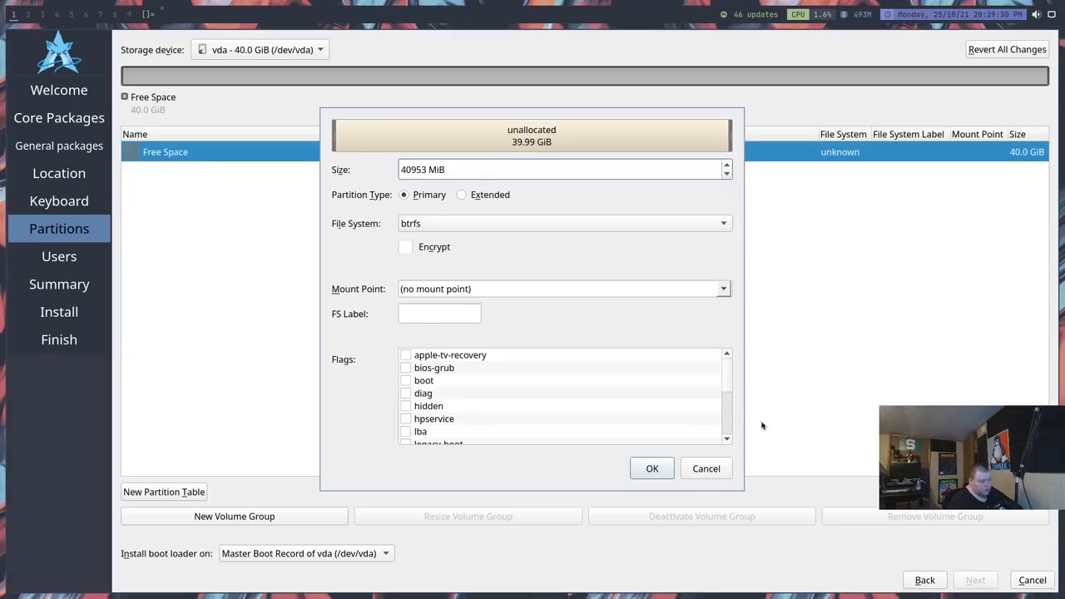
pyautogui.moveTo(441, 233)
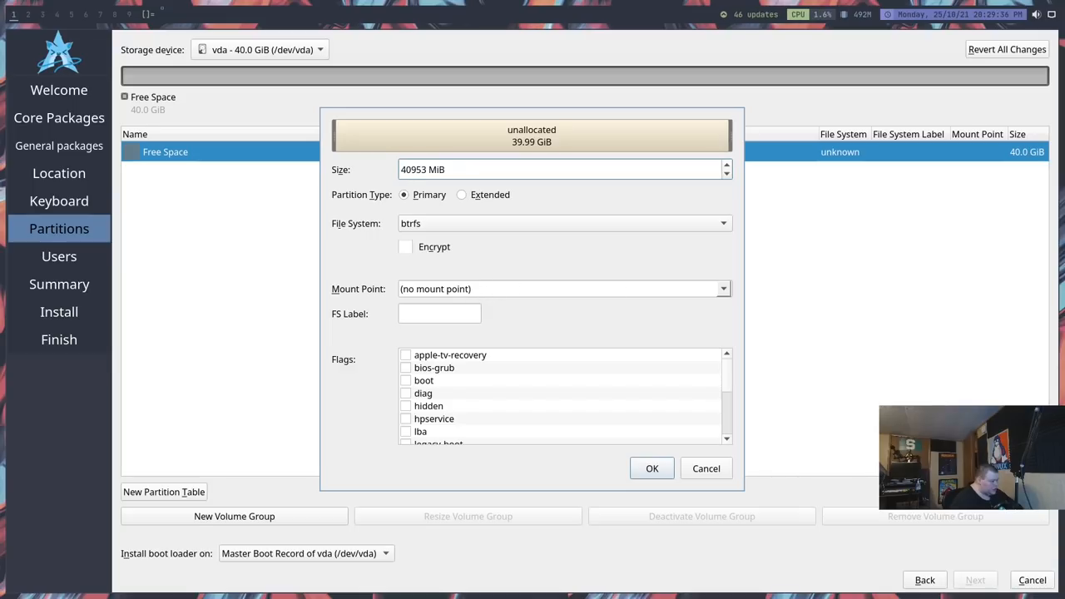
pyautogui.write('/')
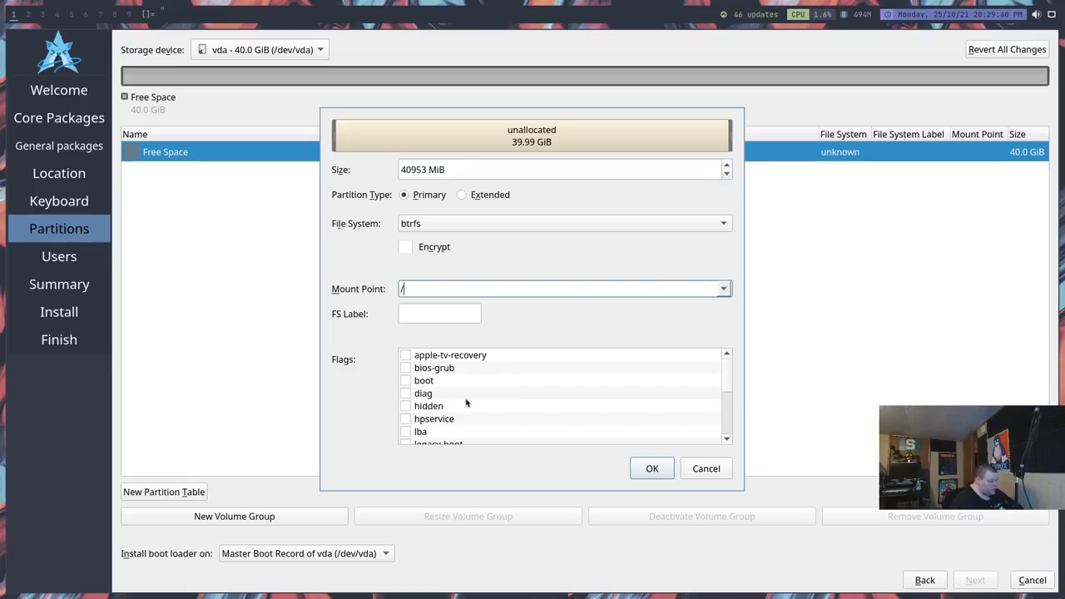
pyautogui.click(652, 468)
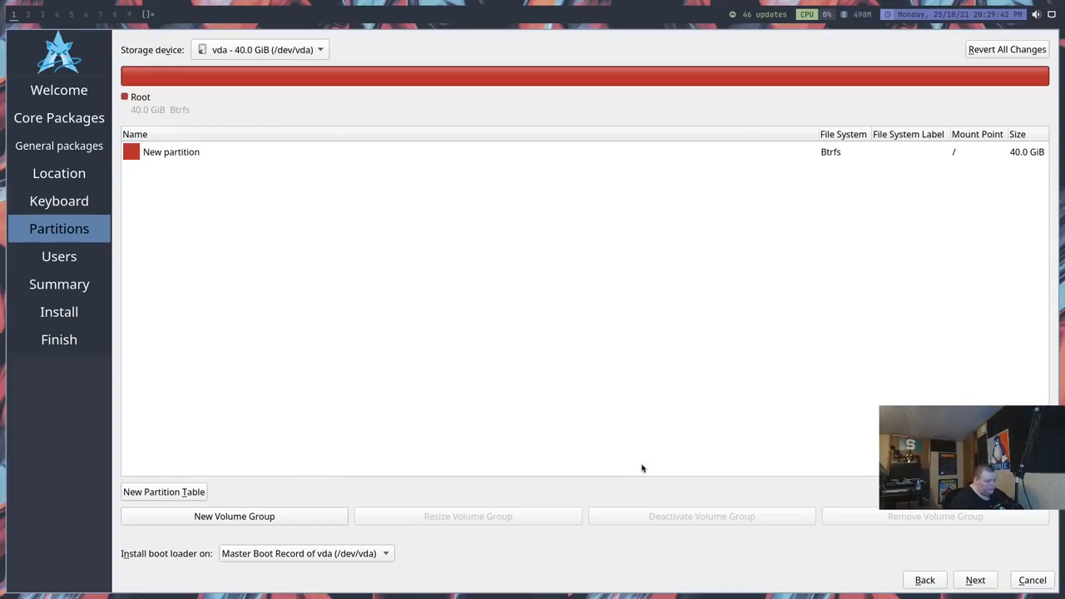
pyautogui.moveTo(664, 462)
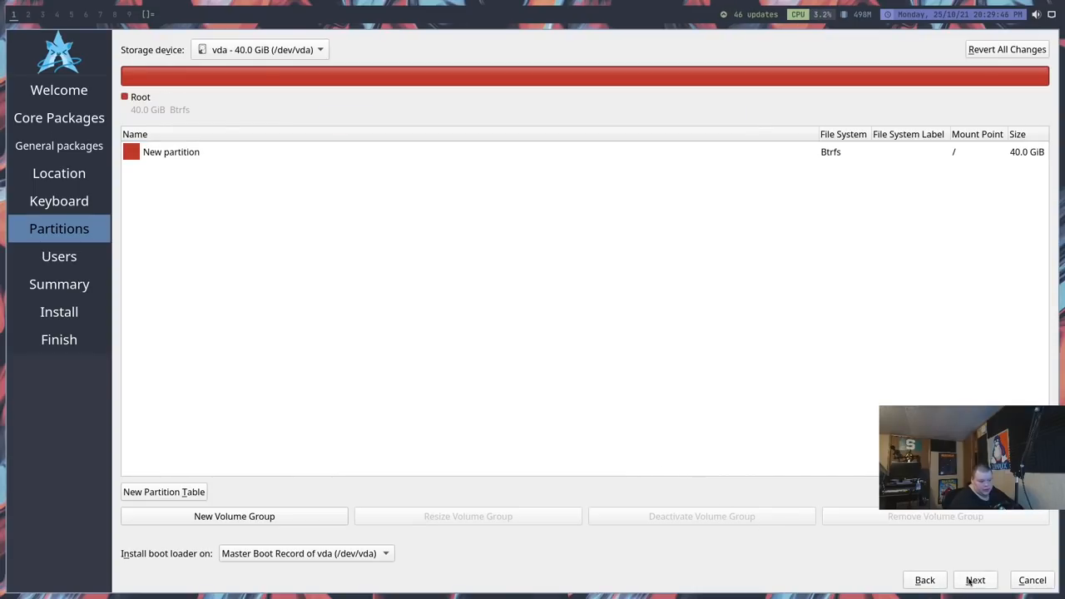
# Step: Dismiss the GPT notice, then enter login matt, computer name xos and the password
pyautogui.click(974, 580)
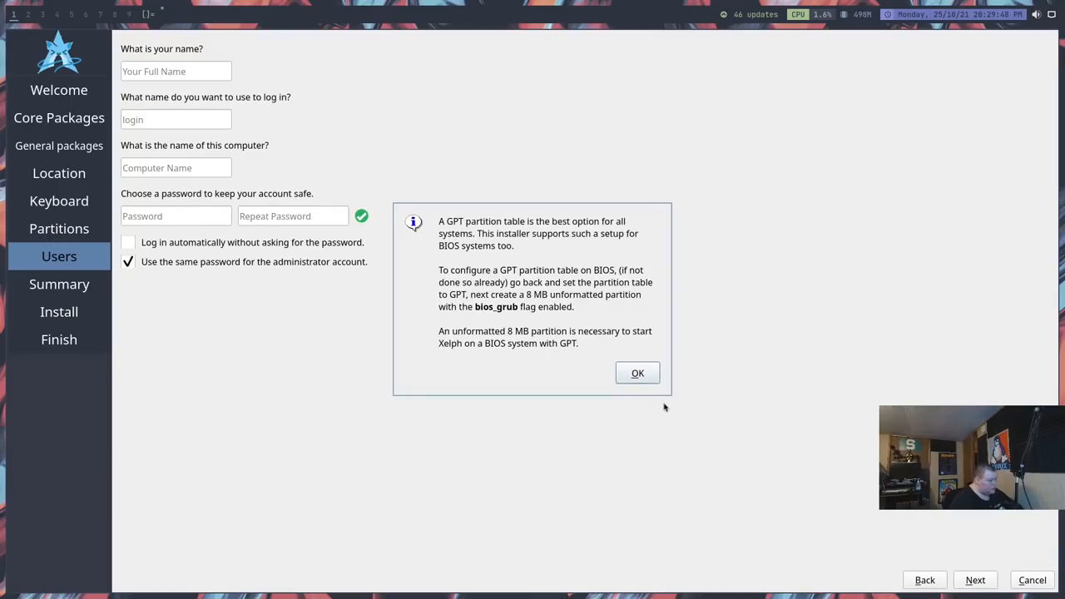
pyautogui.click(637, 373)
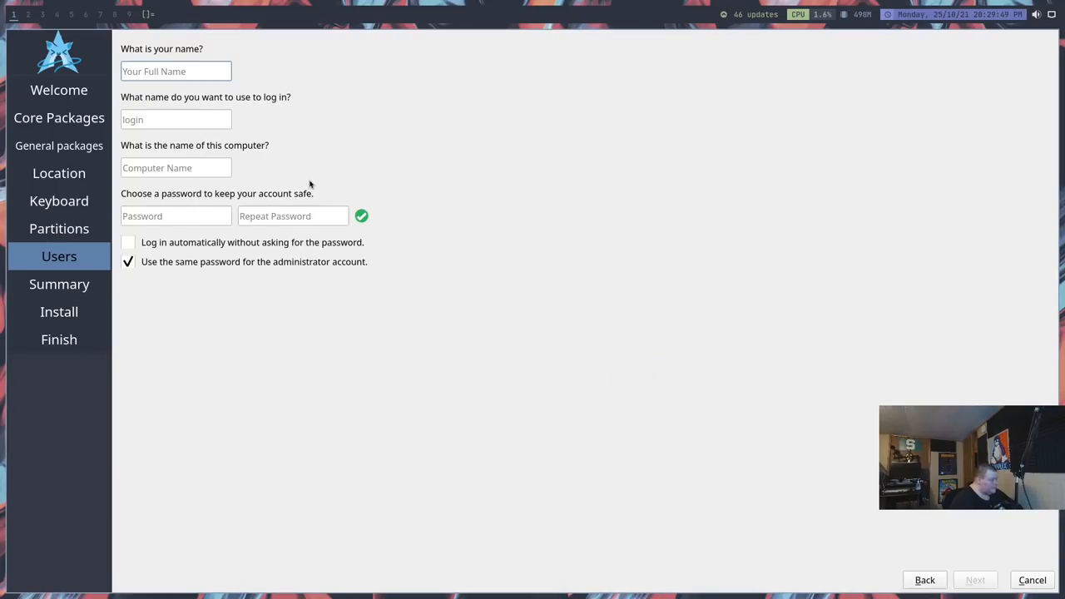
pyautogui.write('ma')
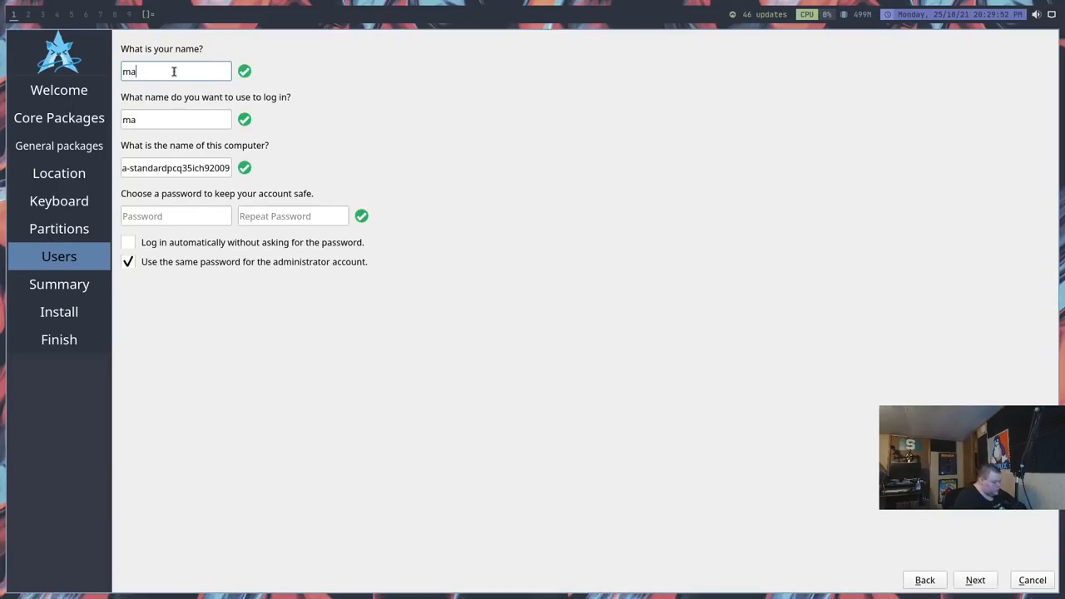
pyautogui.write('tt')
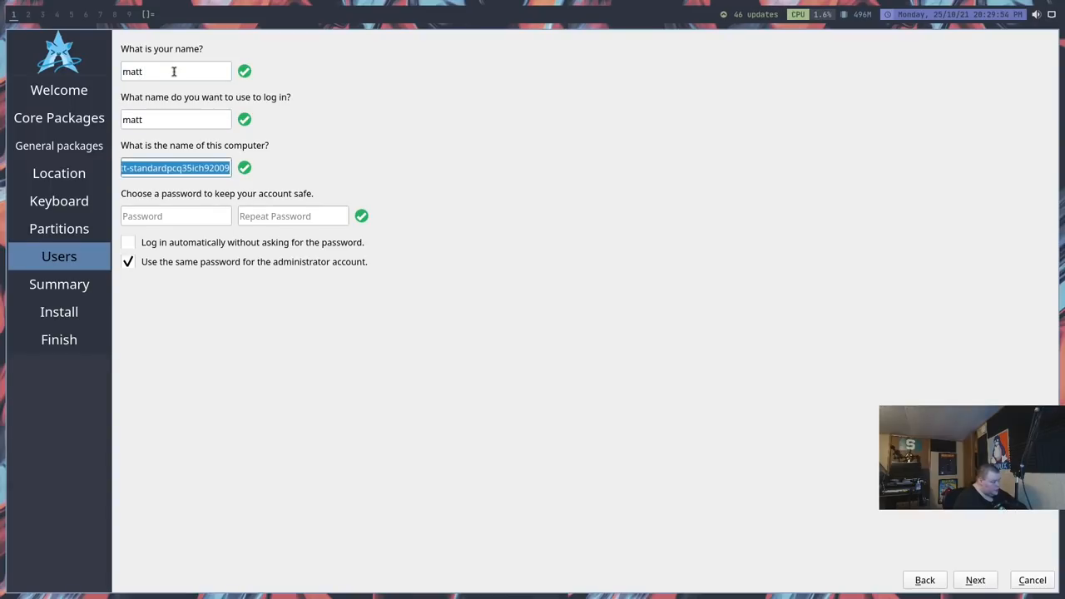
pyautogui.write('xos')
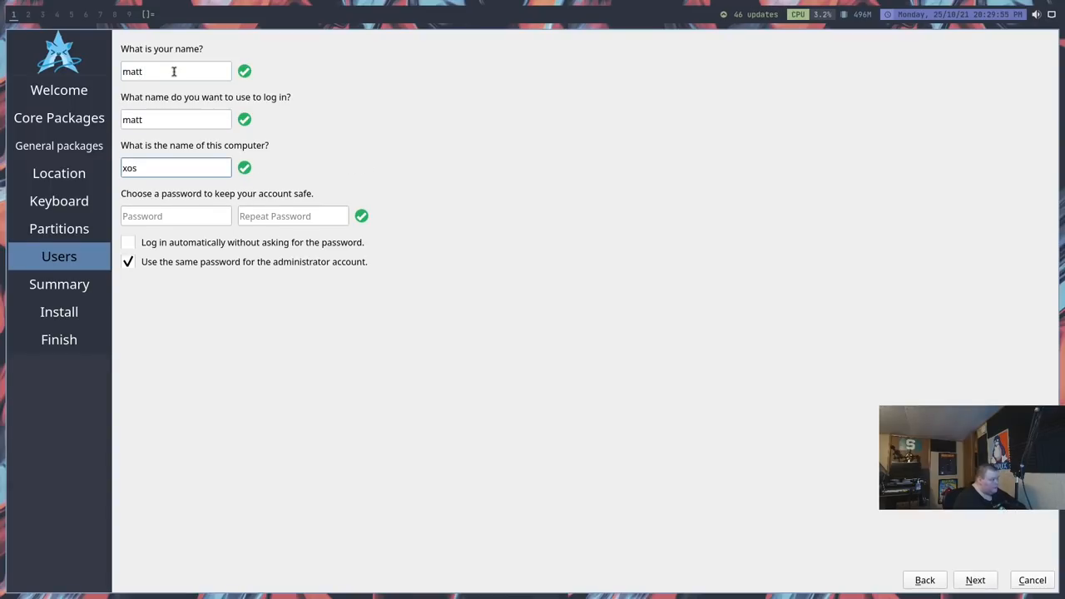
pyautogui.click(176, 216)
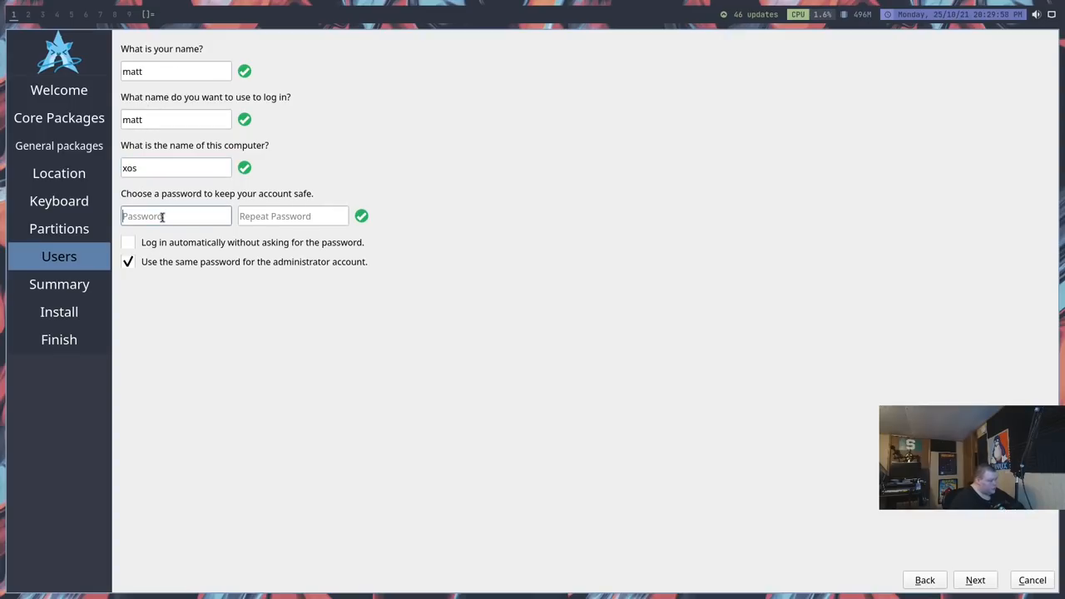
pyautogui.write('abc')
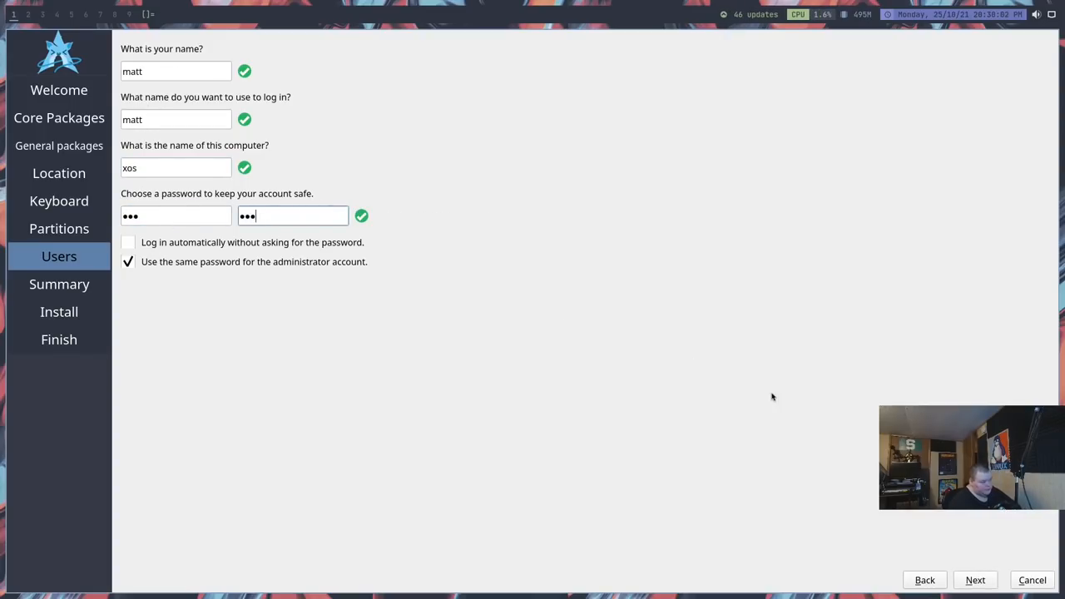
# Step: Launch the install, confirm Install now, and close the Installation Failed report
pyautogui.click(974, 580)
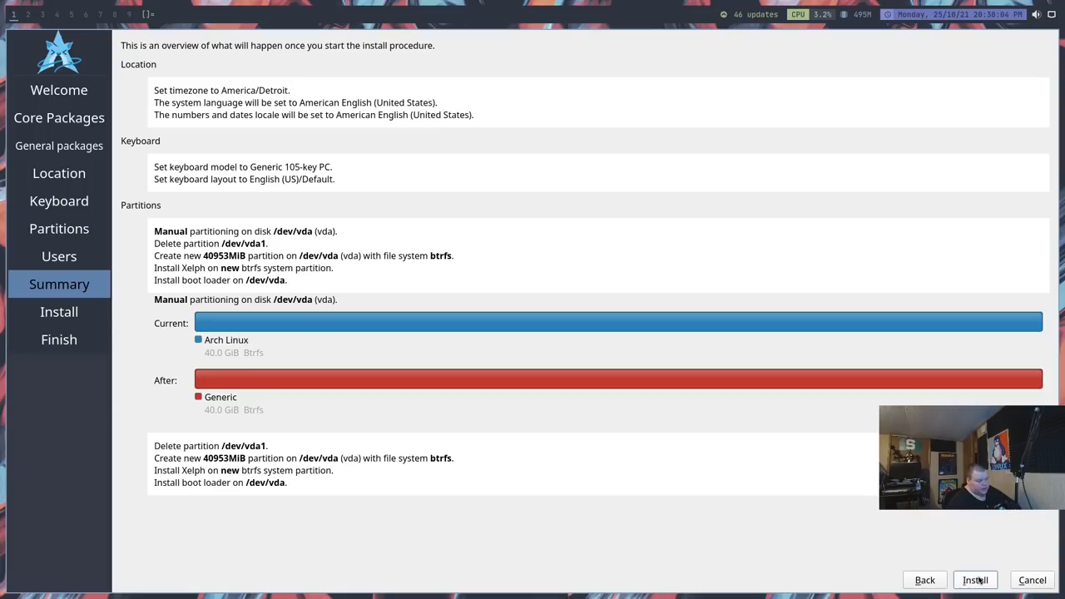
pyautogui.click(975, 580)
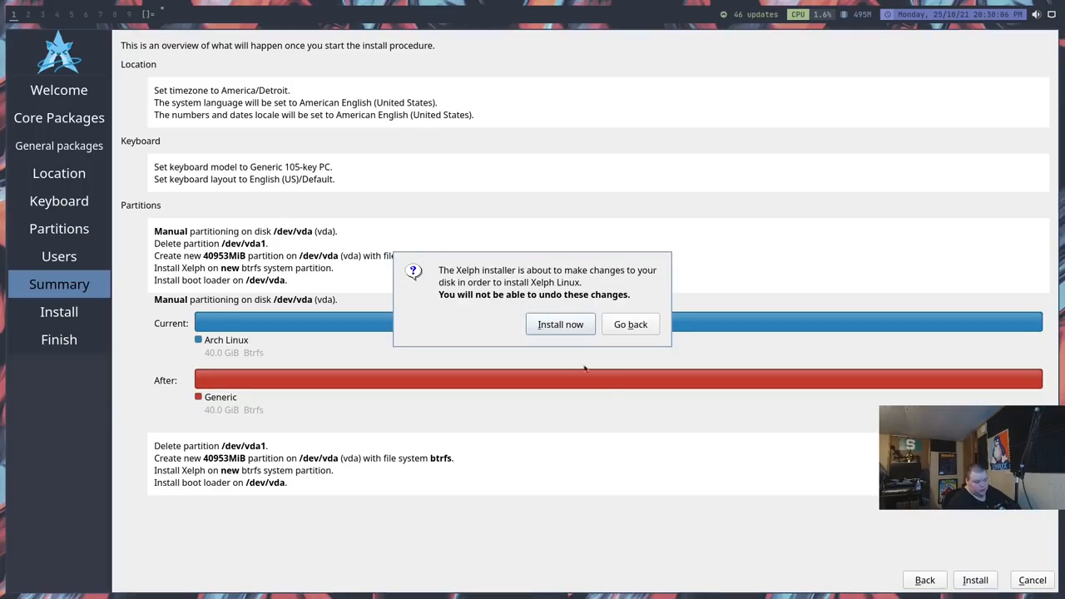
pyautogui.click(559, 323)
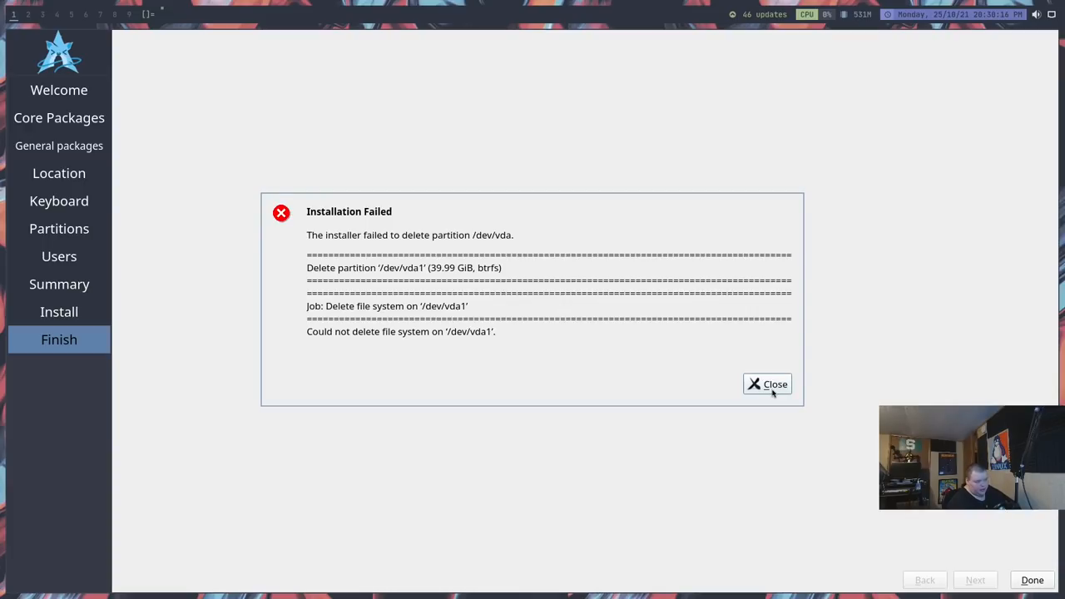
pyautogui.click(767, 383)
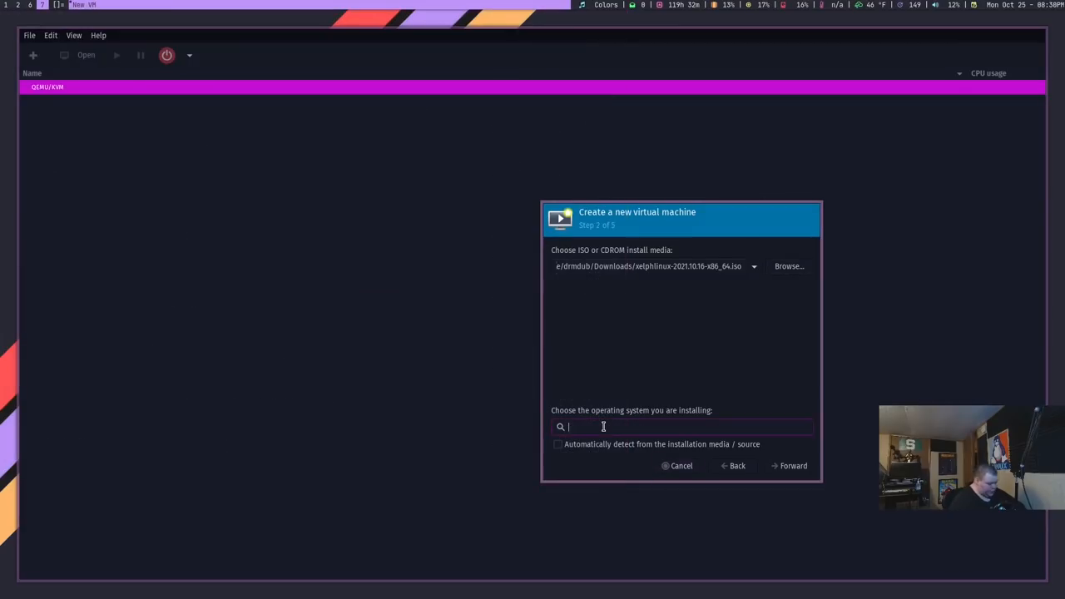
# Step: Step through the wizard (4086 MiB, 4 CPUs), name the VM xelphlinux, and finish
pyautogui.click(787, 465)
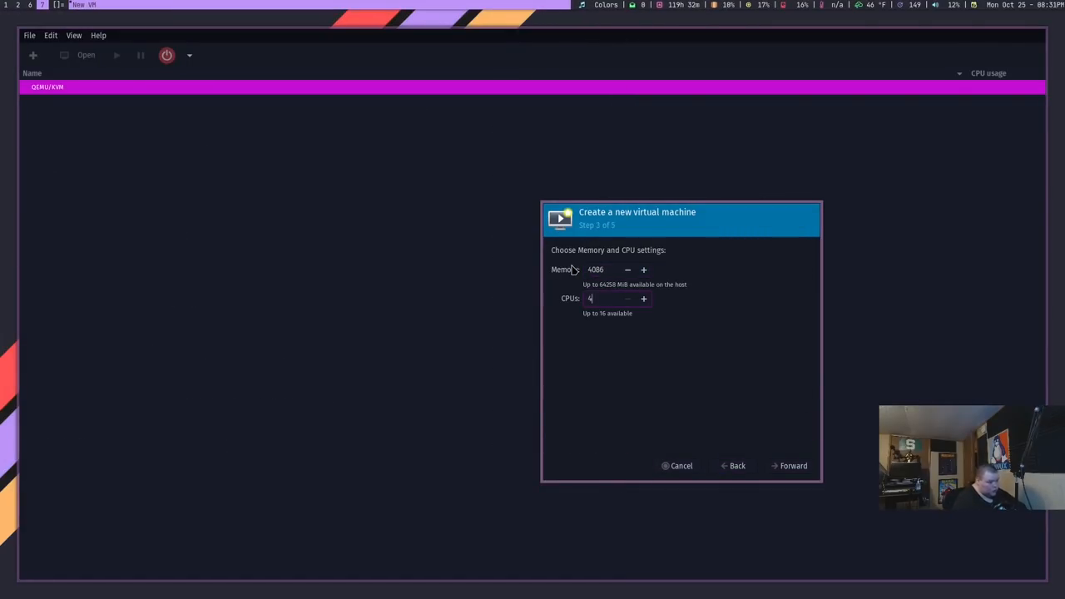
pyautogui.click(789, 465)
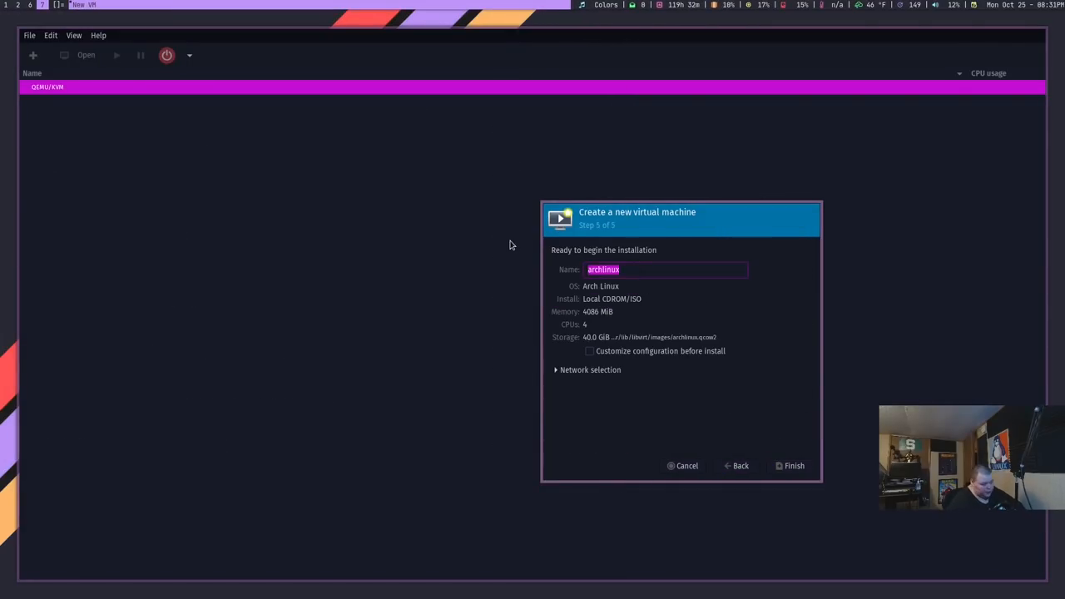
pyautogui.write('xelphlinux')
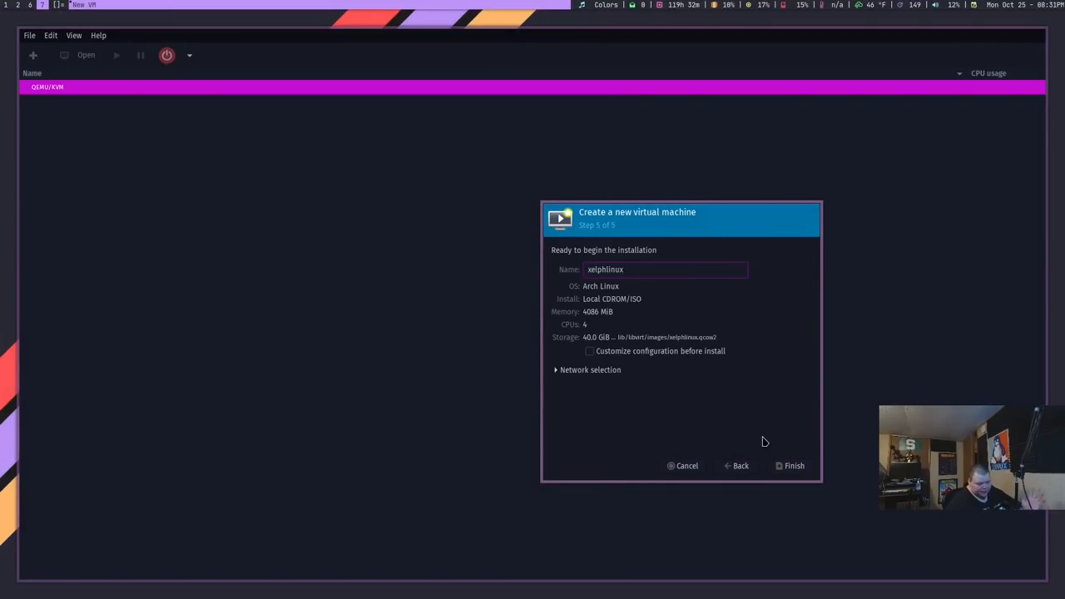
pyautogui.click(790, 465)
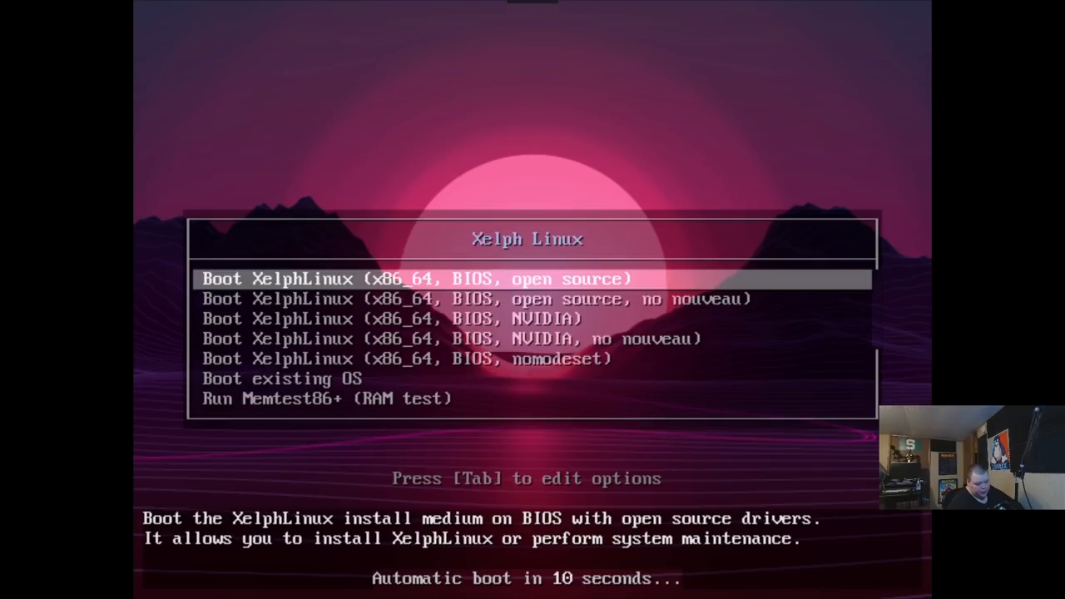
# Step: Boot Xelph Linux with open source drivers and run the installer command from dmenu
pyautogui.press('Return')
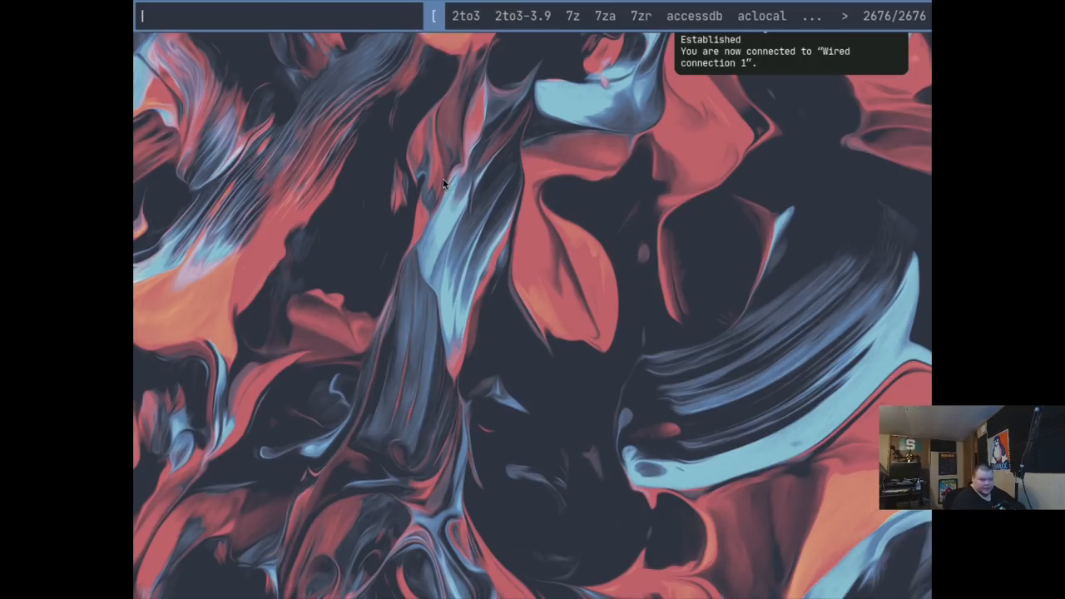
pyautogui.write('install s')
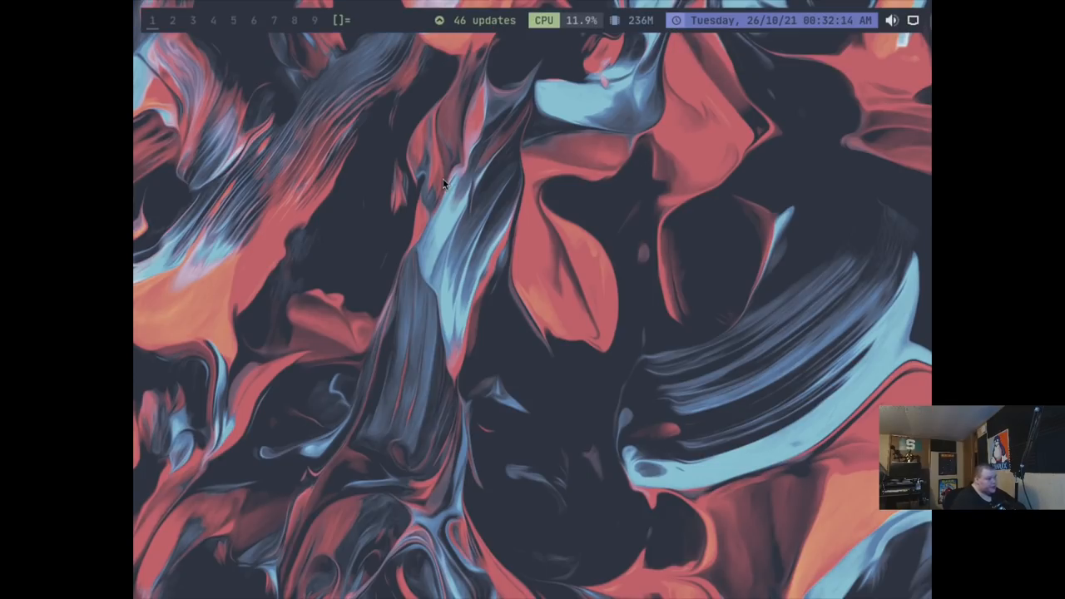
pyautogui.moveTo(402, 213)
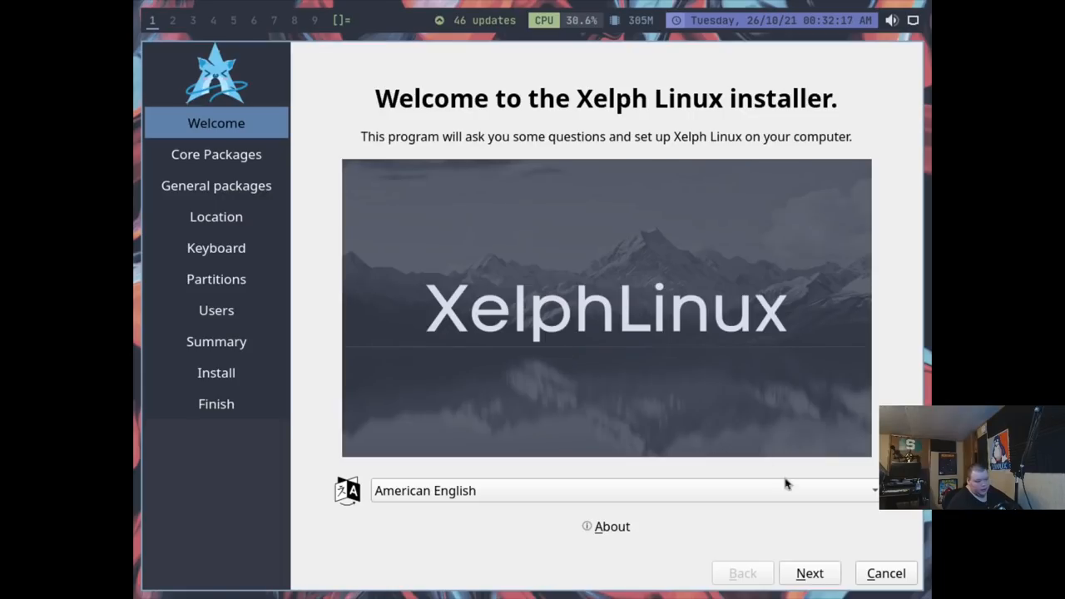
# Step: Accept the default packages, Detroit time zone and English (US) keyboard layout
pyautogui.click(809, 572)
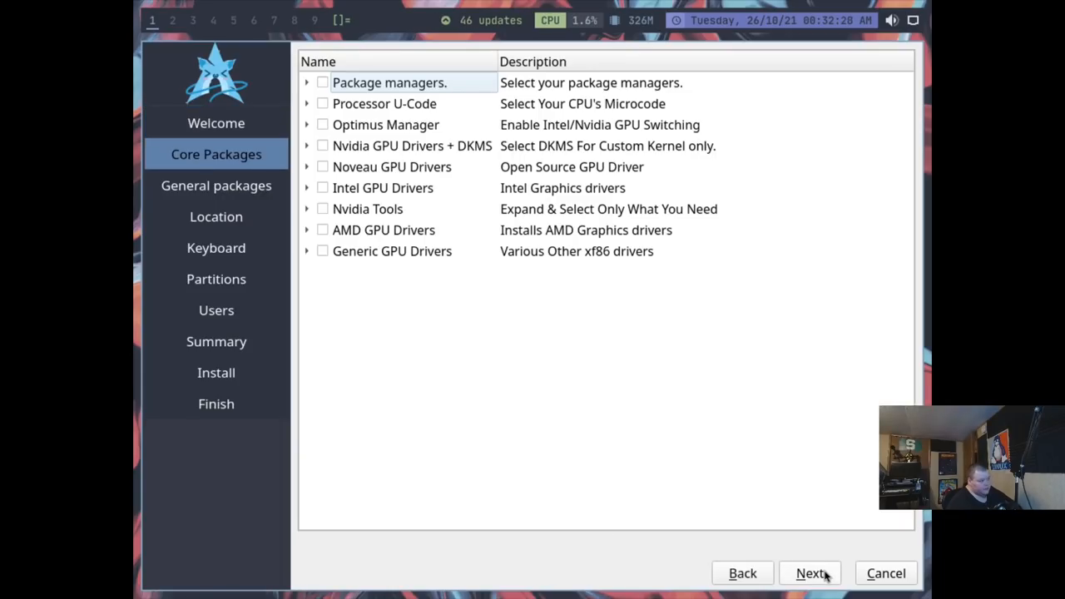
pyautogui.click(810, 574)
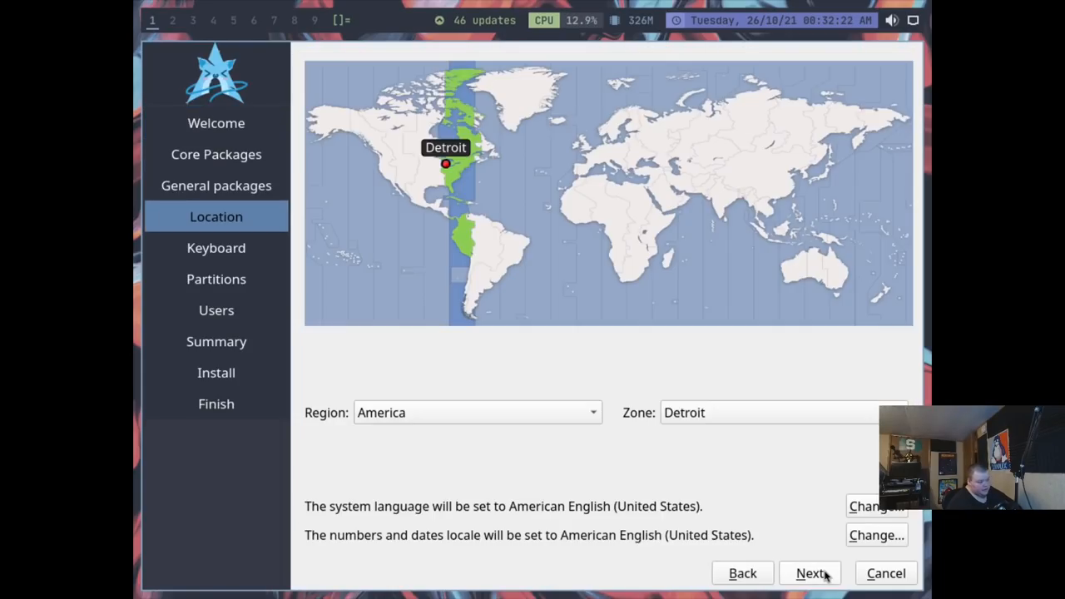
pyautogui.click(809, 573)
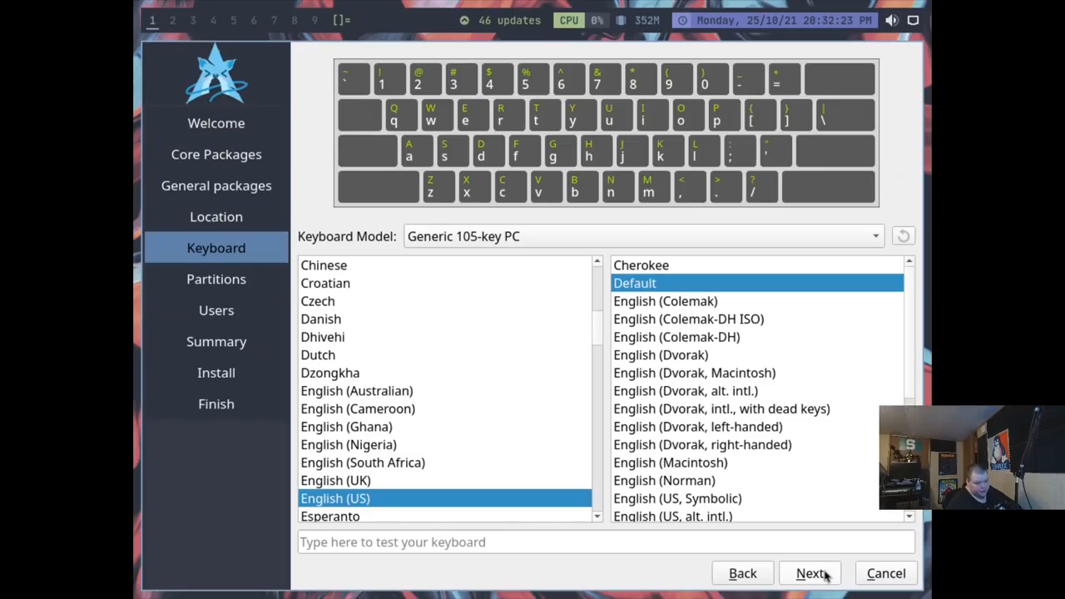
pyautogui.click(809, 573)
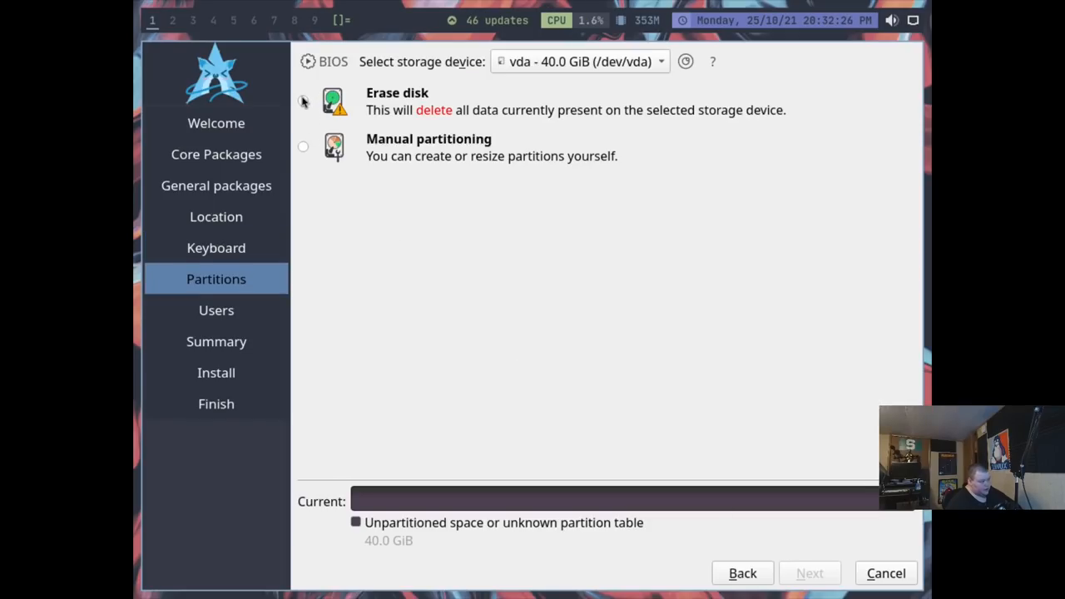
# Step: Choose Erase disk and set the file system to ext4
pyautogui.click(303, 100)
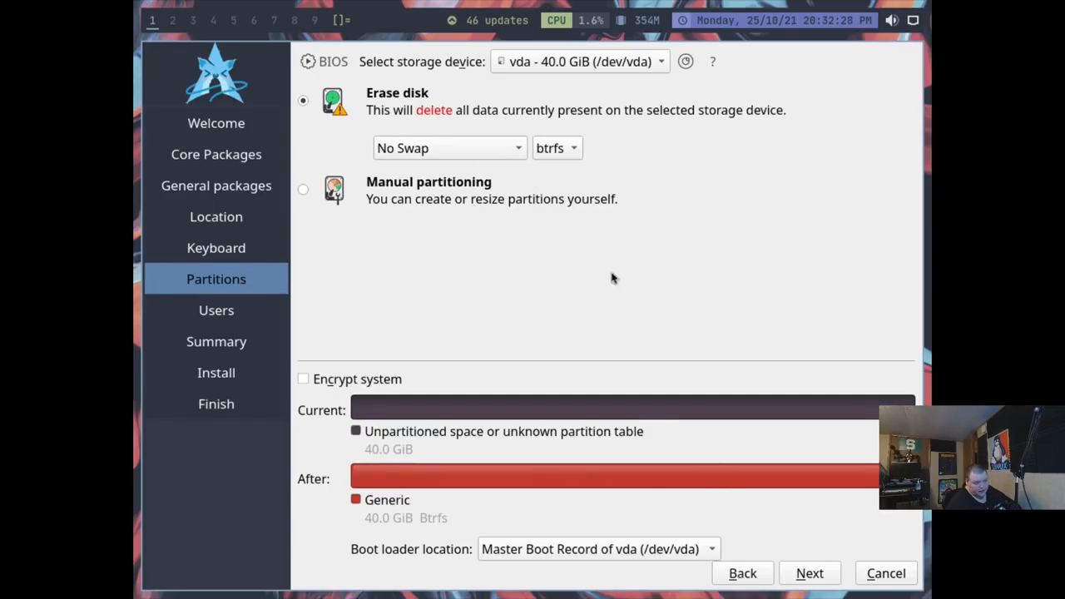
pyautogui.moveTo(629, 149)
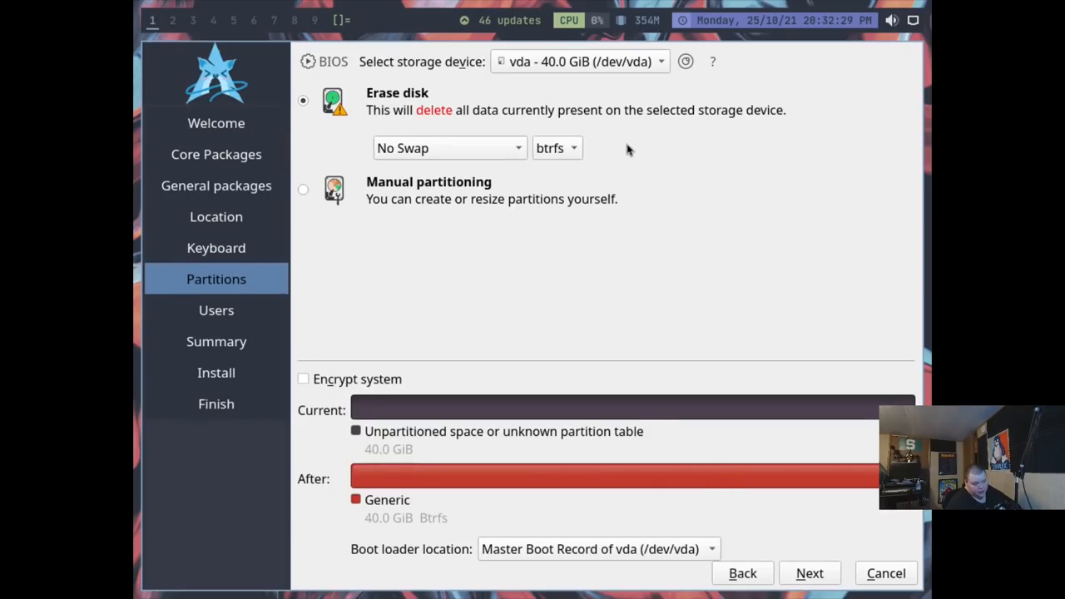
pyautogui.click(556, 148)
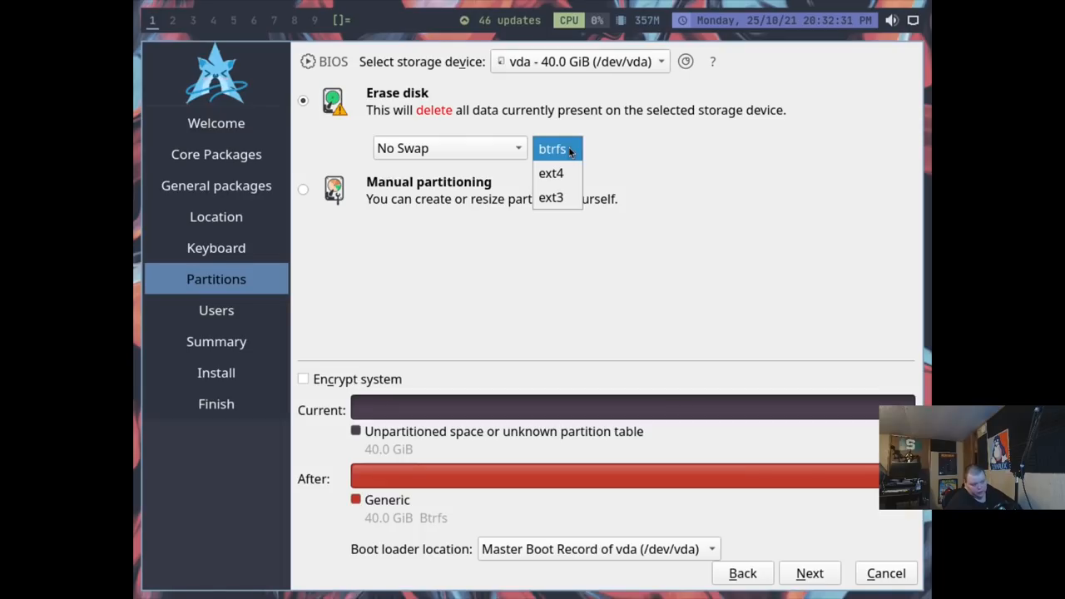
pyautogui.click(552, 149)
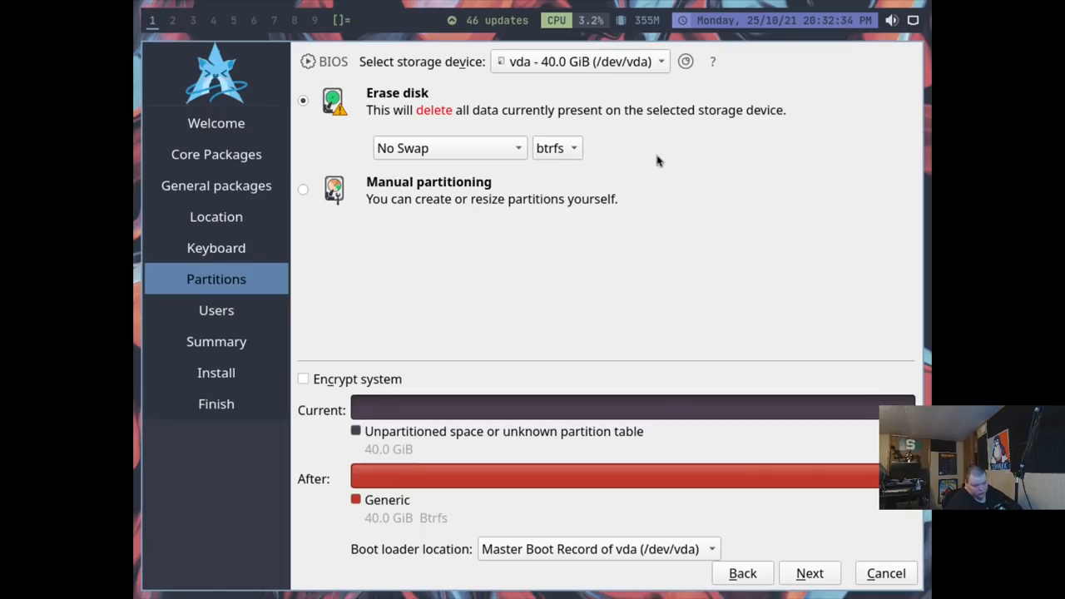
pyautogui.click(557, 147)
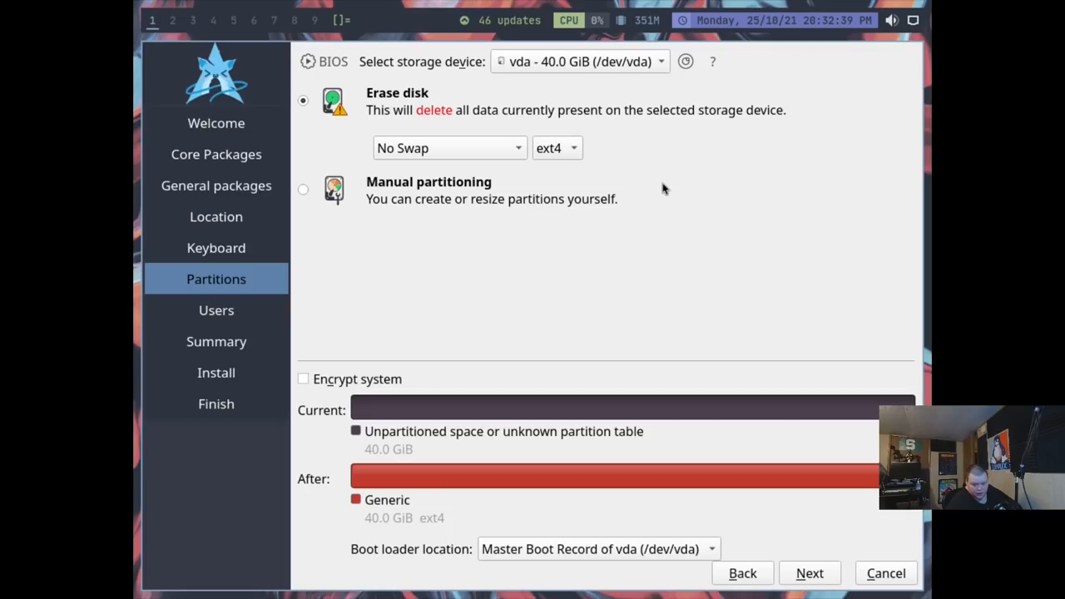
pyautogui.moveTo(751, 456)
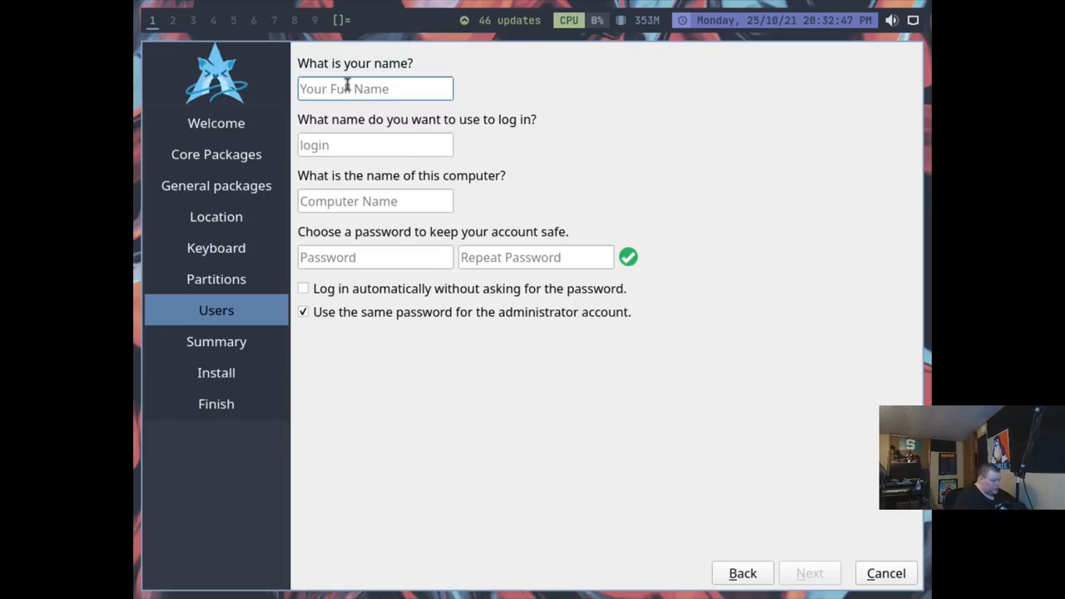
# Step: Enter user matt with a password, then install and confirm the disk changes
pyautogui.write('matt')
pyautogui.click(375, 202)
pyautogui.write('xos')
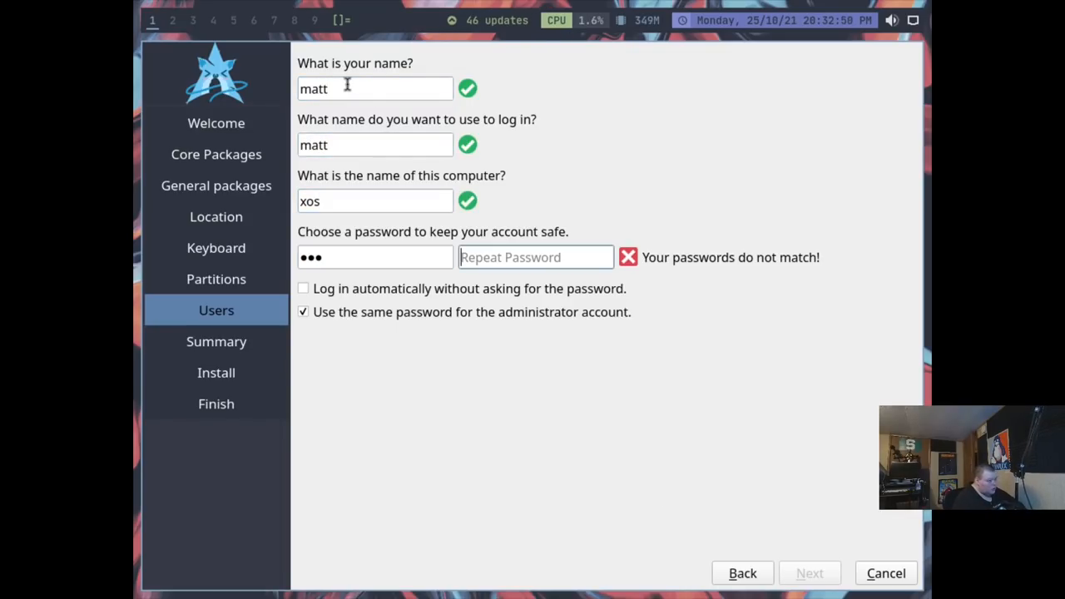
pyautogui.write('•••')
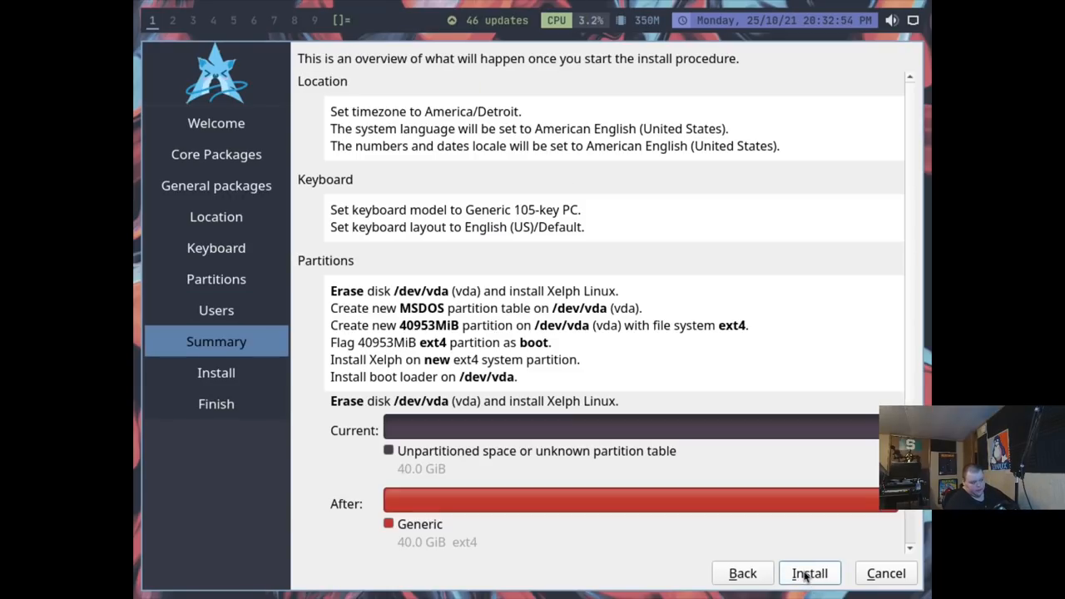
pyautogui.click(808, 573)
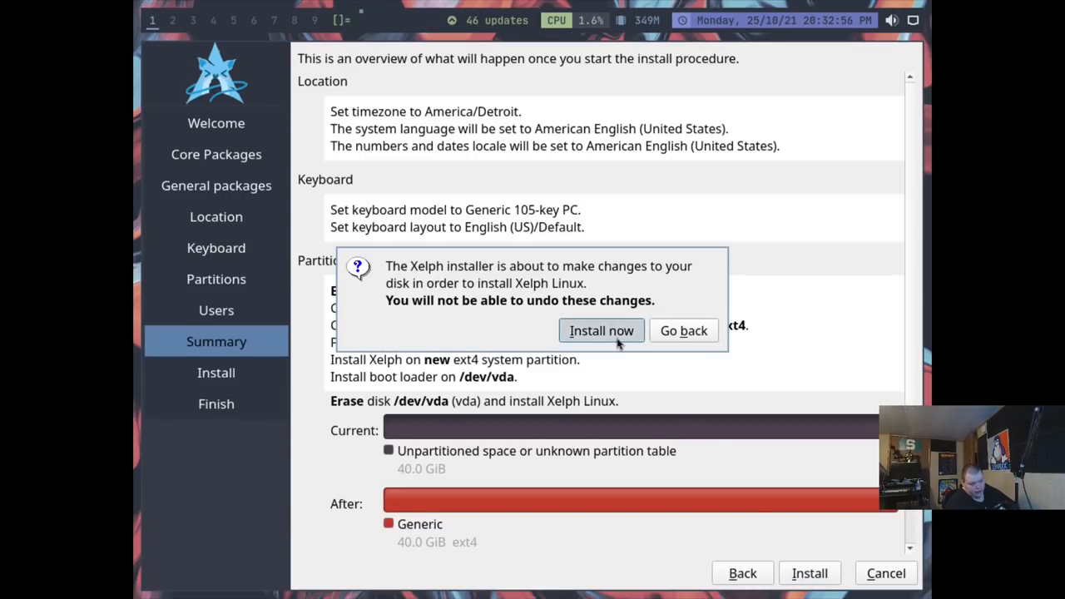
pyautogui.click(601, 330)
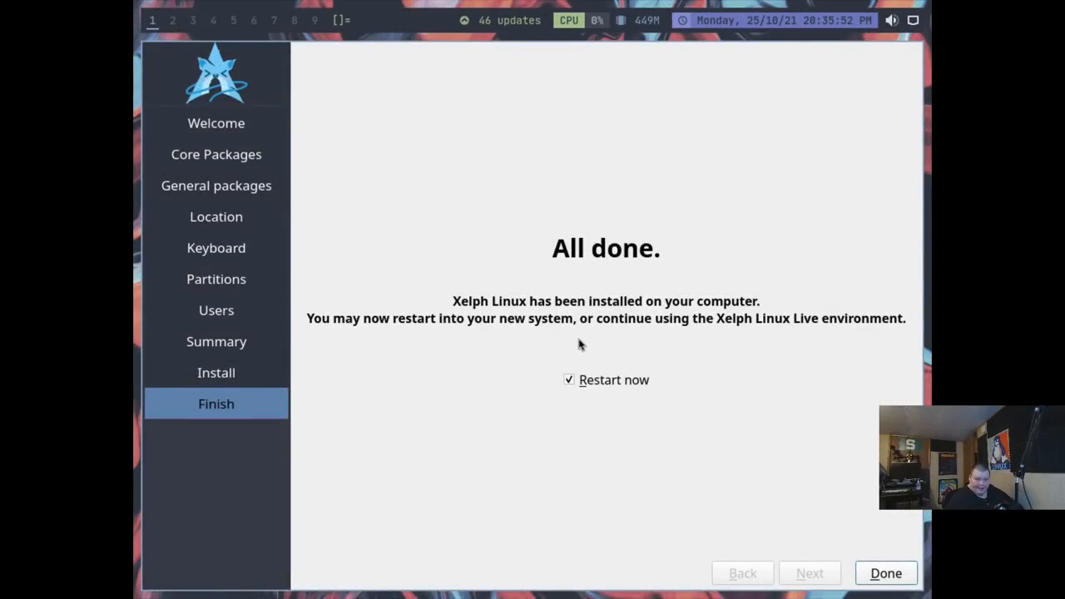
pyautogui.moveTo(589, 340)
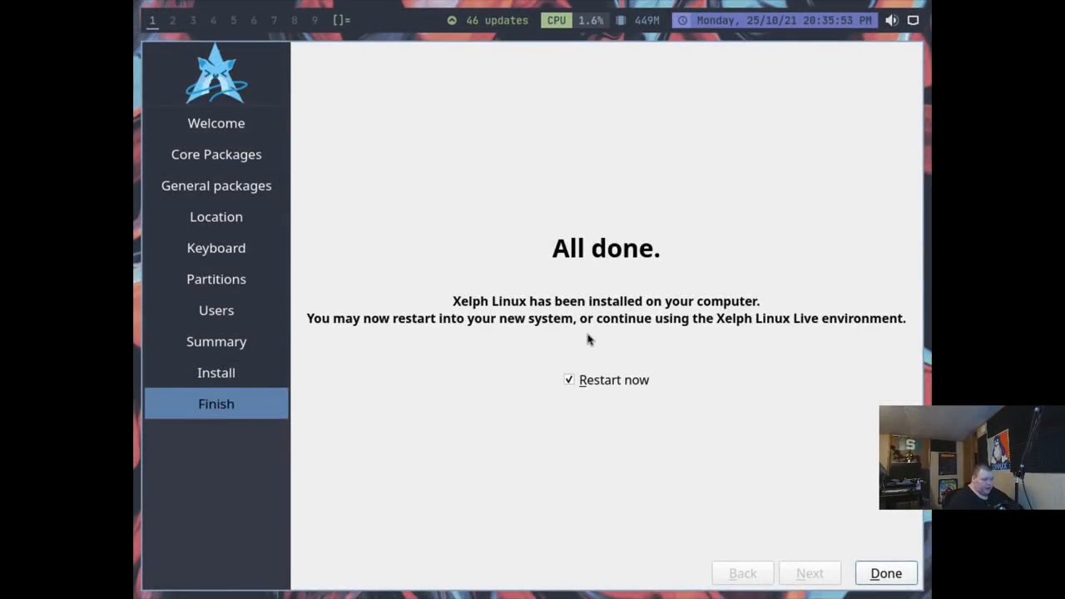
pyautogui.moveTo(445, 295)
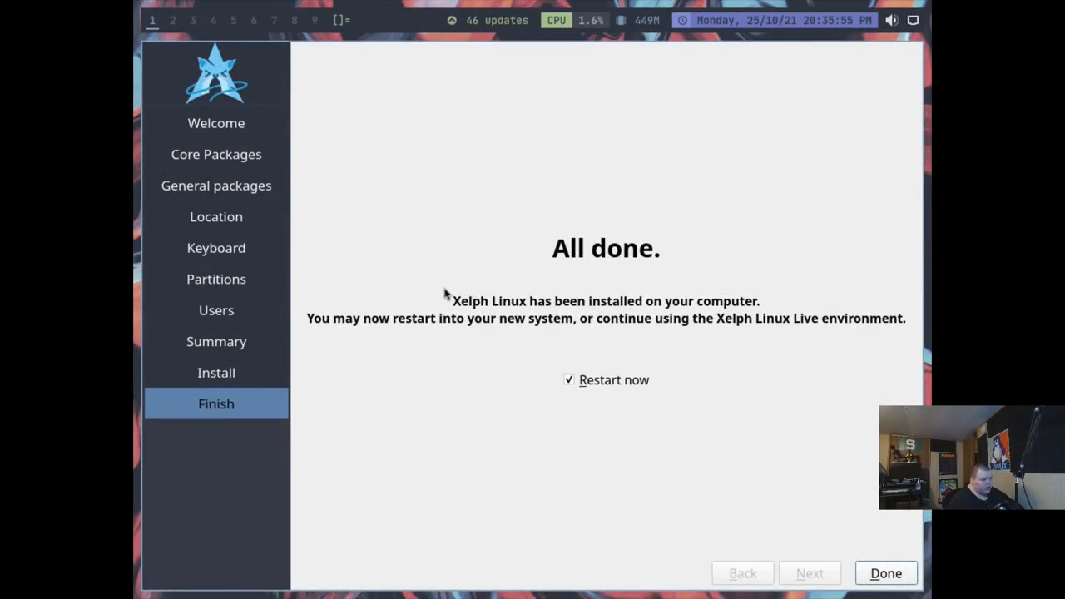
pyautogui.moveTo(651, 364)
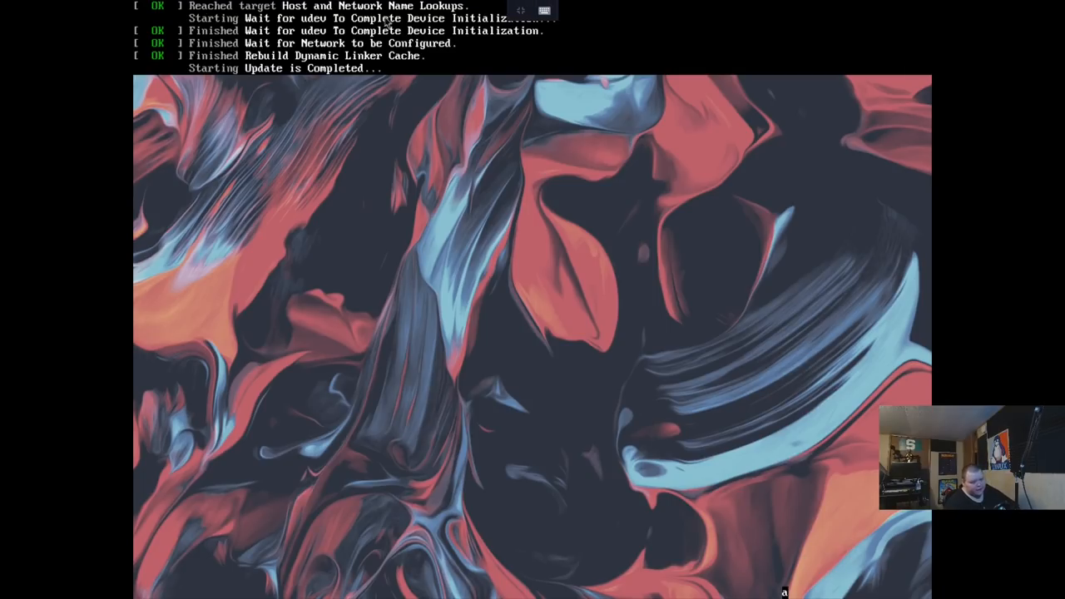
pyautogui.moveTo(470, 152)
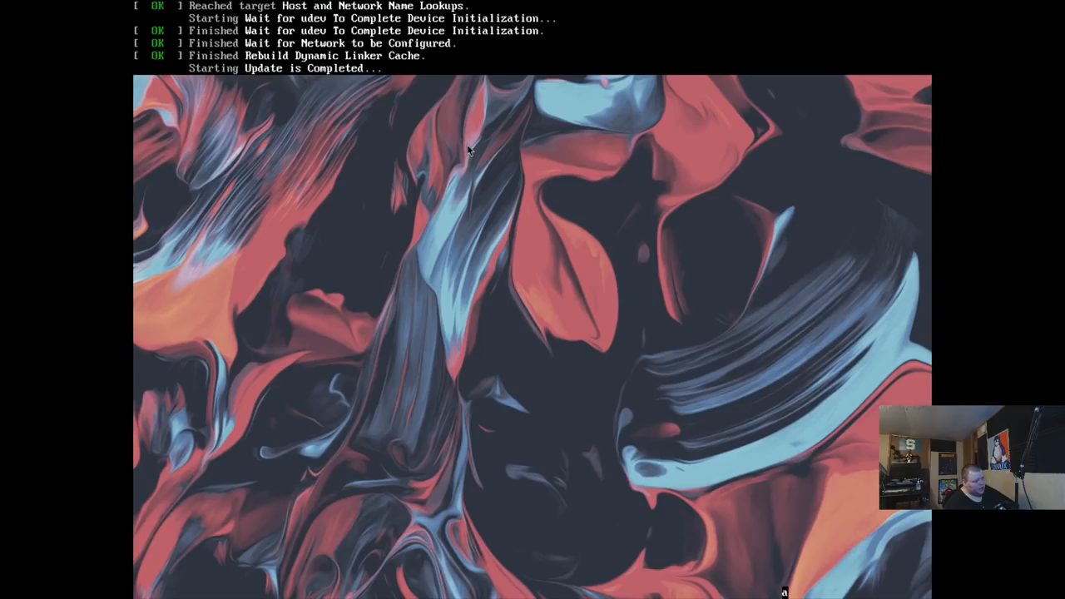
pyautogui.moveTo(320, 119)
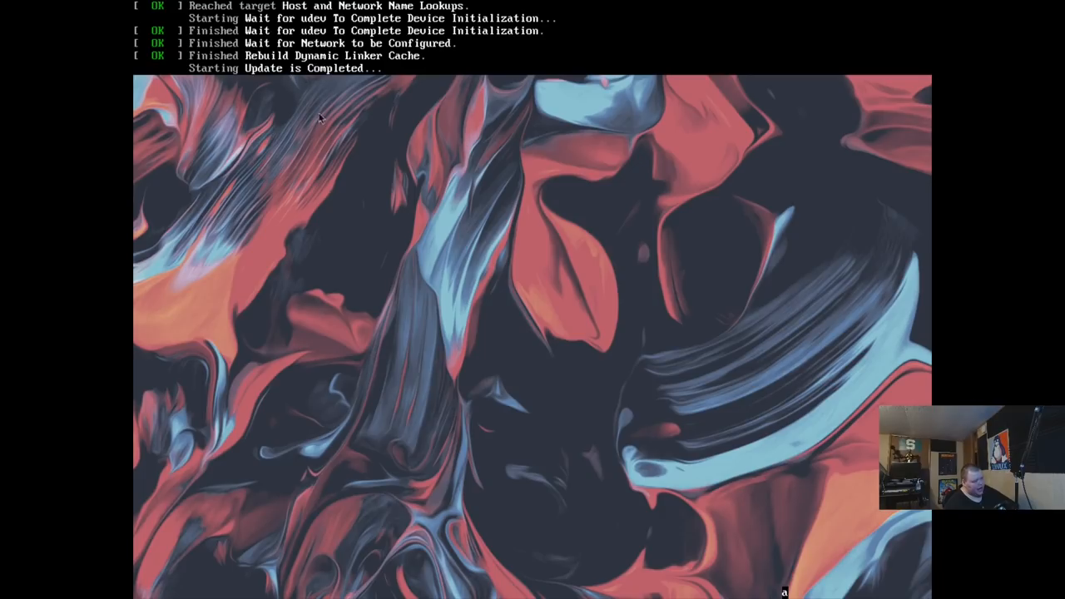
pyautogui.moveTo(322, 169)
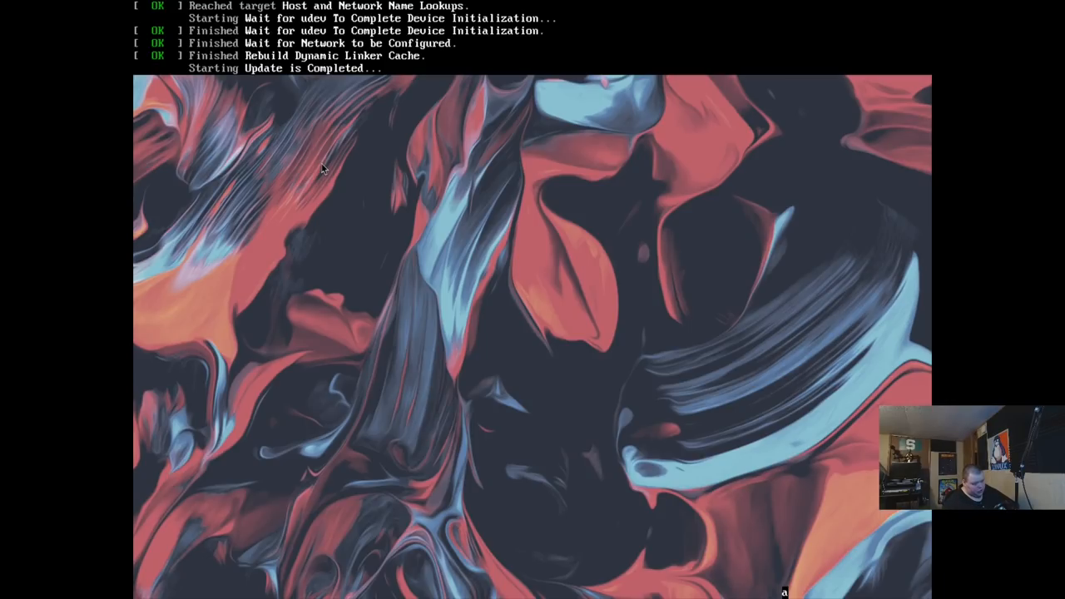
pyautogui.moveTo(436, 323)
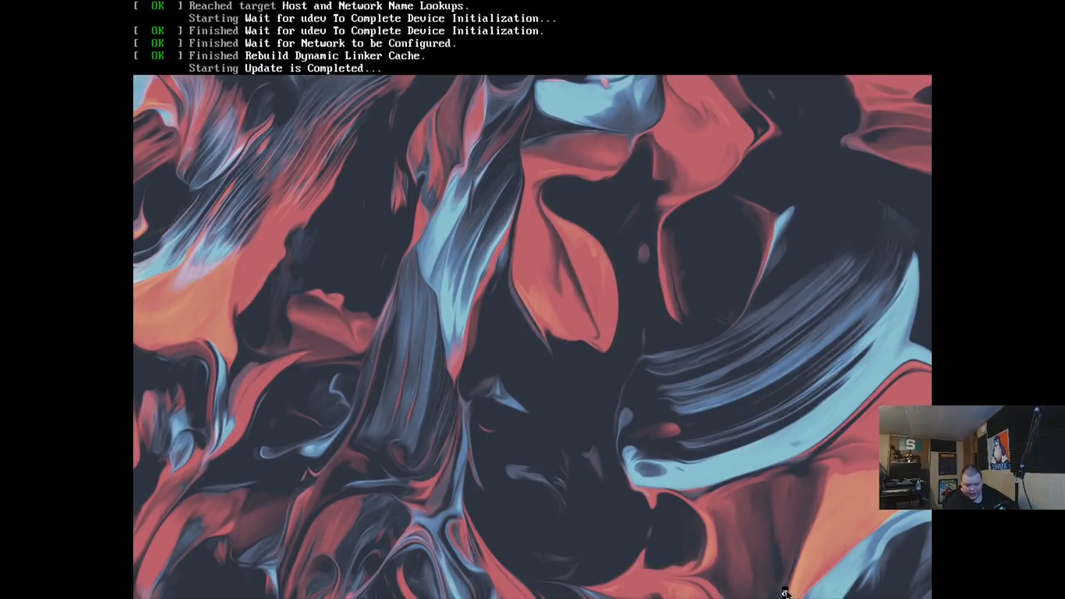
pyautogui.moveTo(749, 583)
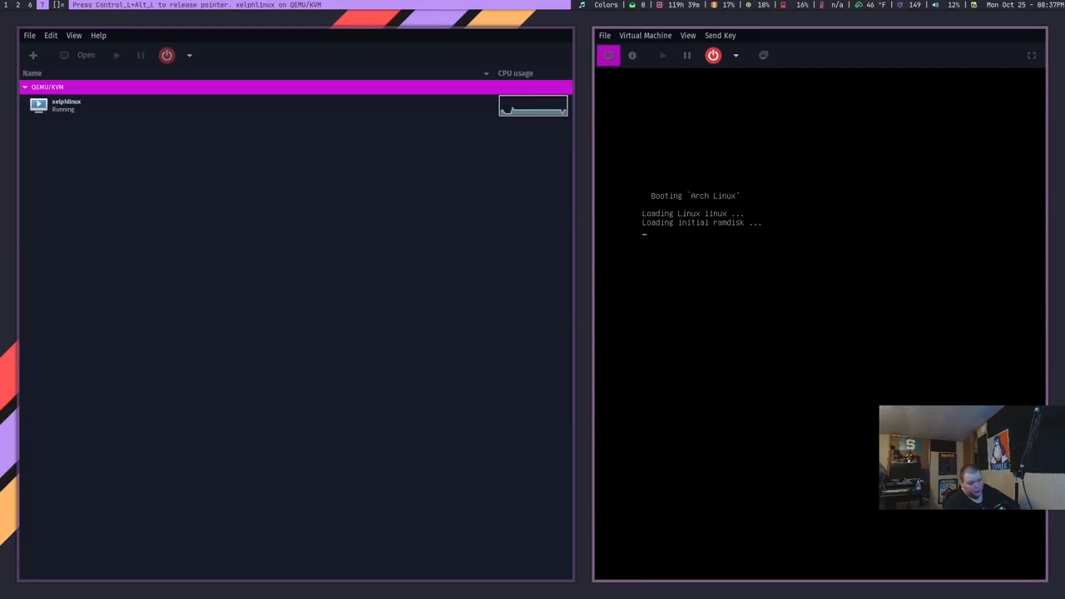
# Step: Switch the xelphlinux console to fullscreen and log in with the password
pyautogui.click(688, 35)
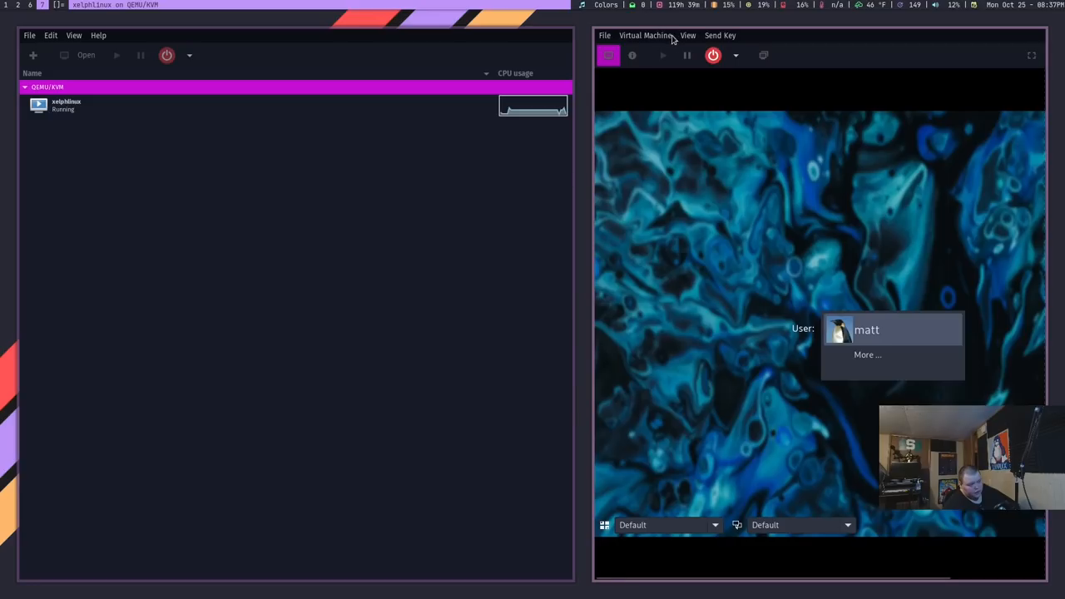
pyautogui.click(687, 35)
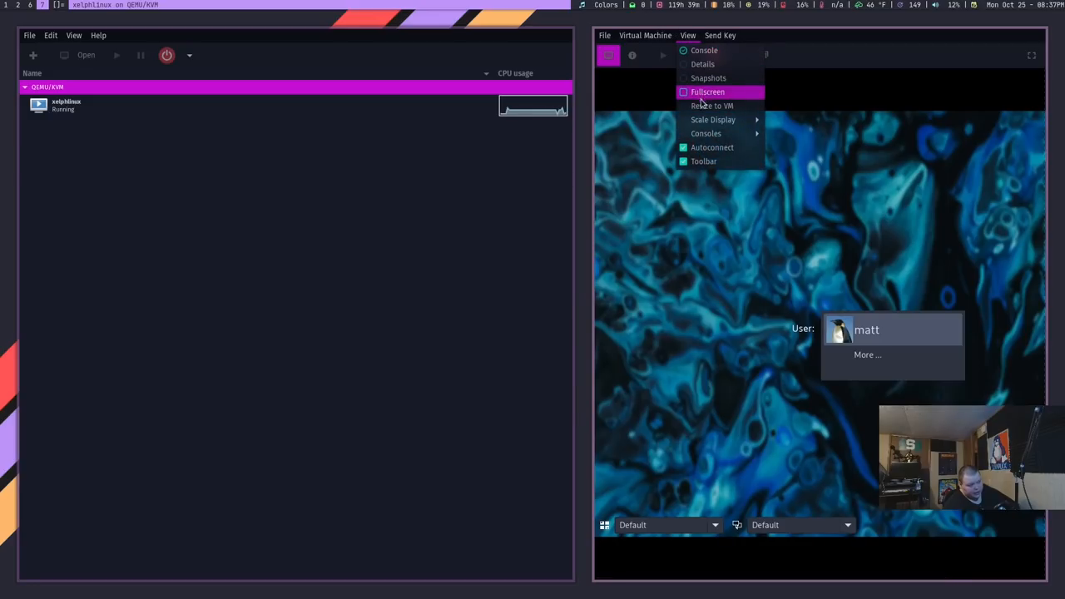
pyautogui.click(707, 92)
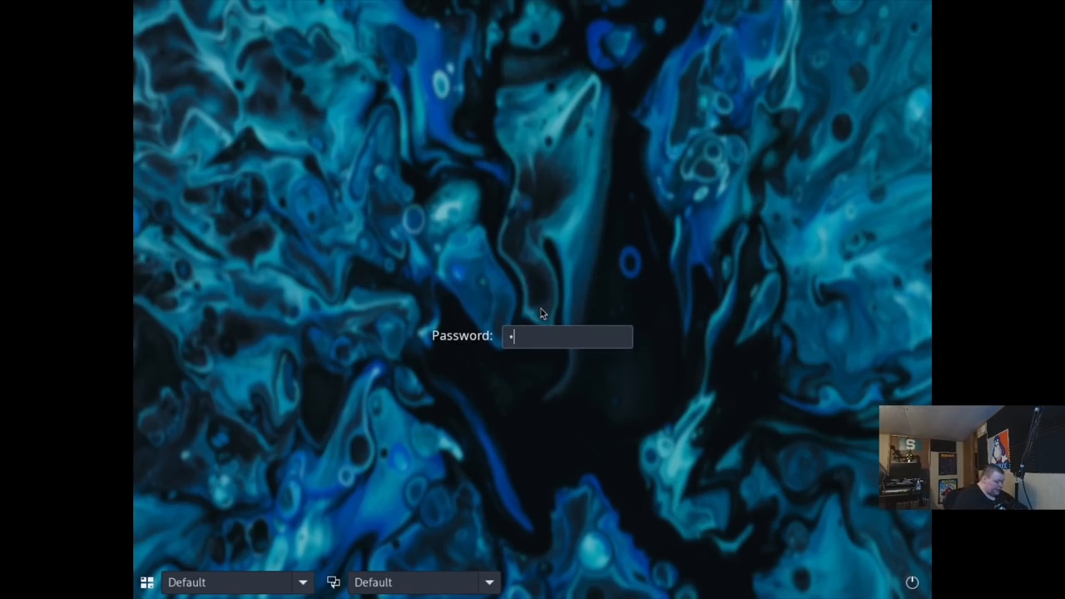
pyautogui.press('Return')
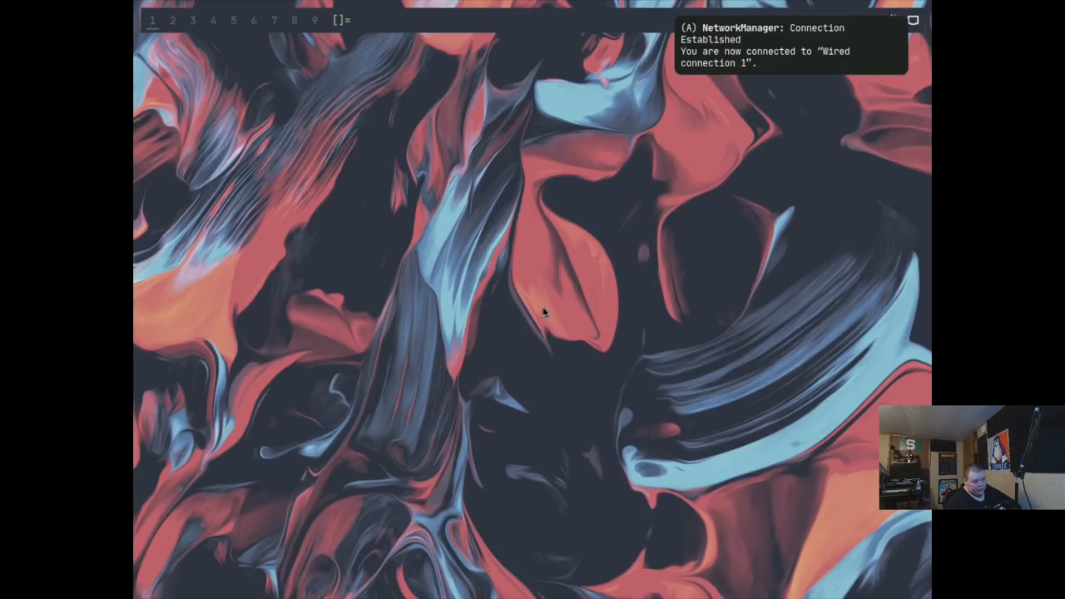
pyautogui.moveTo(599, 261)
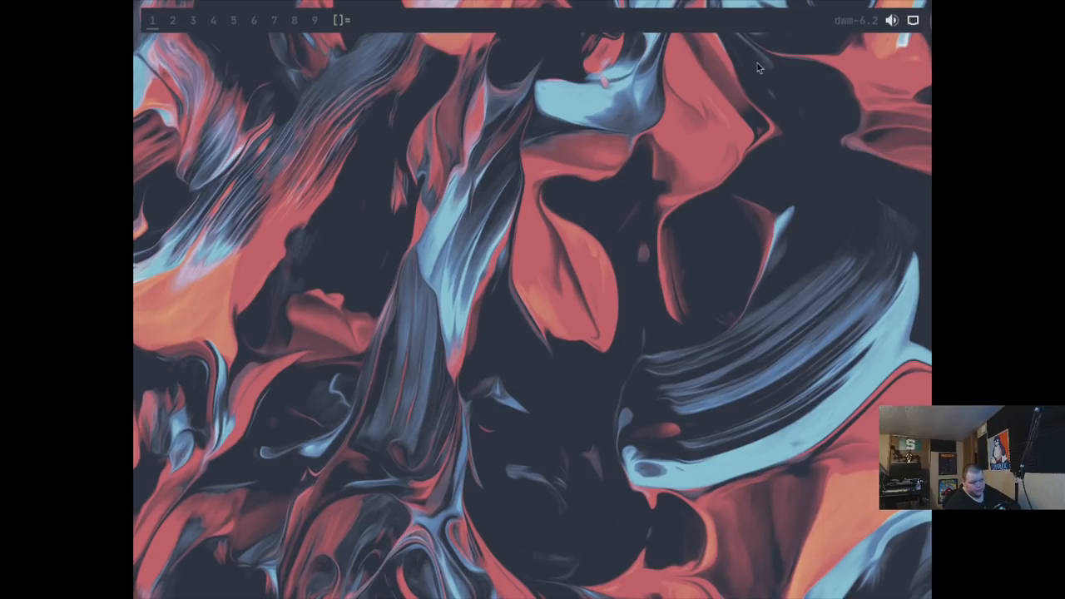
pyautogui.moveTo(758, 85)
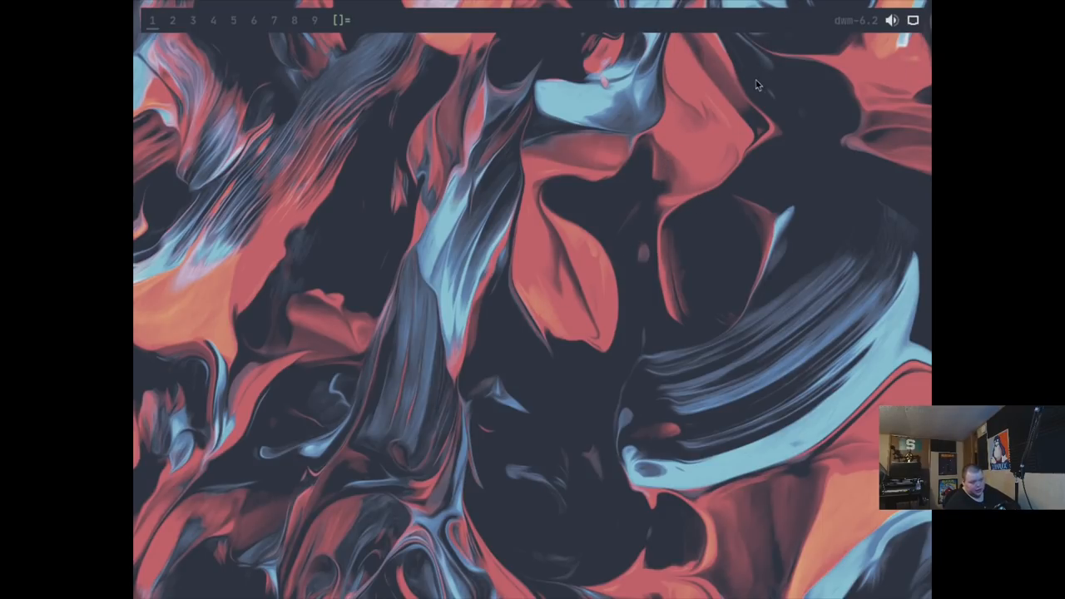
pyautogui.moveTo(760, 29)
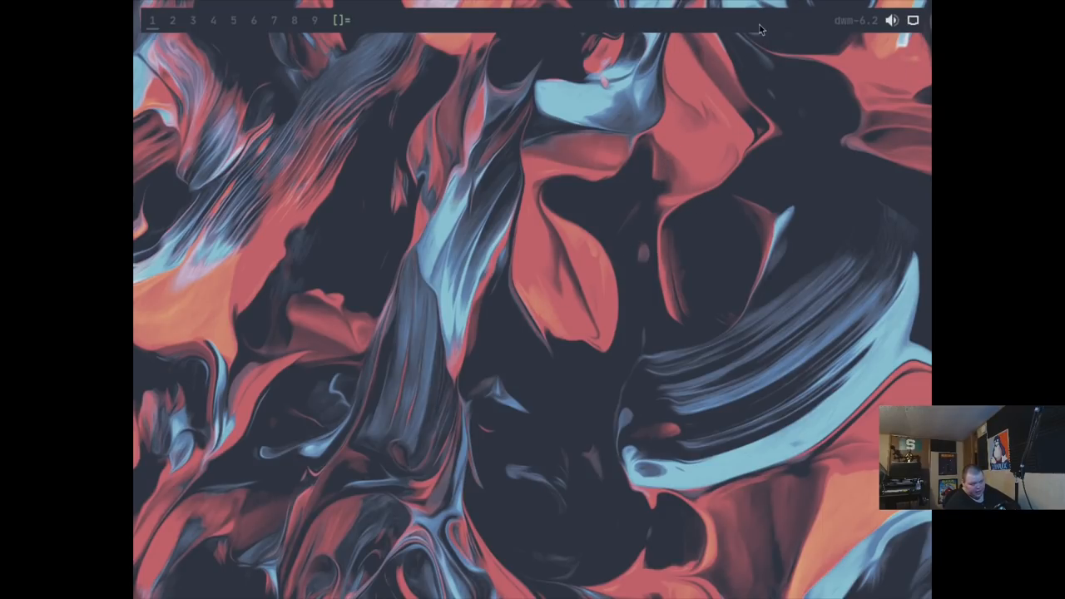
pyautogui.moveTo(806, 67)
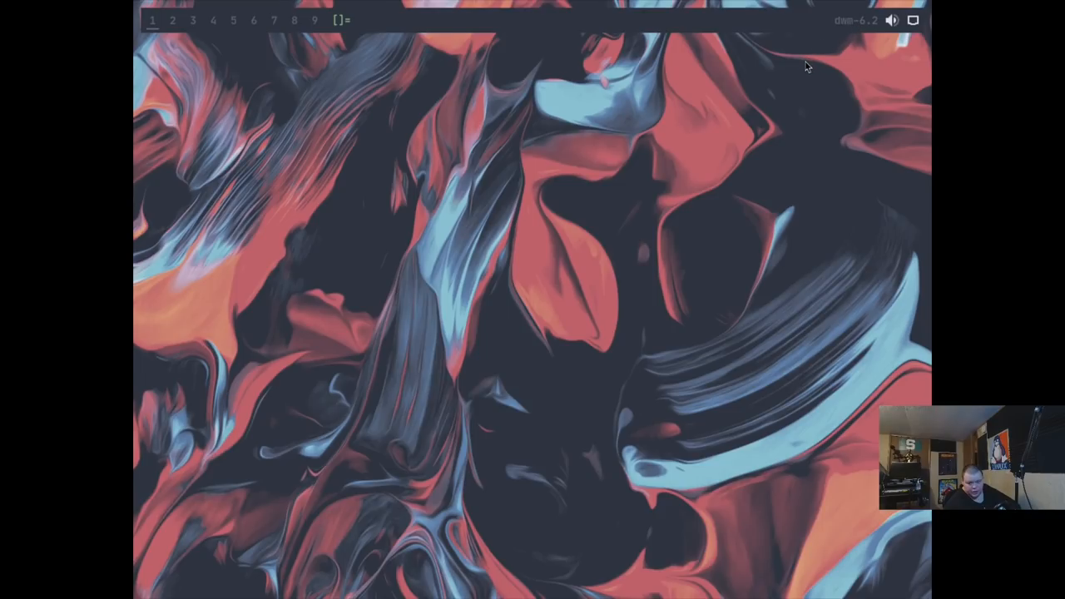
pyautogui.moveTo(776, 160)
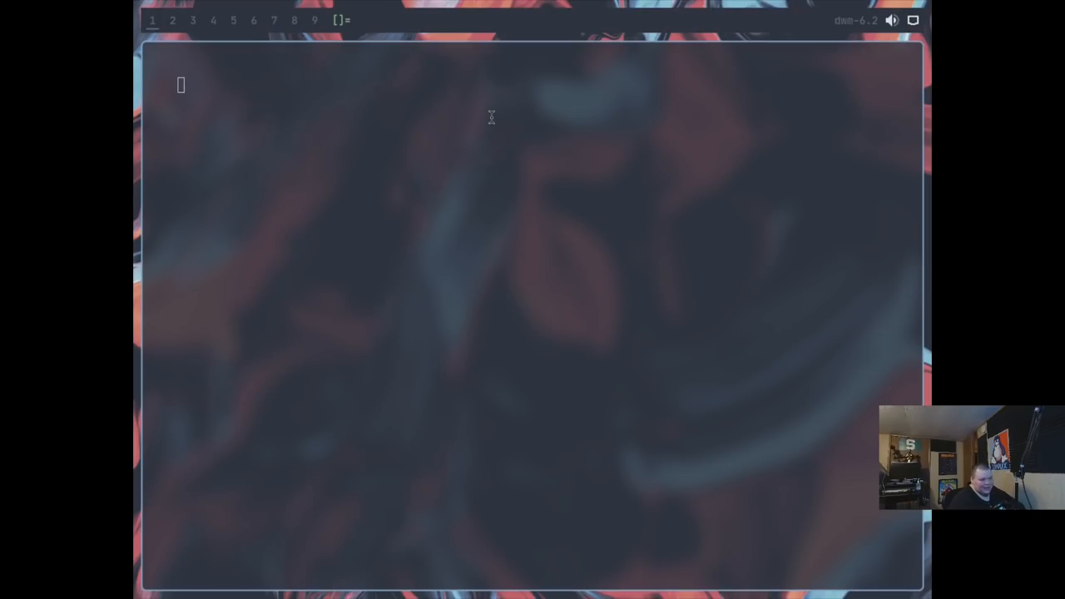
# Step: Click the top bar of the VM display
pyautogui.click(545, 11)
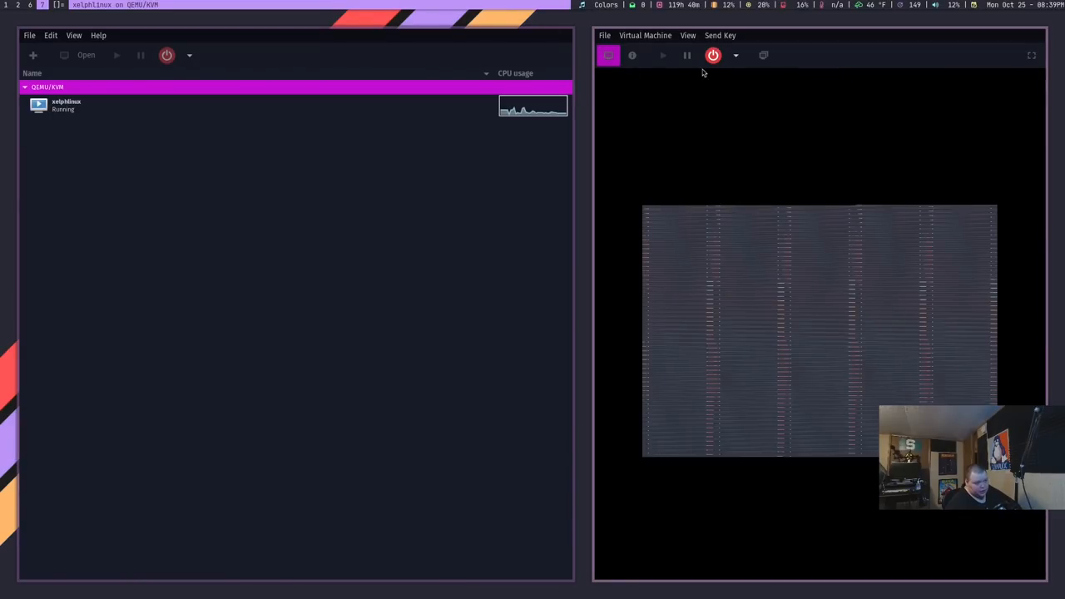
# Step: Force off xelphlinux, run it again, and show its display fullscreen
pyautogui.click(713, 55)
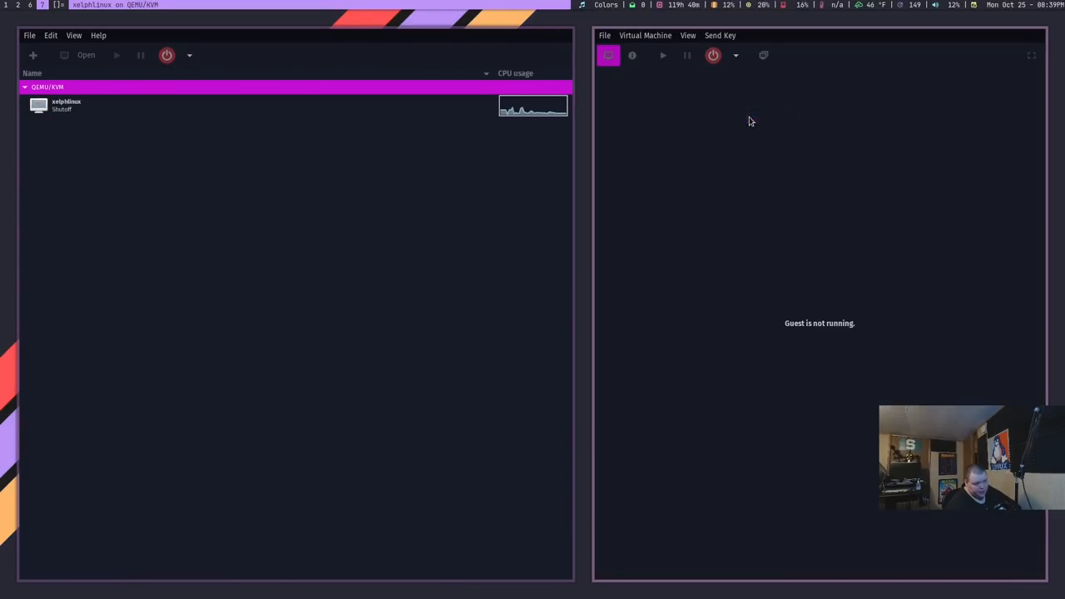
pyautogui.click(662, 55)
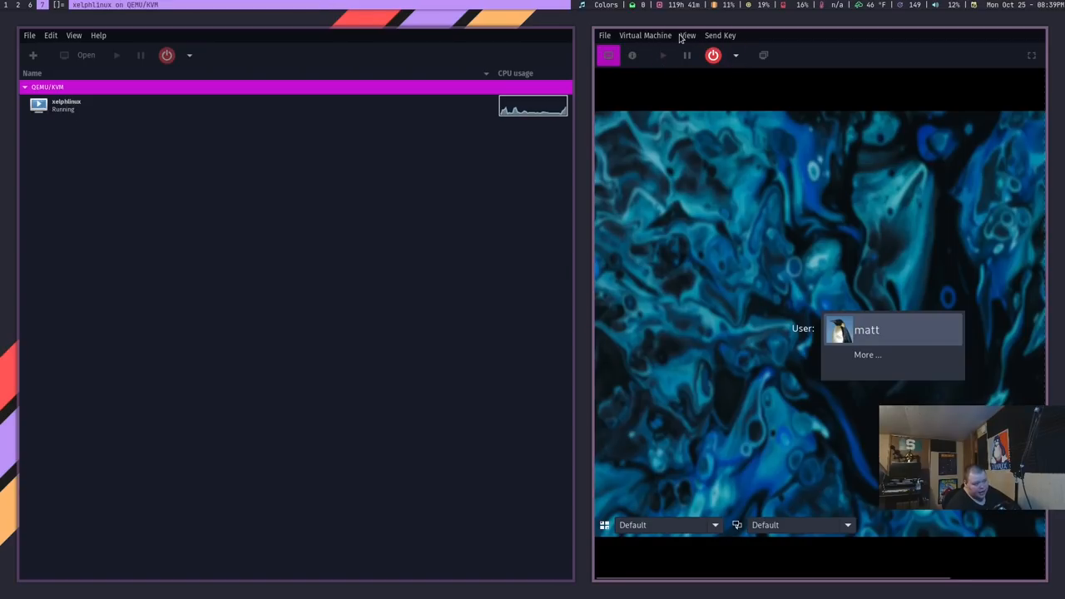
pyautogui.click(687, 35)
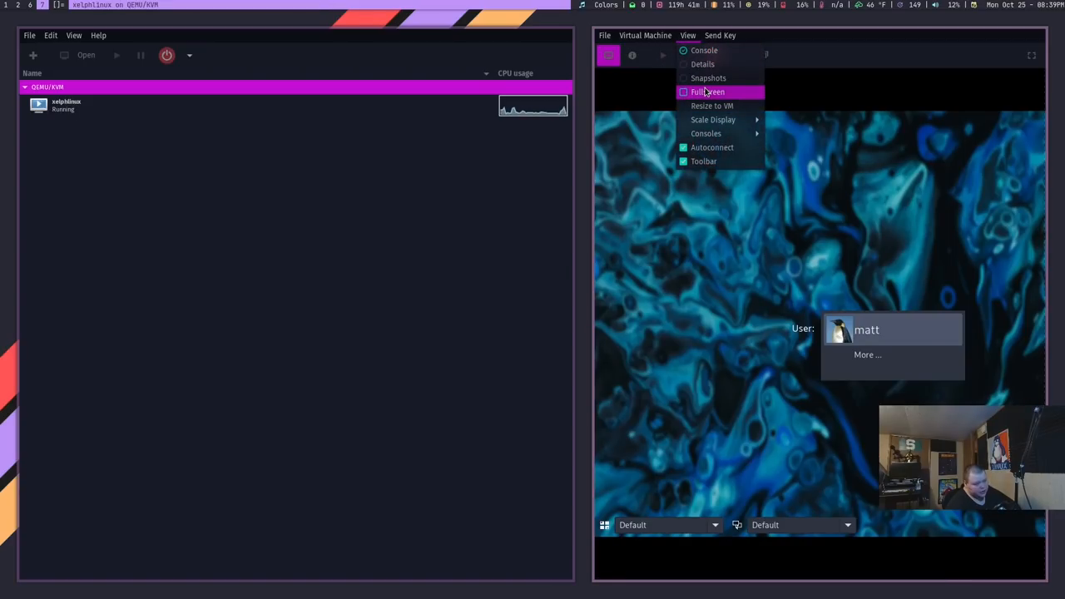
pyautogui.click(708, 92)
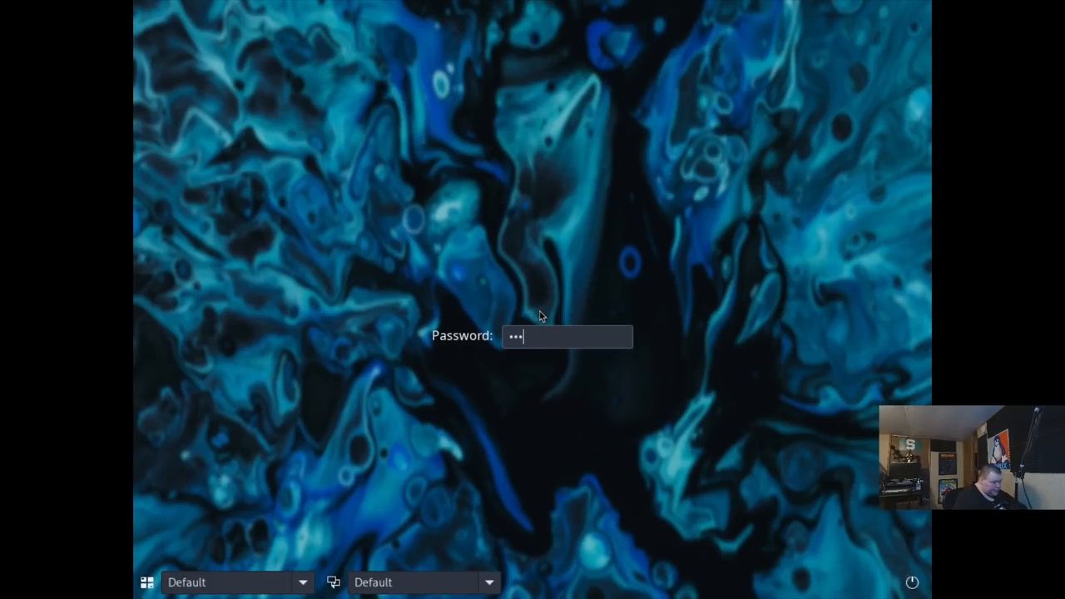
# Step: Submit the password to log in to the Xelph Linux desktop session
pyautogui.press('Return')
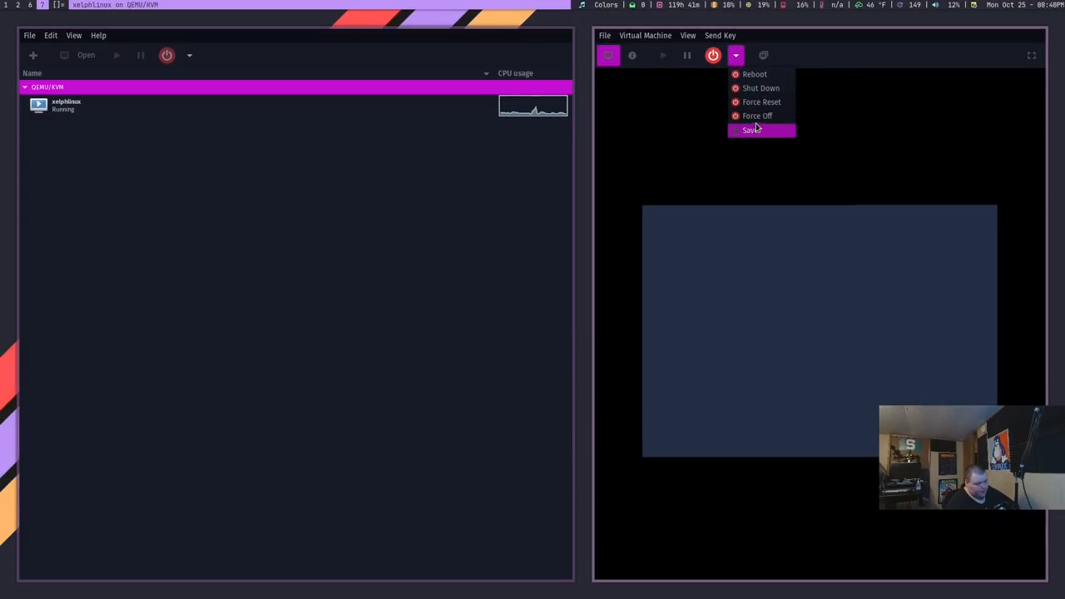
# Step: Save the running VM's state and launch VirtualBox from the run launcher
pyautogui.click(751, 129)
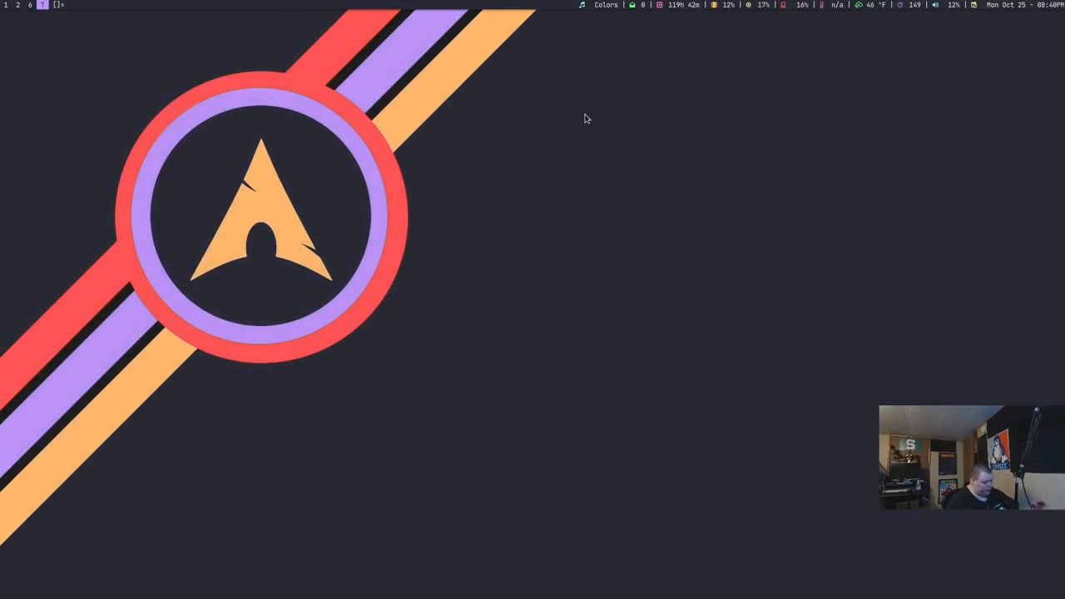
pyautogui.write('virtu')
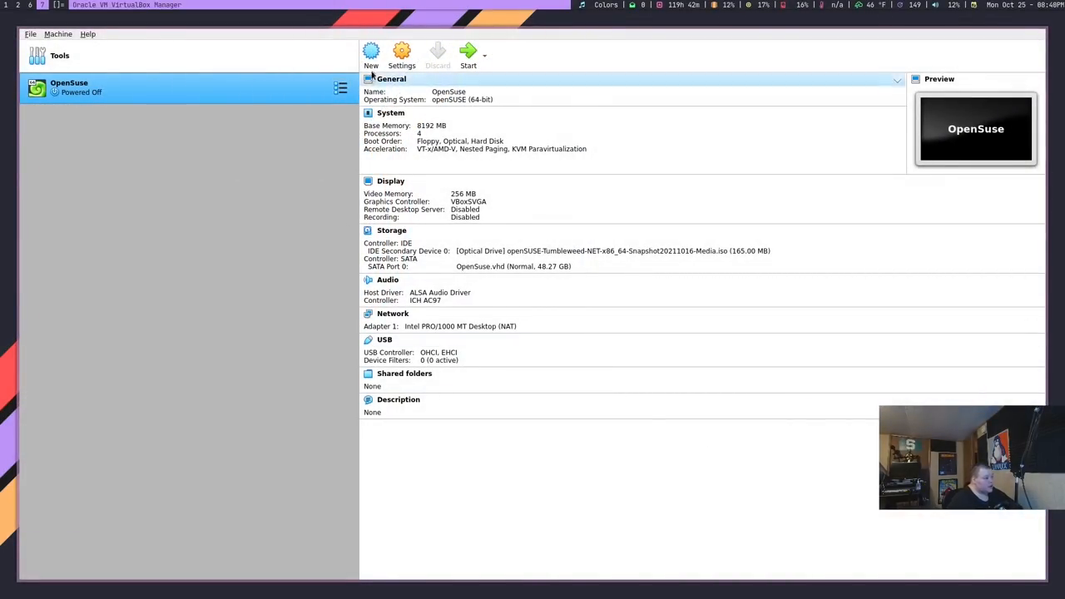
# Step: Start a new machine named XelphOS, type Linux, version Arch Linux (64-bit)
pyautogui.click(370, 53)
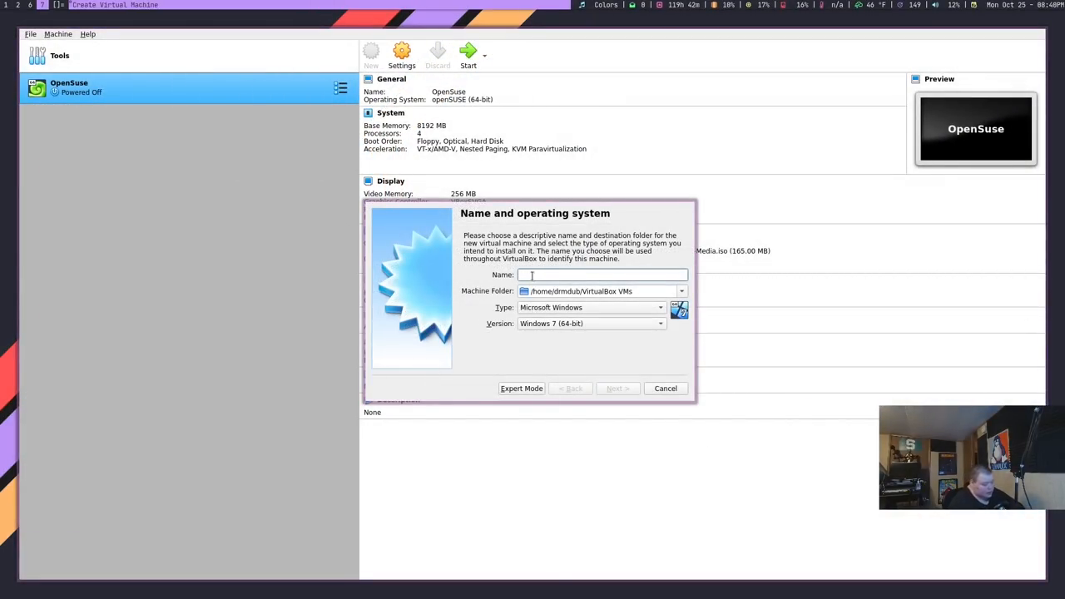
pyautogui.write('Xeljhi')
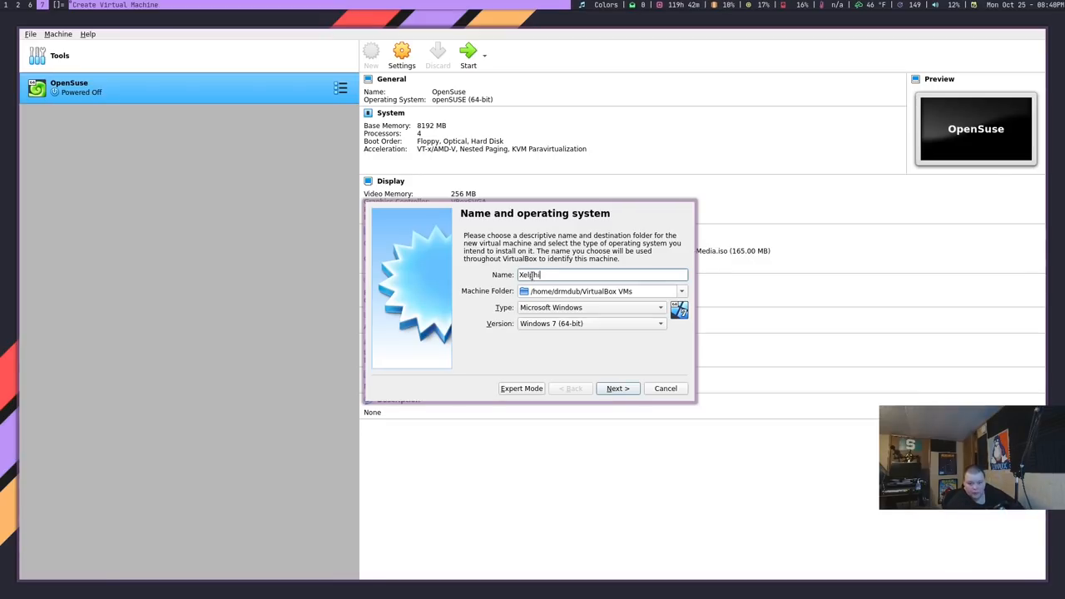
pyautogui.write('OS')
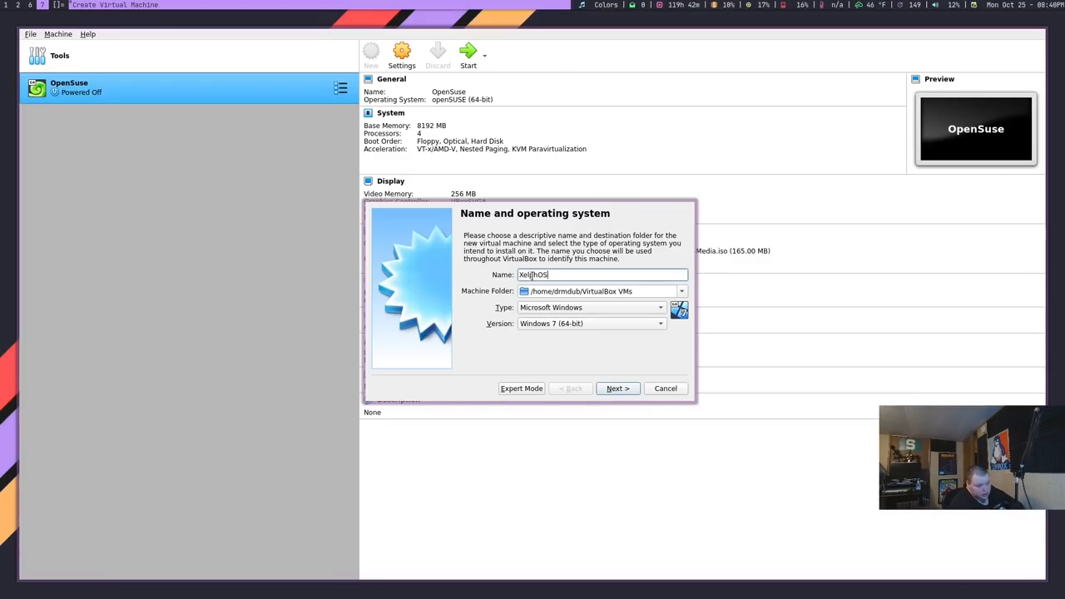
pyautogui.click(659, 307)
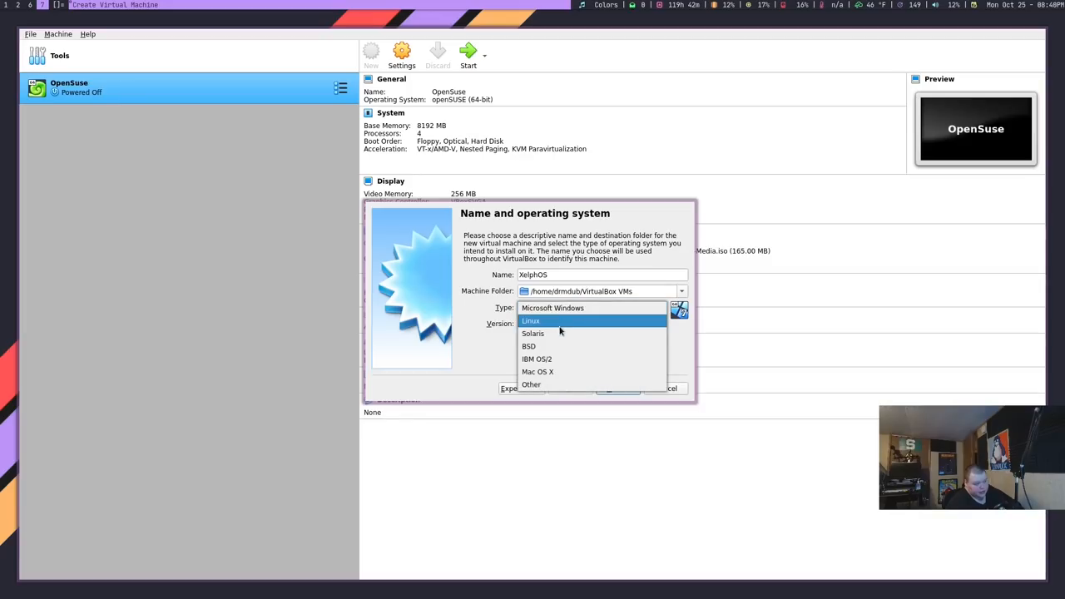
pyautogui.click(531, 320)
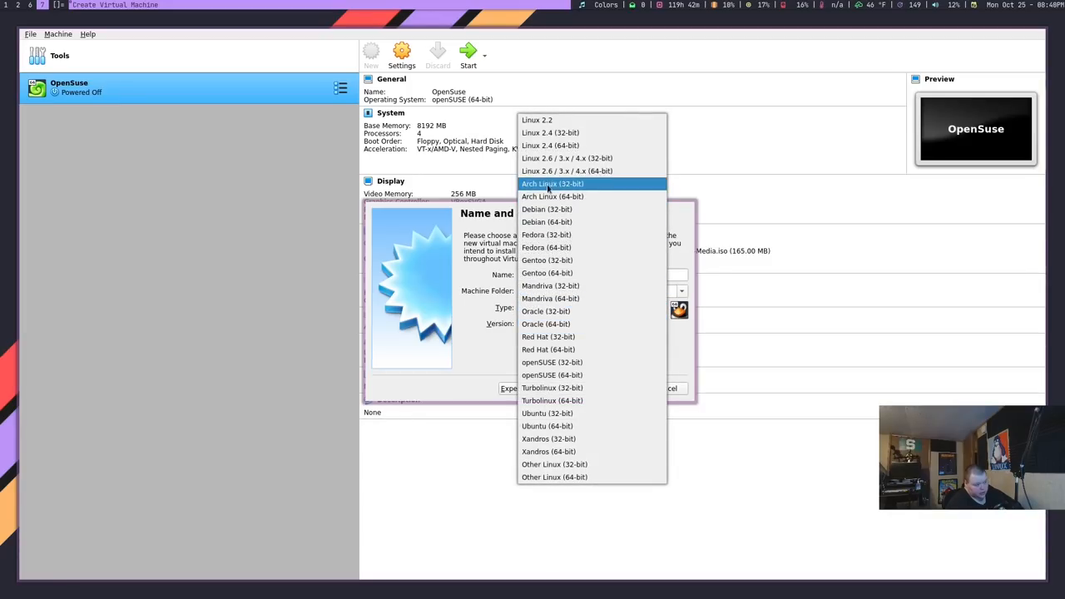
pyautogui.click(551, 196)
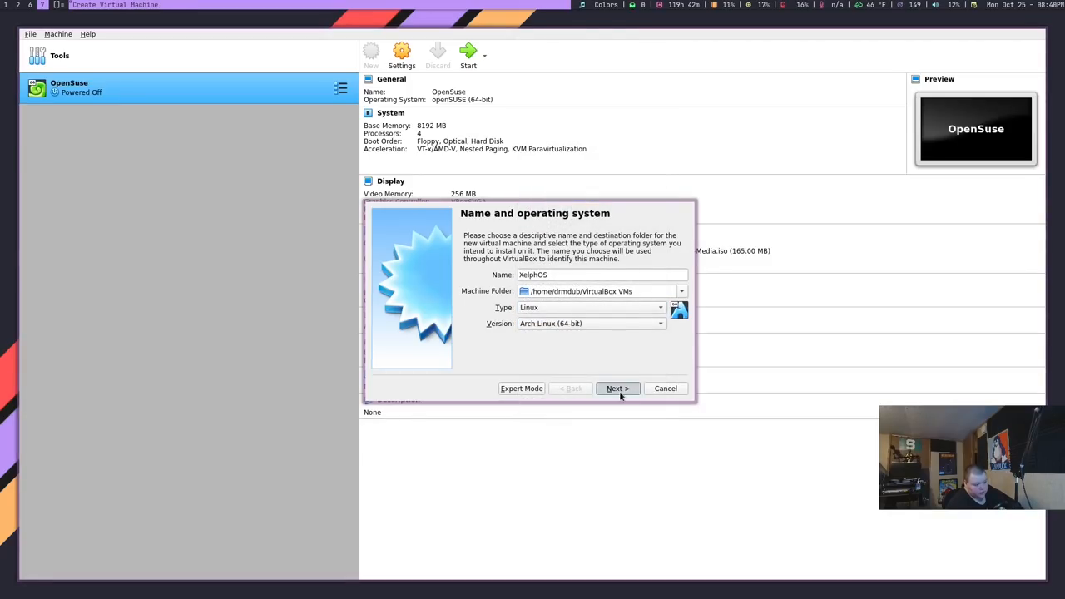
# Step: Give it 8192 MB memory and a new dynamically allocated 46.25 GB VHD disk
pyautogui.click(618, 387)
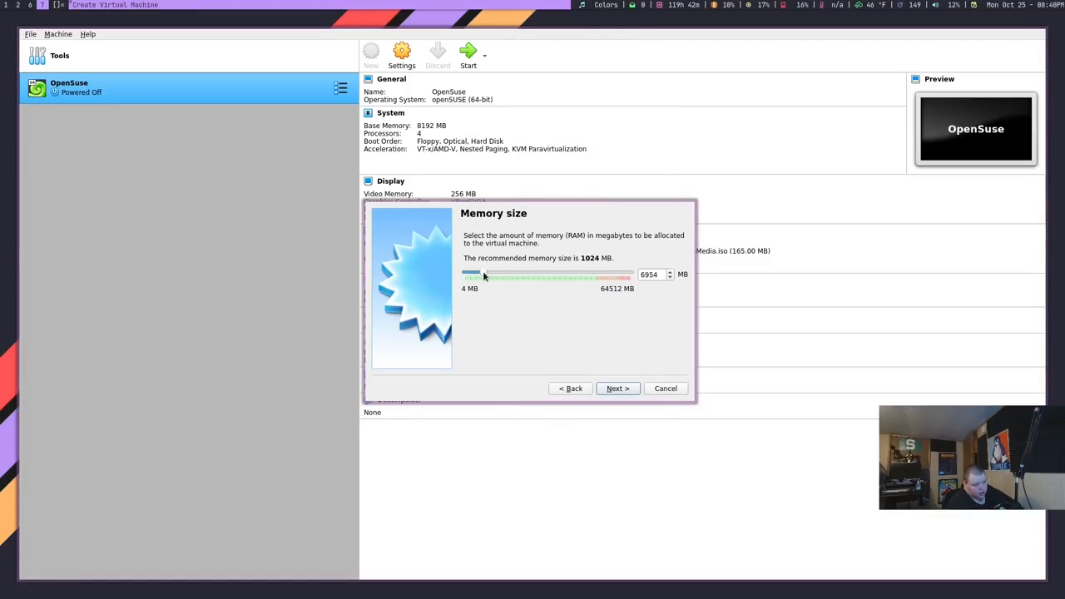
pyautogui.click(617, 388)
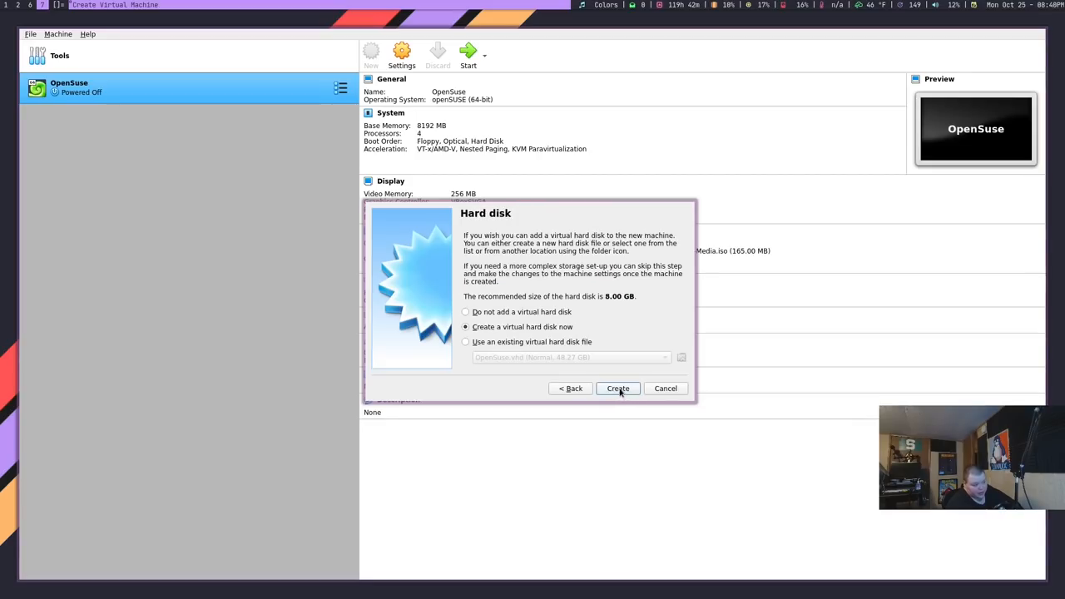
pyautogui.click(617, 388)
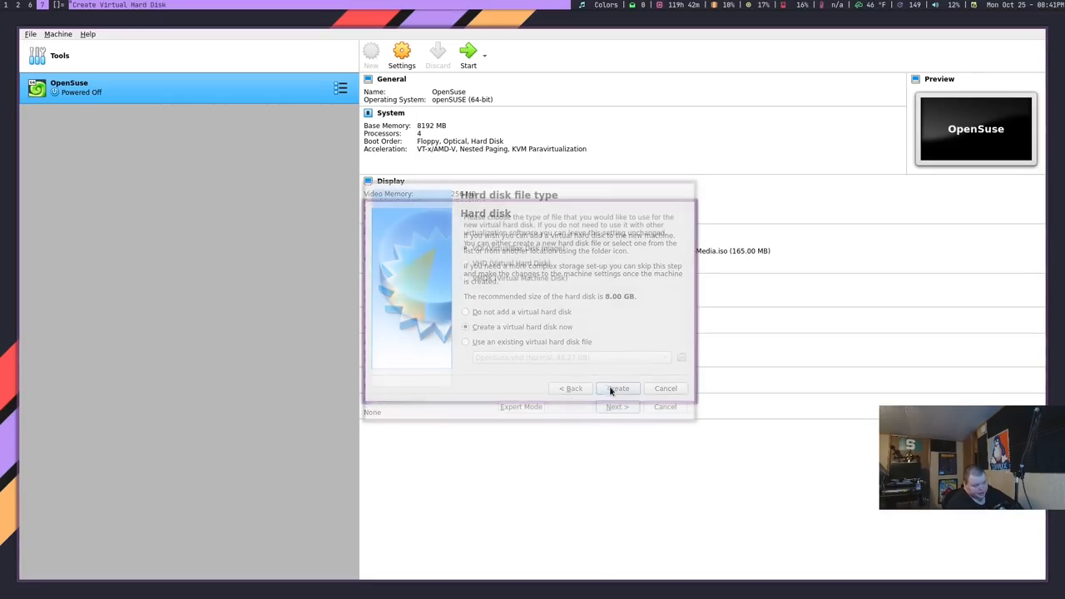
pyautogui.click(617, 388)
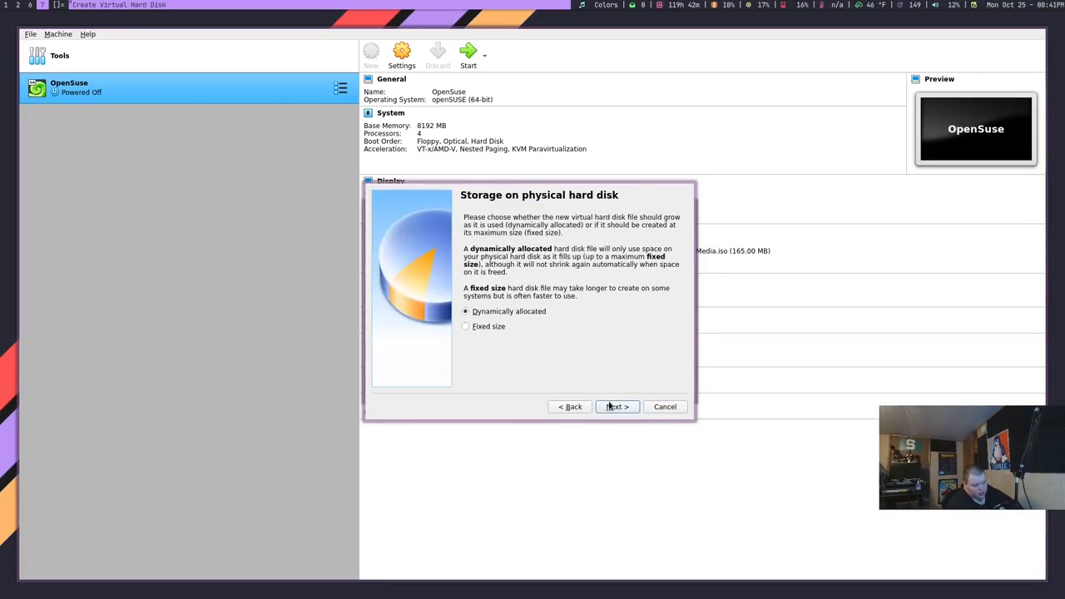
pyautogui.click(615, 406)
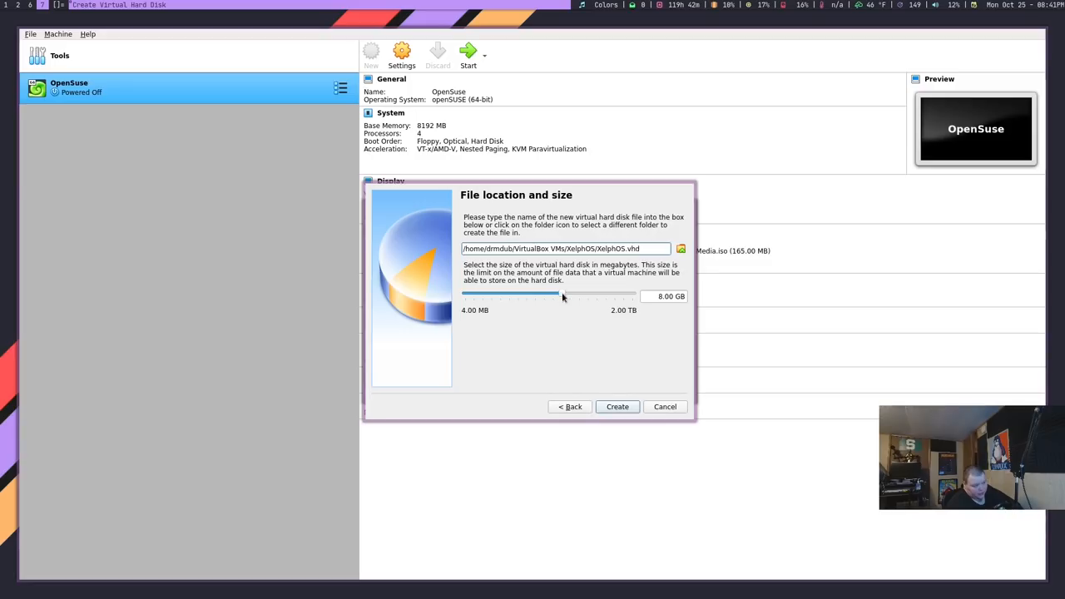
pyautogui.moveTo(562, 296); pyautogui.dragTo(576, 295)
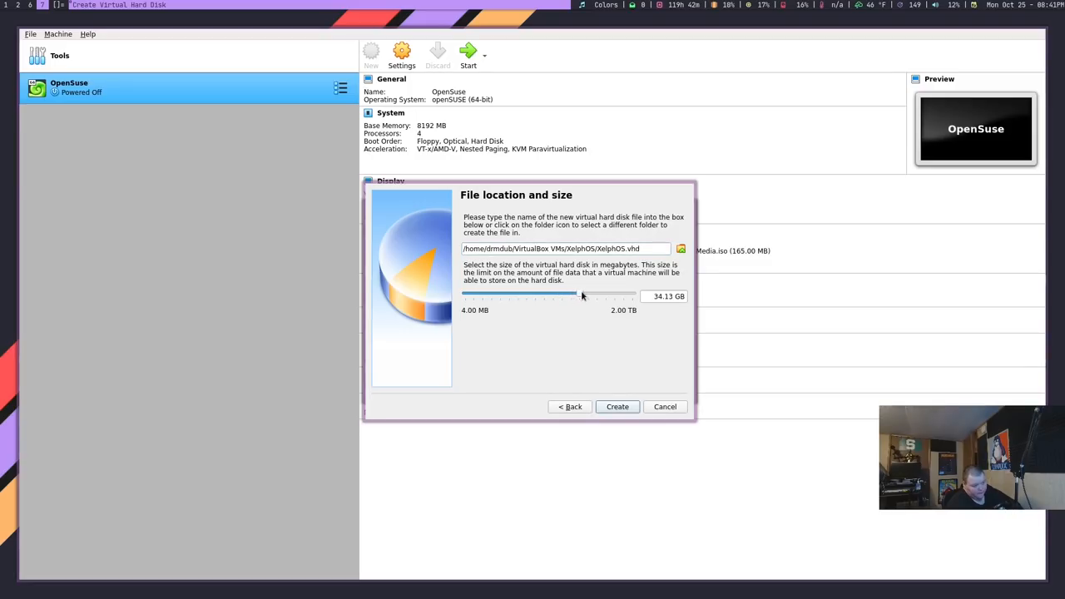
pyautogui.click(617, 406)
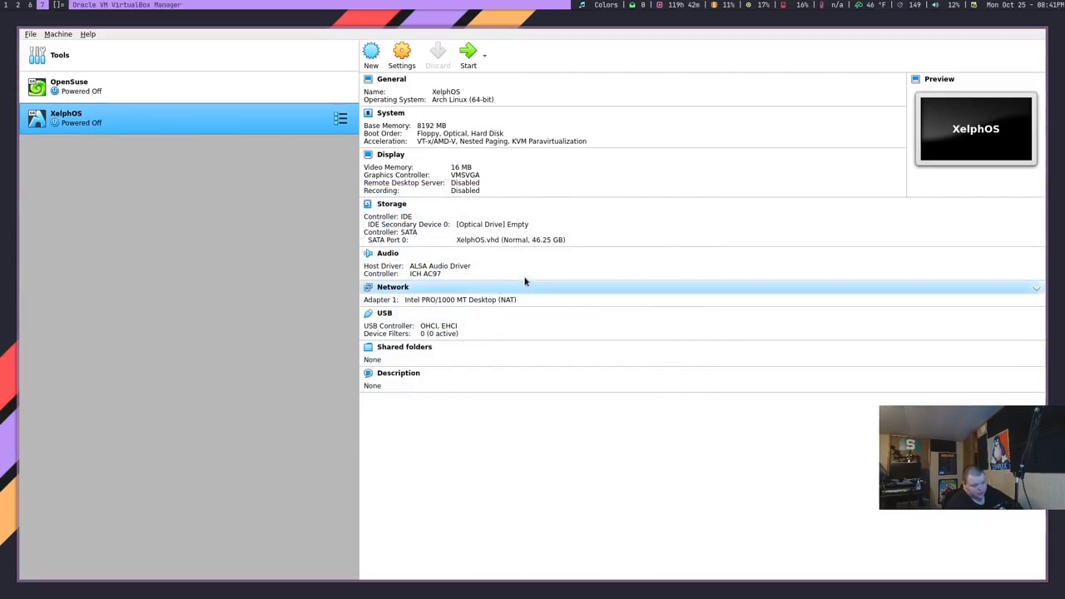
# Step: Raise XelphOS video memory to 256 MB and attach the xelphlinux-2021.10.16-x86_64.iso image
pyautogui.click(461, 166)
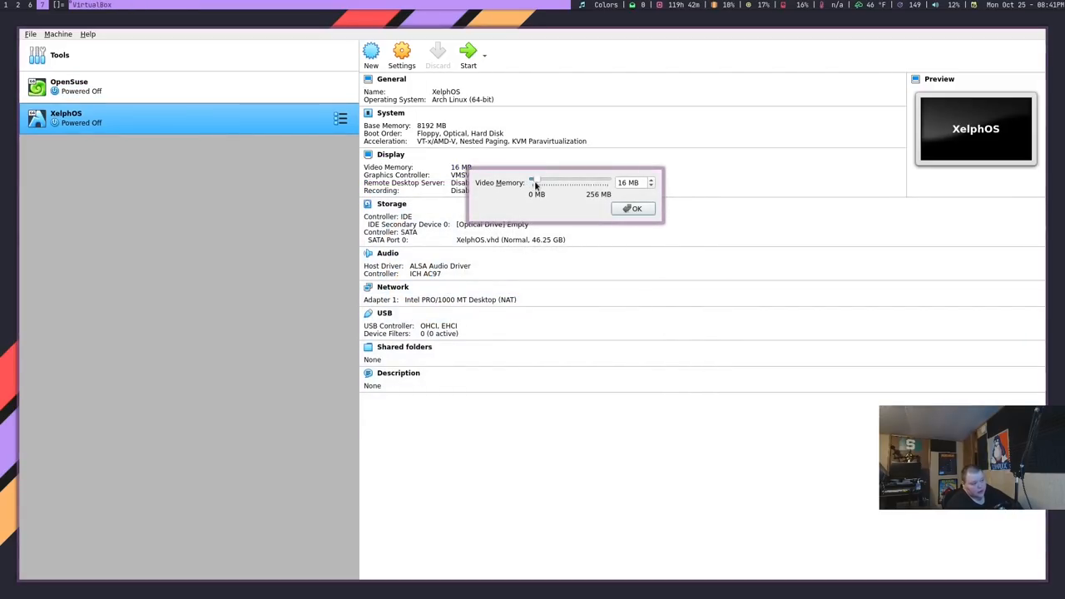
pyautogui.click(633, 208)
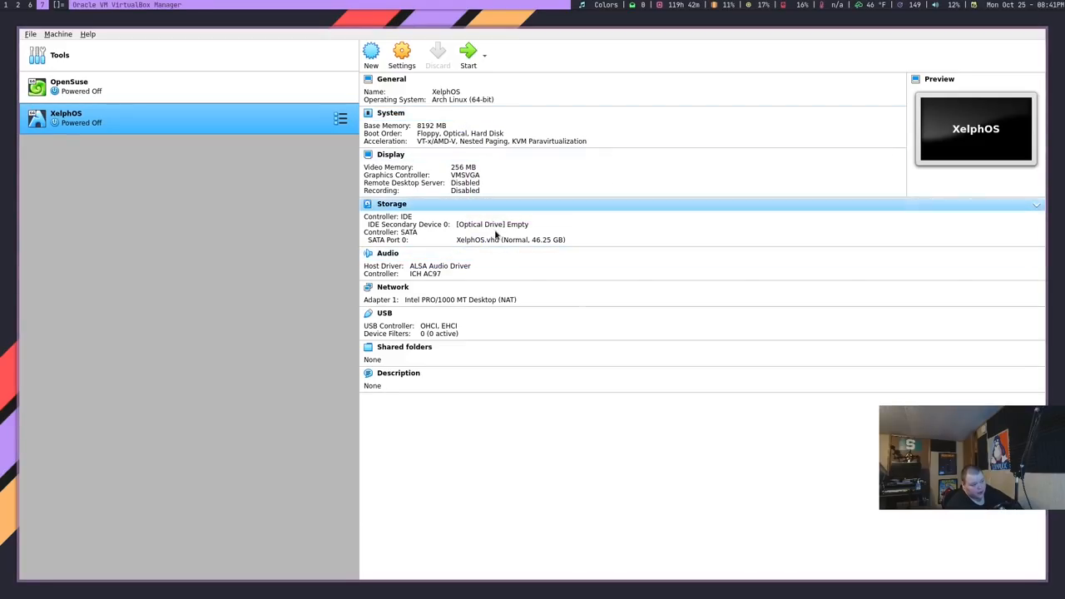
pyautogui.click(492, 224)
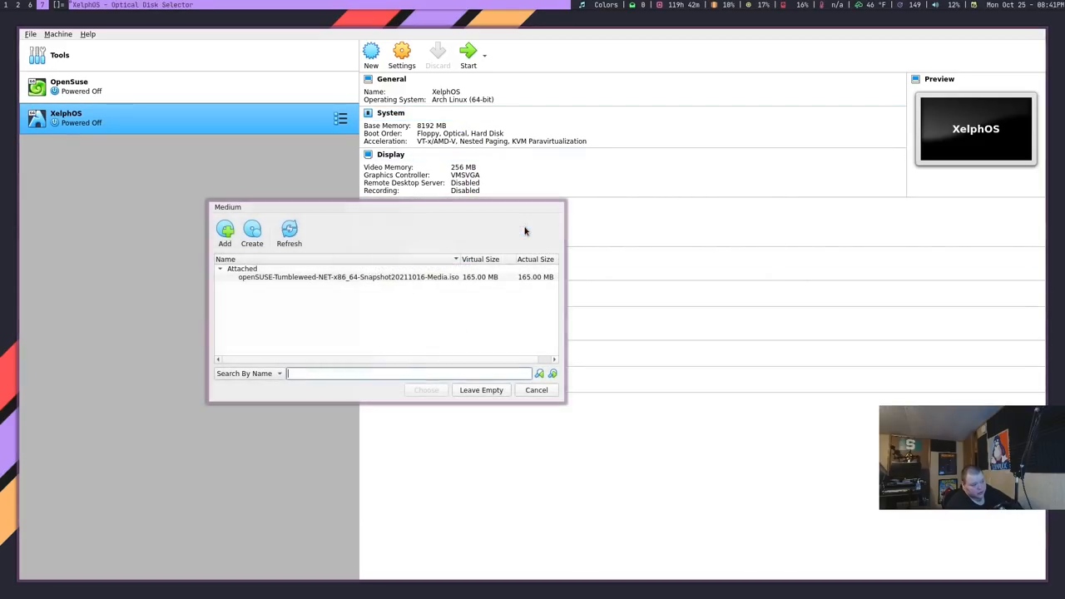
pyautogui.click(225, 233)
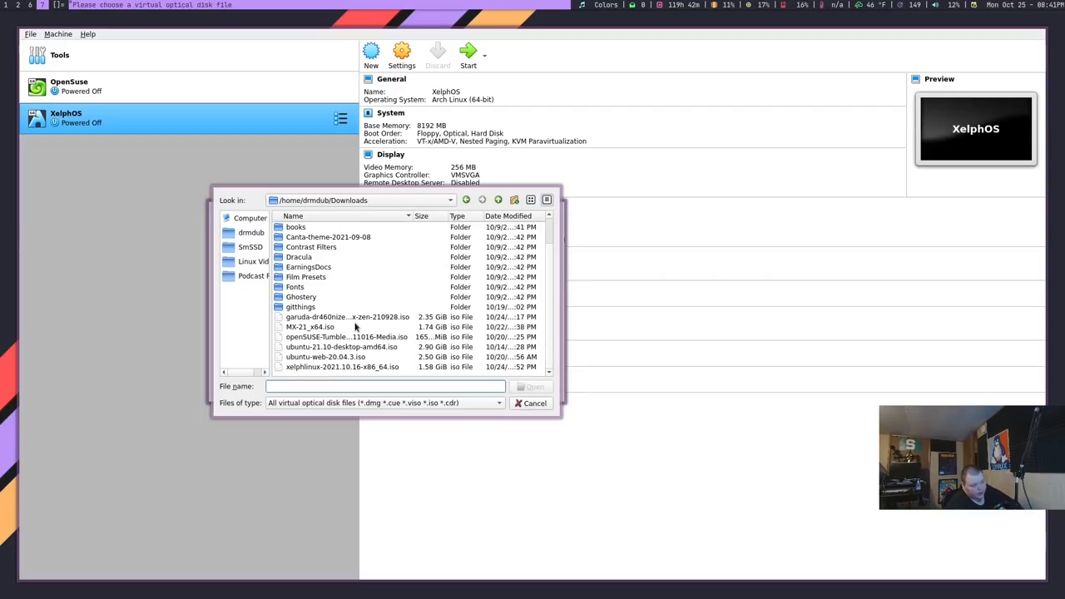
pyautogui.click(342, 367)
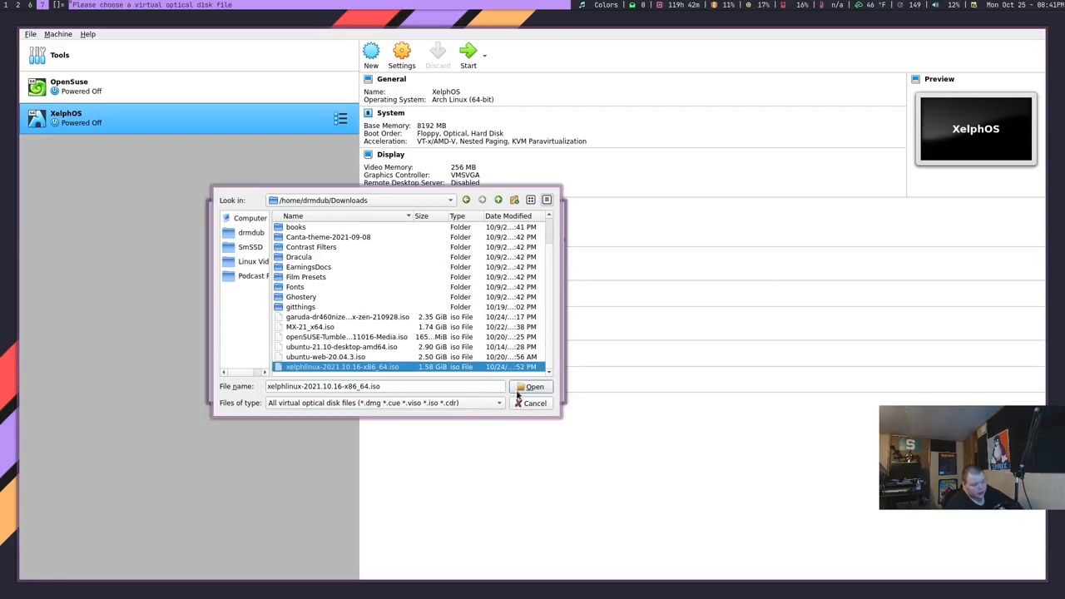
pyautogui.click(531, 386)
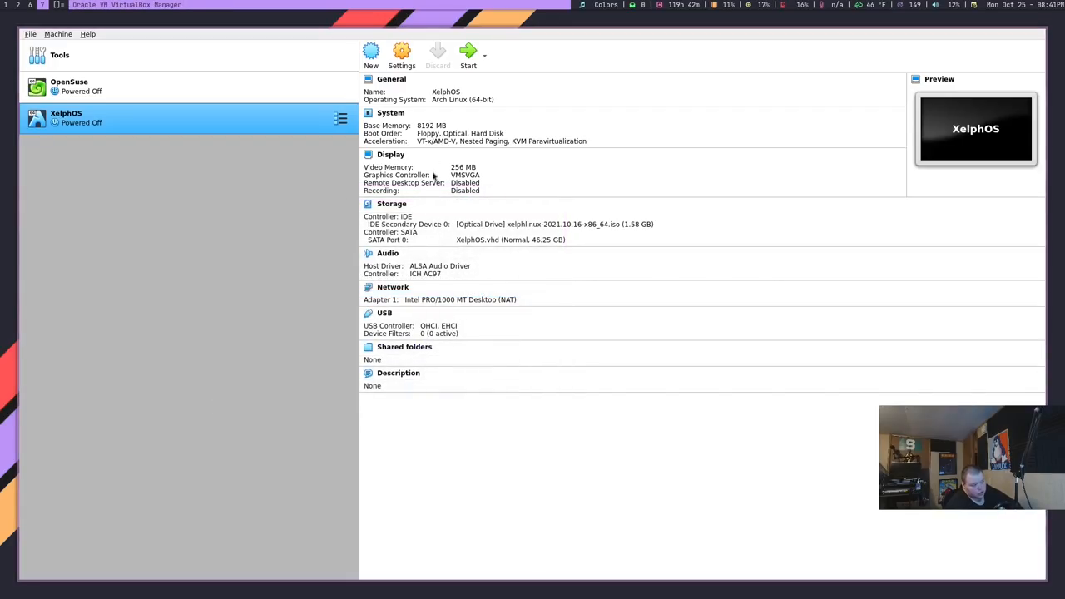
# Step: Set the Processor(s) slider under System > Processor to 4 and save
pyautogui.click(401, 54)
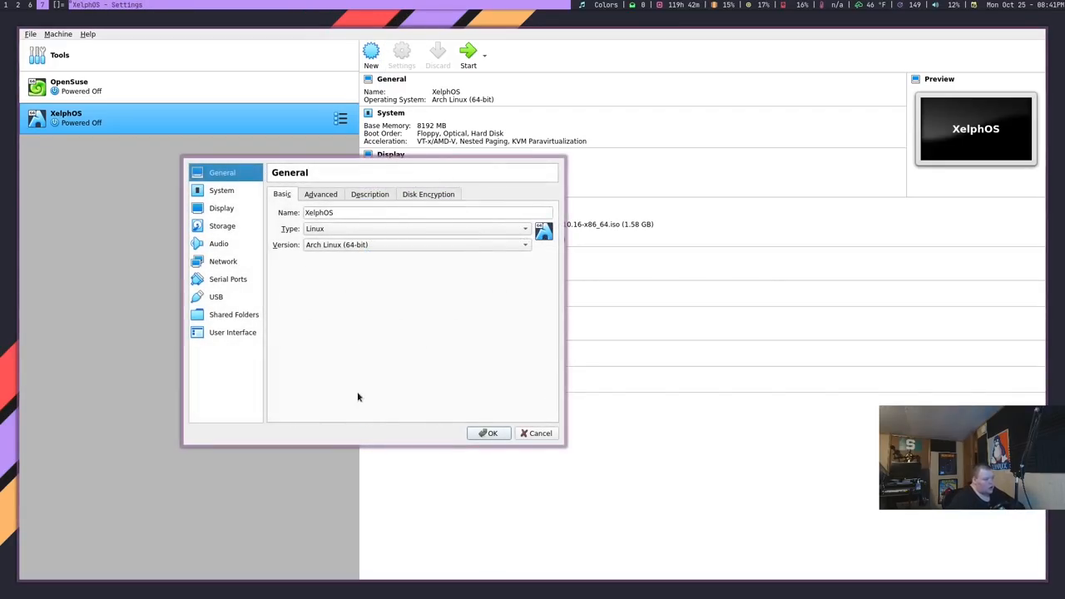
pyautogui.moveTo(236, 207)
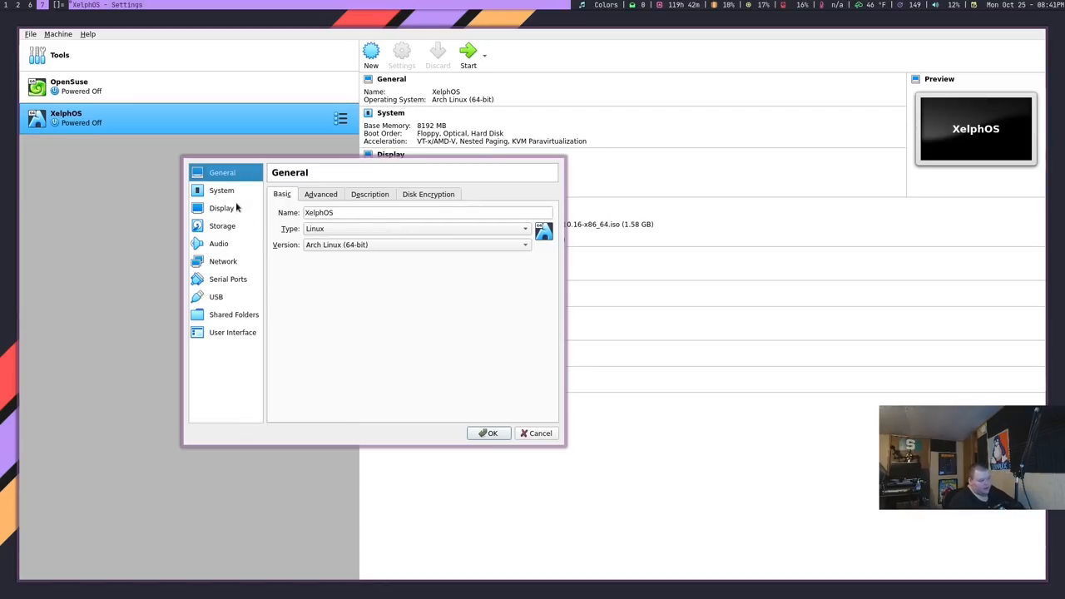
pyautogui.moveTo(339, 240)
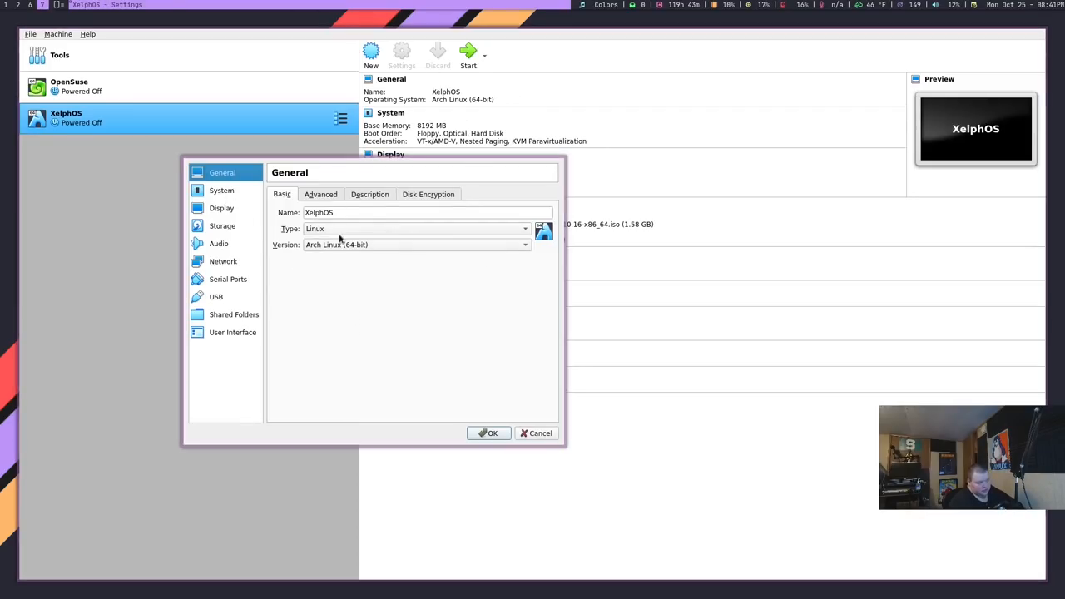
pyautogui.click(221, 190)
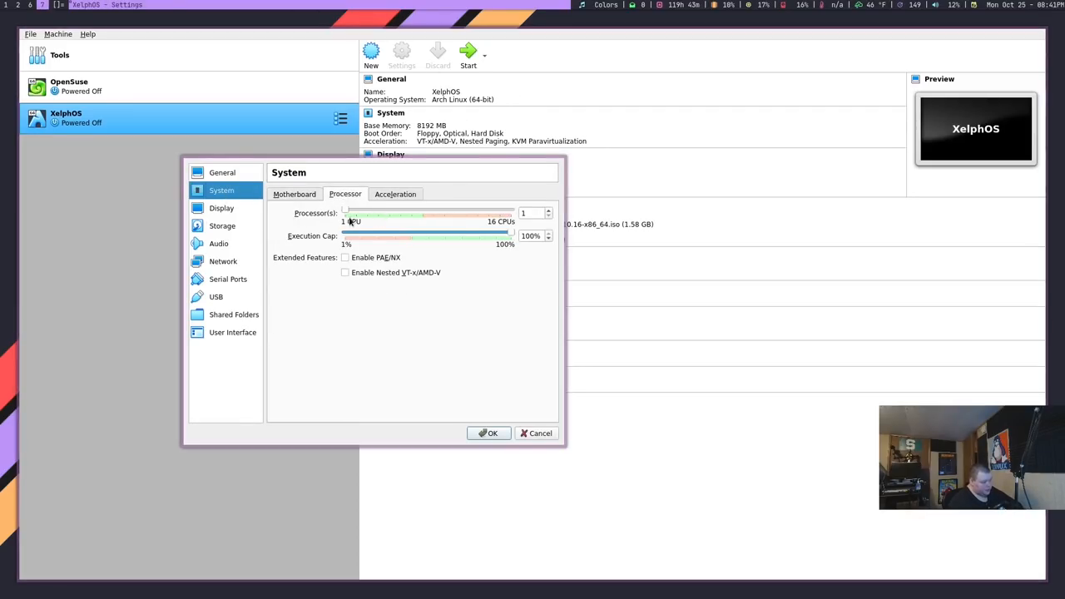
pyautogui.moveTo(344, 213); pyautogui.dragTo(378, 213)
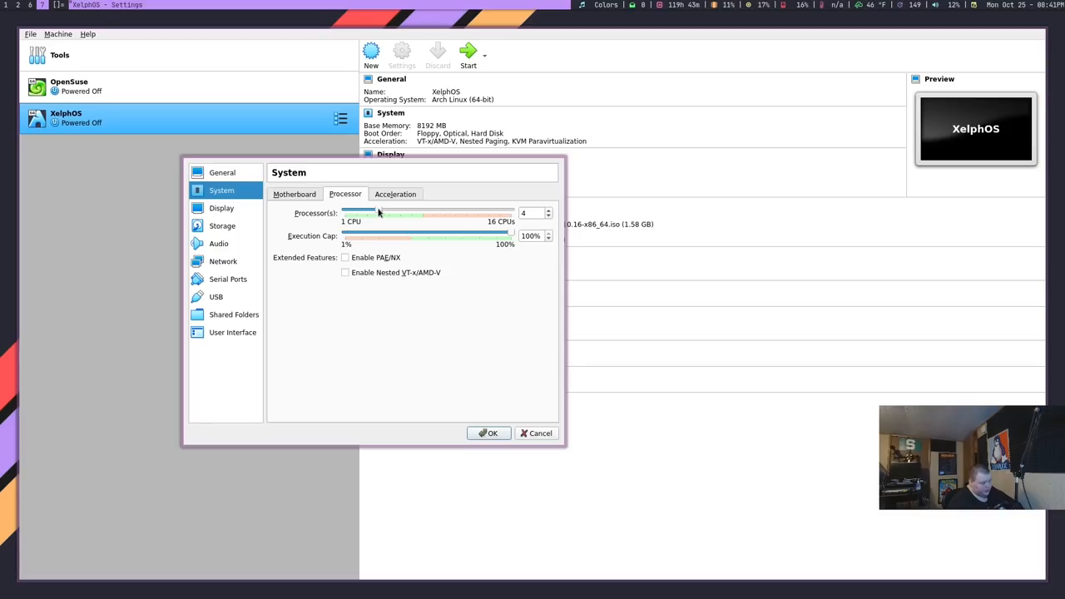
pyautogui.click(488, 433)
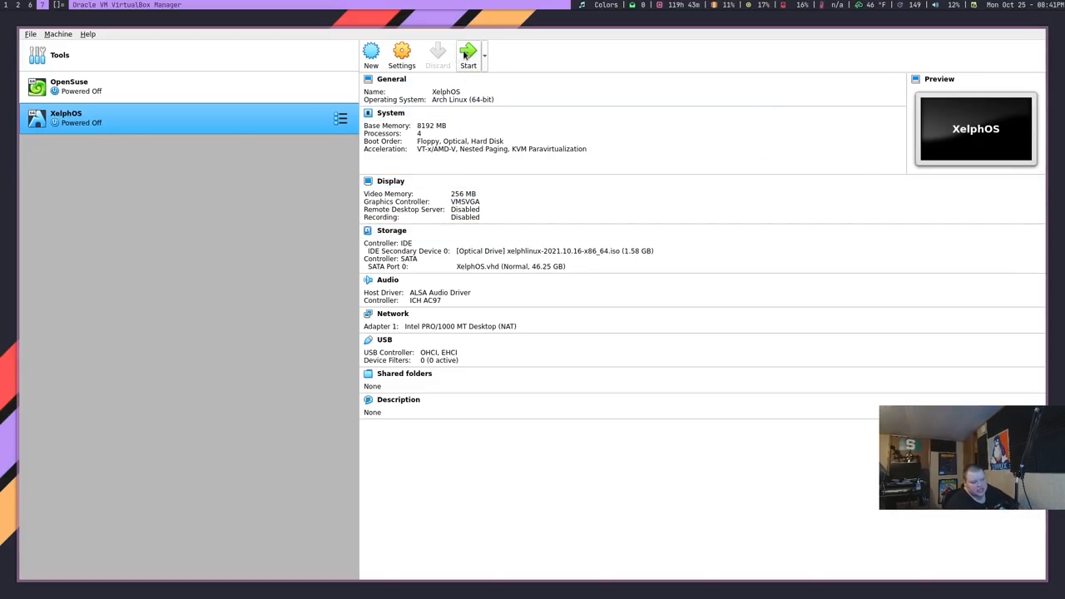
# Step: Start XelphOS and boot the default open source drivers menu entry
pyautogui.click(467, 55)
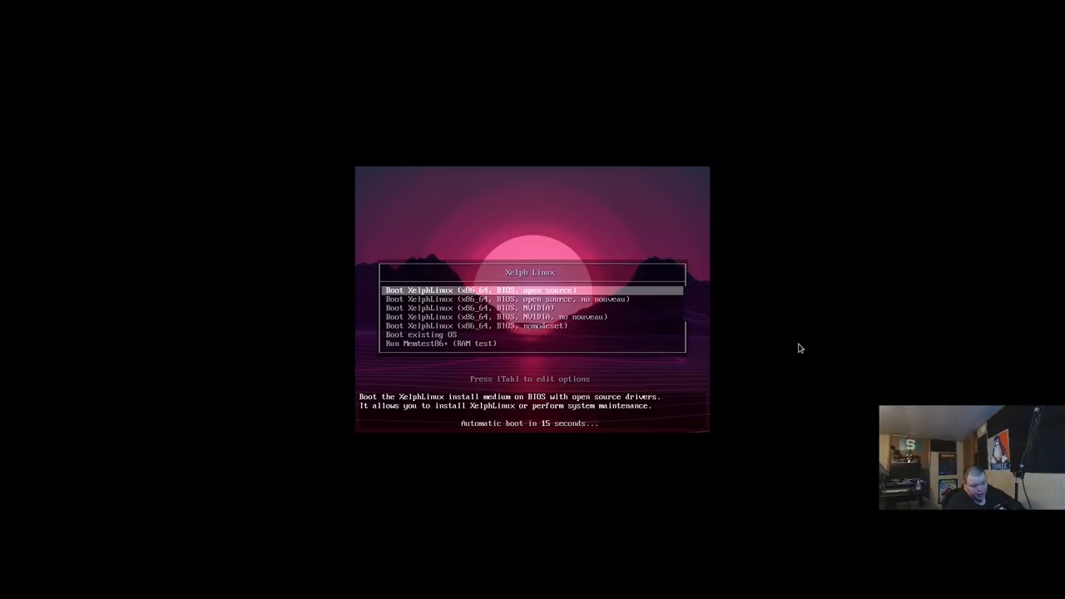
pyautogui.press('Return')
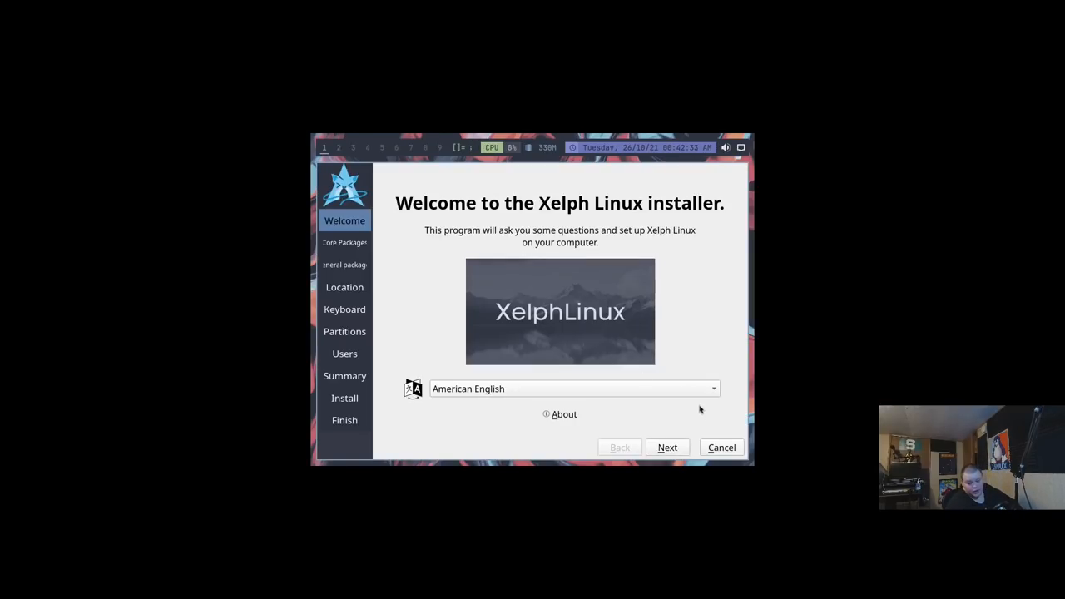
pyautogui.moveTo(674, 381)
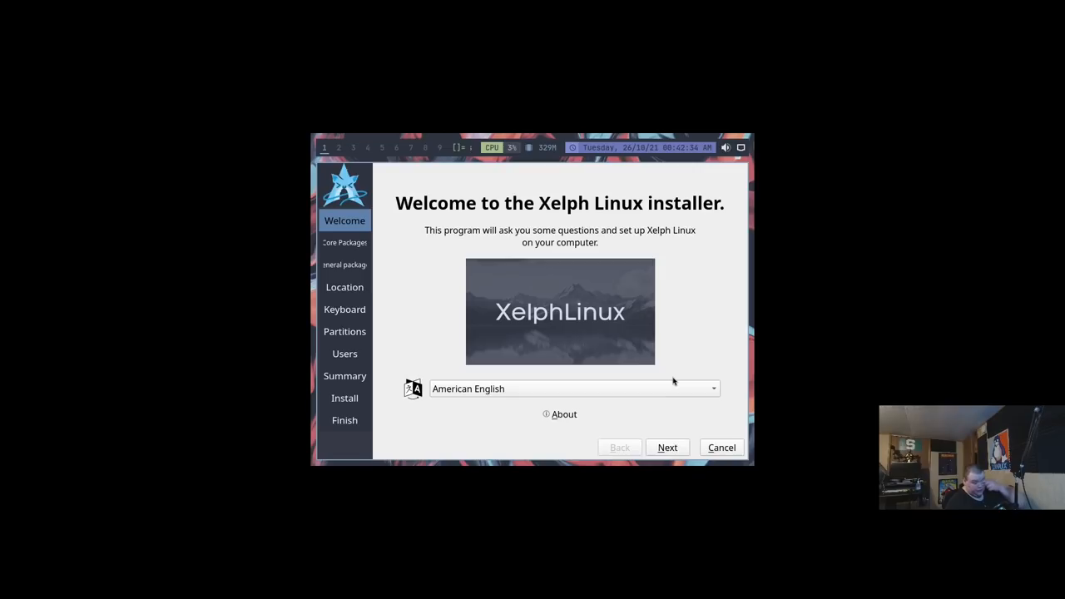
# Step: Advance past Welcome and Core packages, excluding picom-jonaburg-git from the EyeCandy group
pyautogui.click(668, 446)
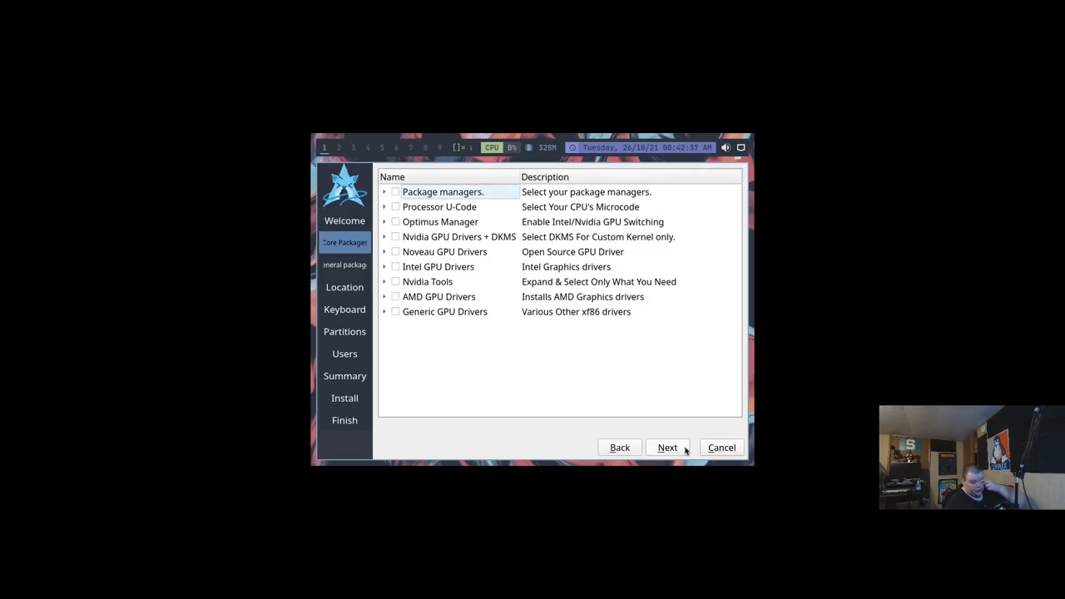
pyautogui.click(668, 447)
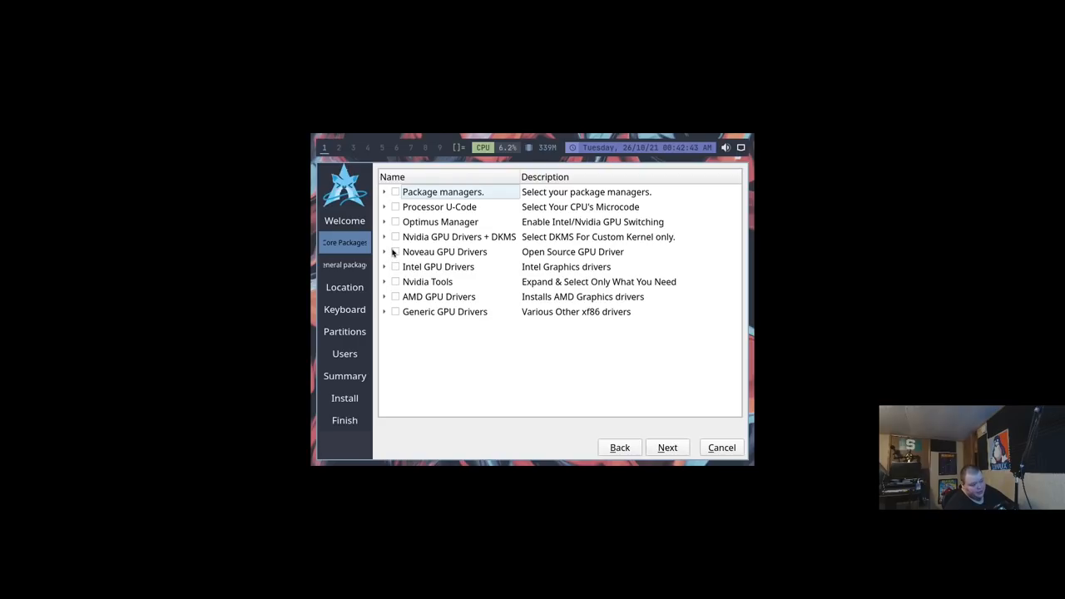
pyautogui.click(395, 251)
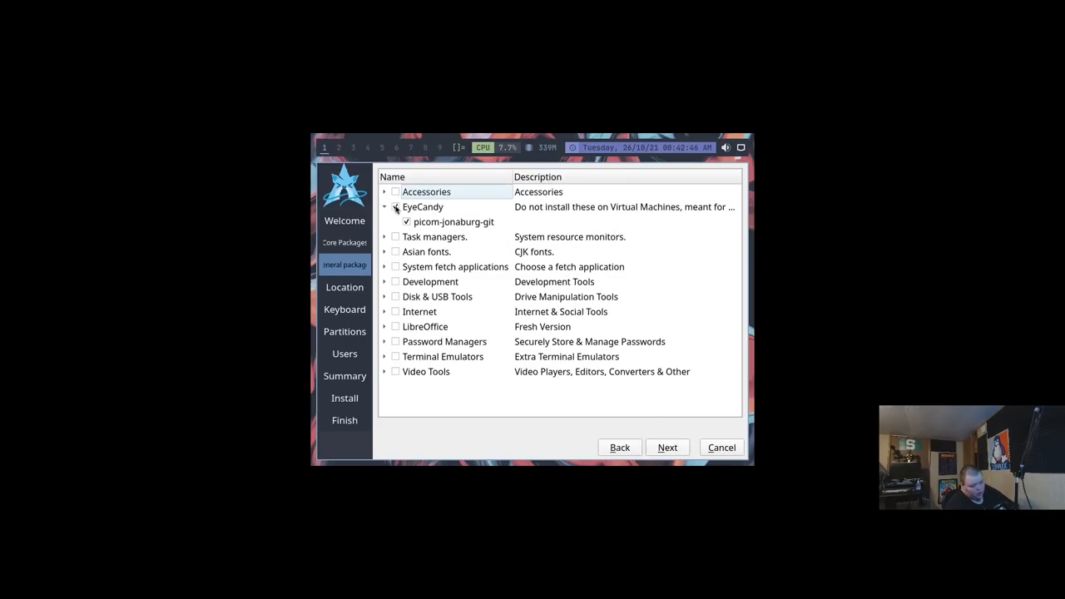
pyautogui.click(407, 222)
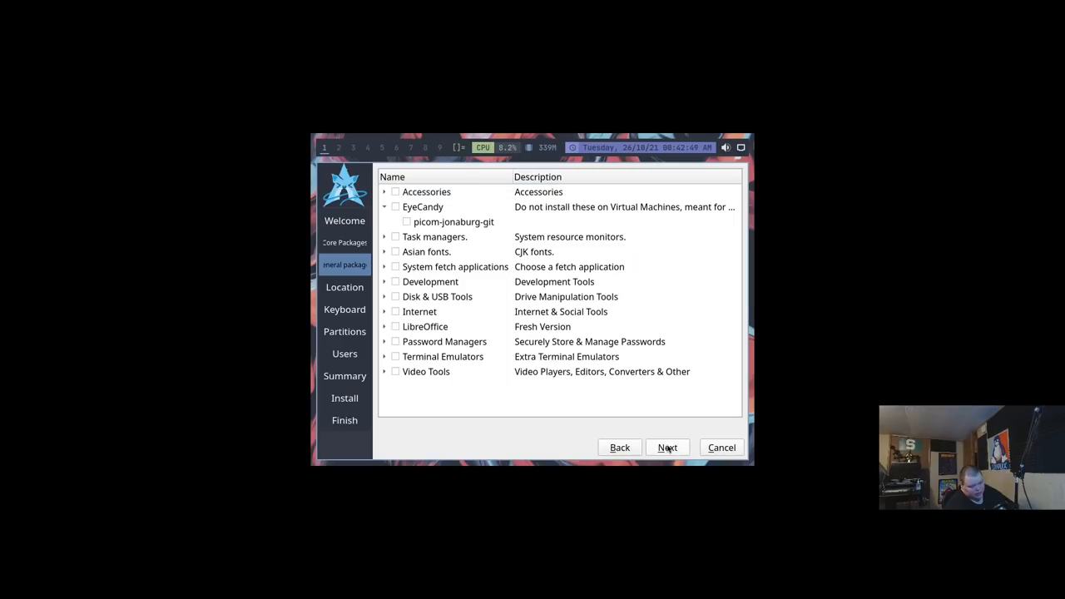
pyautogui.click(667, 447)
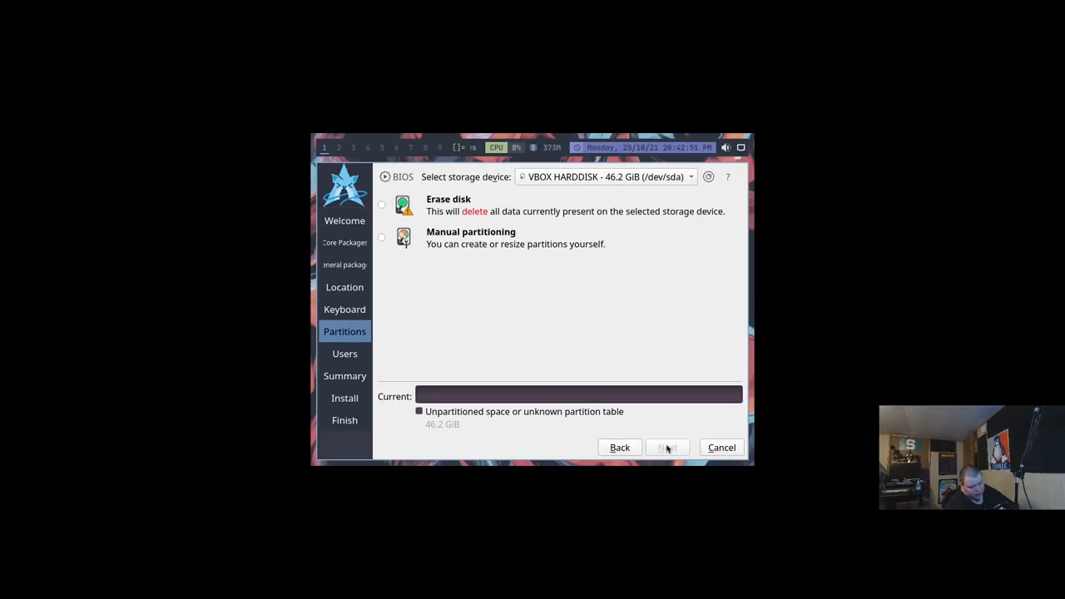
# Step: Choose Erase disk with an ext4 file system instead of btrfs
pyautogui.click(381, 204)
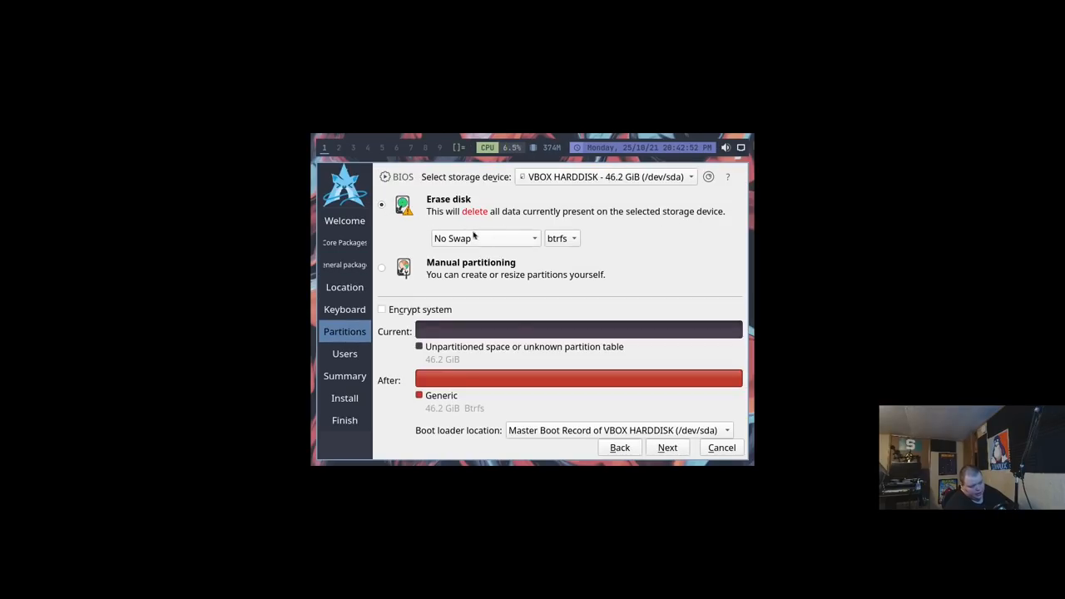
pyautogui.click(561, 238)
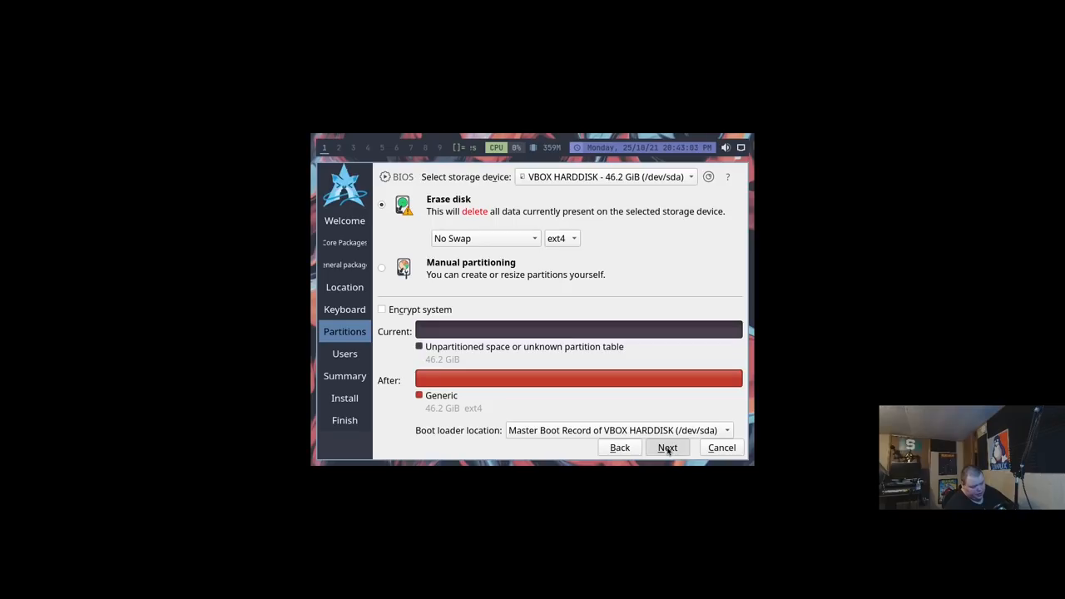
pyautogui.moveTo(660, 411)
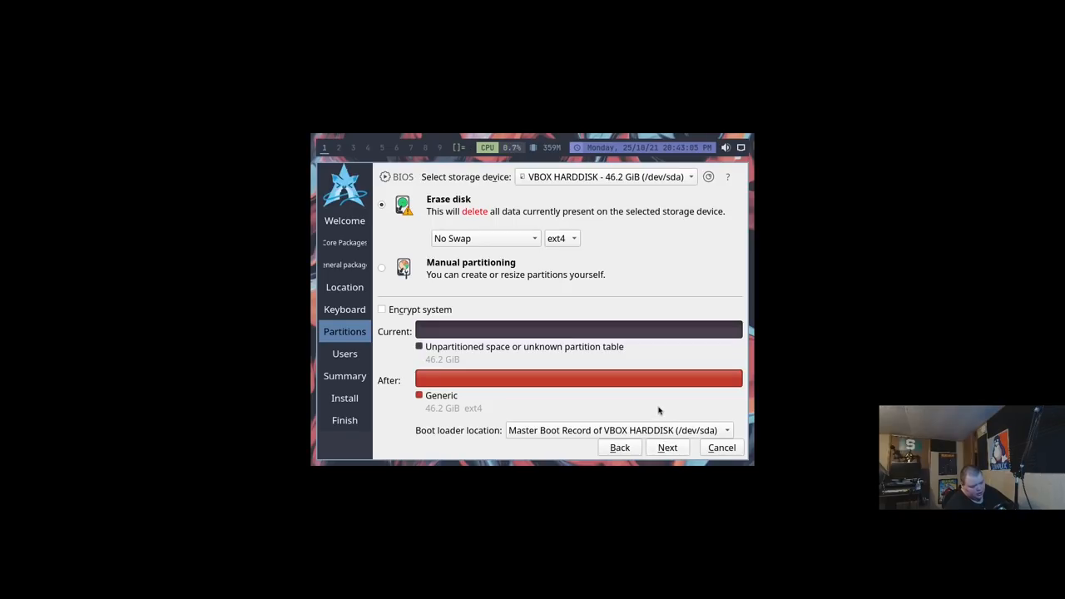
pyautogui.moveTo(414, 331)
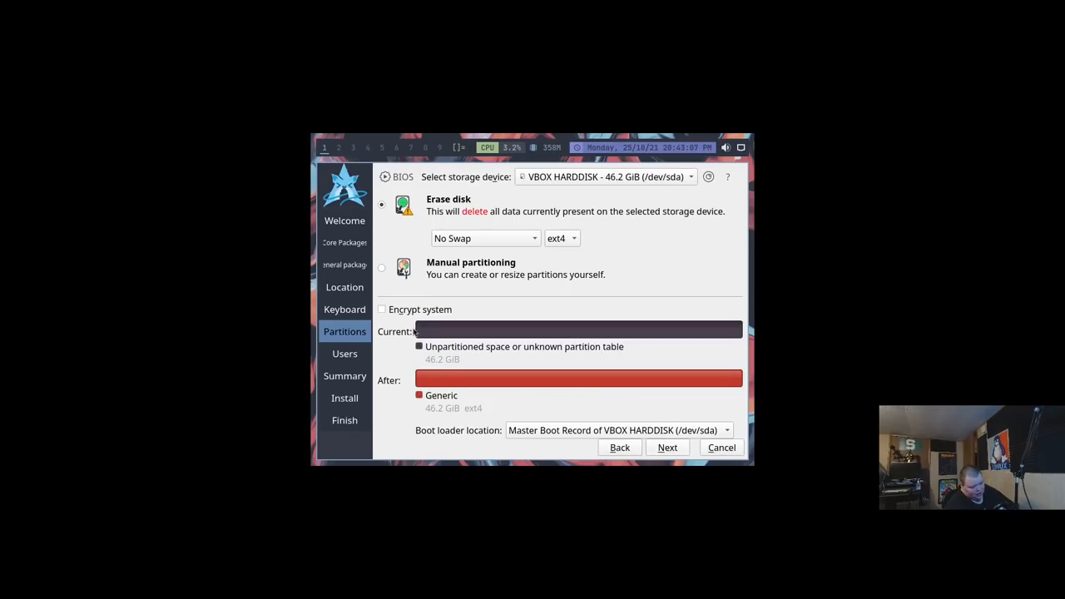
pyautogui.moveTo(393, 391)
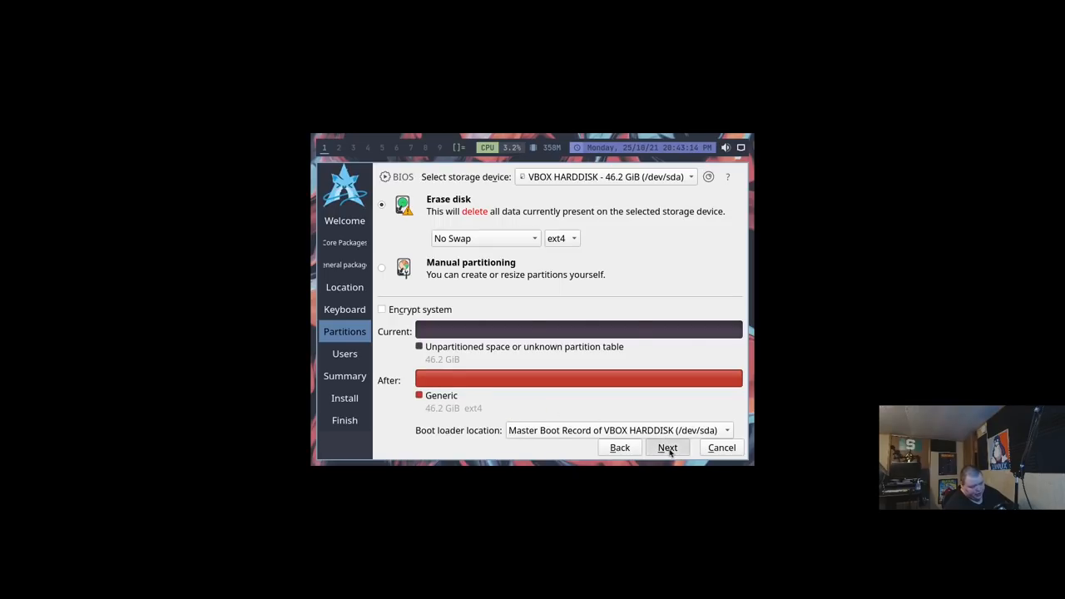
pyautogui.click(667, 447)
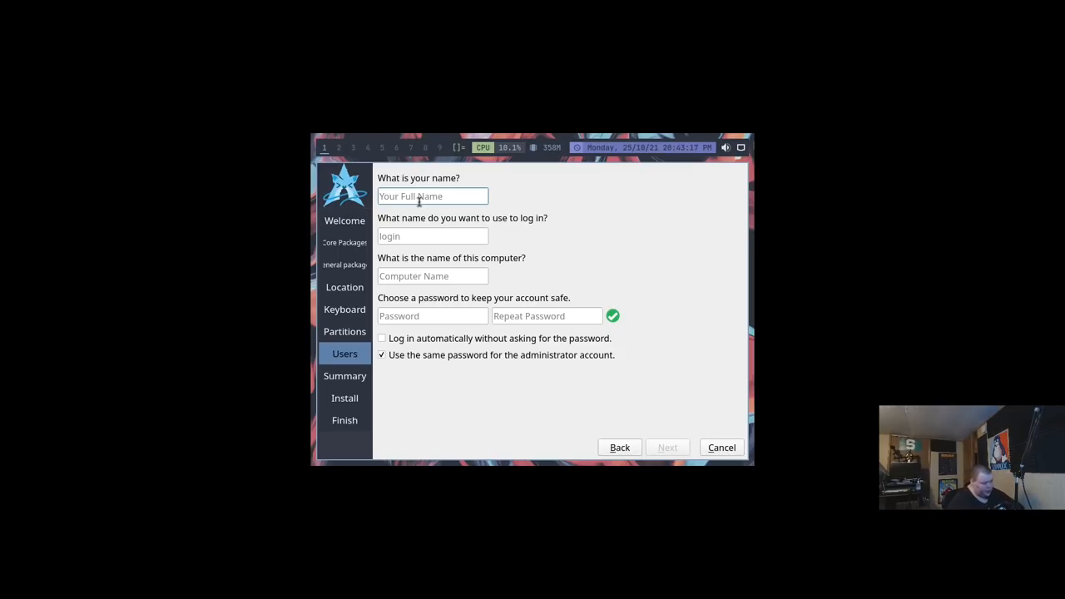
# Step: Create user 'matt' with computer name 'xos', then confirm Install now
pyautogui.write('matt')
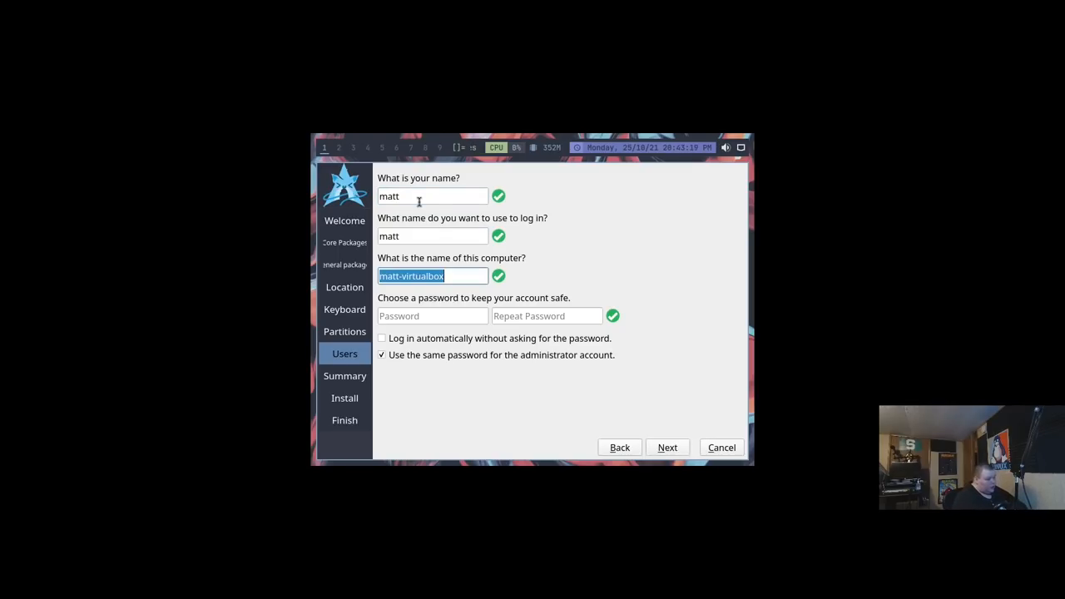
pyautogui.write('xos')
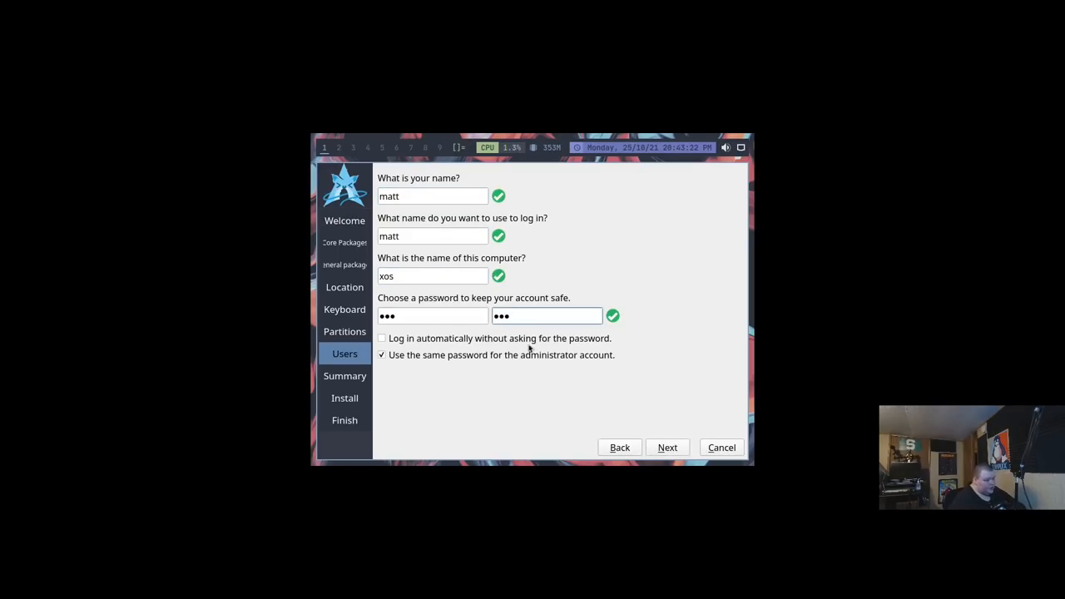
pyautogui.click(666, 447)
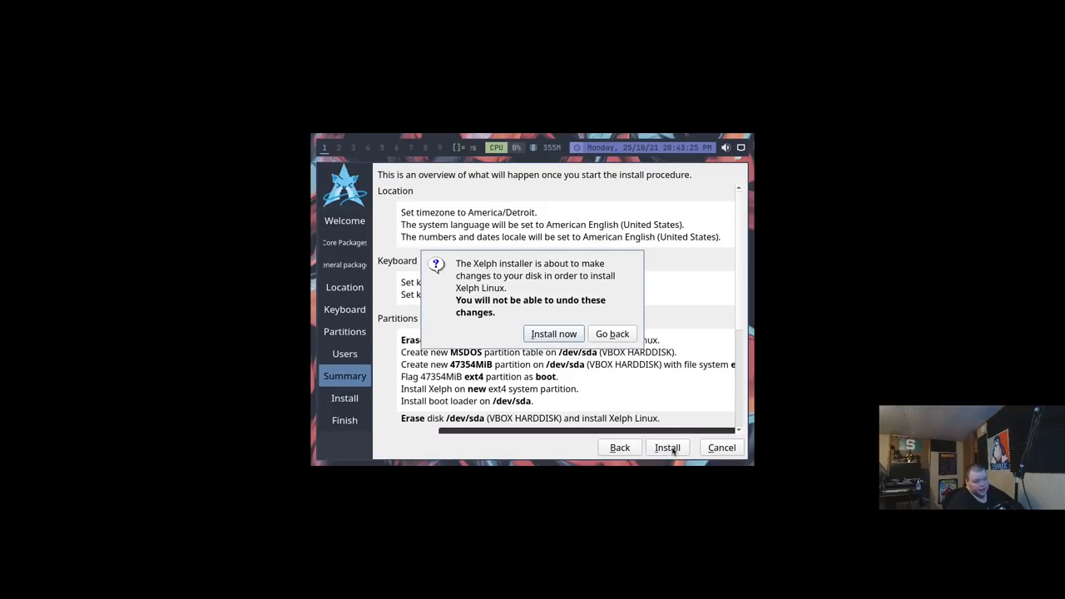
pyautogui.click(553, 333)
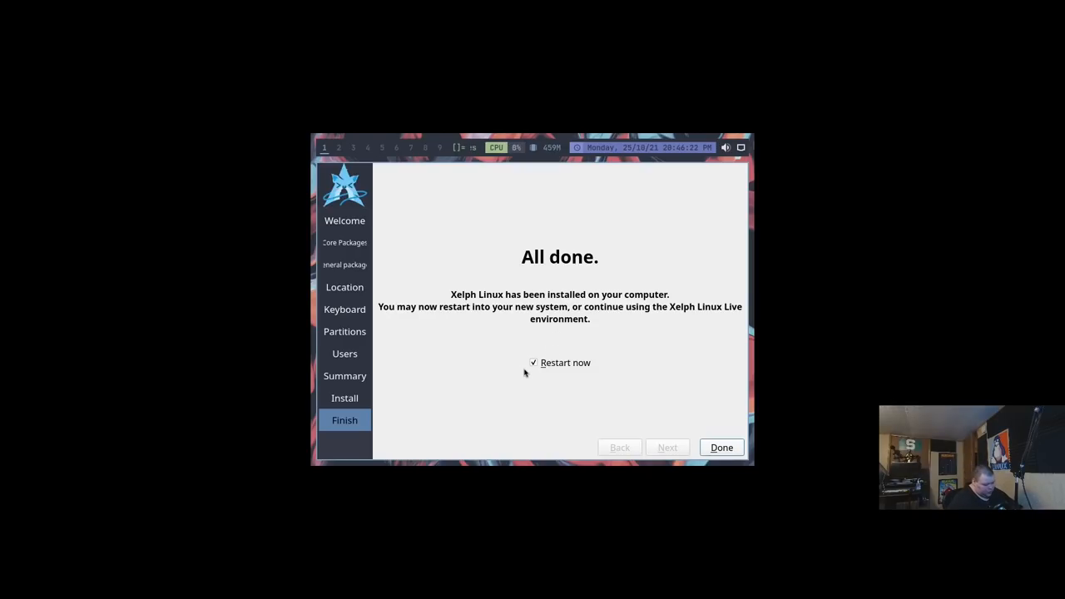
# Step: Untick Restart now and click Done on the finished installer
pyautogui.click(533, 363)
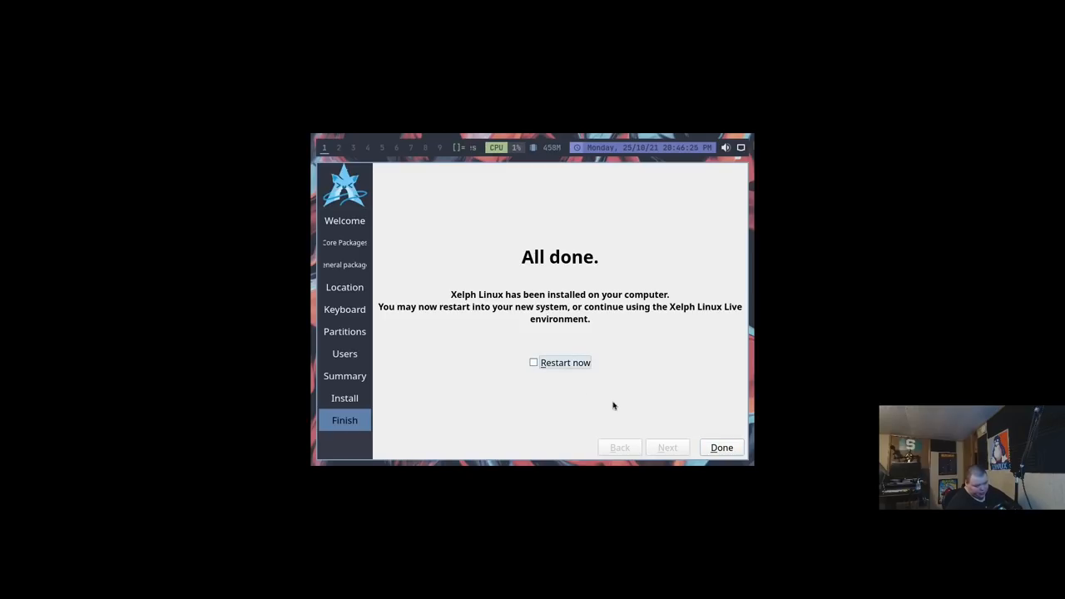
pyautogui.click(721, 447)
pyautogui.write('sudo')
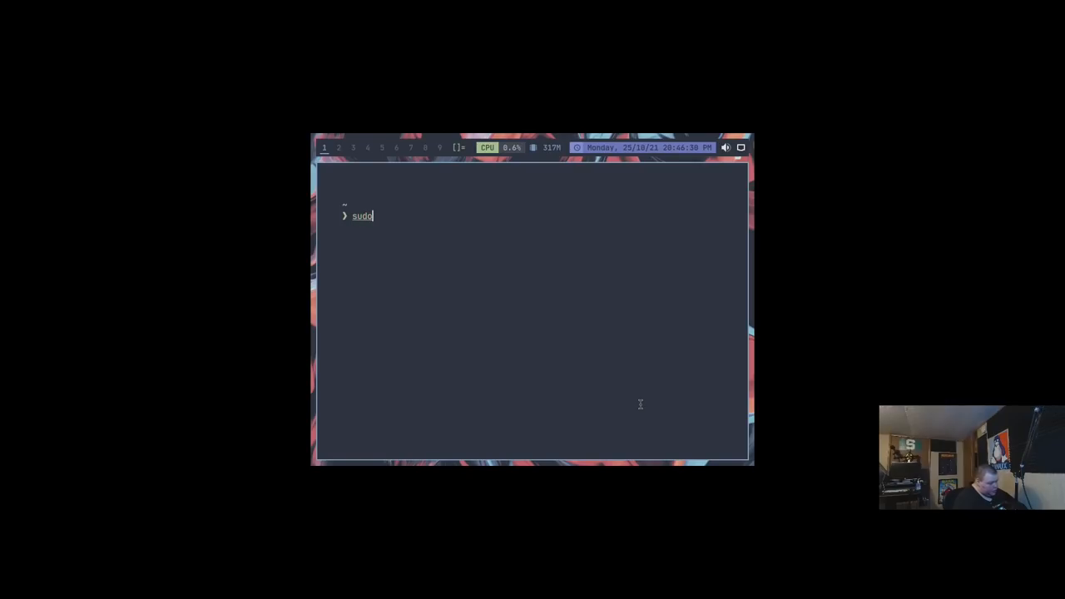
# Step: Run sudo shutdown to power off the live XelphOS virtual machine
pyautogui.press('Return')
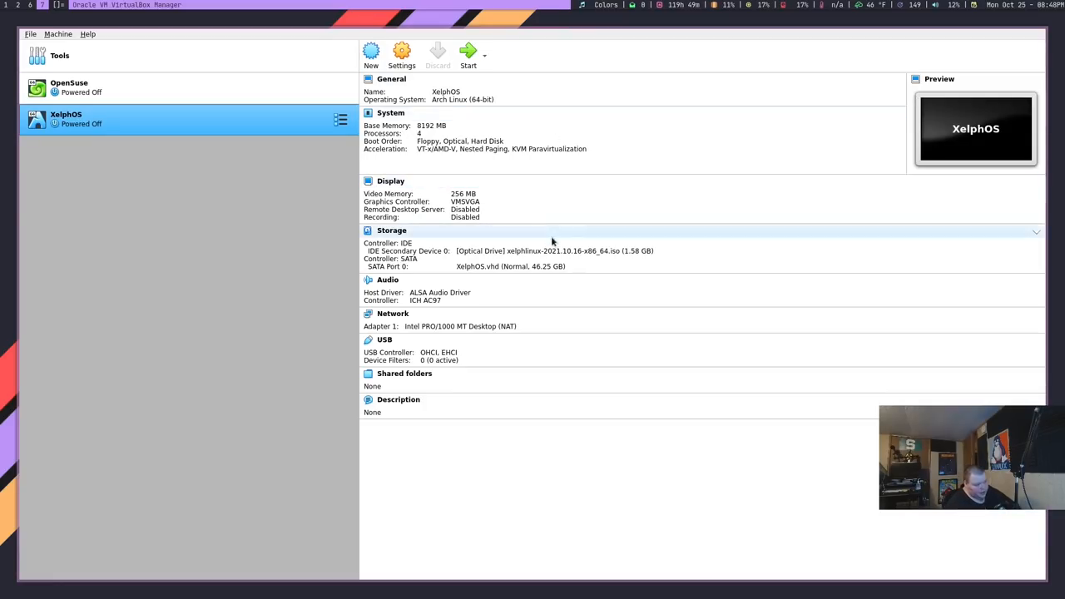
pyautogui.moveTo(555, 250)
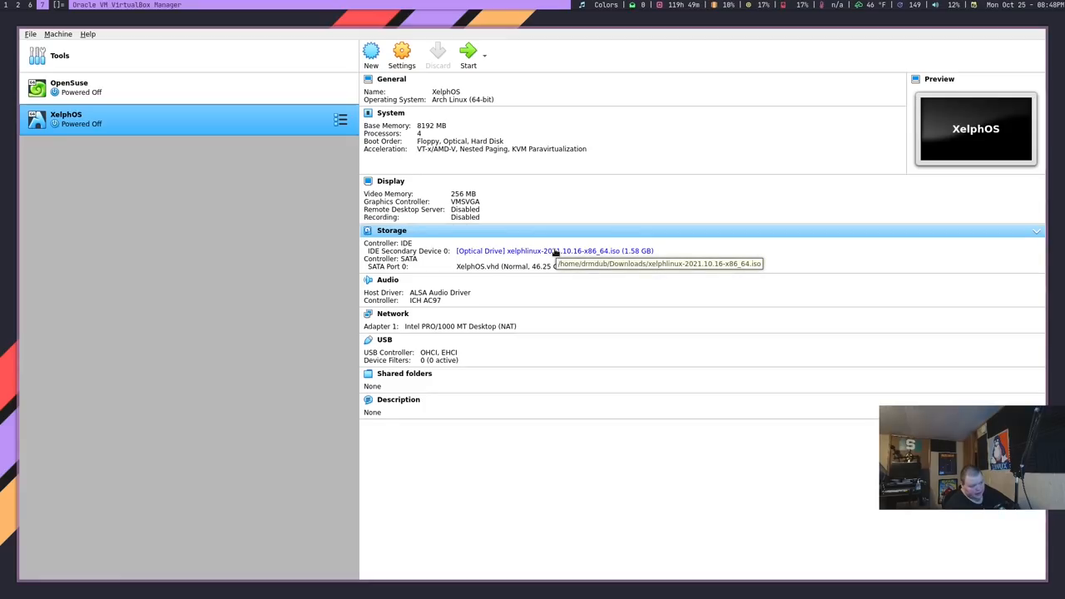
# Step: Remove the installer ISO from XelphOS's optical drive and start the VM
pyautogui.click(554, 250)
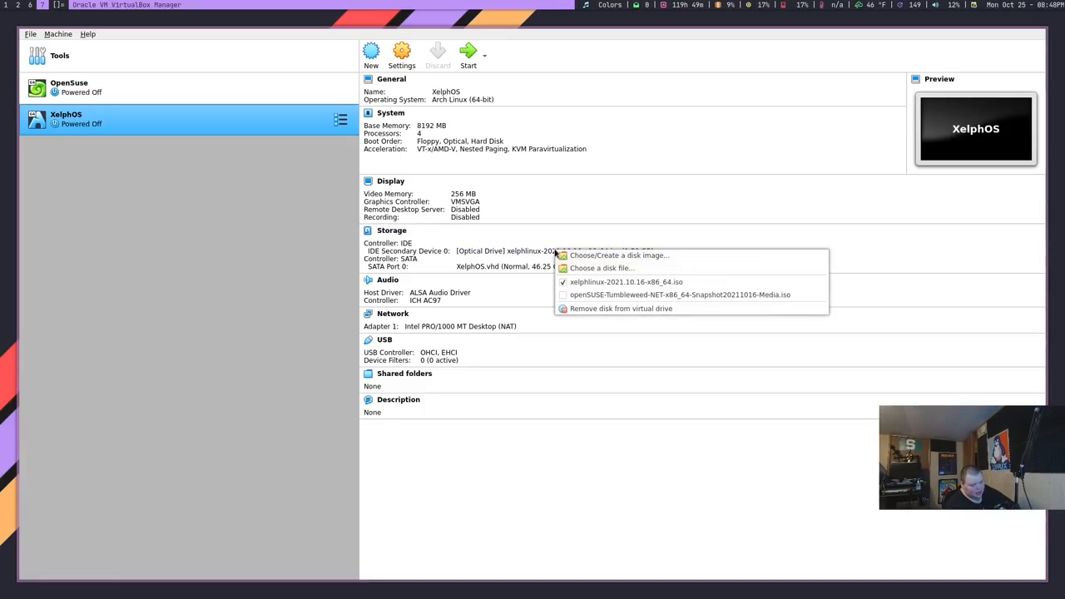
pyautogui.moveTo(620, 309)
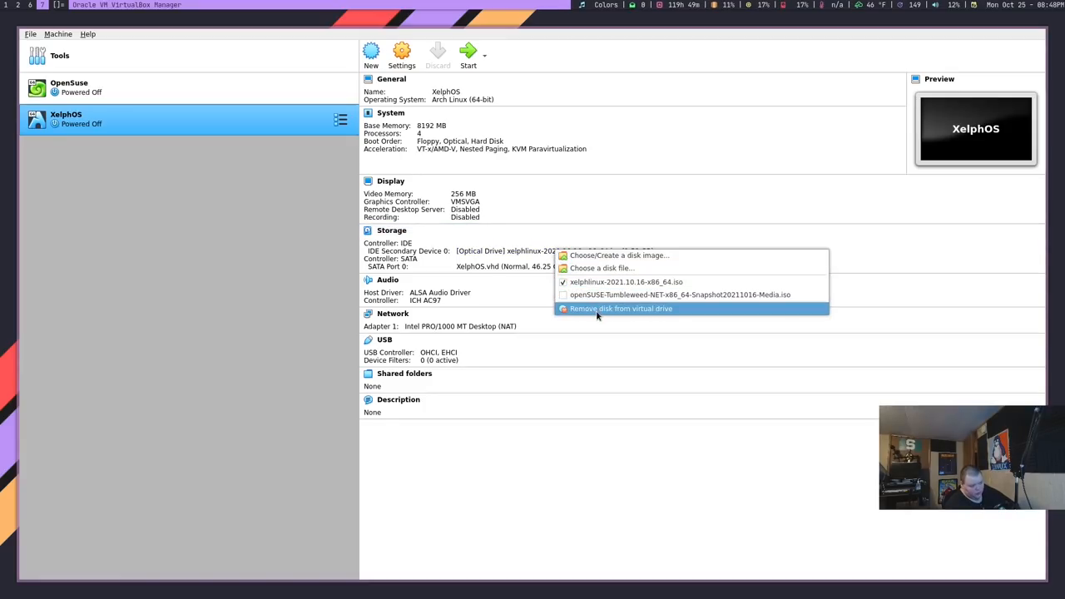
pyautogui.click(621, 308)
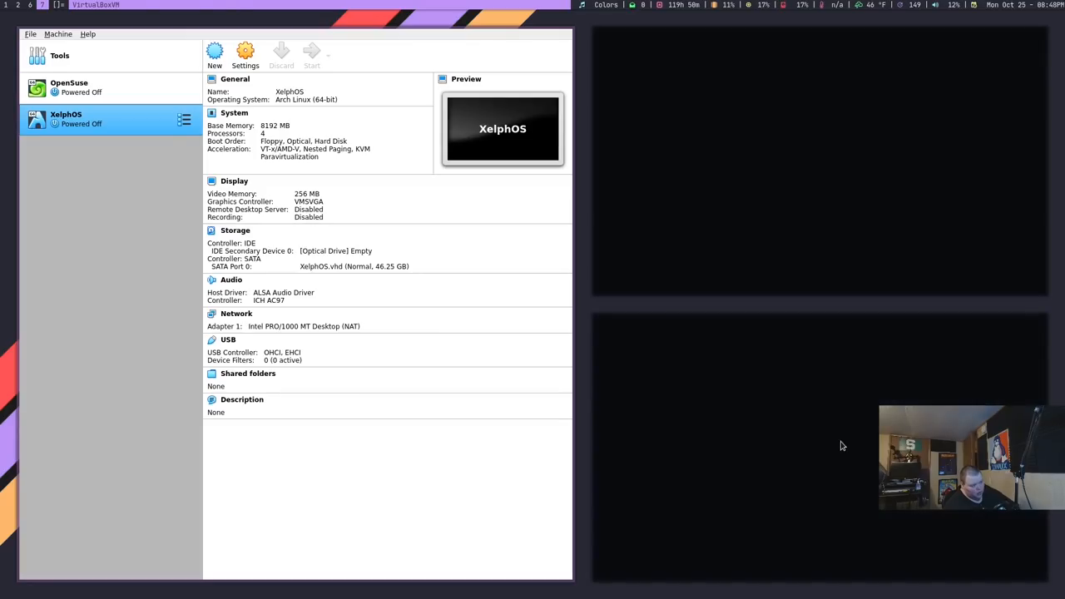
pyautogui.click(312, 52)
pyautogui.write('xrandr -s 1920x10')
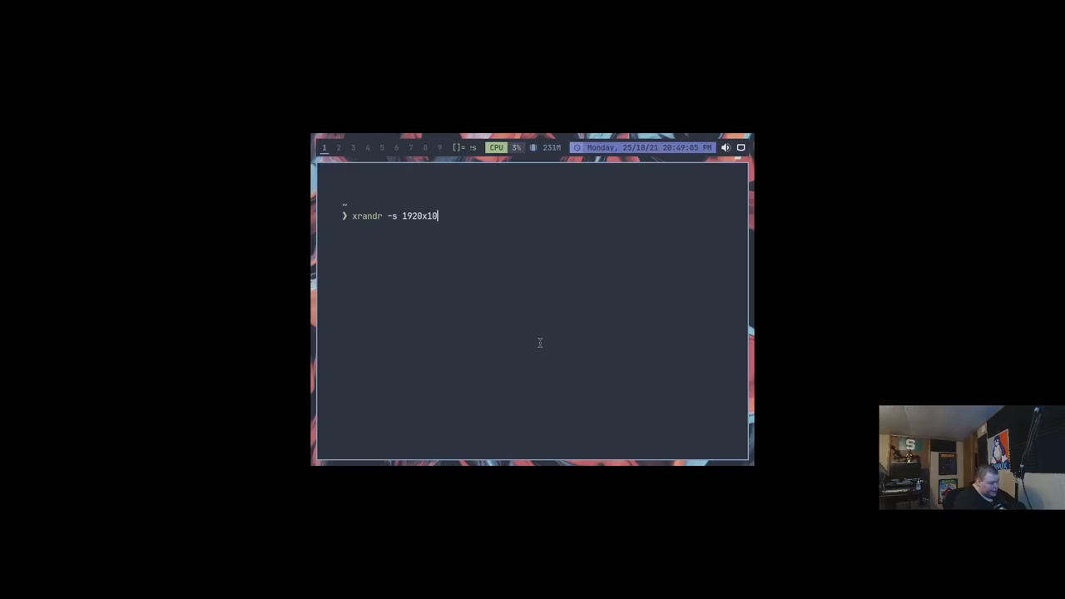
# Step: Set the display to 1920x1080 and upgrade all 37 packages with sudo pacman -Syu
pyautogui.write('80')
pyautogui.press('Return')
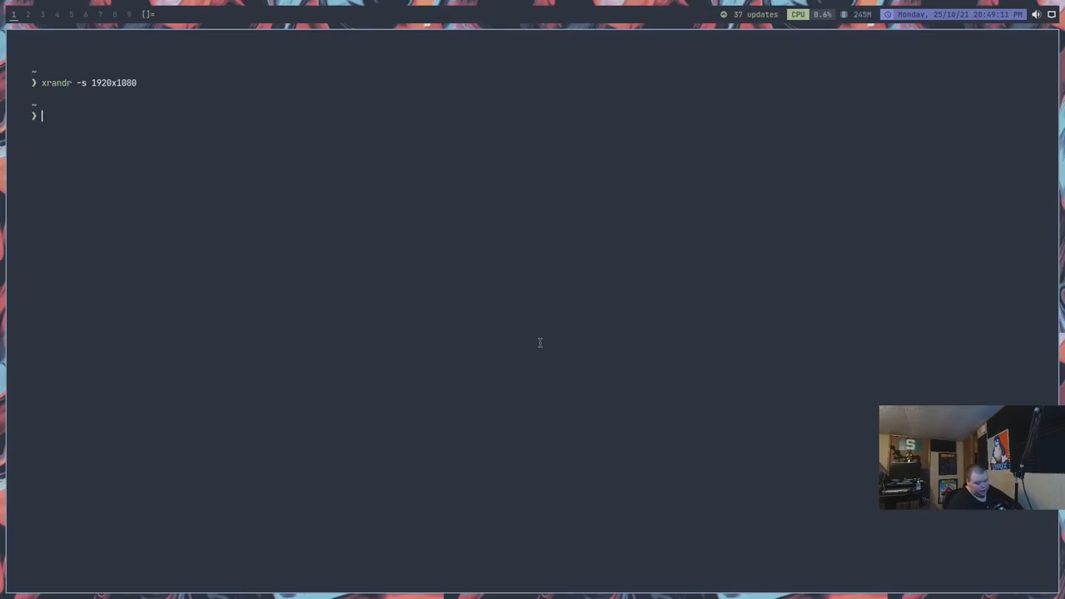
pyautogui.write('su')
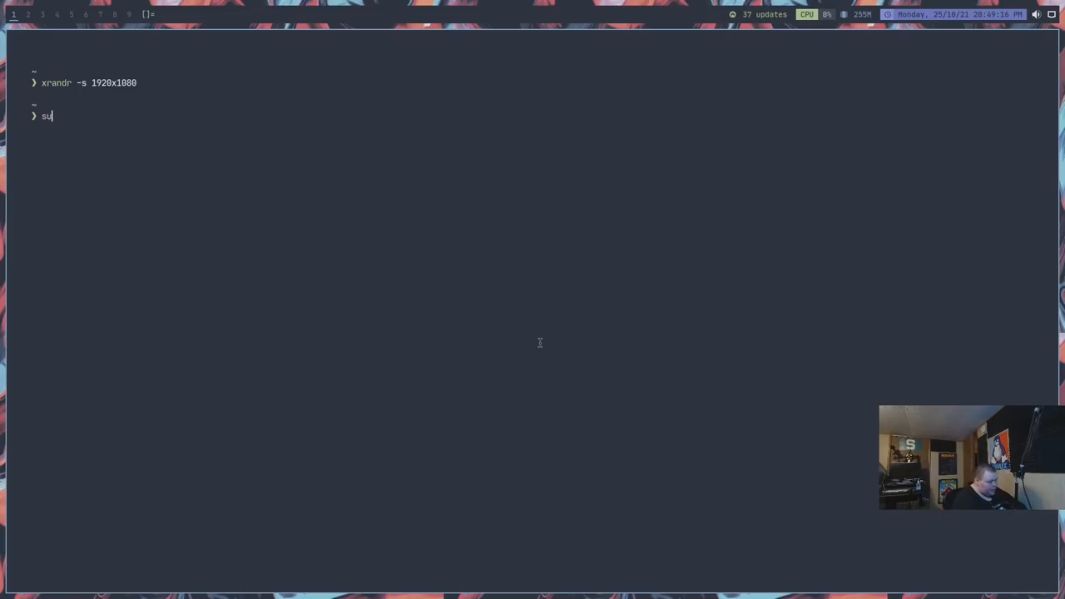
pyautogui.write('do p')
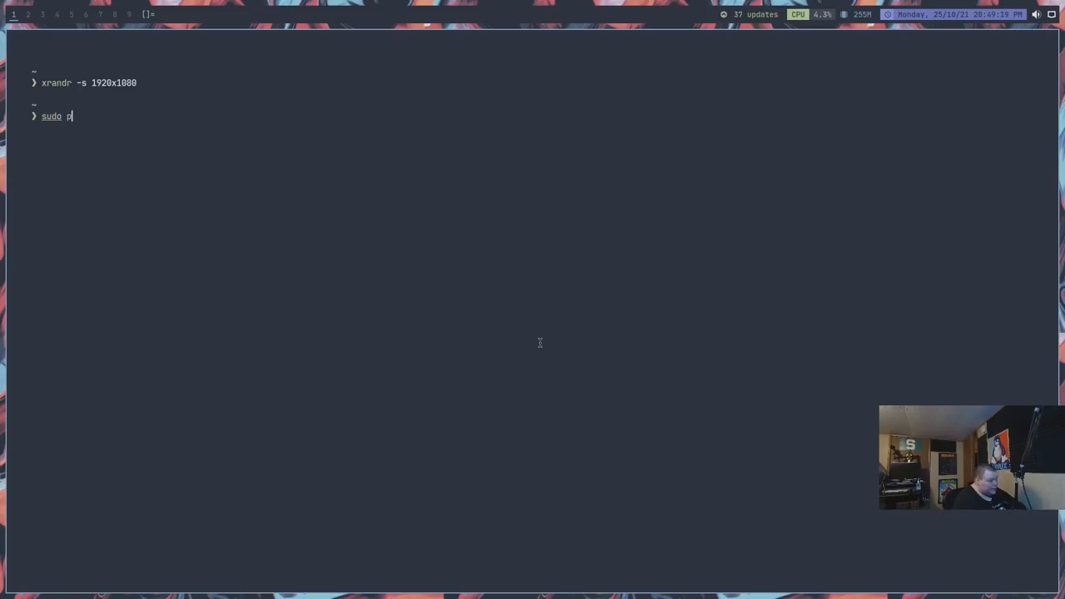
pyautogui.write('acman -Syu')
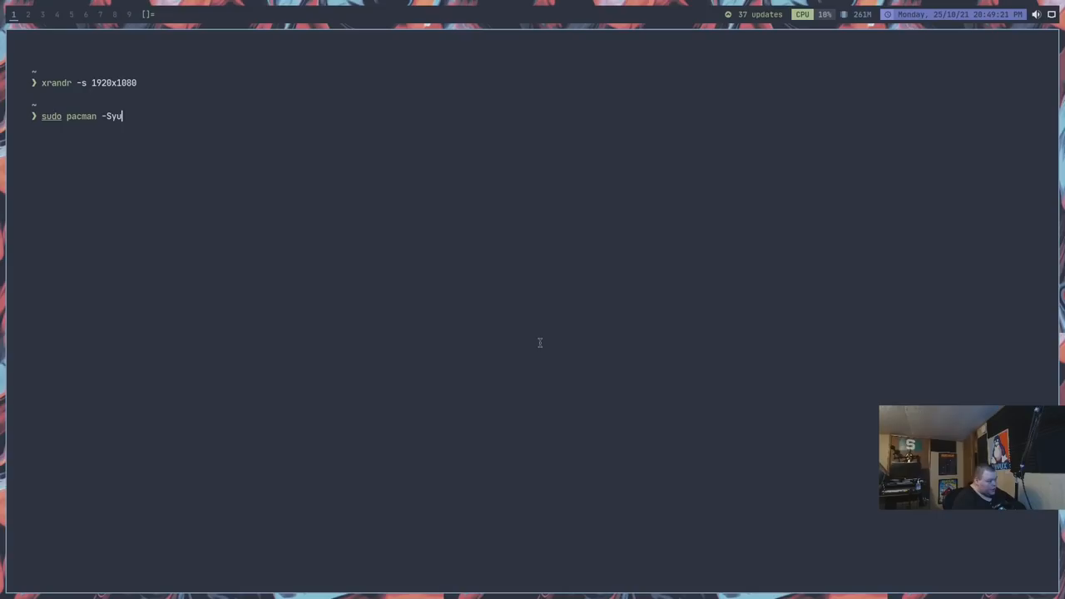
pyautogui.press('Return')
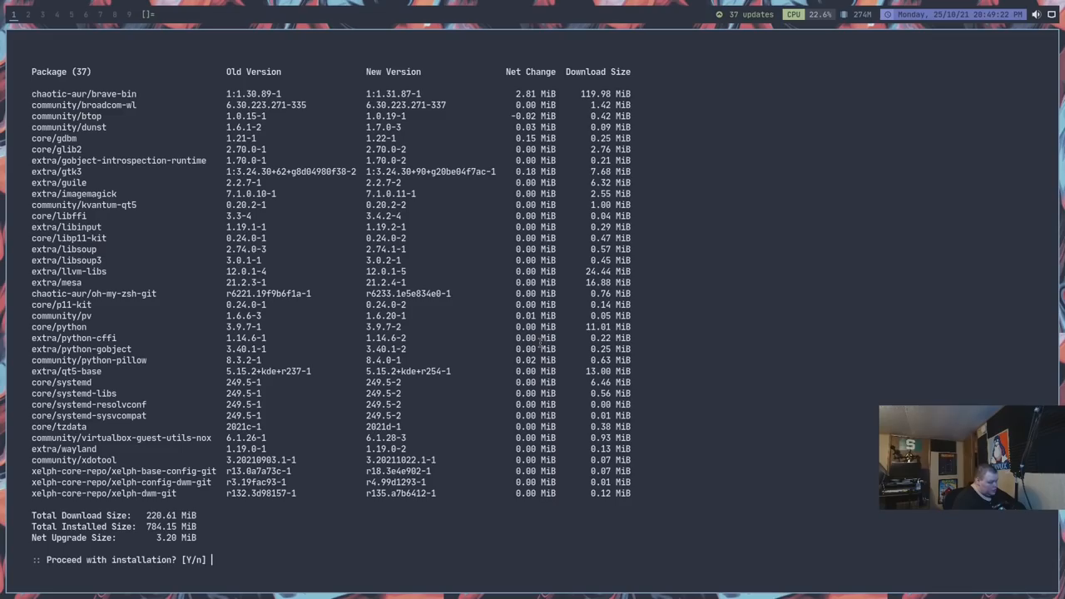
pyautogui.write('y')
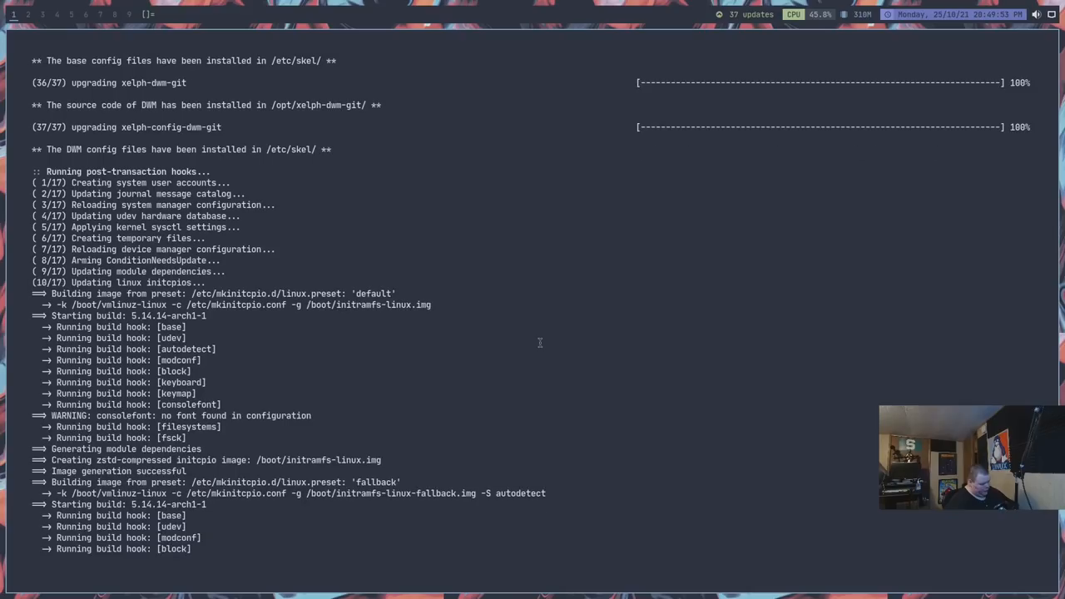
pyautogui.scroll(-3)
pyautogui.write('sudo pacman -S neofet')
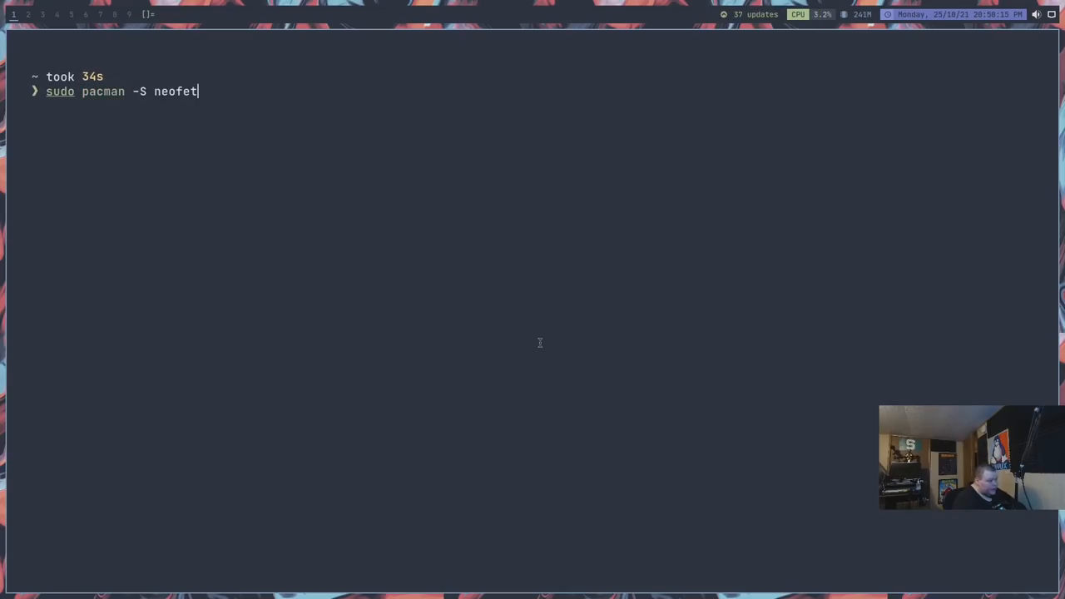
# Step: Install neofetch and htop with pacman, then run neofetch
pyautogui.write('ch ht')
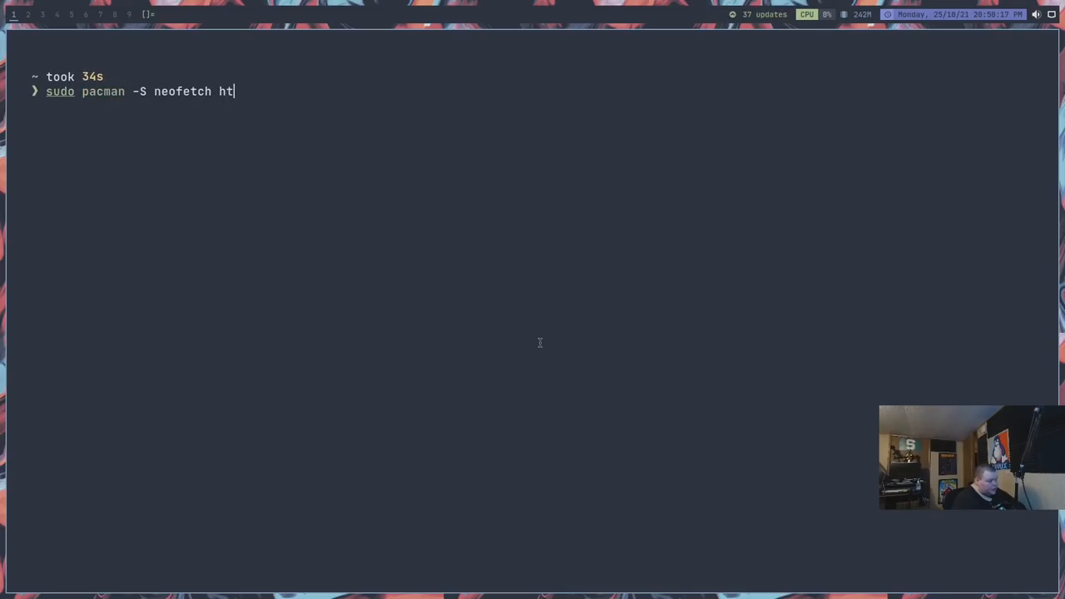
pyautogui.press('Return')
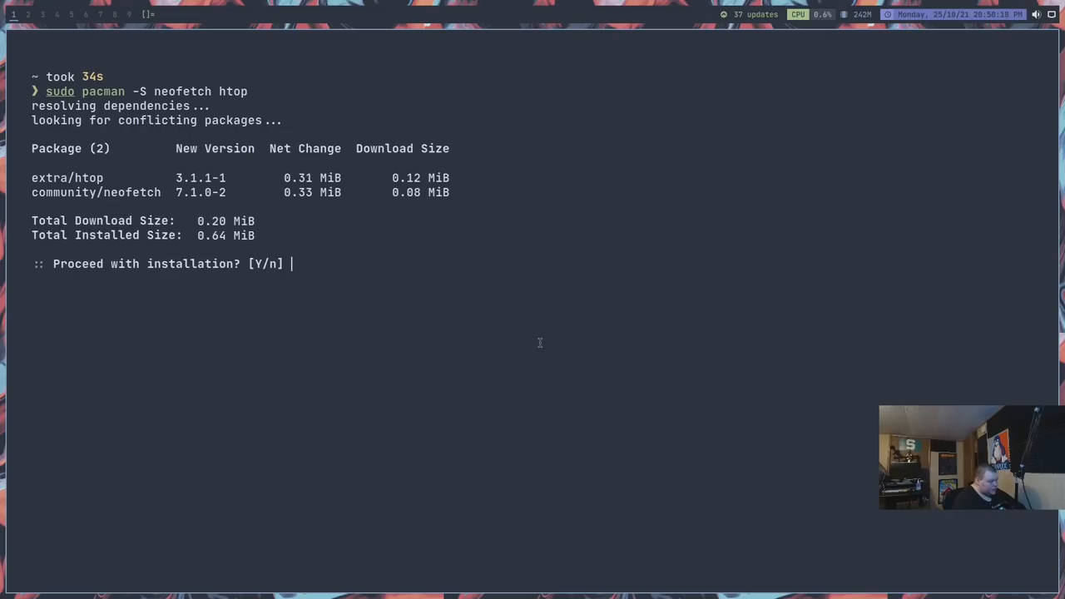
pyautogui.press('Return')
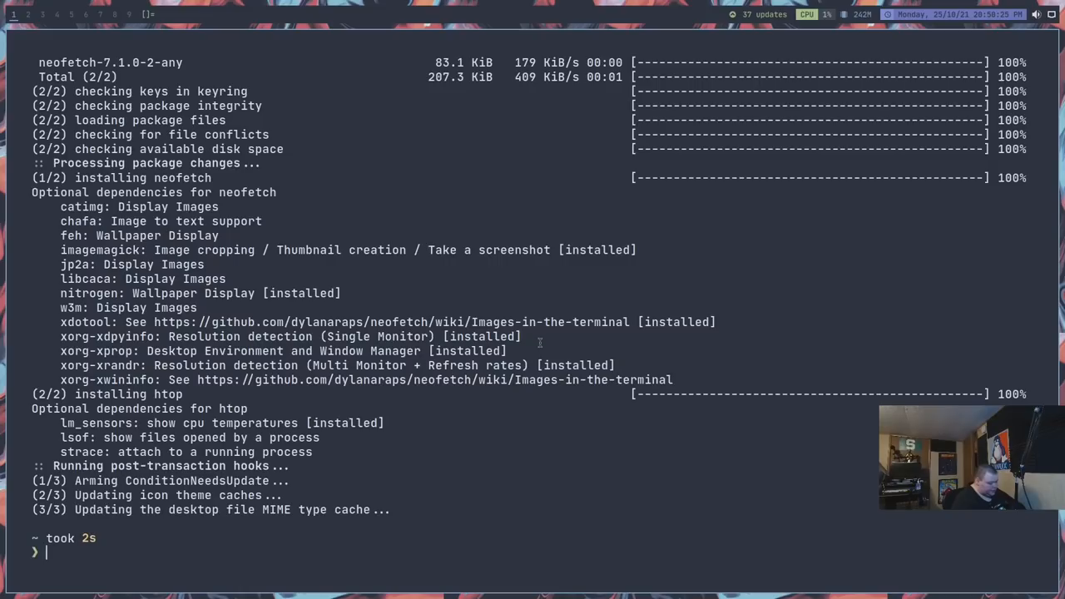
pyautogui.write('neo')
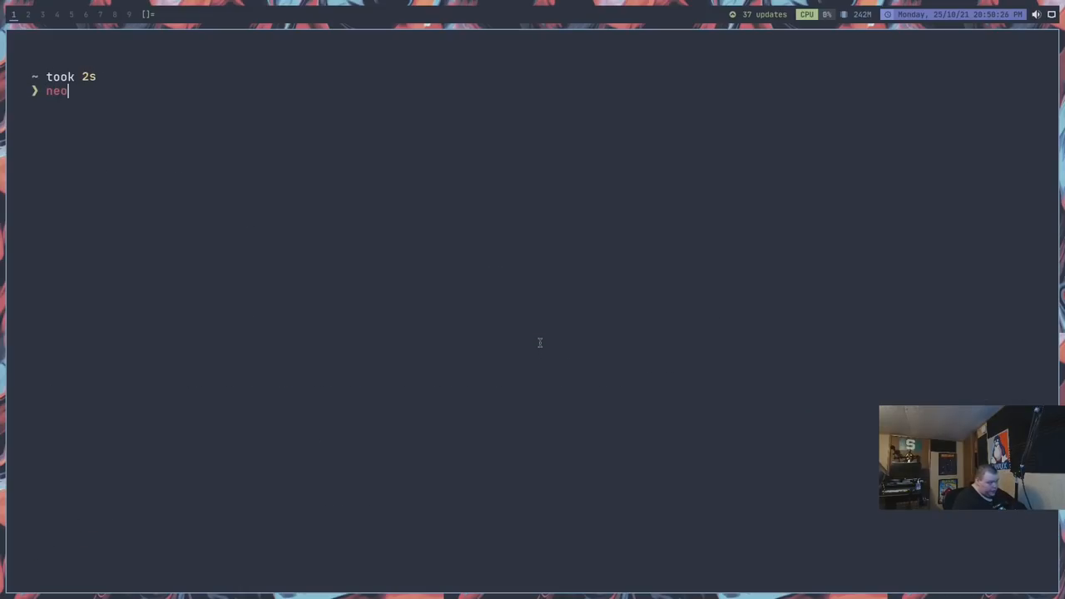
pyautogui.press('Return')
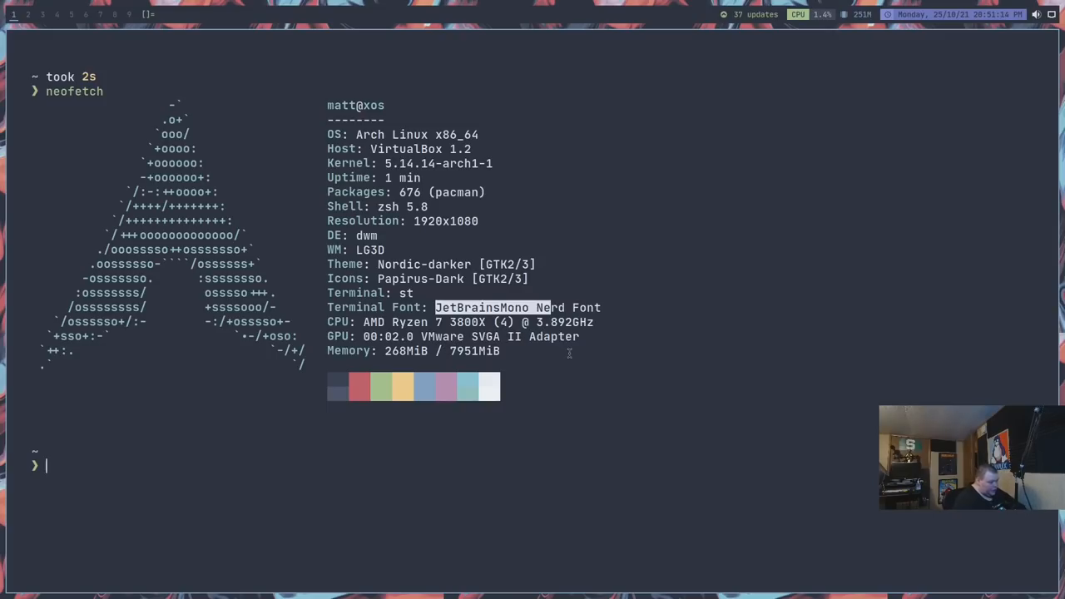
# Step: List the contents of ~/.config and the home folder, then open dmenu
pyautogui.write('cd .config/')
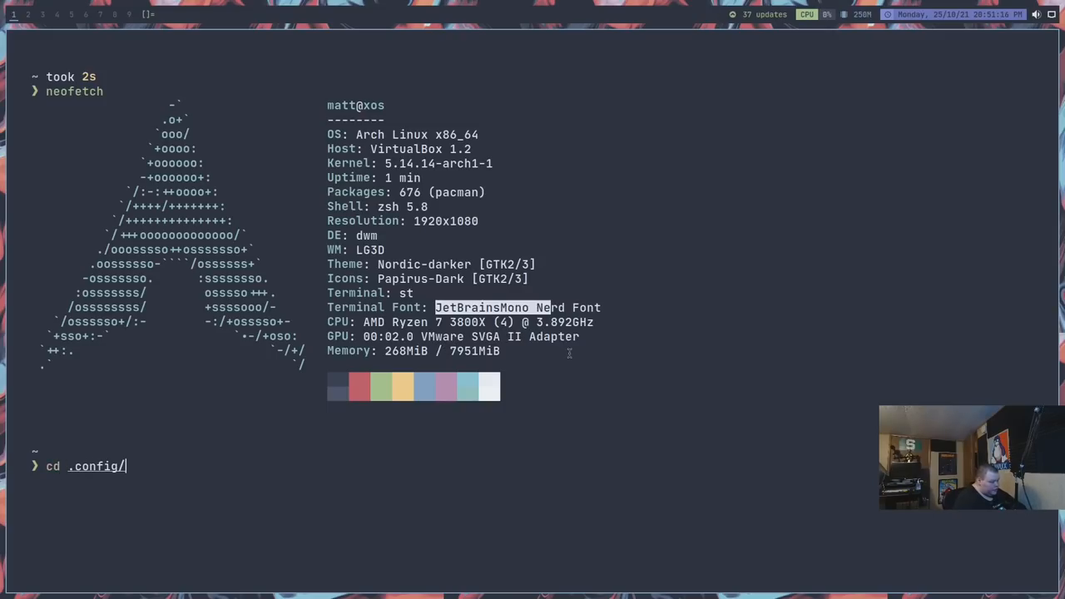
pyautogui.press('Return')
pyautogui.write('ls')
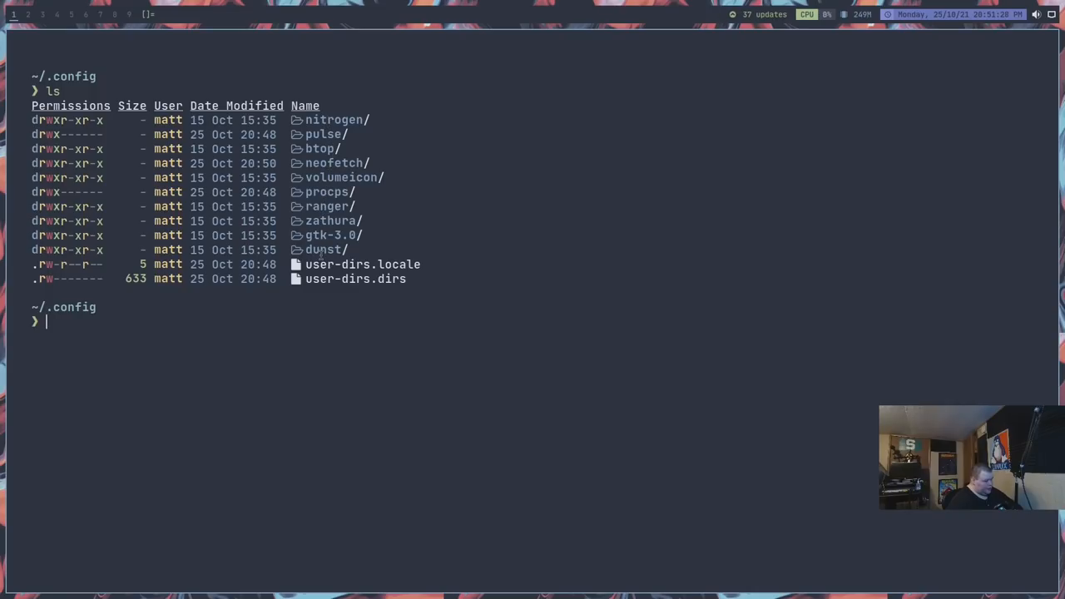
pyautogui.write('cd .config')
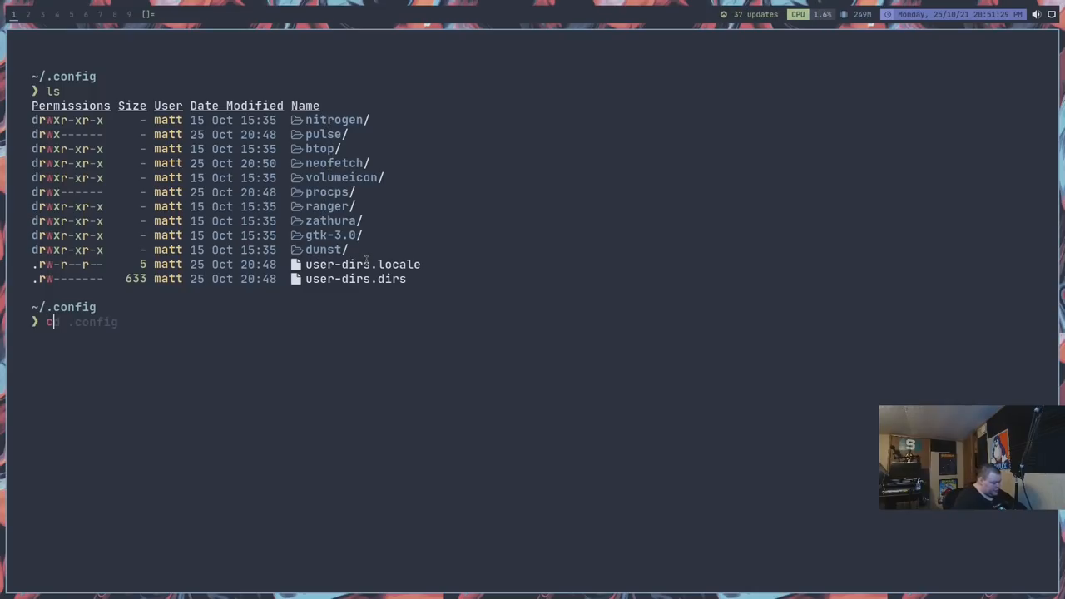
pyautogui.press('Return')
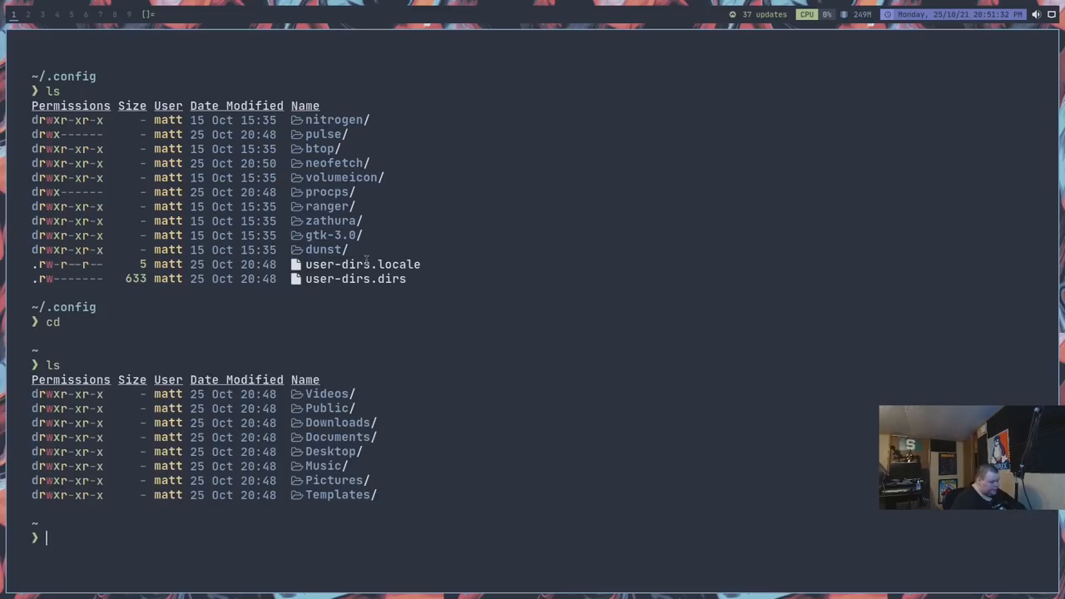
pyautogui.write('lk')
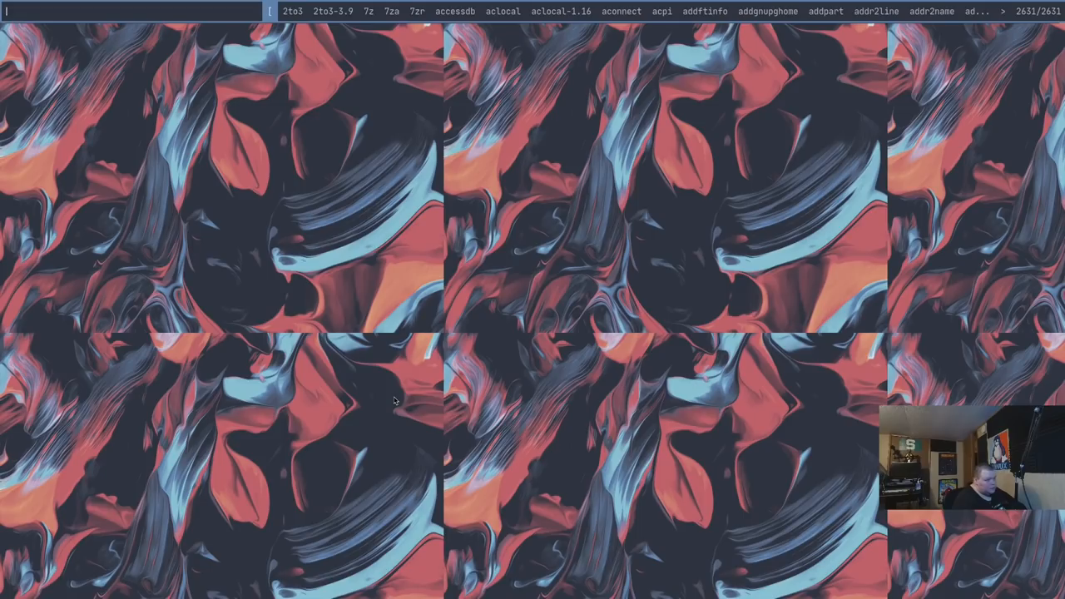
# Step: Launch Brave, search 'xelph linux' and open the xelph-iso GitHub repository
pyautogui.write('brave')
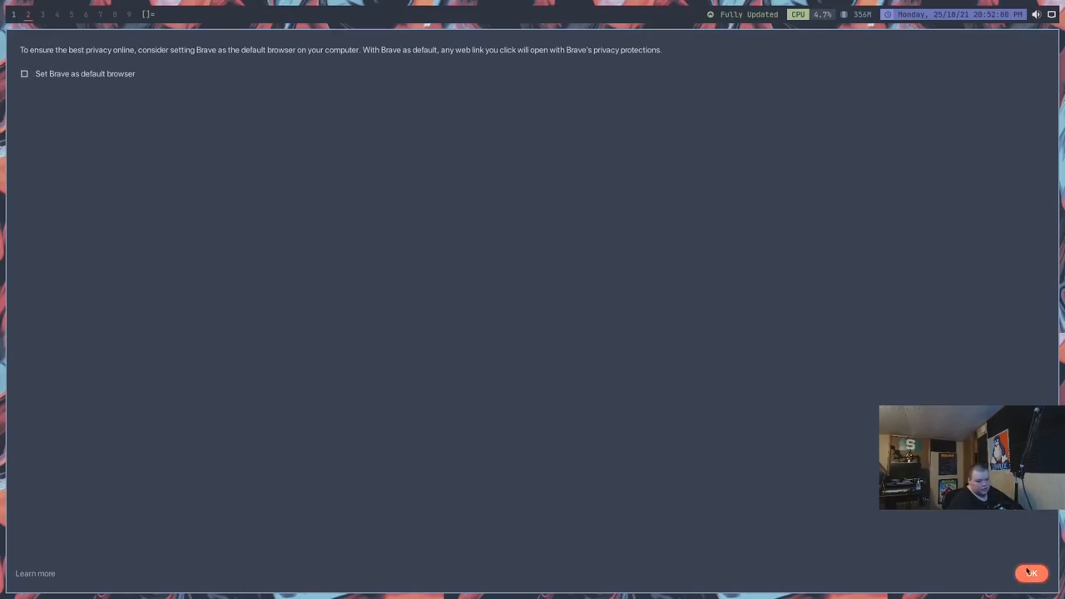
pyautogui.click(1030, 574)
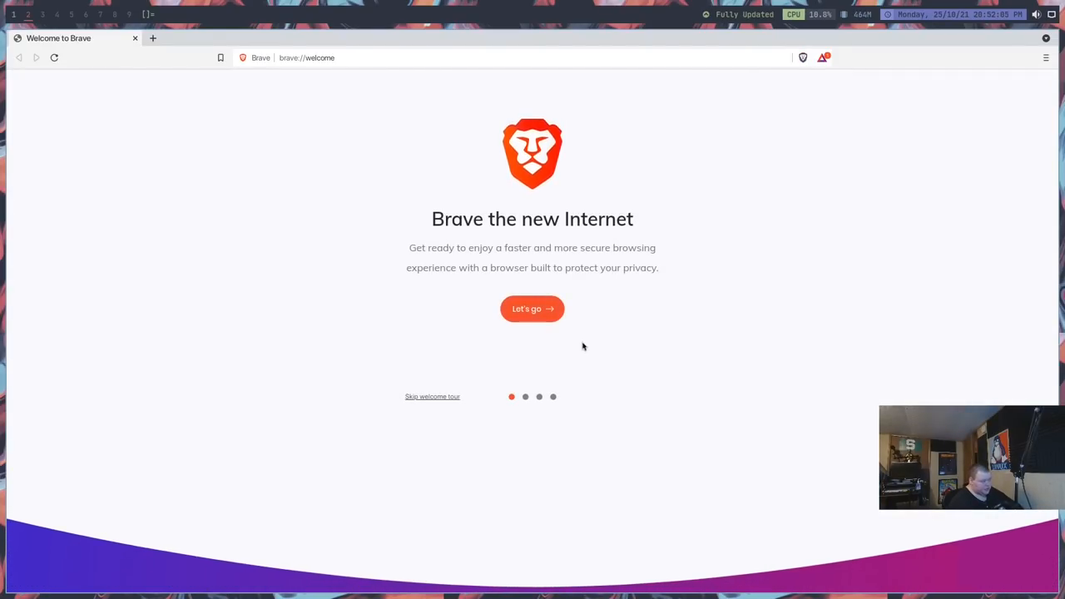
pyautogui.moveTo(312, 64)
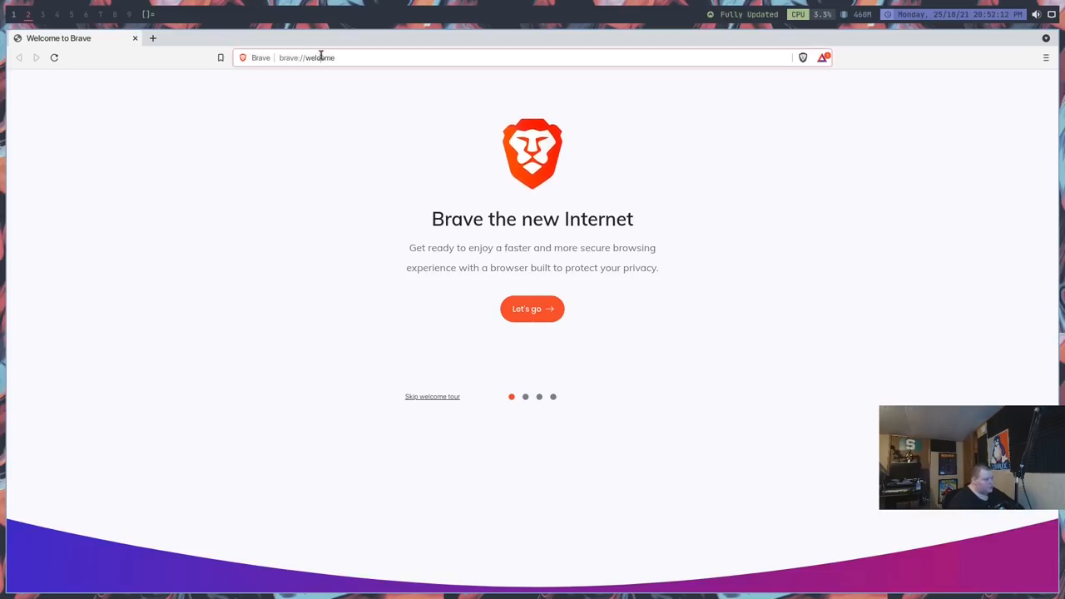
pyautogui.write('xelp')
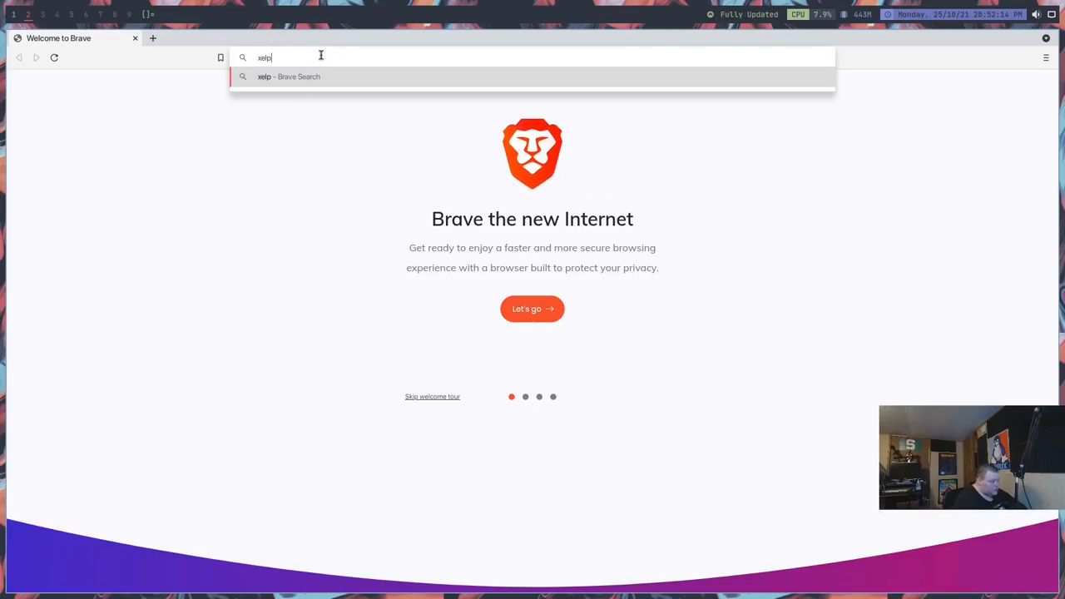
pyautogui.write('h lin')
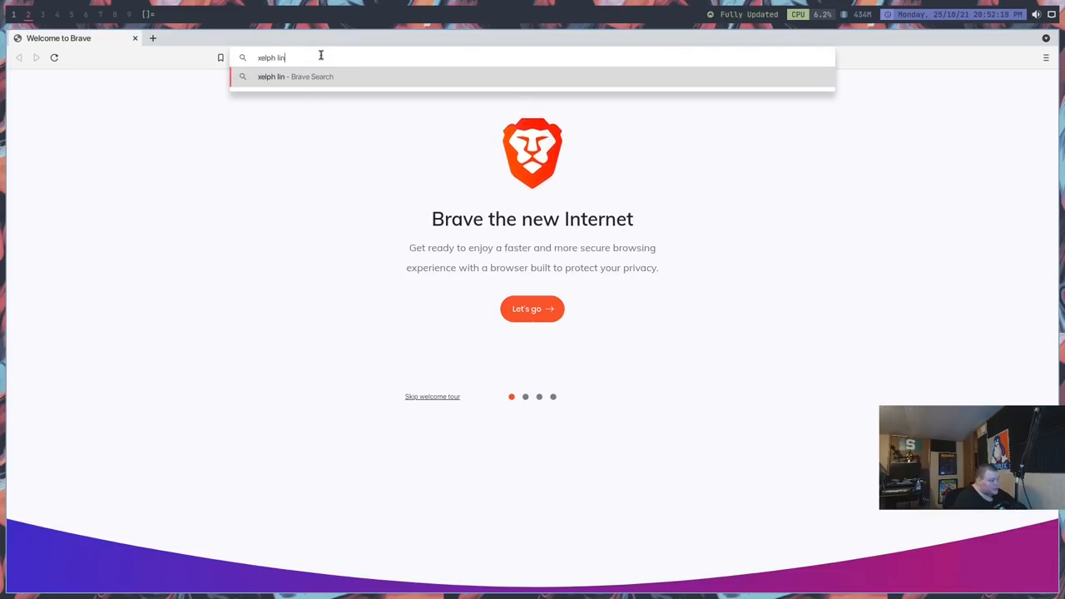
pyautogui.press('Return')
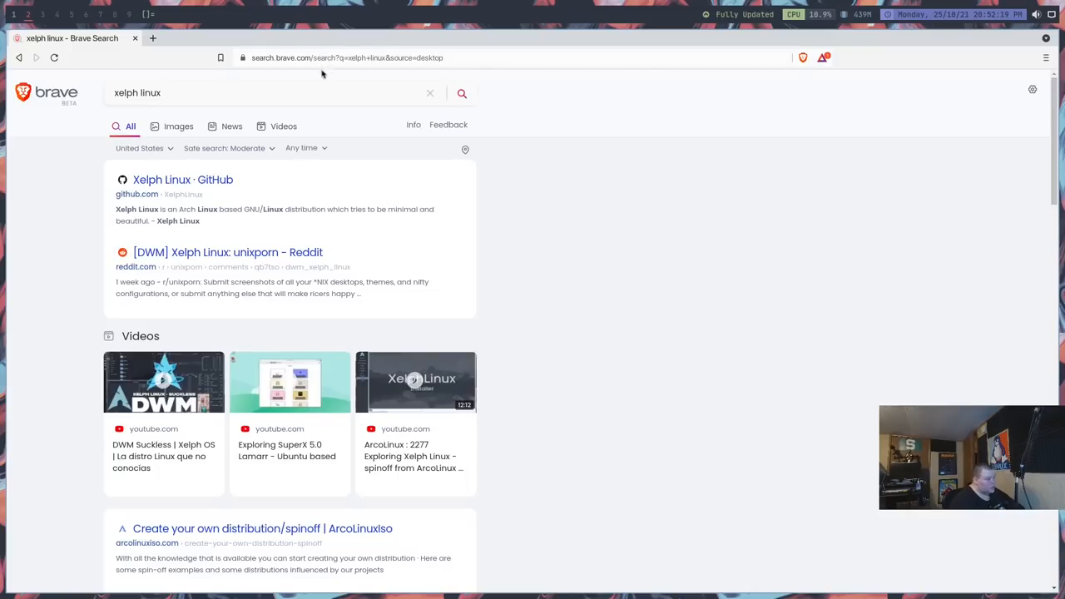
pyautogui.click(183, 180)
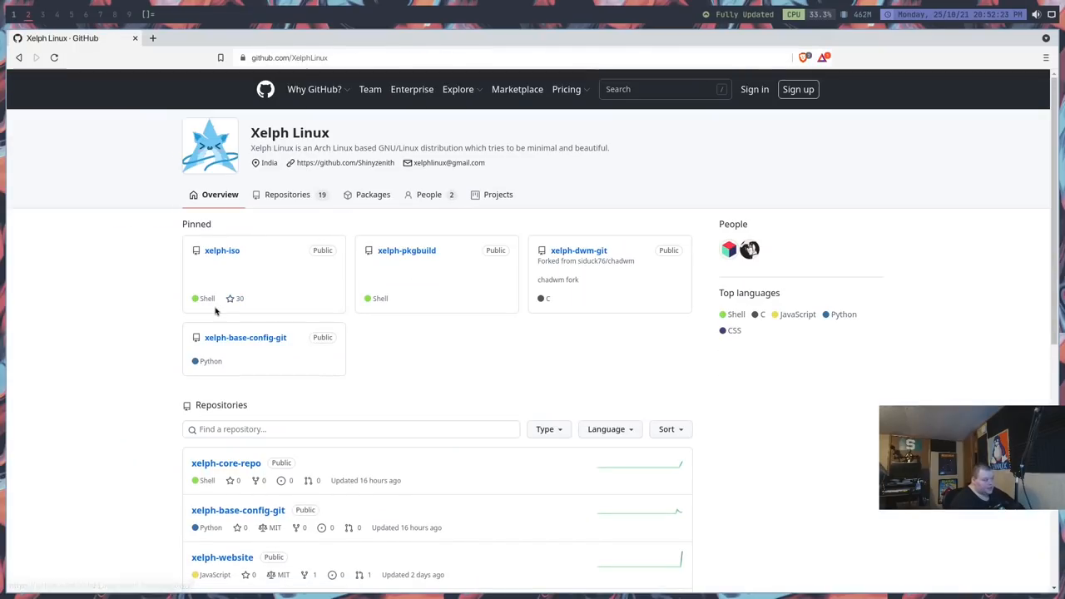
pyautogui.click(221, 249)
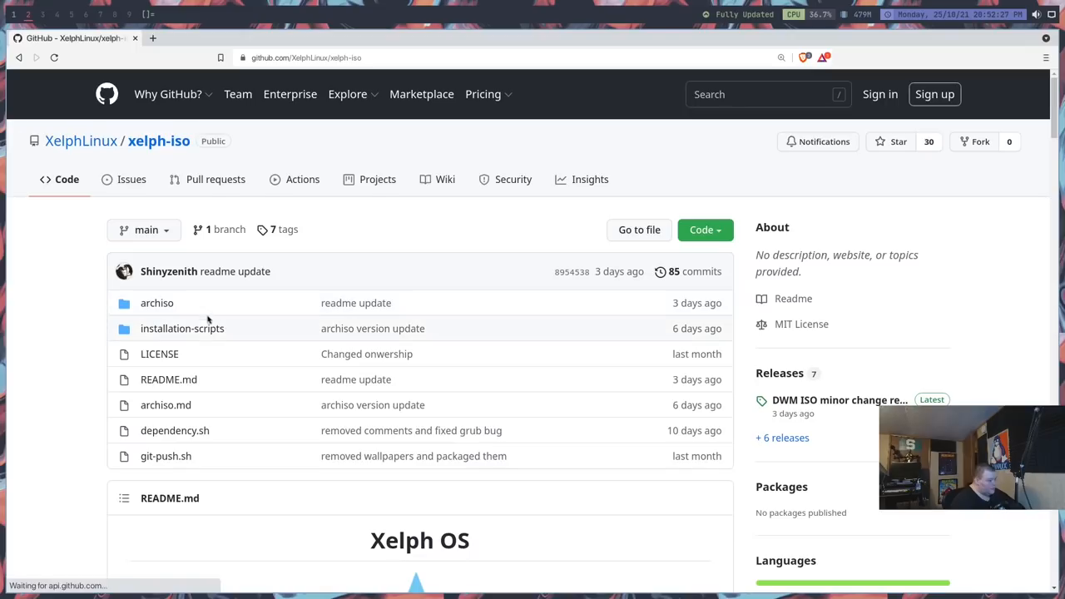
pyautogui.scroll(-3)
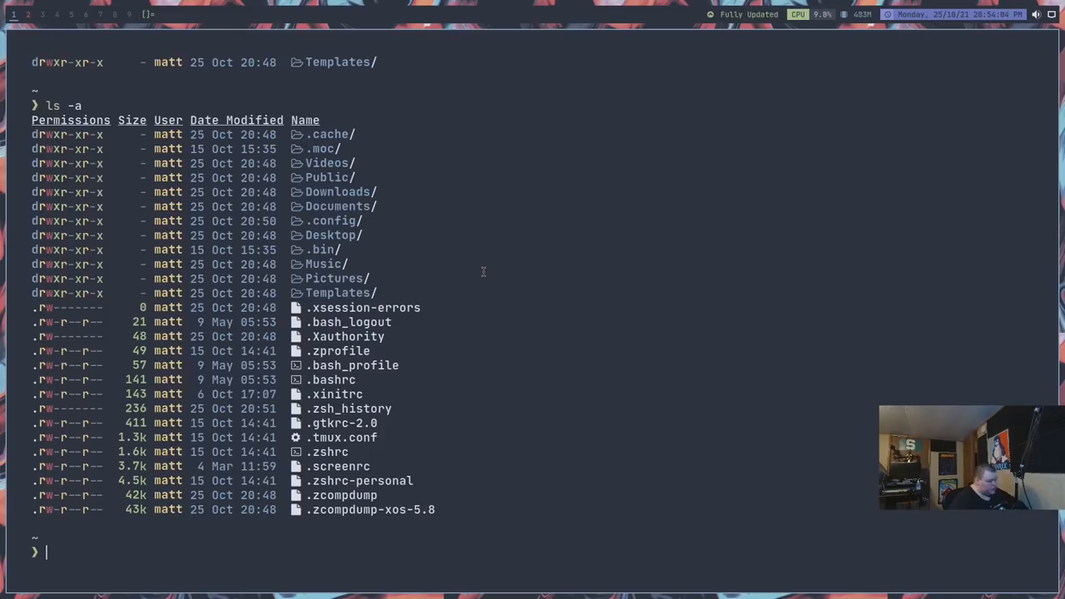
# Step: Navigate into /opt/xelph-dwm-git/src and list its files
pyautogui.write('cd /')
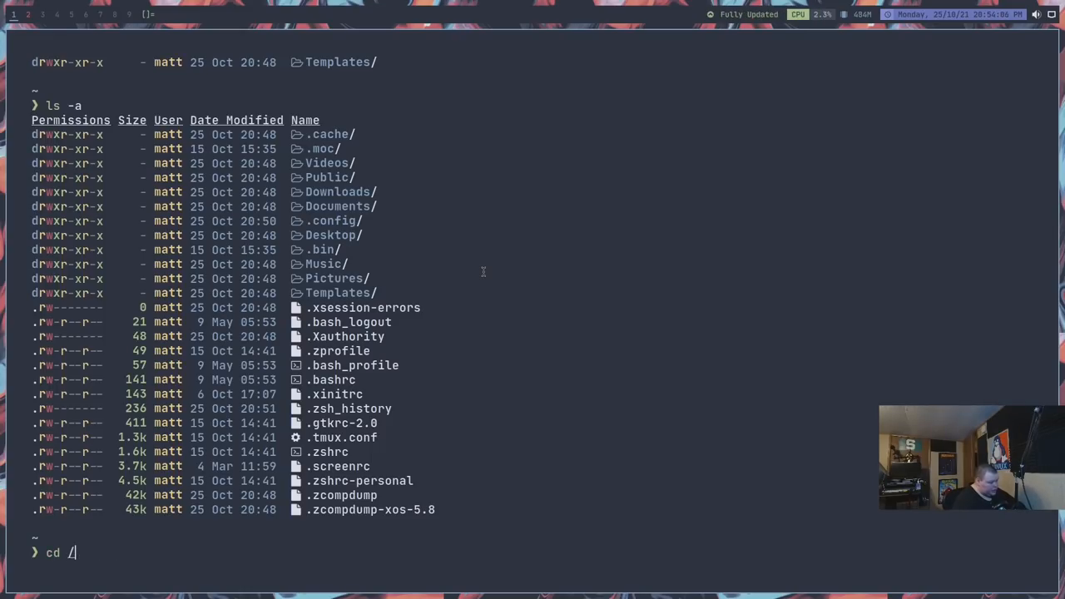
pyautogui.press('Return')
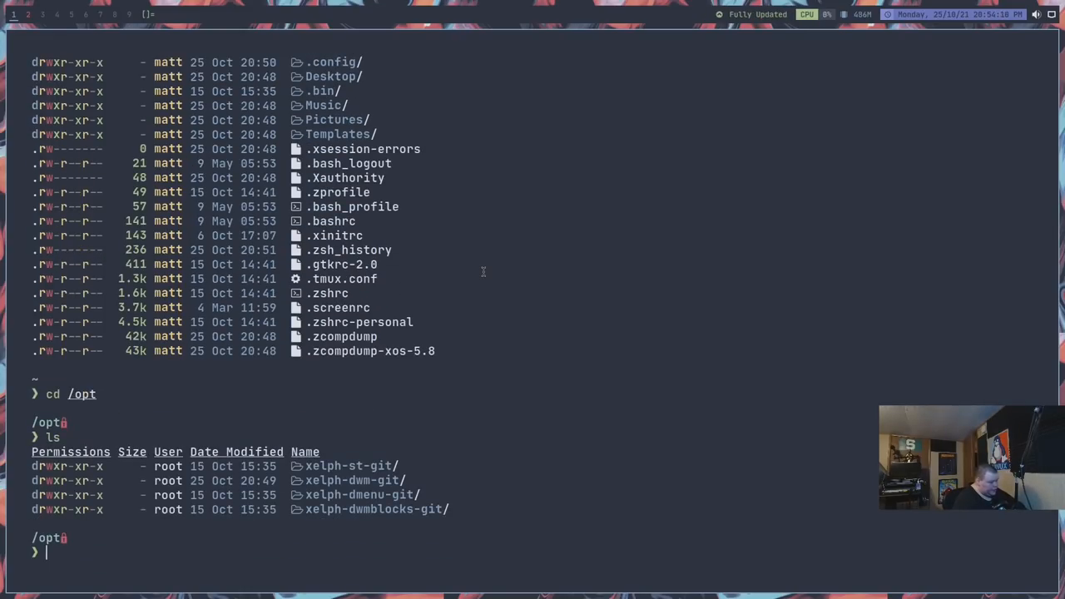
pyautogui.write('cd x')
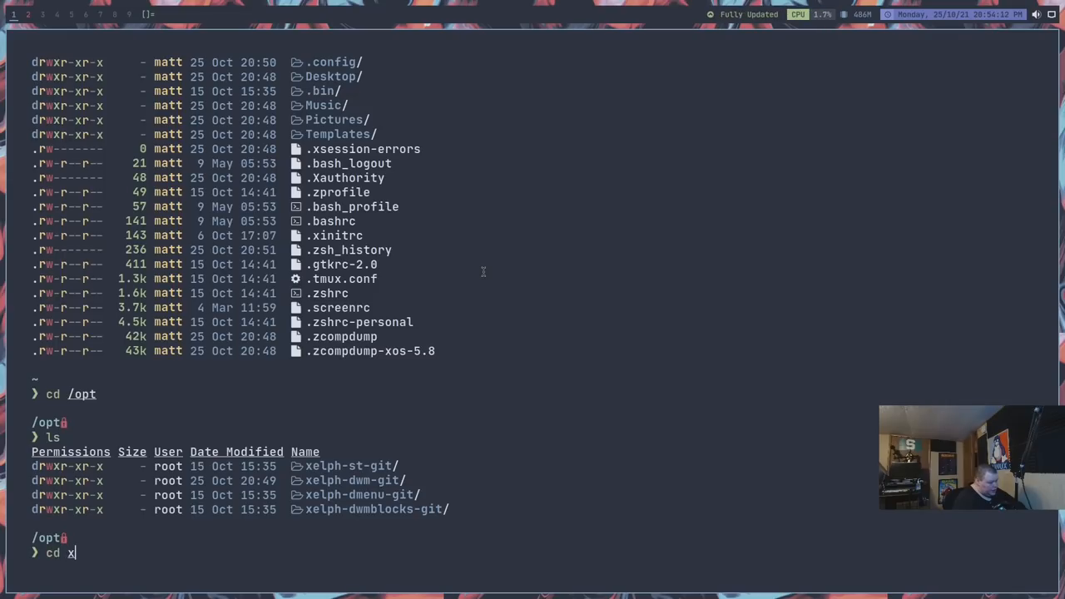
pyautogui.write('elph-dwm-')
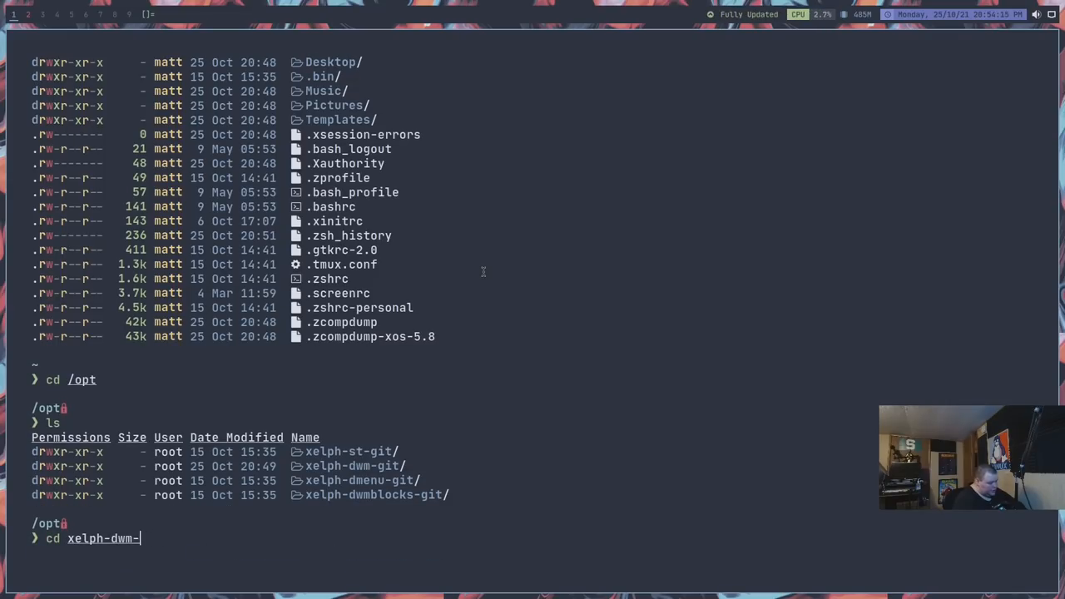
pyautogui.press('Return')
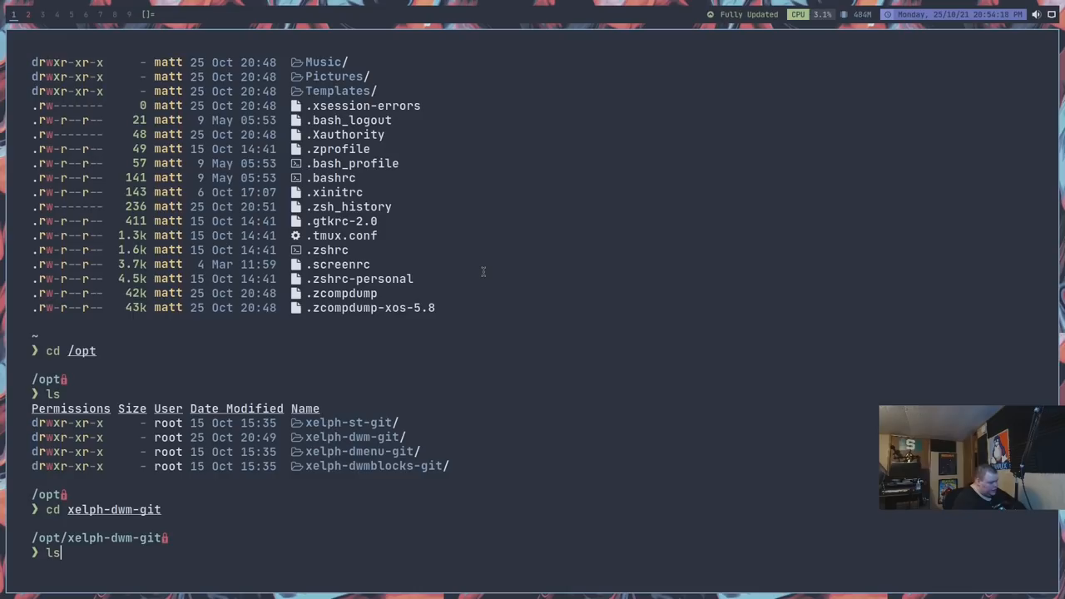
pyautogui.press('Return')
pyautogui.write('ls -a')
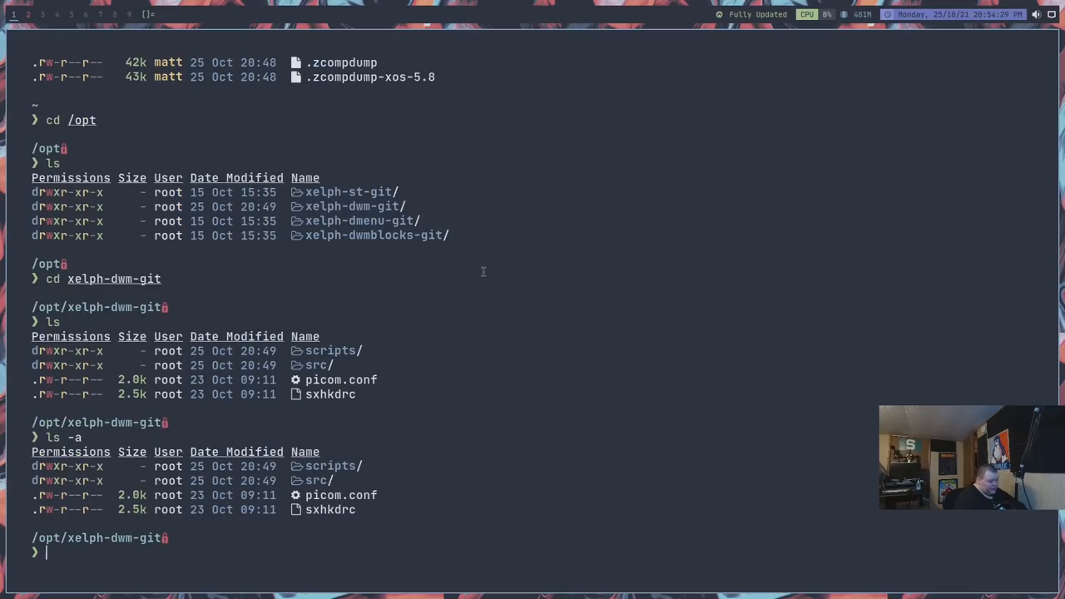
pyautogui.write('cd sx')
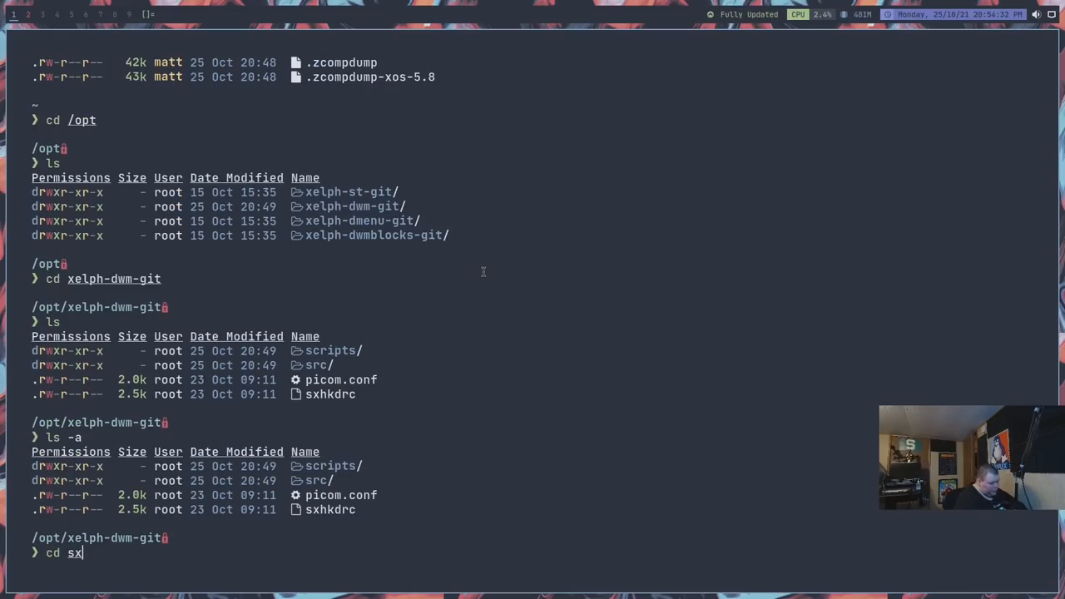
pyautogui.press('Return')
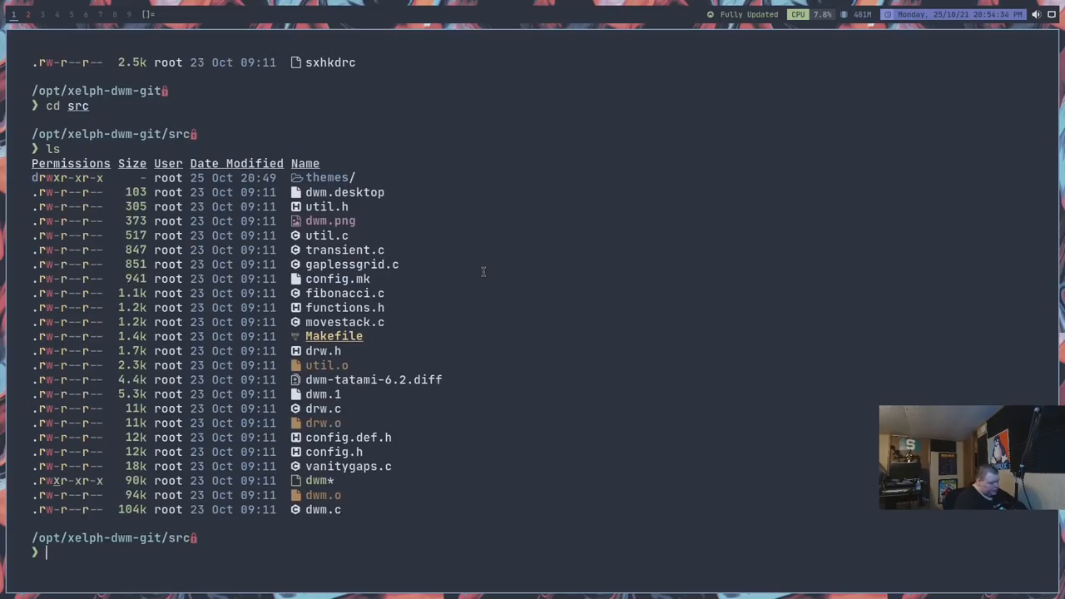
# Step: Open config.def.h in vim after the 'v' alias fails
pyautogui.write('v co')
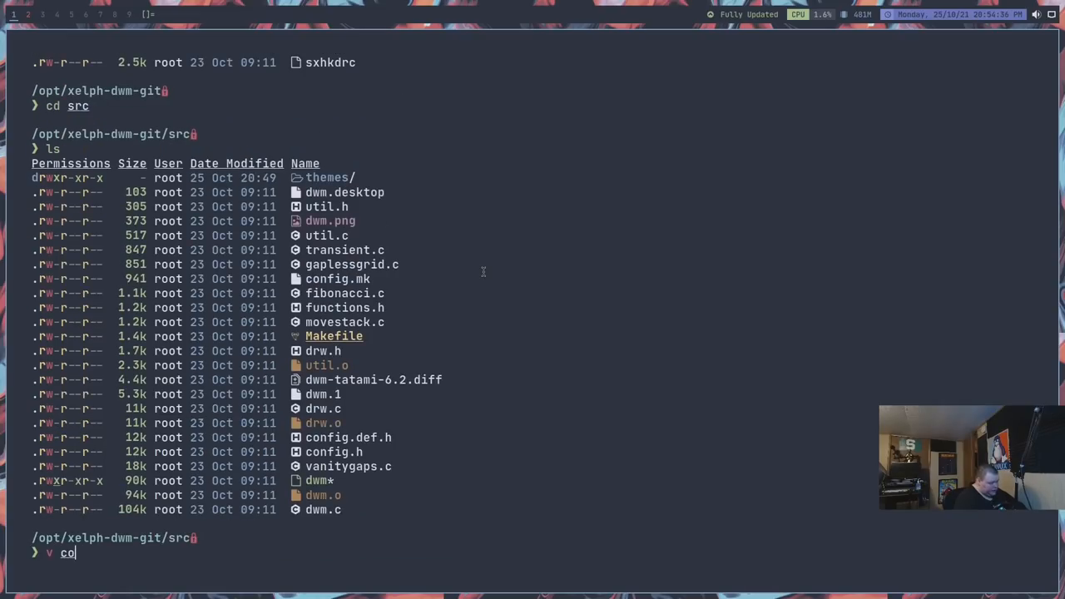
pyautogui.press('Return')
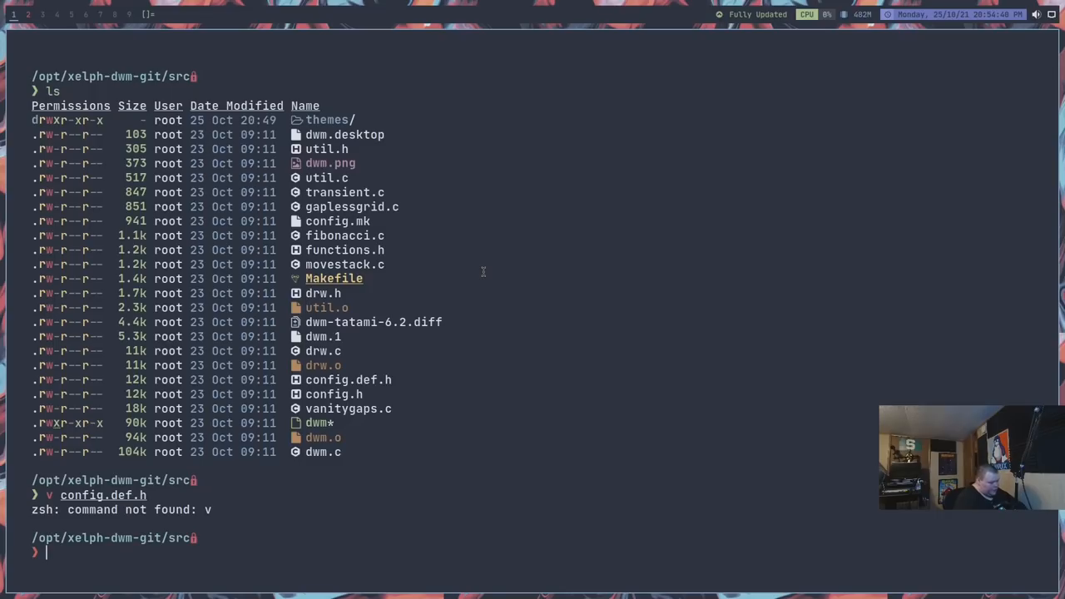
pyautogui.write('vim')
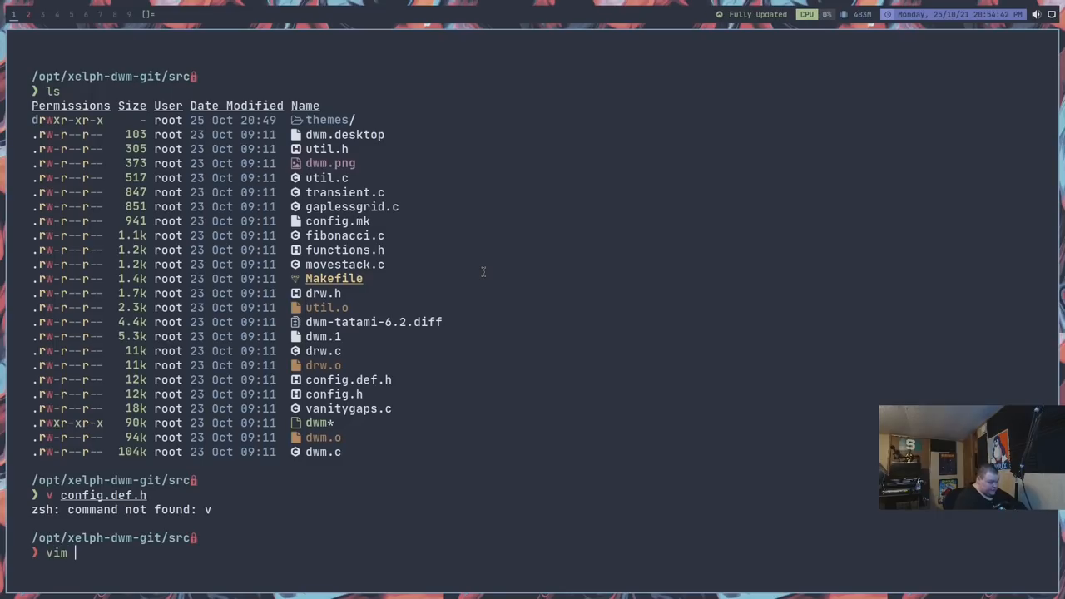
pyautogui.write('c')
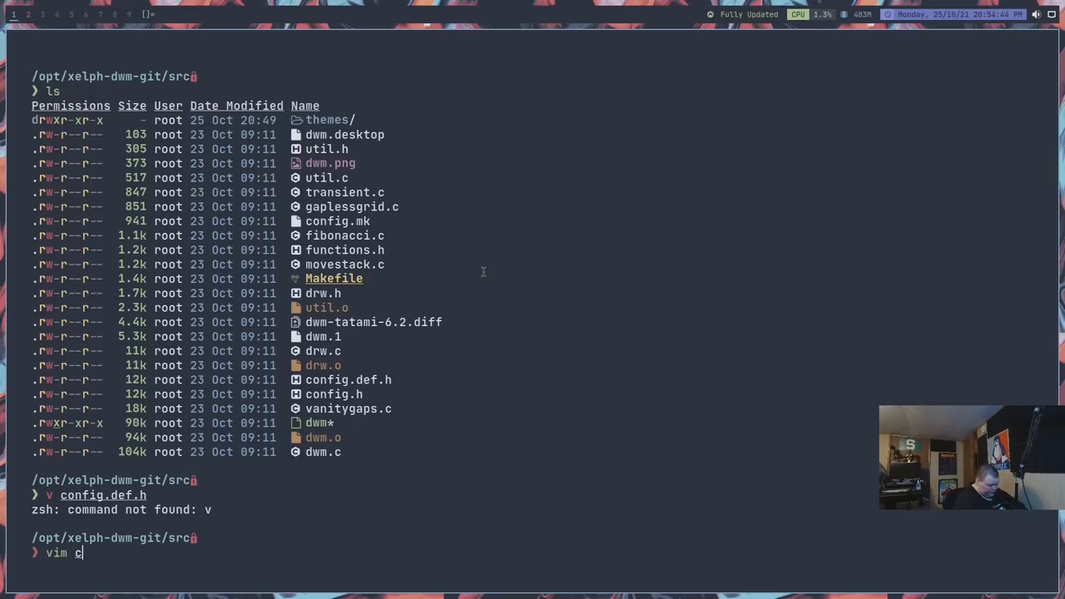
pyautogui.press('Return')
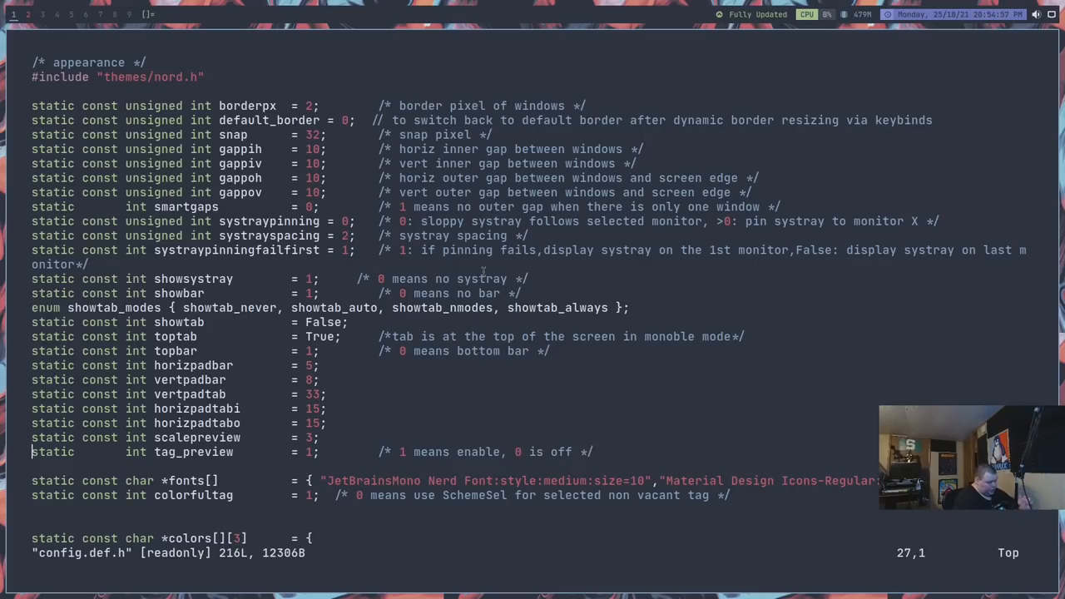
pyautogui.press('Up')
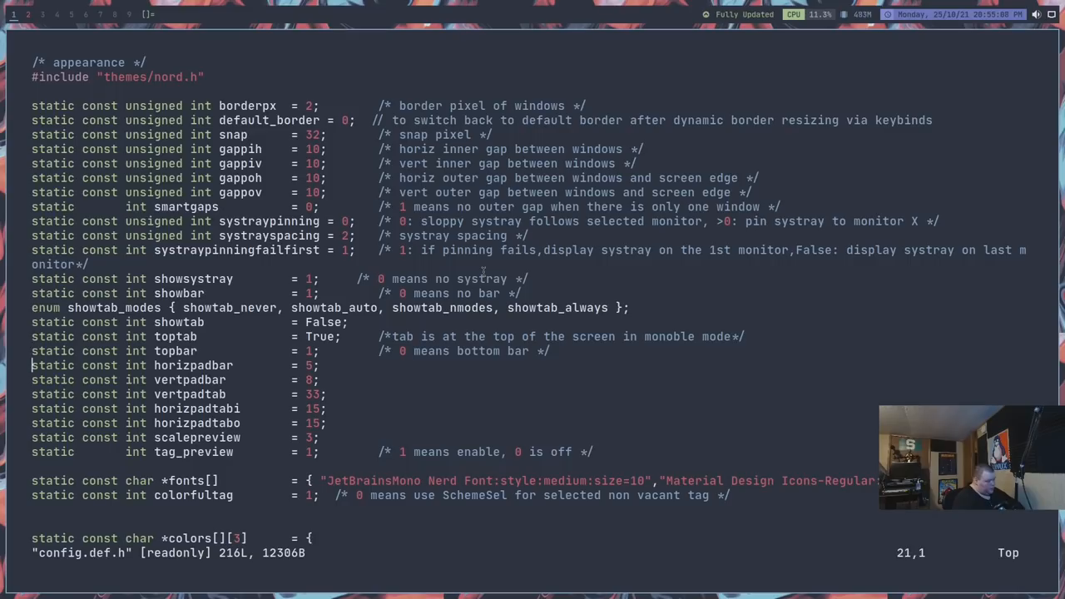
pyautogui.scroll(-3)
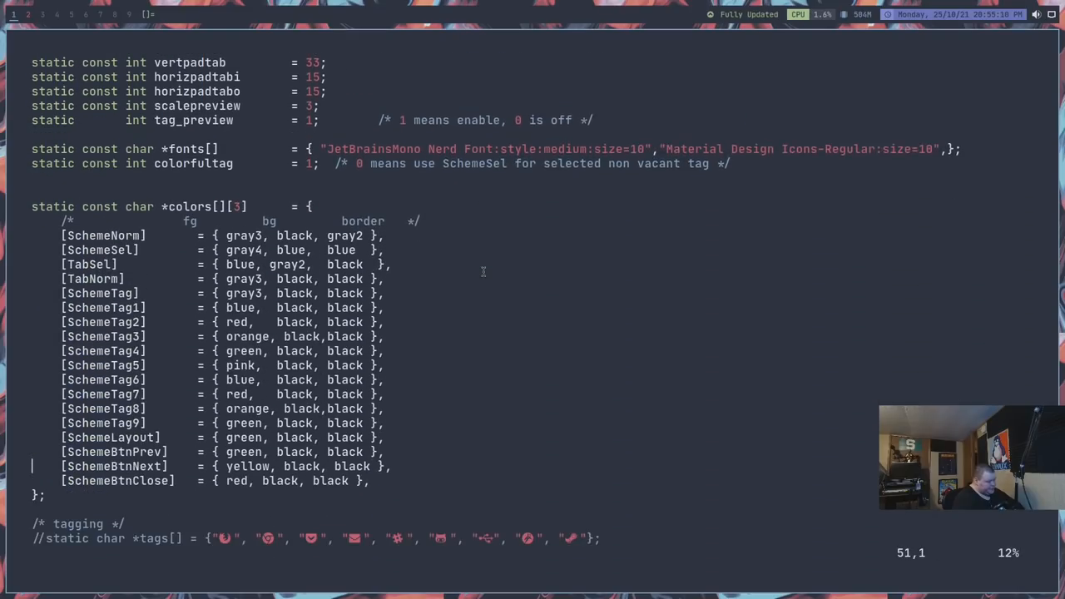
pyautogui.scroll(-3)
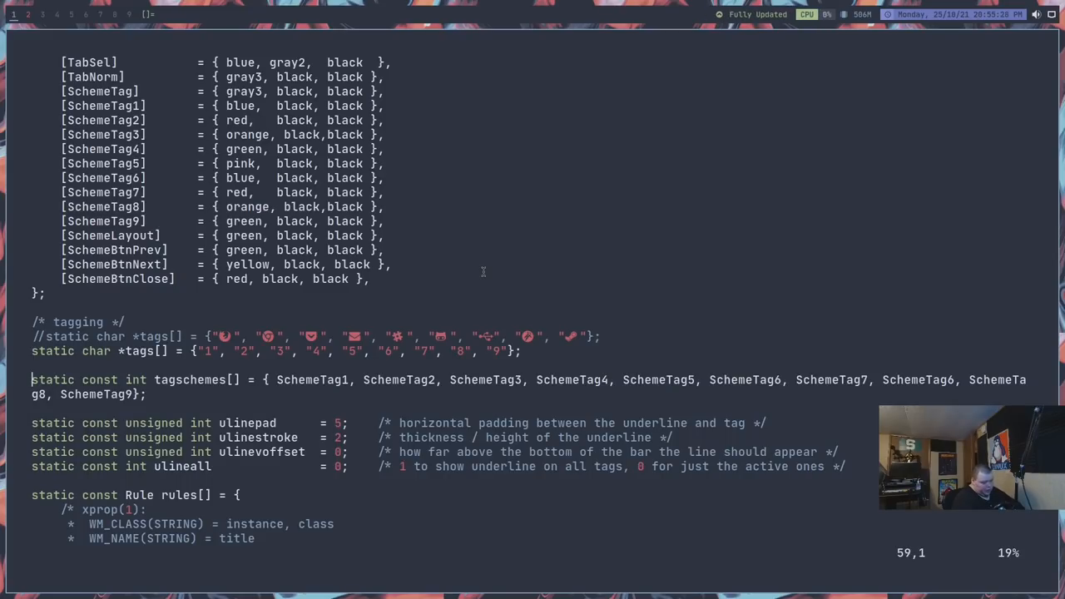
pyautogui.scroll(-3)
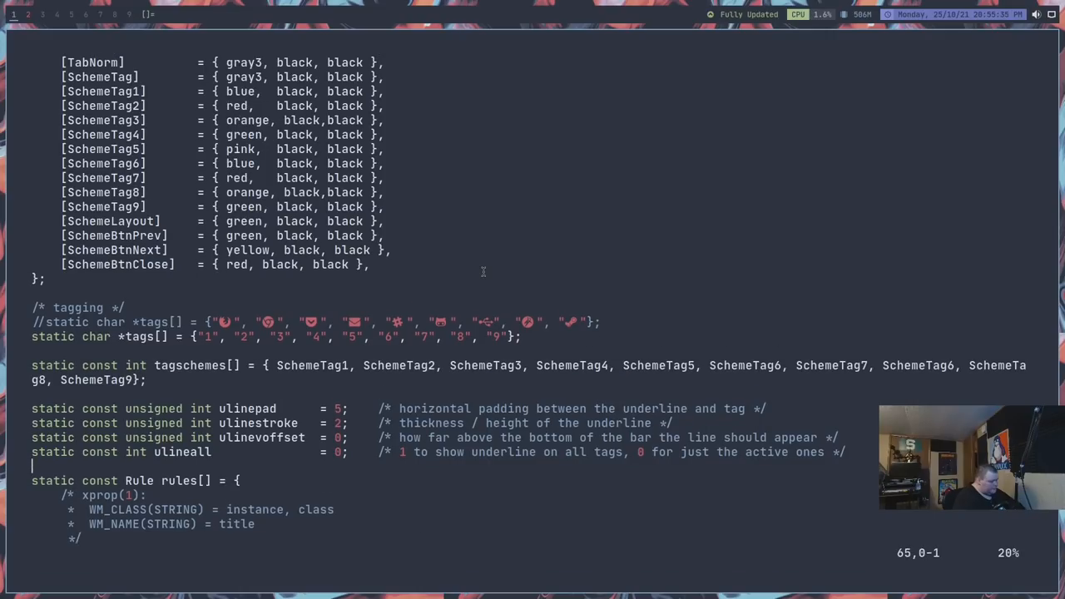
pyautogui.scroll(-3)
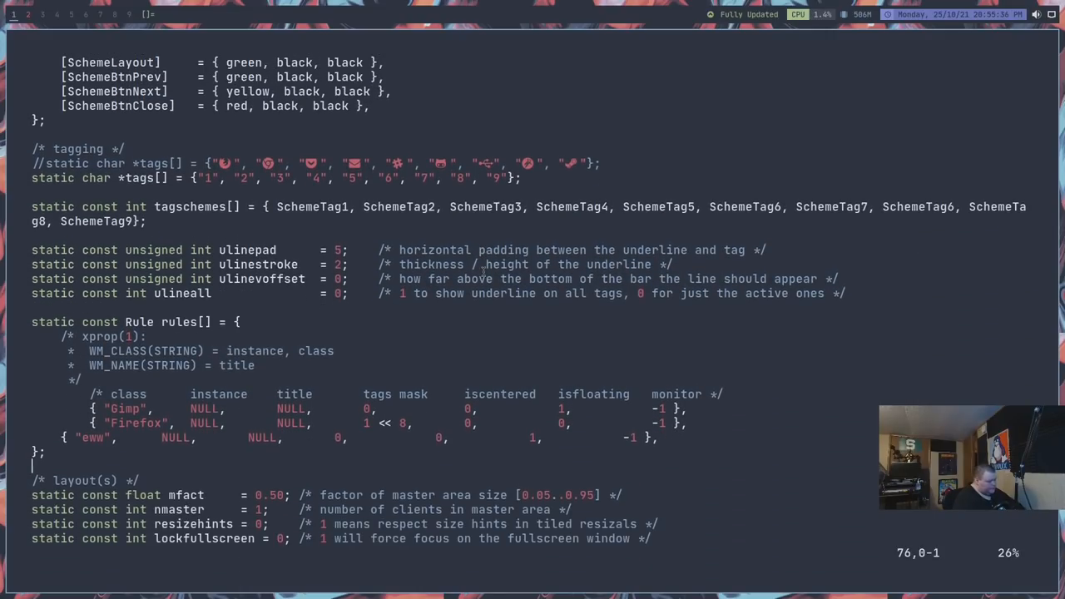
pyautogui.scroll(-3)
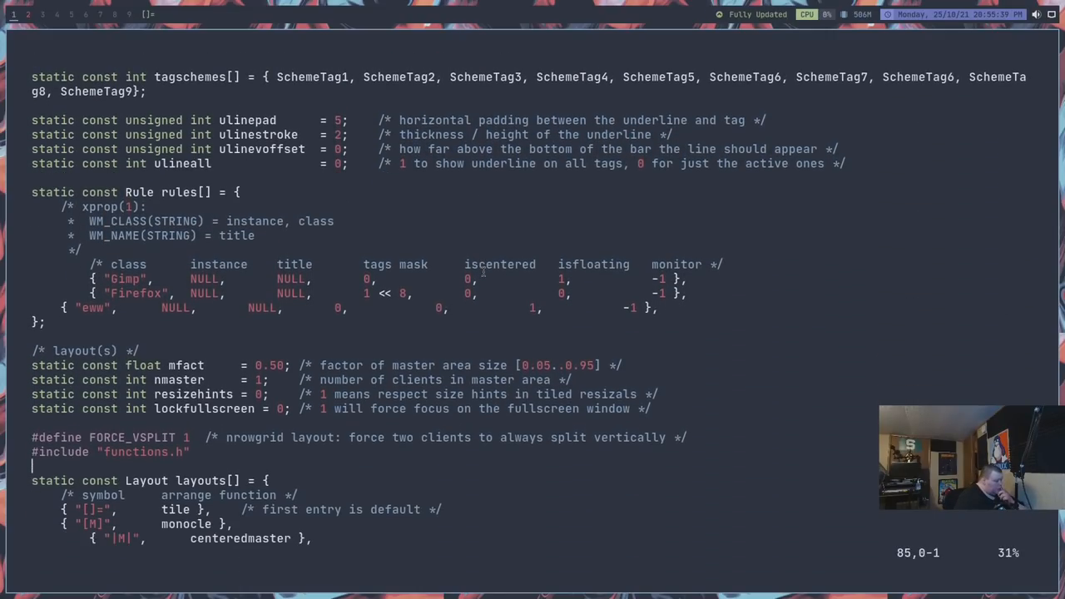
pyautogui.scroll(-3)
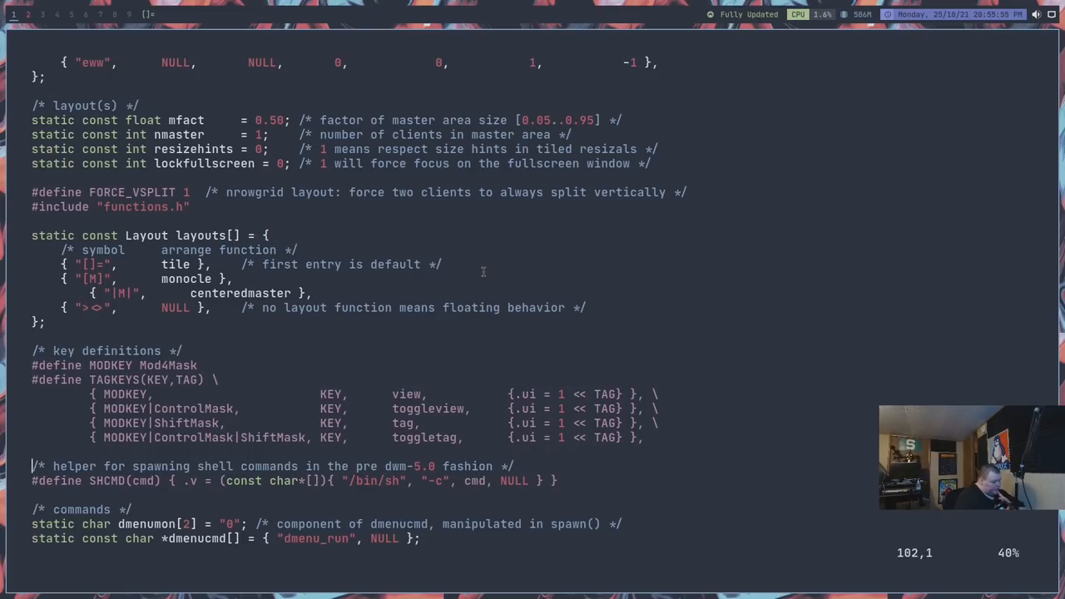
pyautogui.scroll(-3)
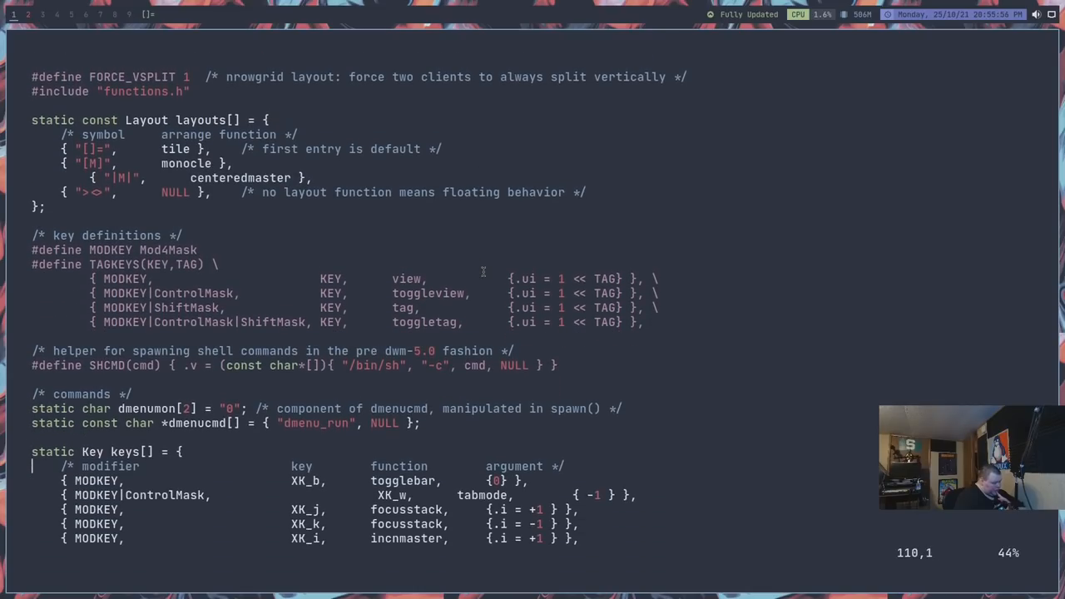
pyautogui.scroll(-3)
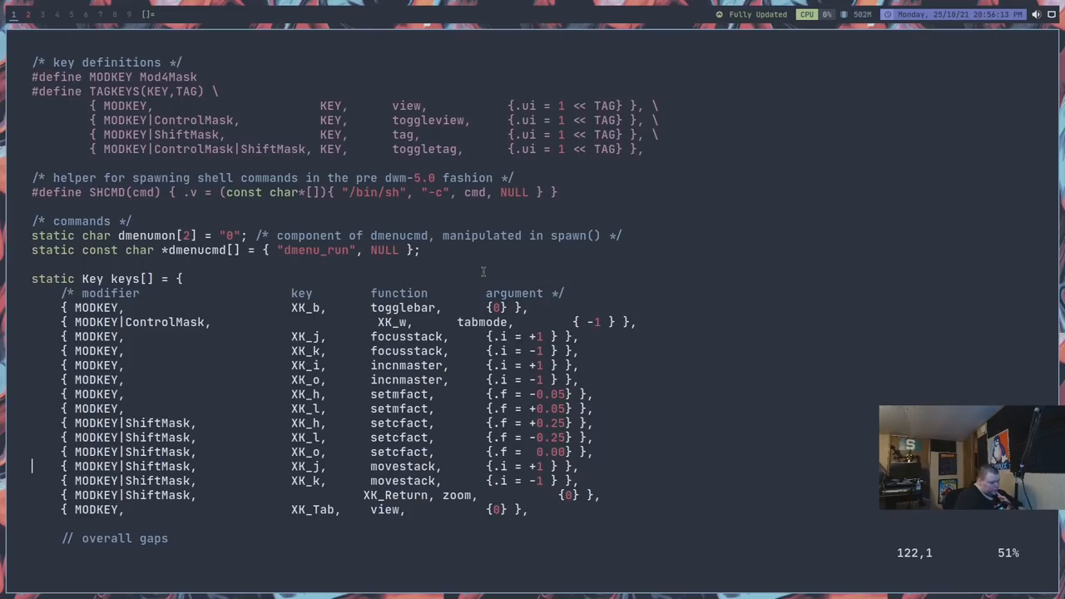
pyautogui.scroll(-3)
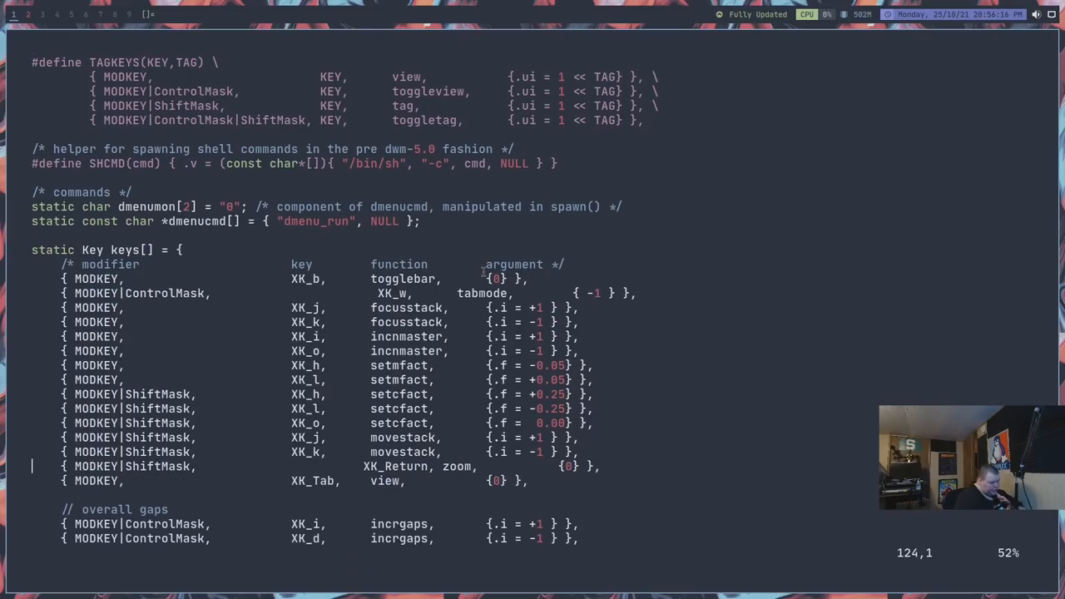
pyautogui.scroll(-3)
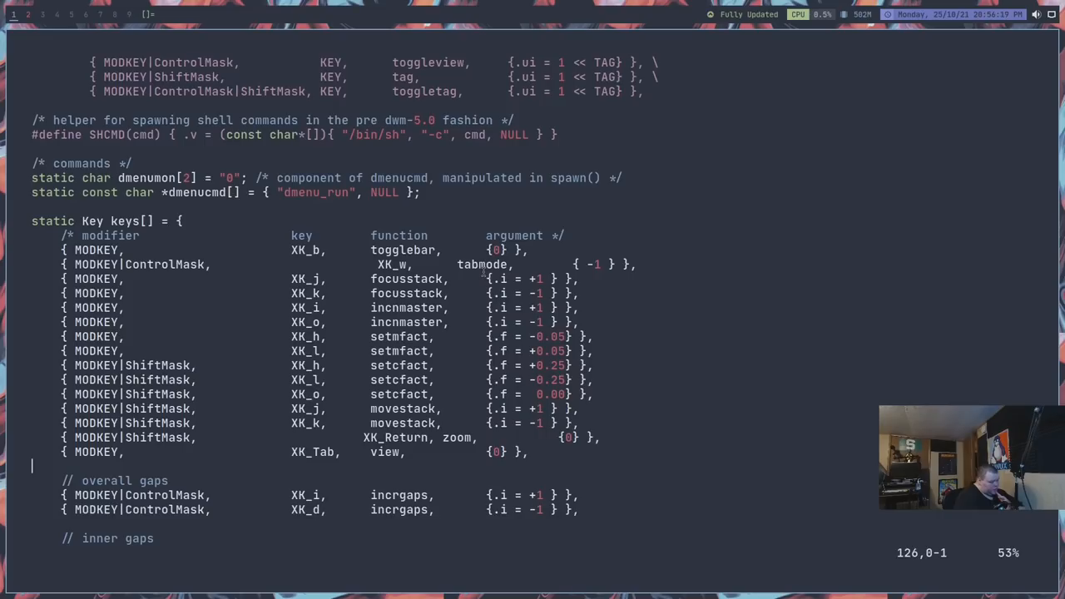
pyautogui.scroll(-3)
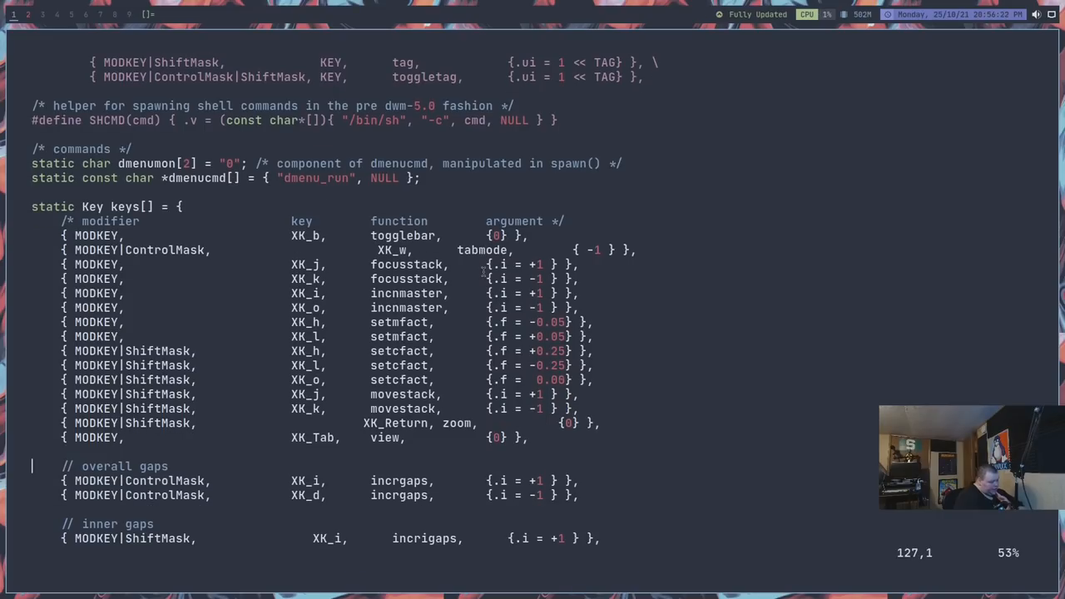
pyautogui.scroll(-3)
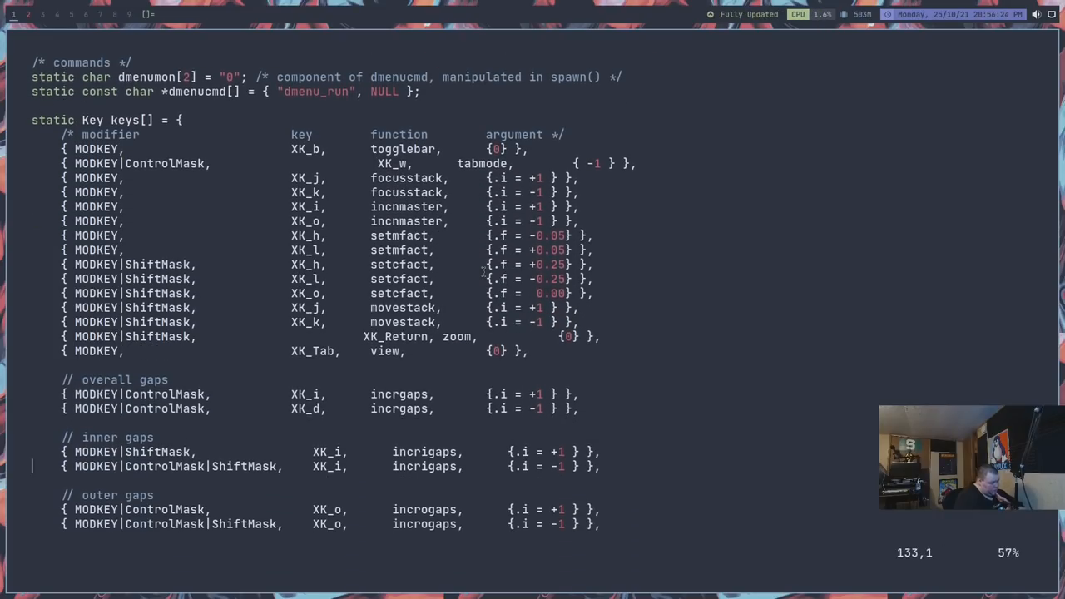
pyautogui.scroll(-3)
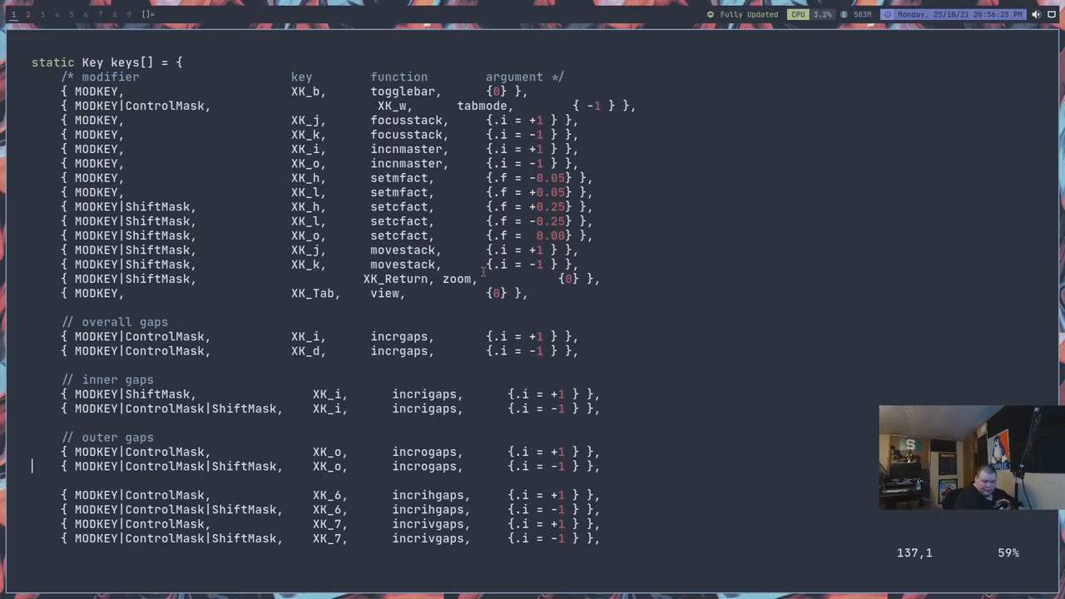
pyautogui.scroll(-3)
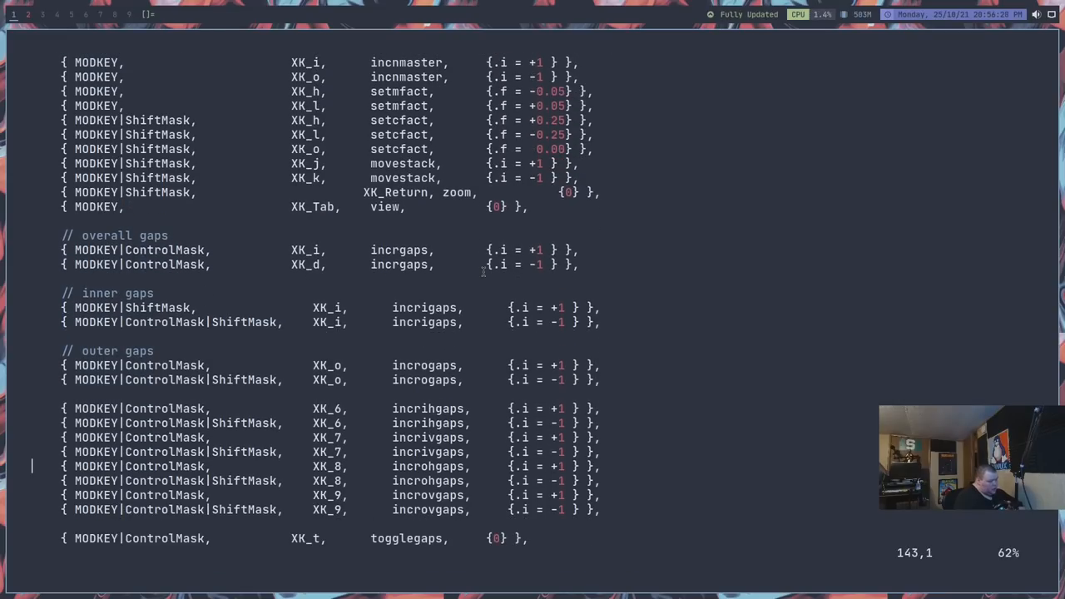
pyautogui.scroll(-3)
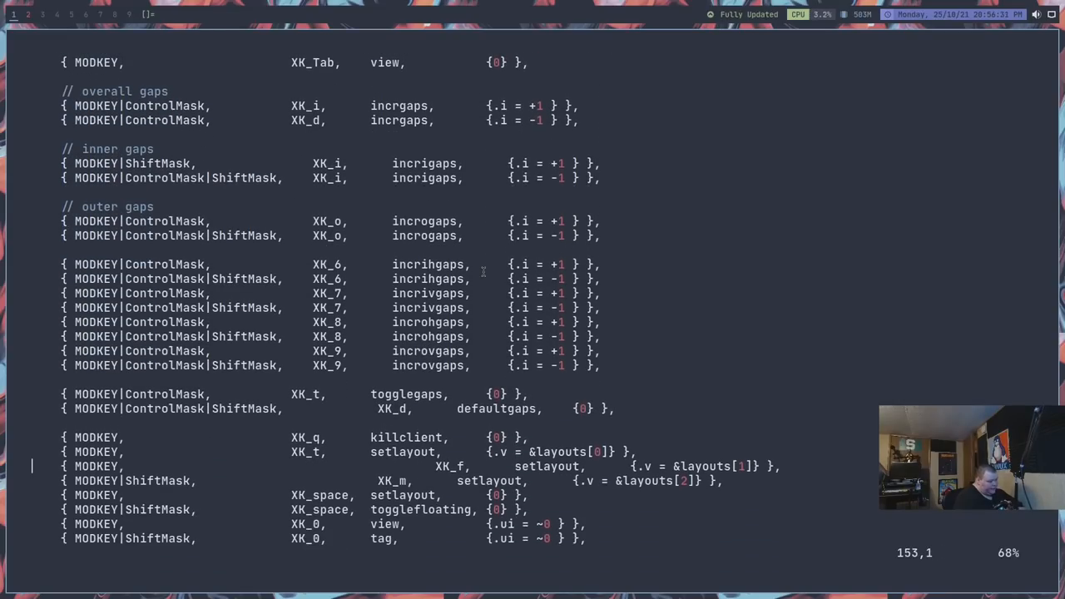
pyautogui.scroll(-3)
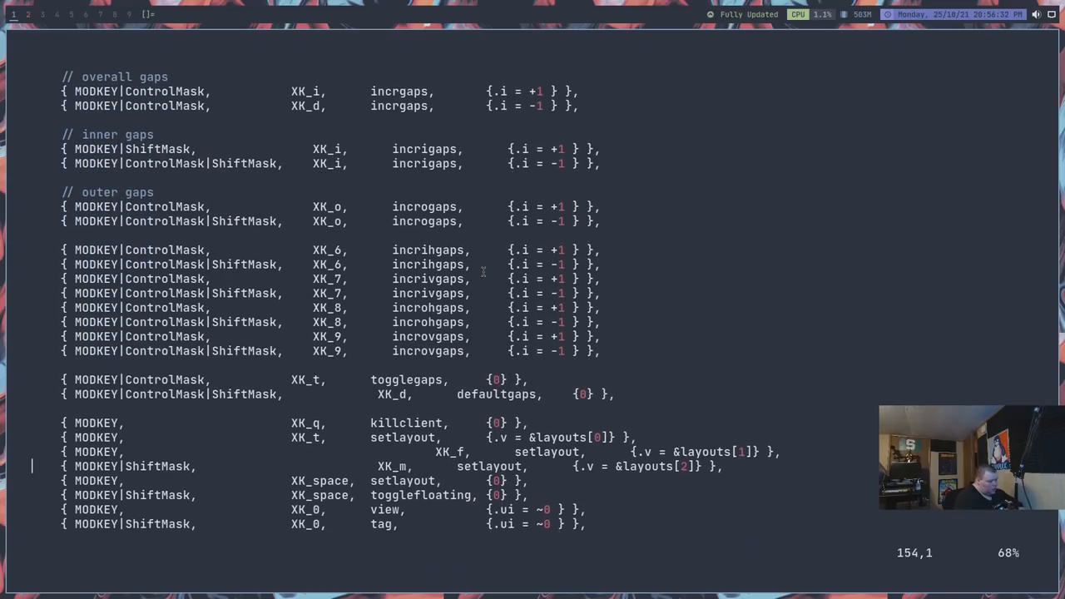
pyautogui.scroll(-3)
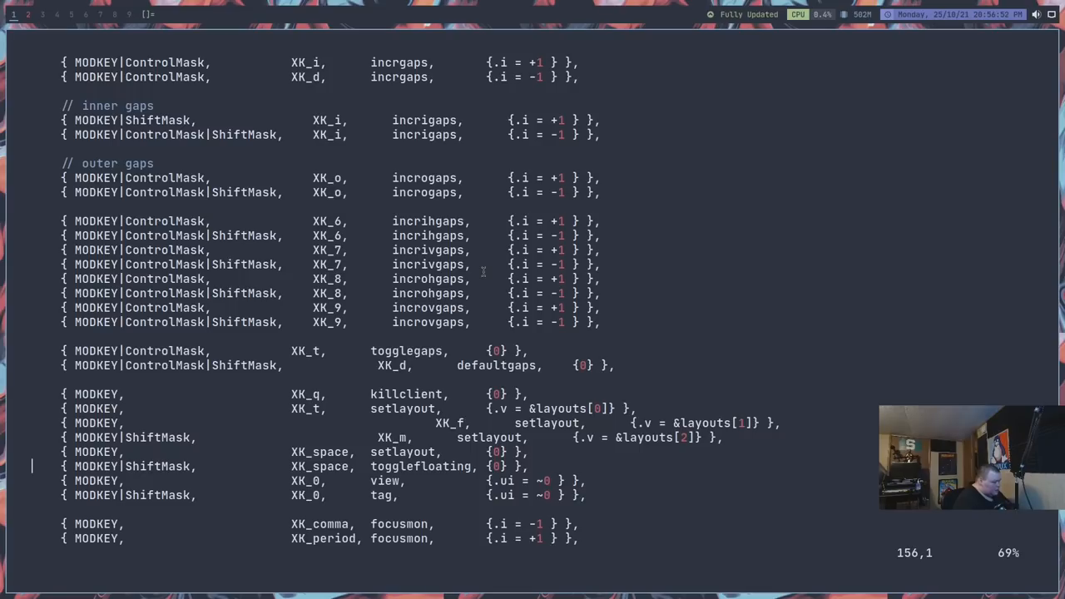
pyautogui.scroll(-3)
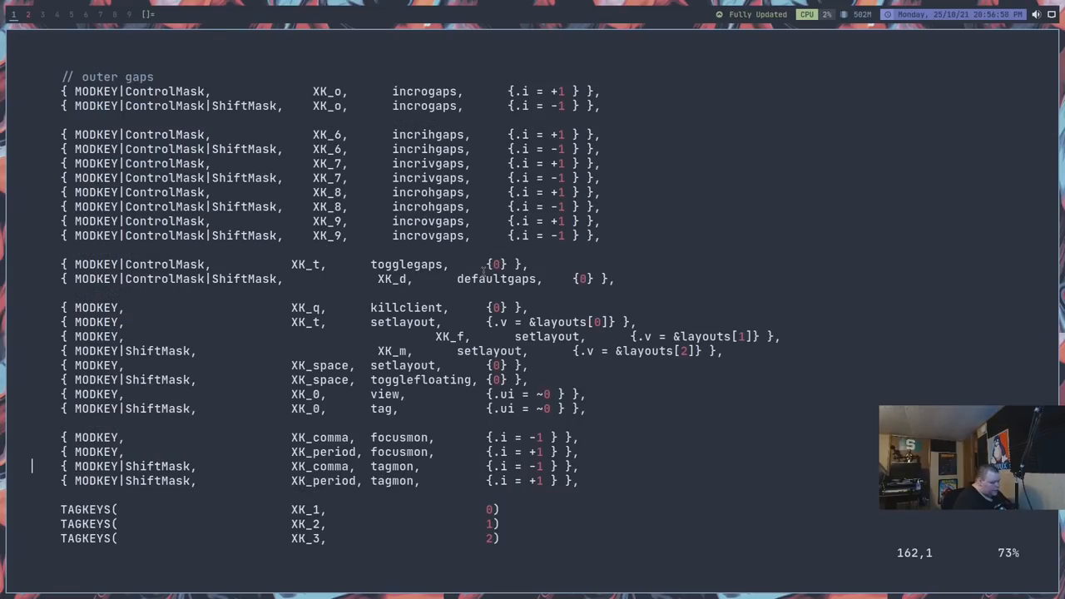
pyautogui.scroll(-3)
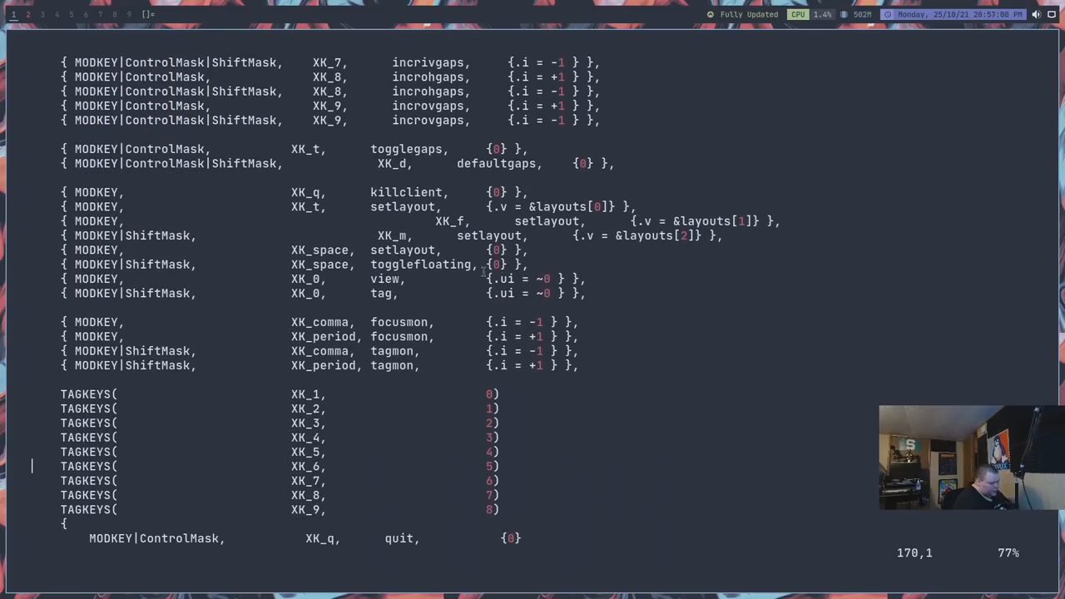
pyautogui.scroll(-3)
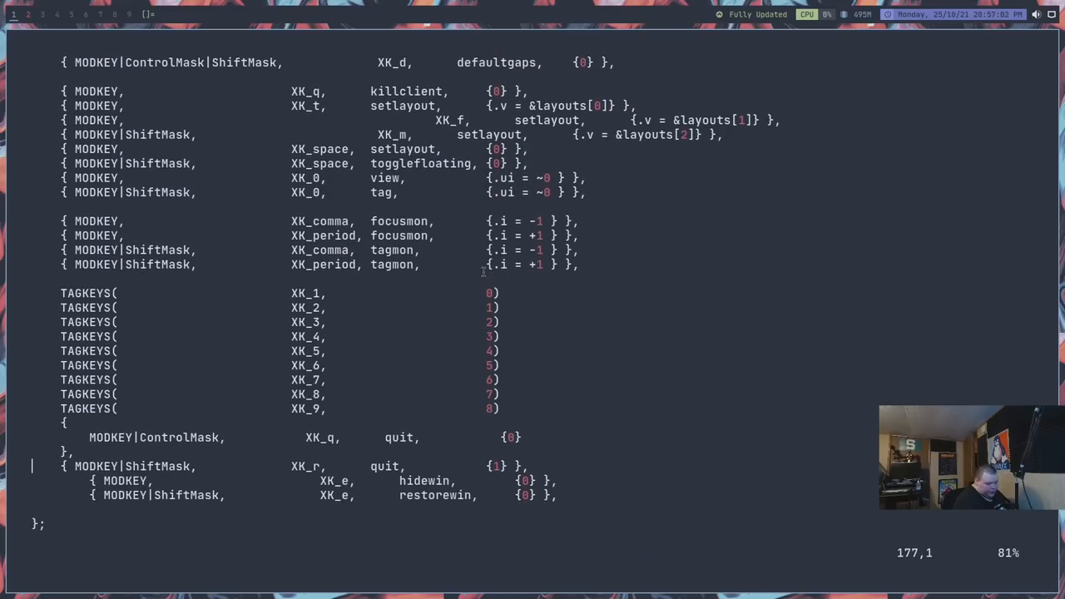
pyautogui.scroll(-3)
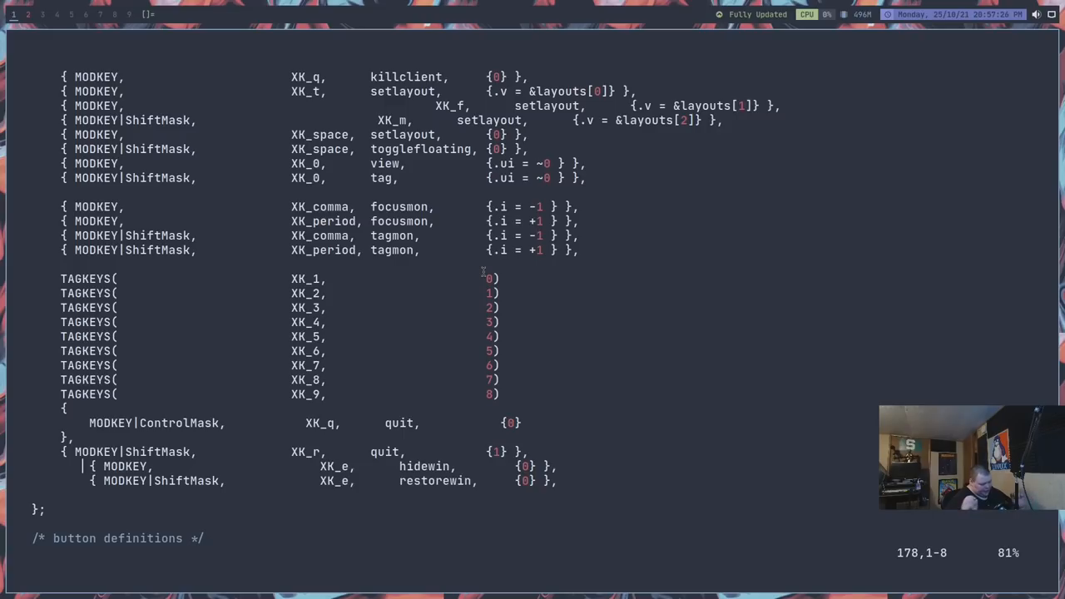
pyautogui.scroll(-3)
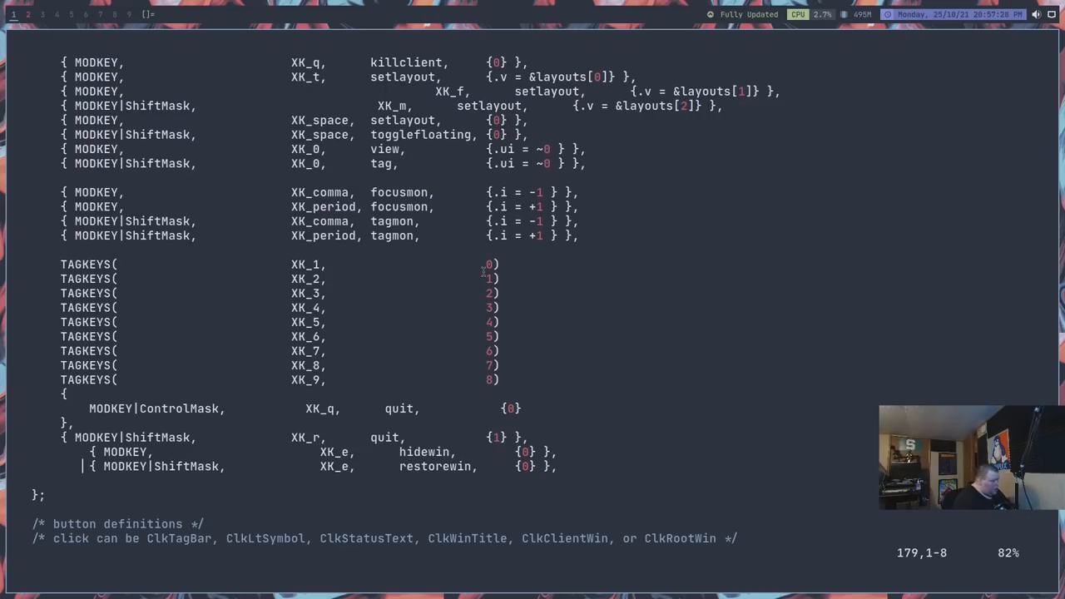
pyautogui.scroll(-3)
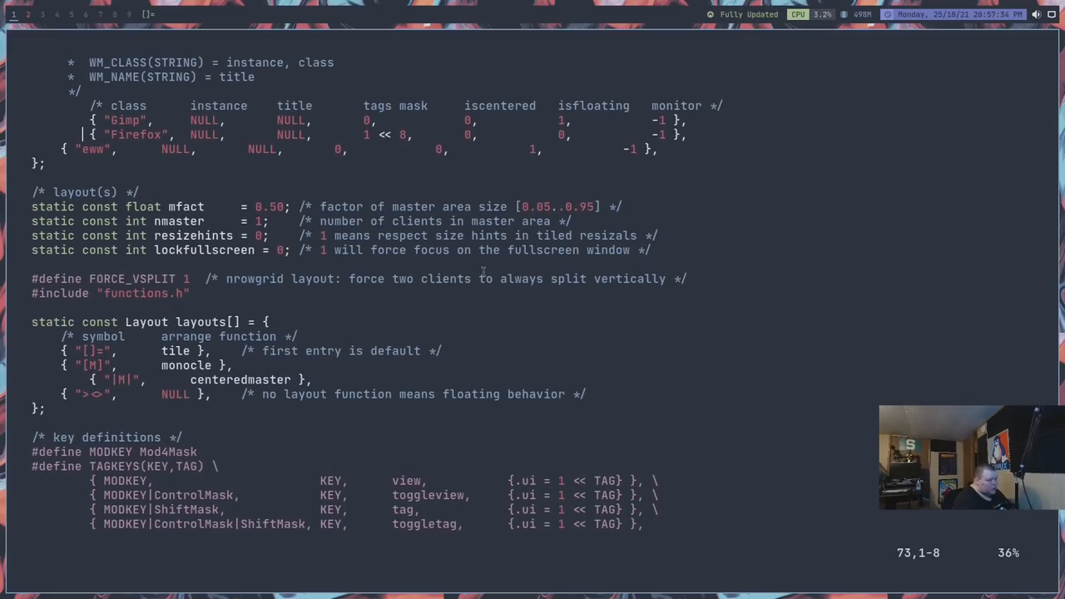
pyautogui.scroll(3)
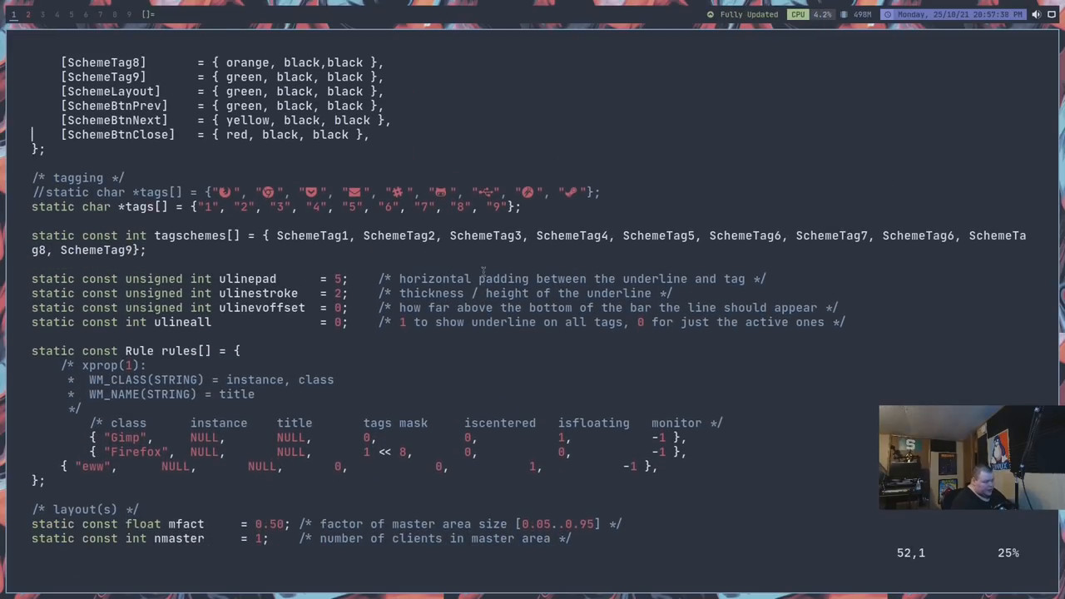
pyautogui.scroll(3)
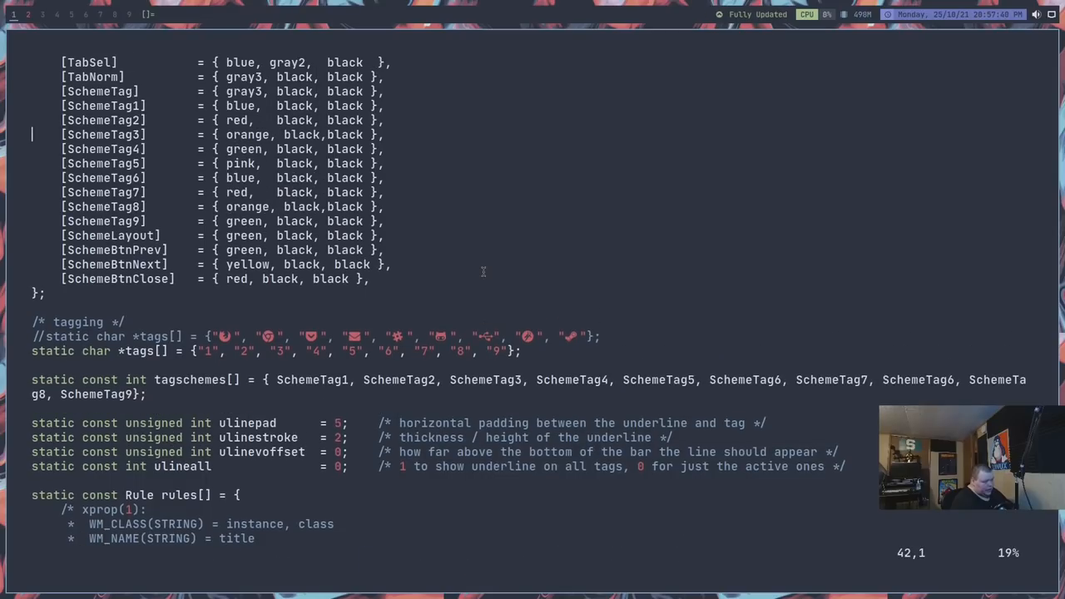
pyautogui.scroll(3)
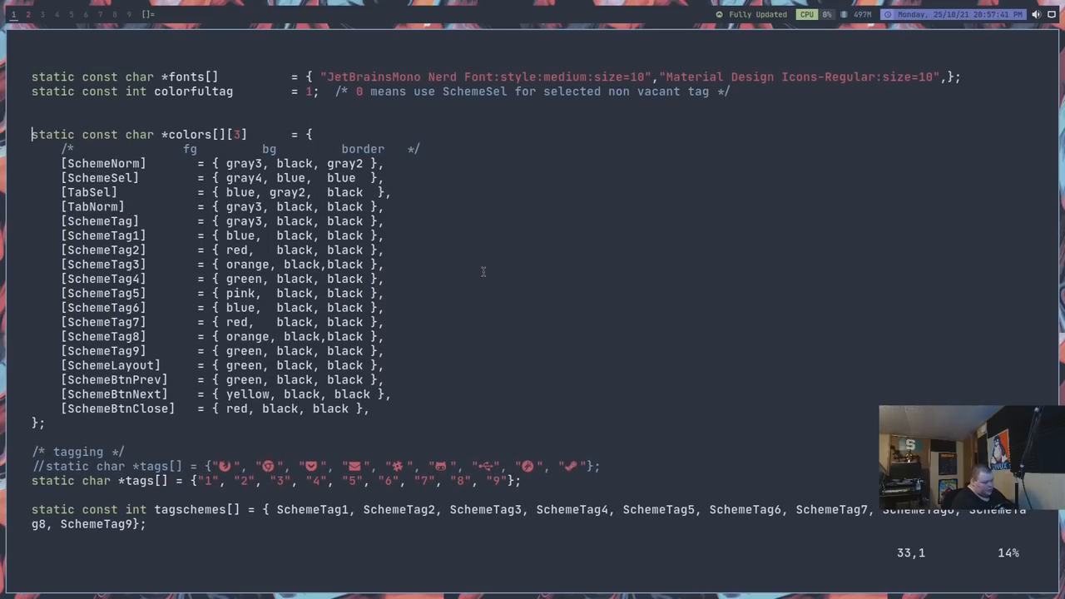
pyautogui.scroll(3)
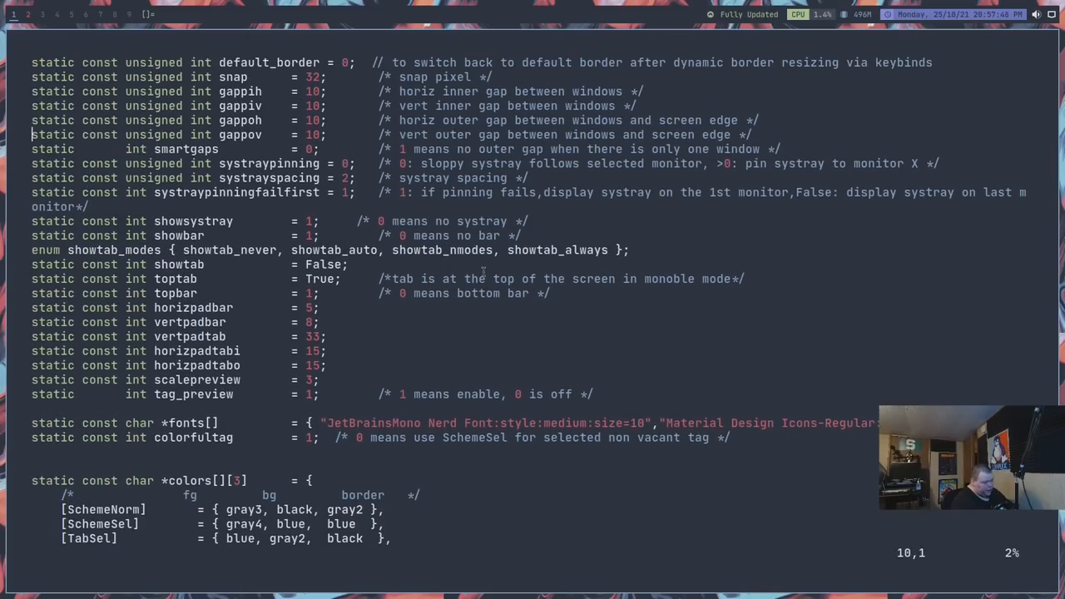
pyautogui.scroll(3)
pyautogui.write('Als')
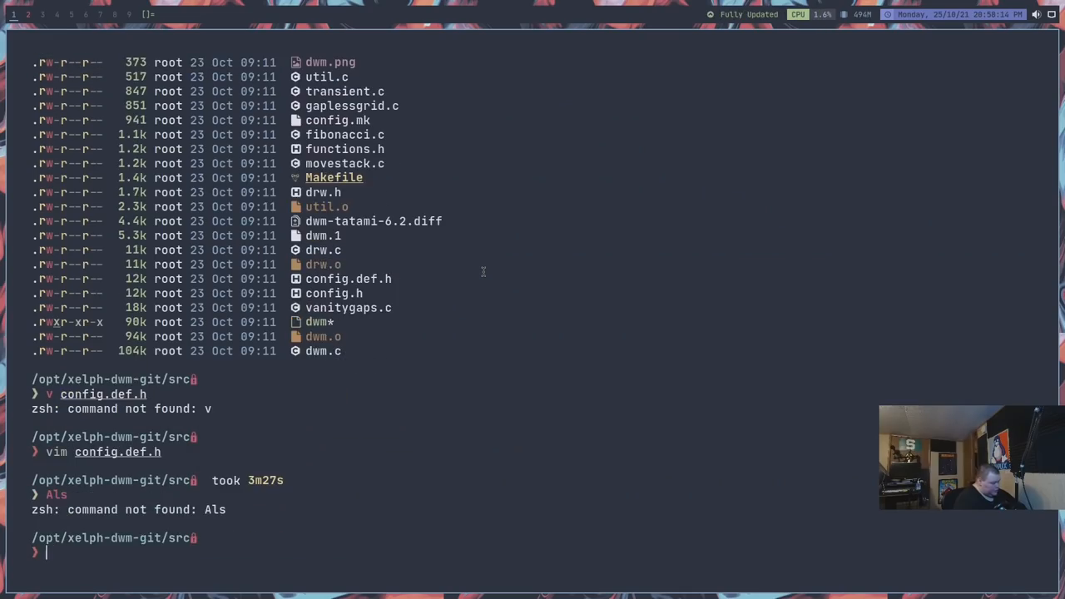
# Step: Enter the themes folder and open nord.h in vim
pyautogui.write('lls')
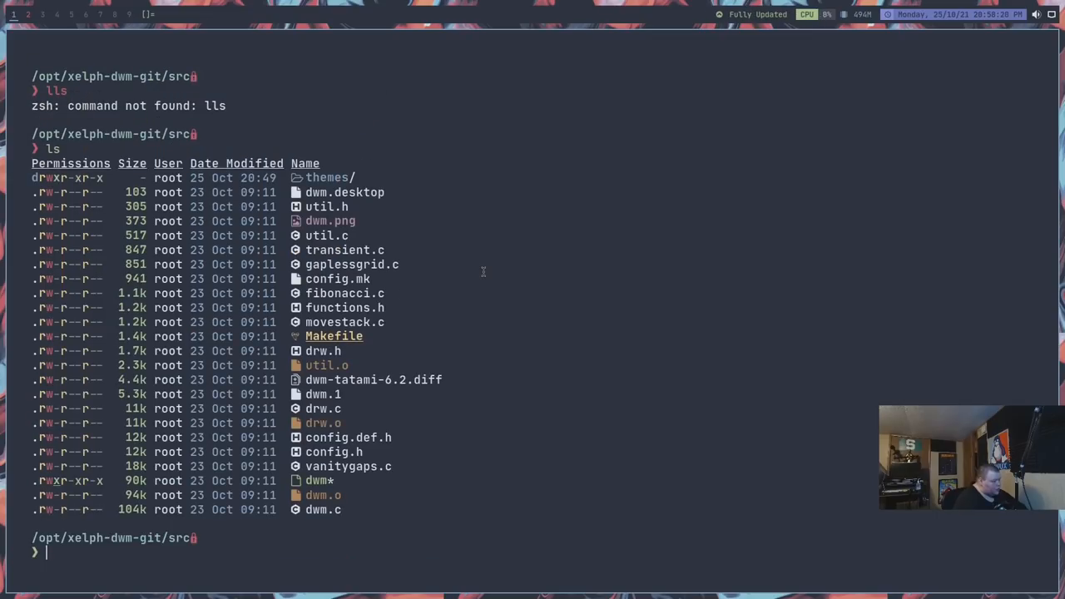
pyautogui.write('cd themes/')
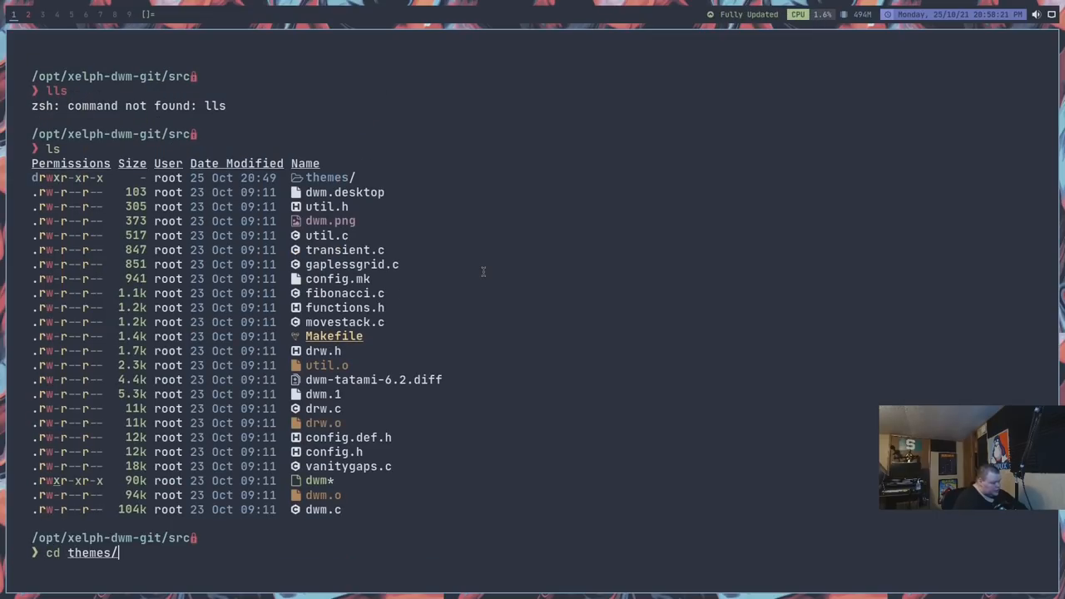
pyautogui.press('BackSpace')
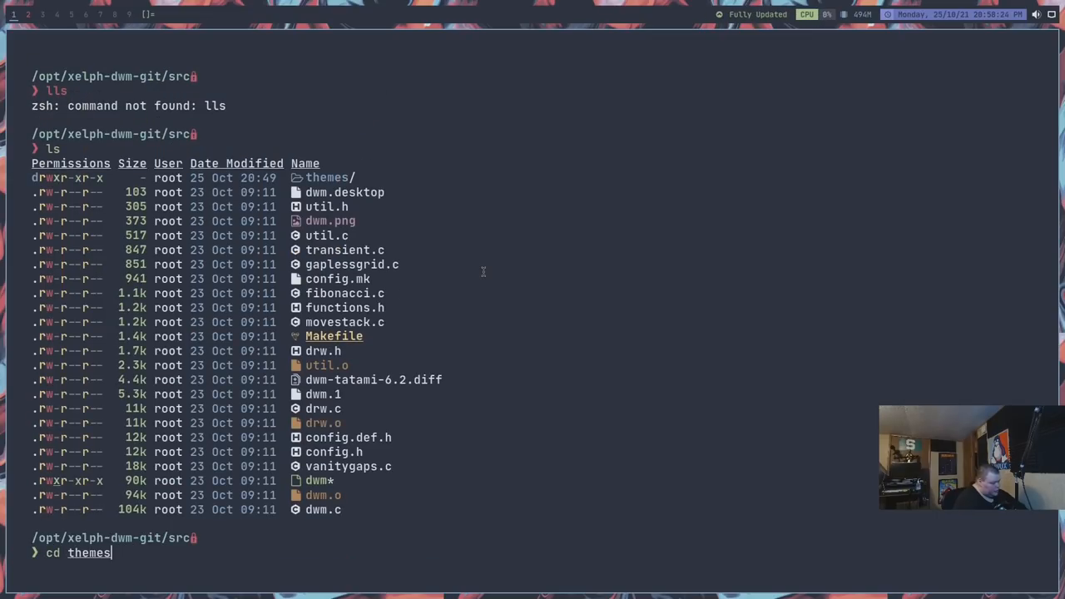
pyautogui.press('Return')
pyautogui.write('ls')
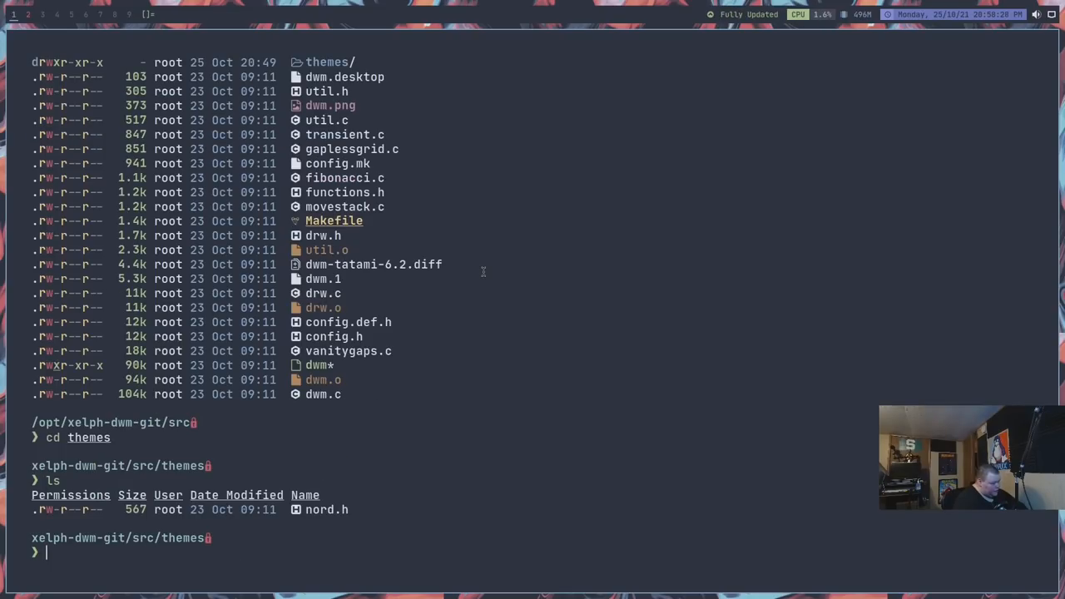
pyautogui.write('vim nor')
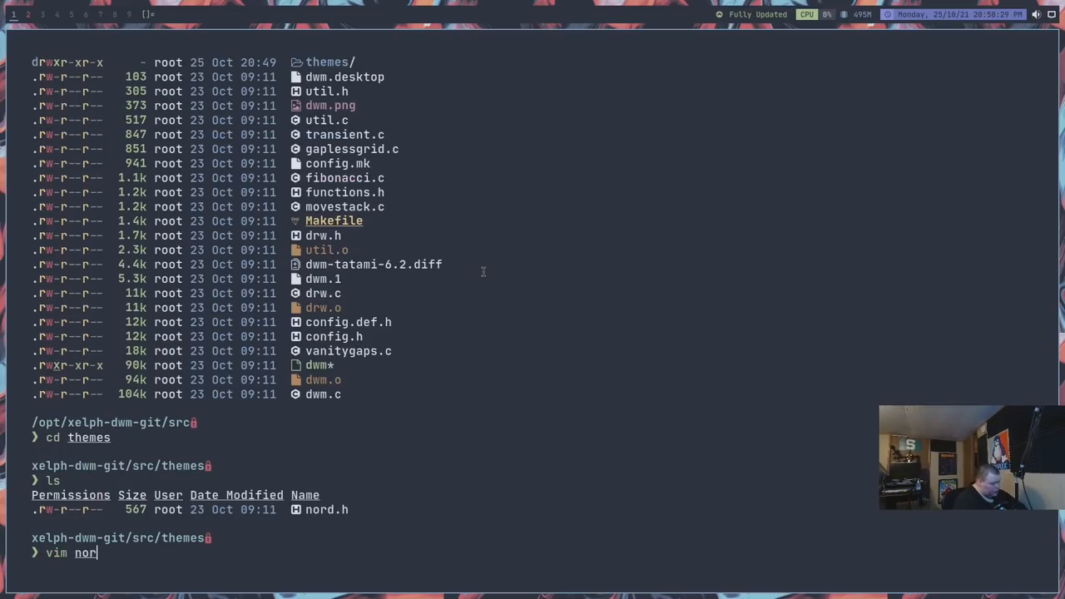
pyautogui.press('Return')
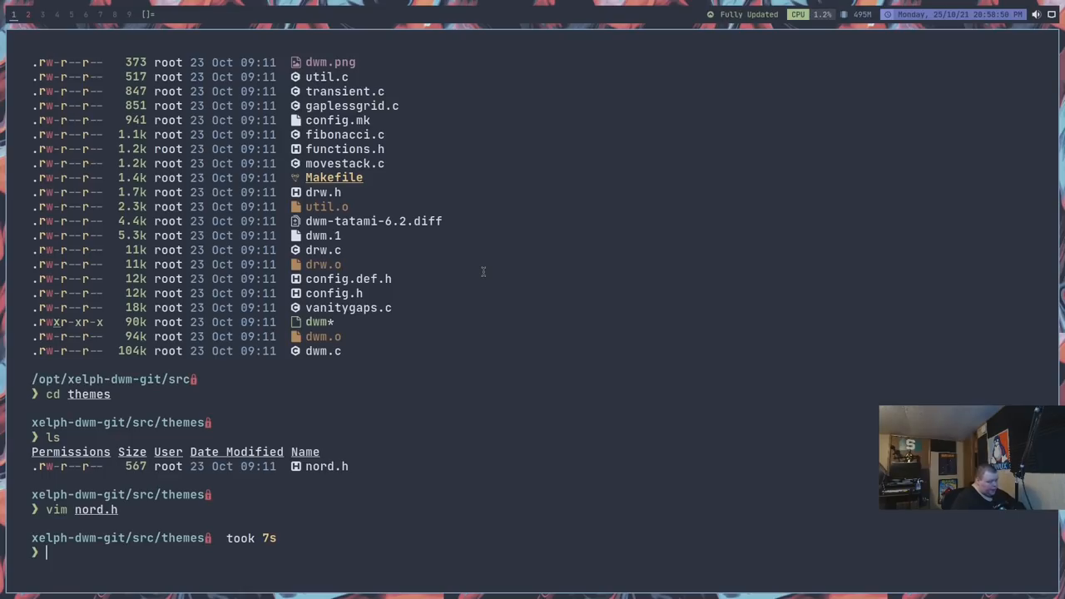
# Step: Move up to /opt and list xelph-st, dwm, dmenu and dwmblocks repos
pyautogui.write('cd ../..')
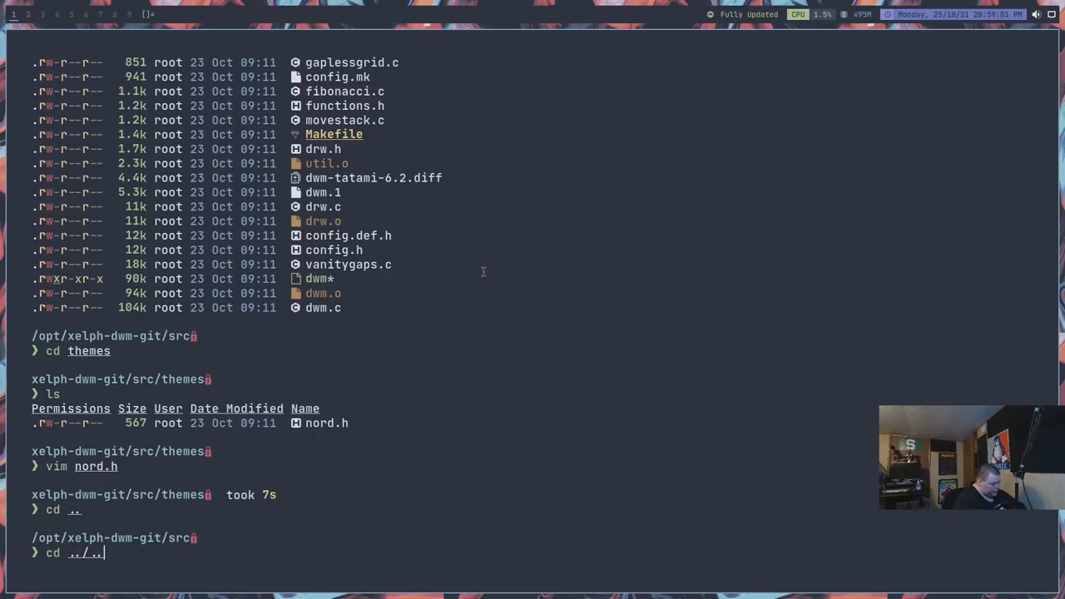
pyautogui.press('Return')
pyautogui.write('ls')
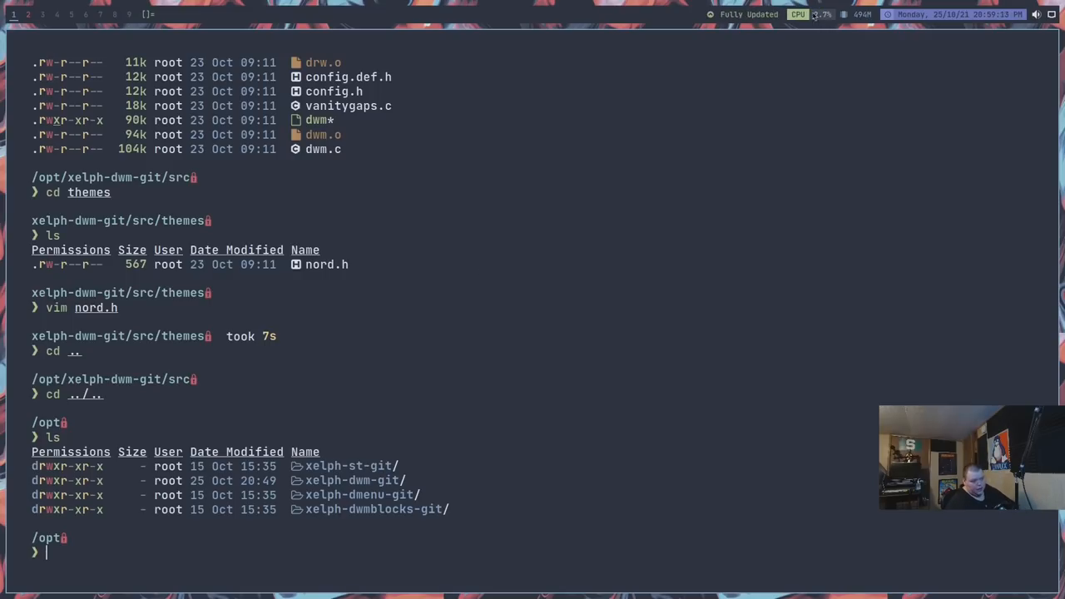
pyautogui.moveTo(1015, 32)
pyautogui.write('c')
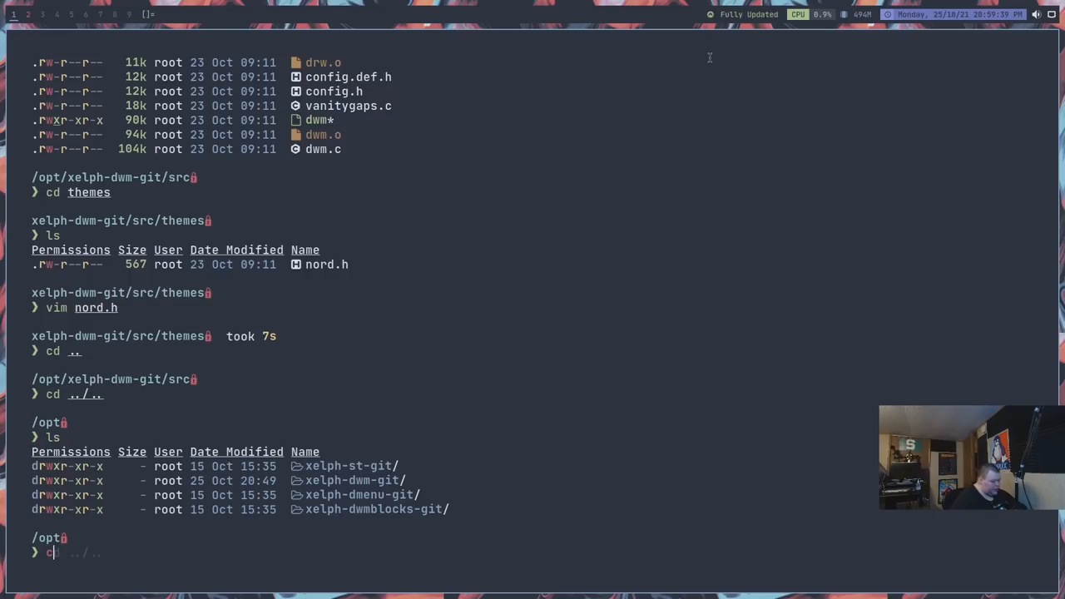
# Step: Open rofi drun and browse the 22 apps, from Brave down to Zathura
pyautogui.press('Return')
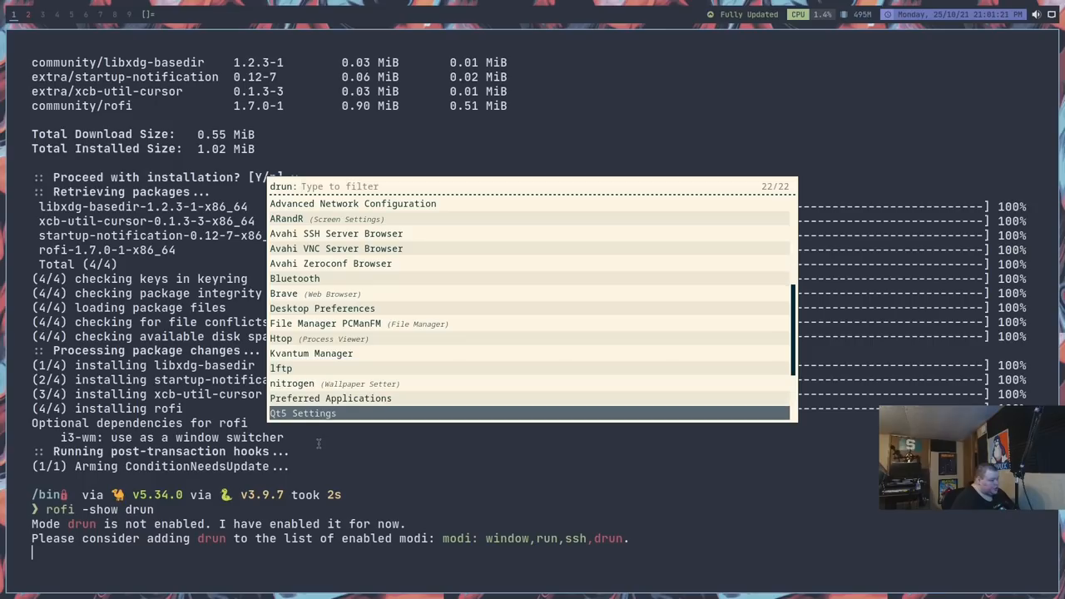
pyautogui.scroll(-3)
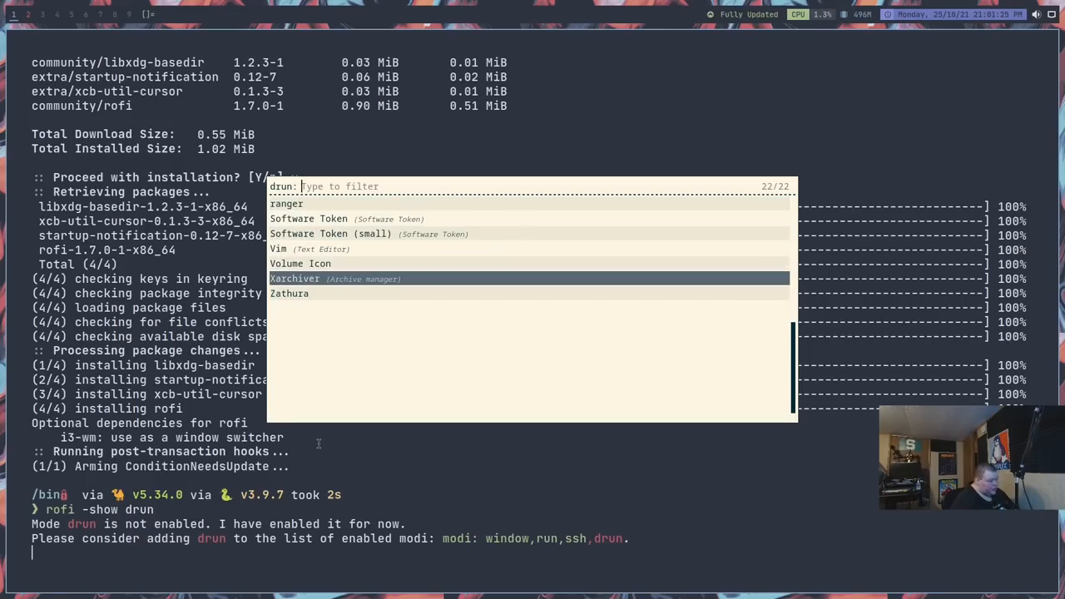
pyautogui.press('Up')
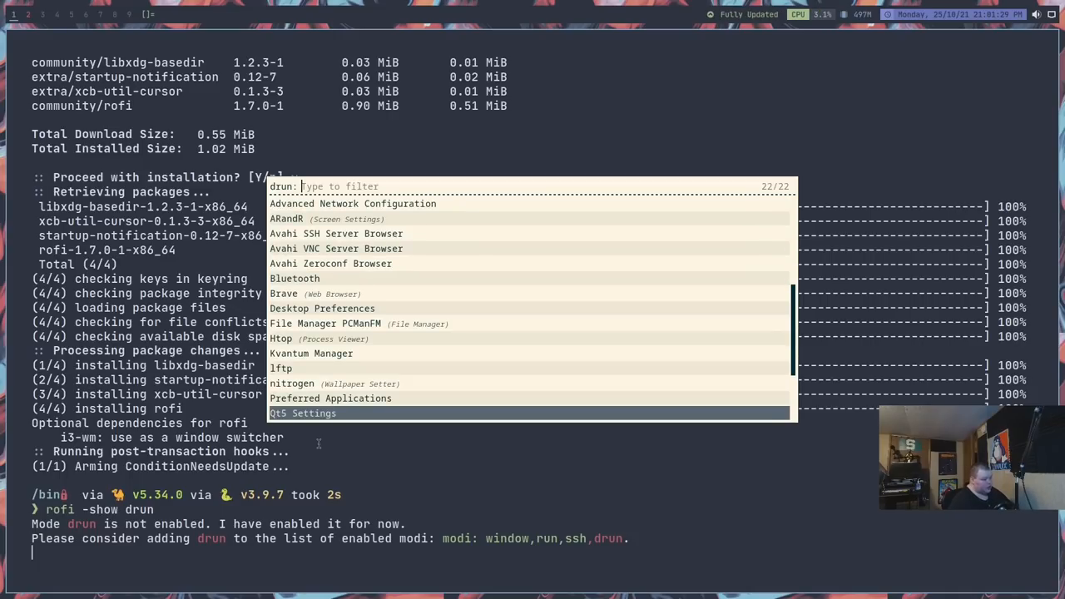
pyautogui.press('Up')
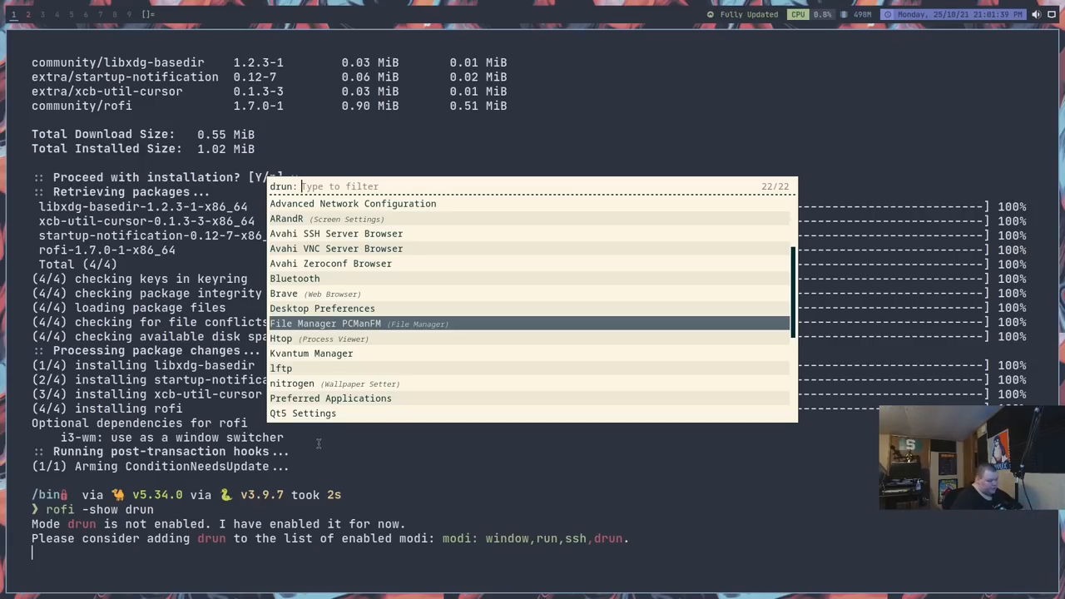
pyautogui.press('Up')
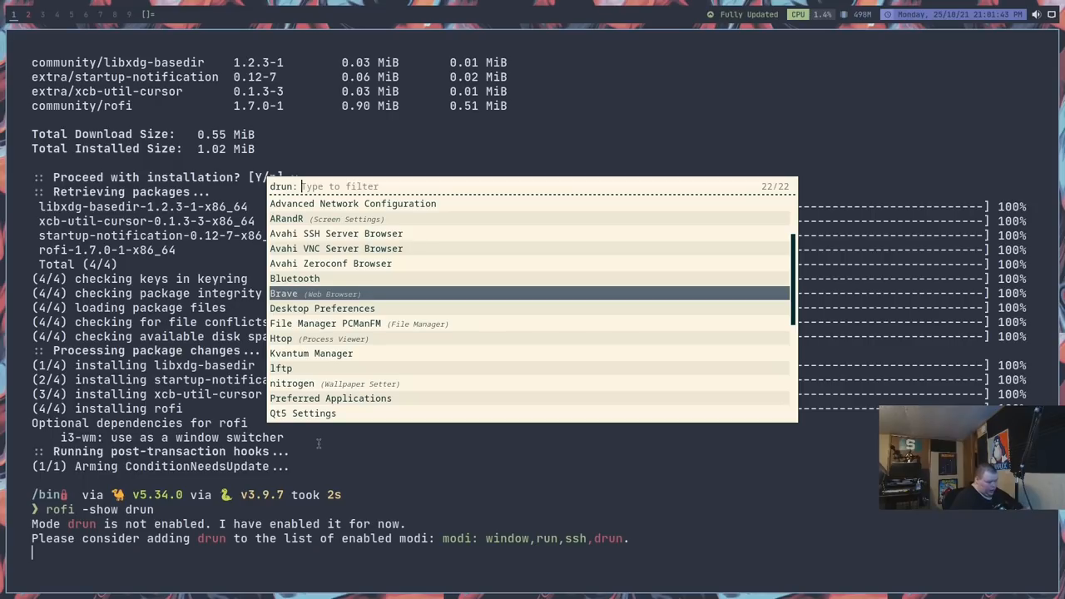
pyautogui.press('Down')
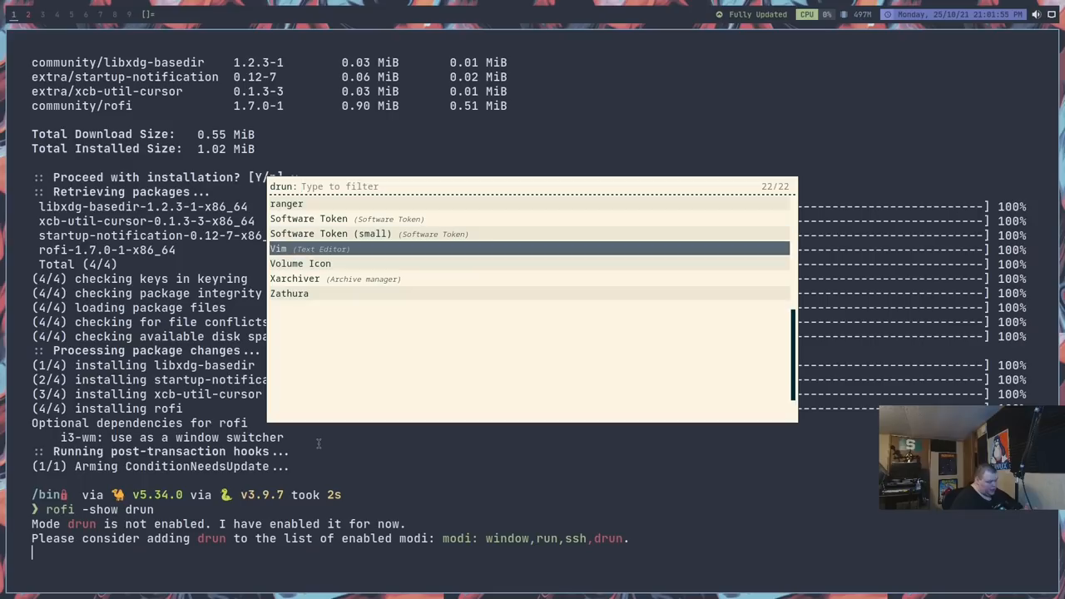
pyautogui.press('Down')
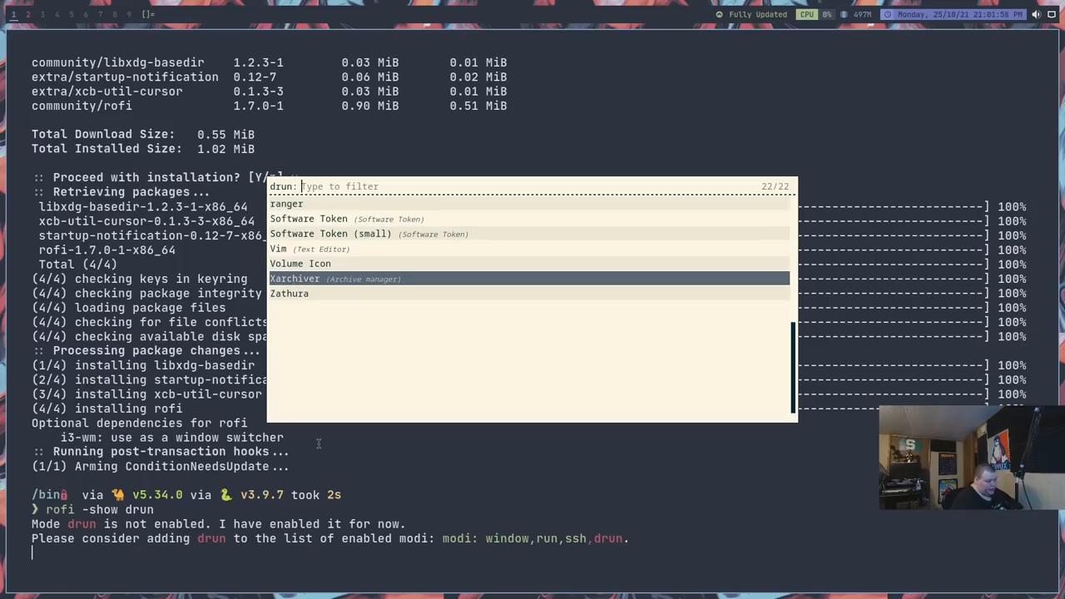
pyautogui.press('Down')
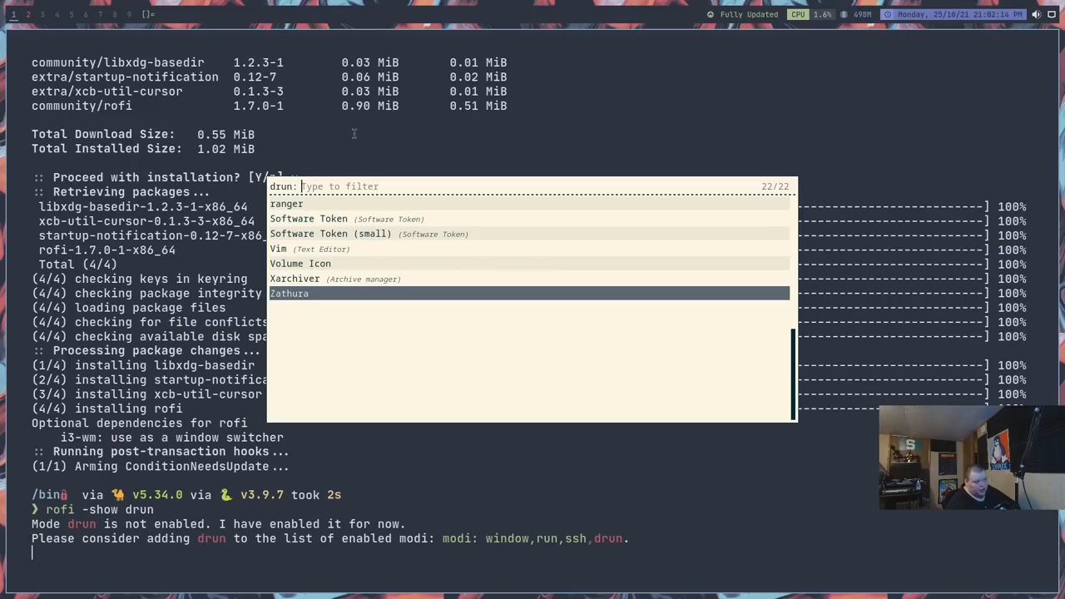
pyautogui.moveTo(480, 157)
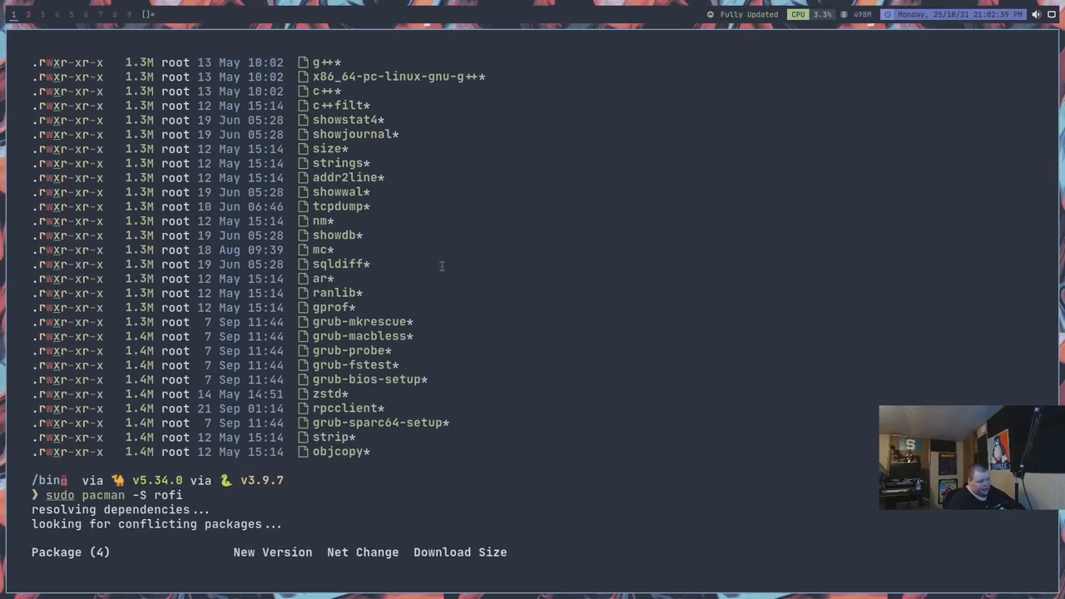
# Step: Scroll the zsh terminal back through the earlier size-sorted /bin executable listing
pyautogui.scroll(3)
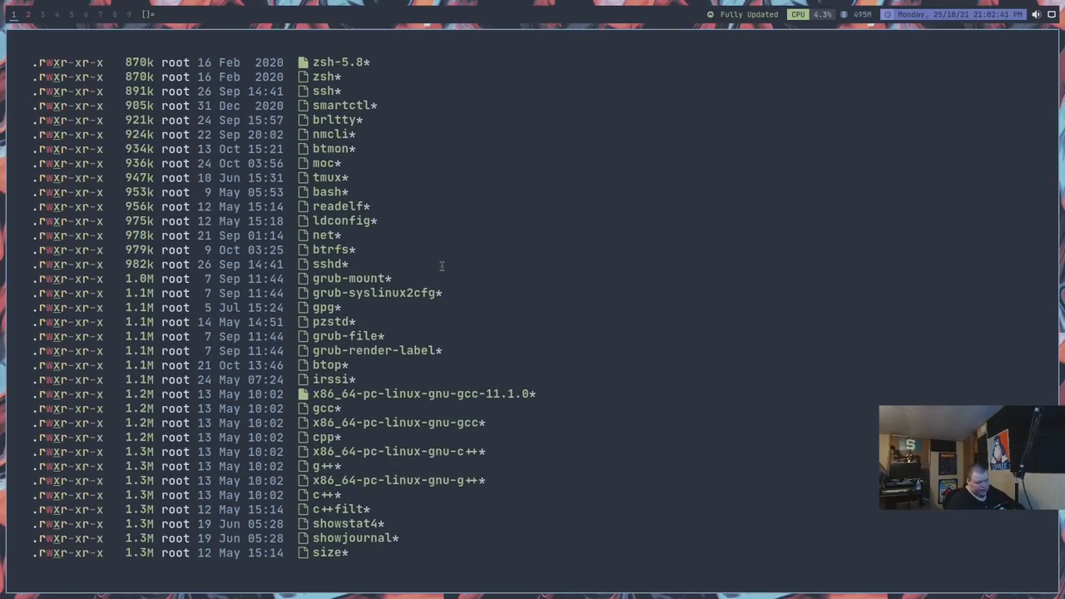